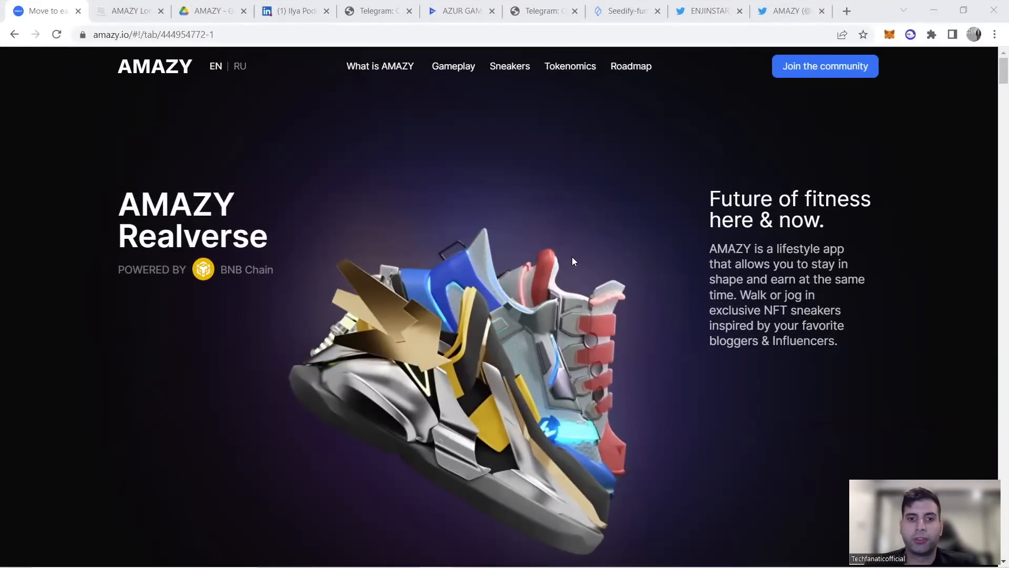
mouse_move(549, 260)
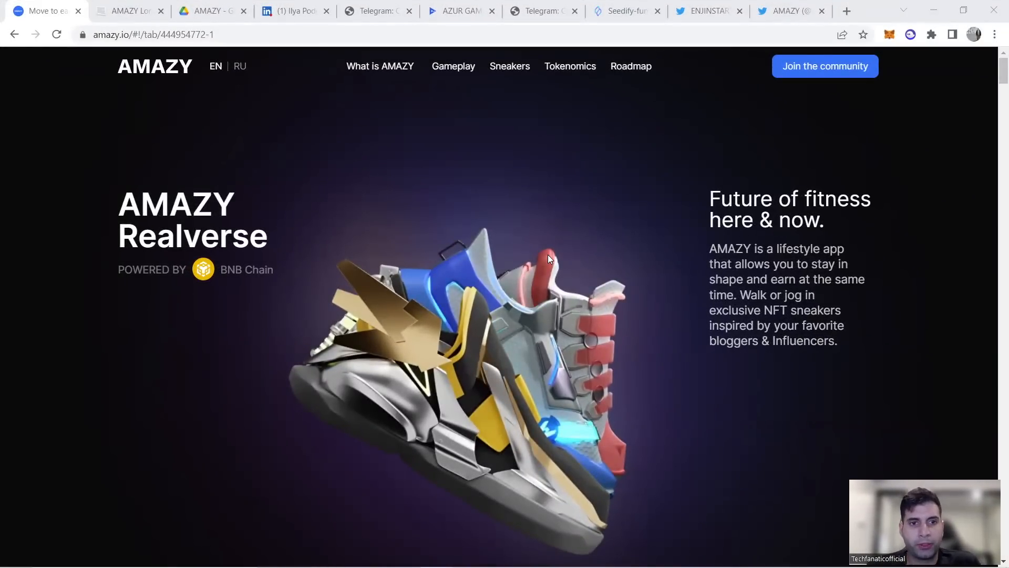
mouse_move(482, 239)
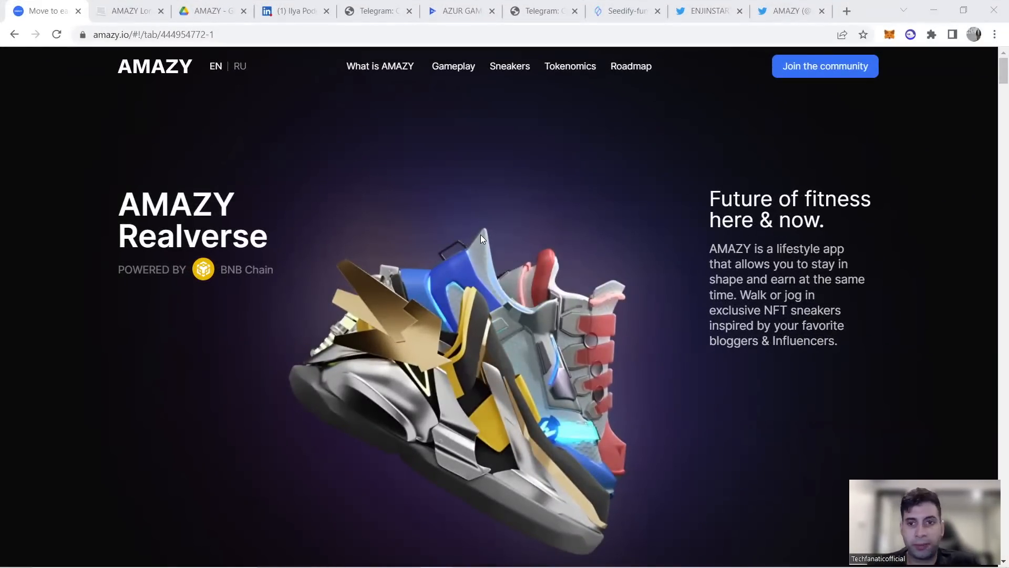
mouse_move(474, 196)
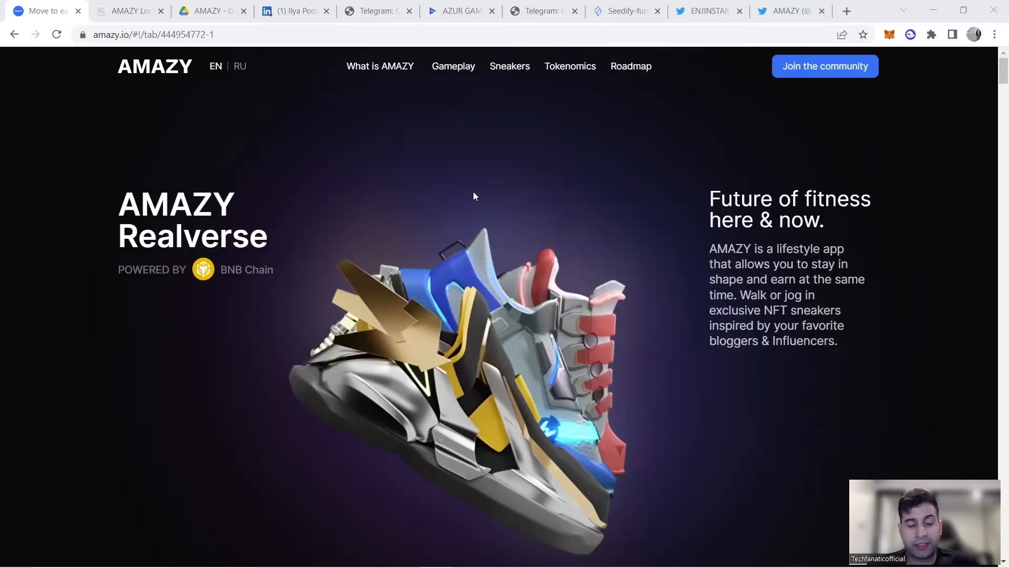
mouse_move(461, 184)
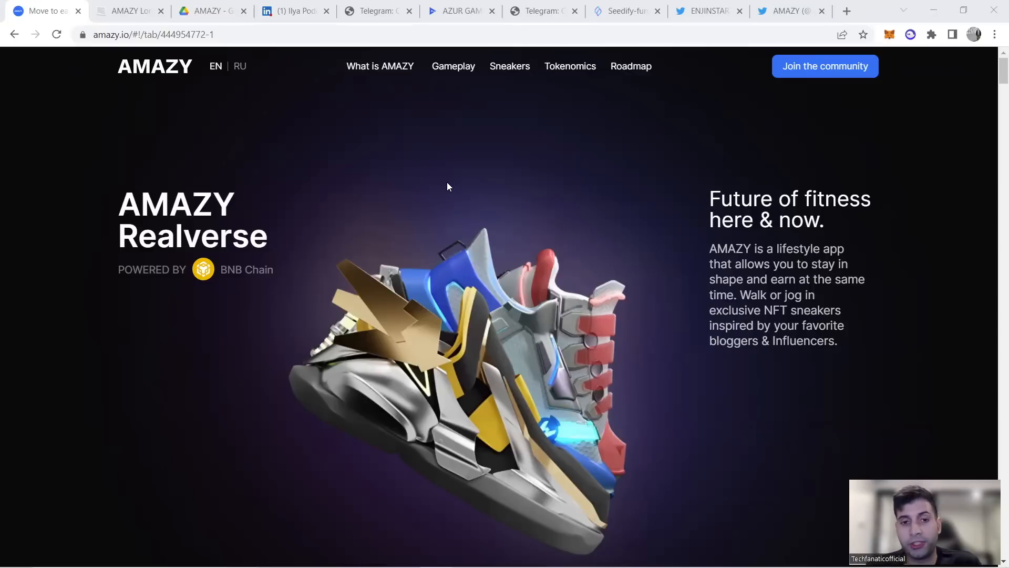
mouse_move(423, 187)
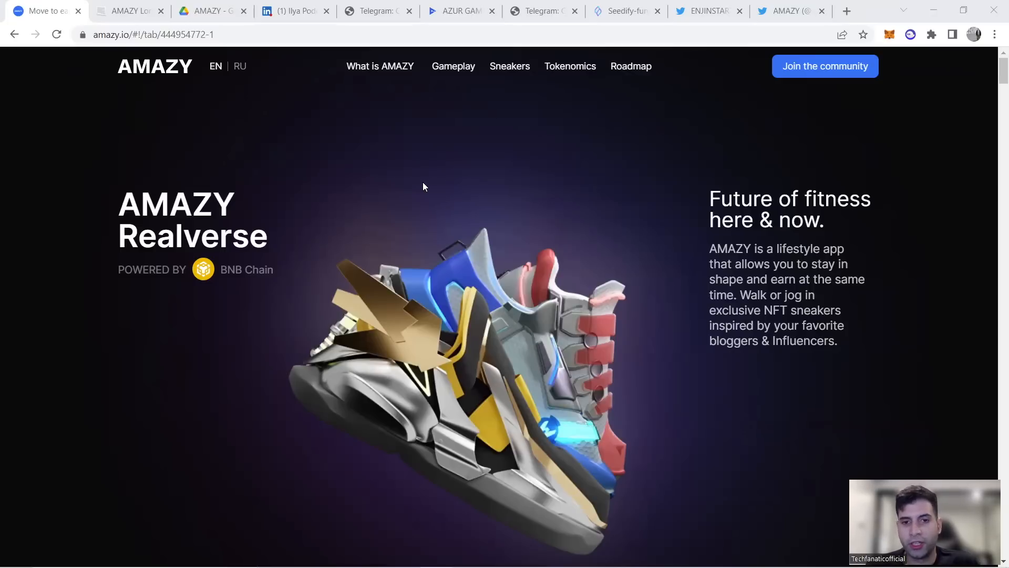
mouse_move(405, 178)
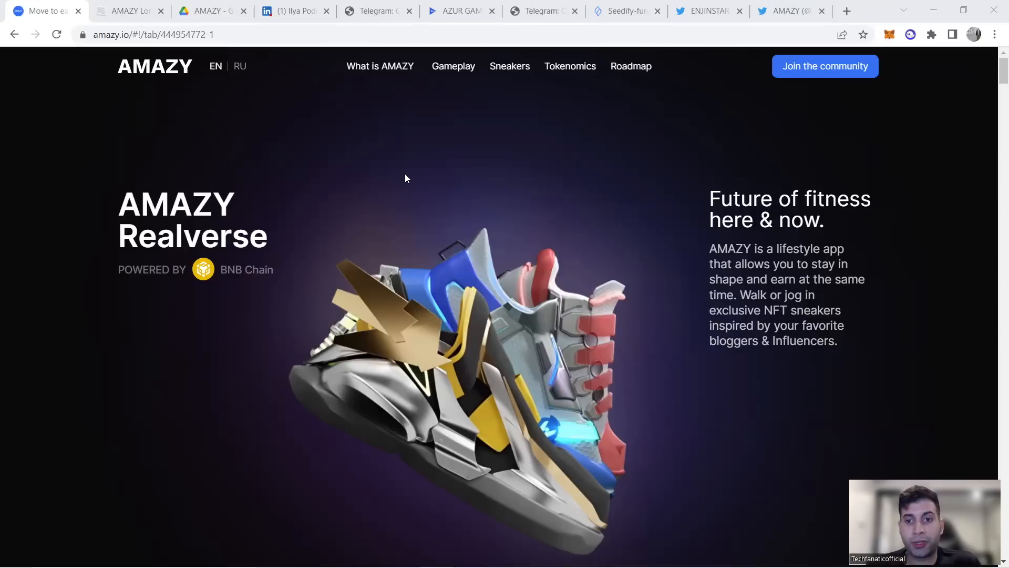
mouse_move(415, 174)
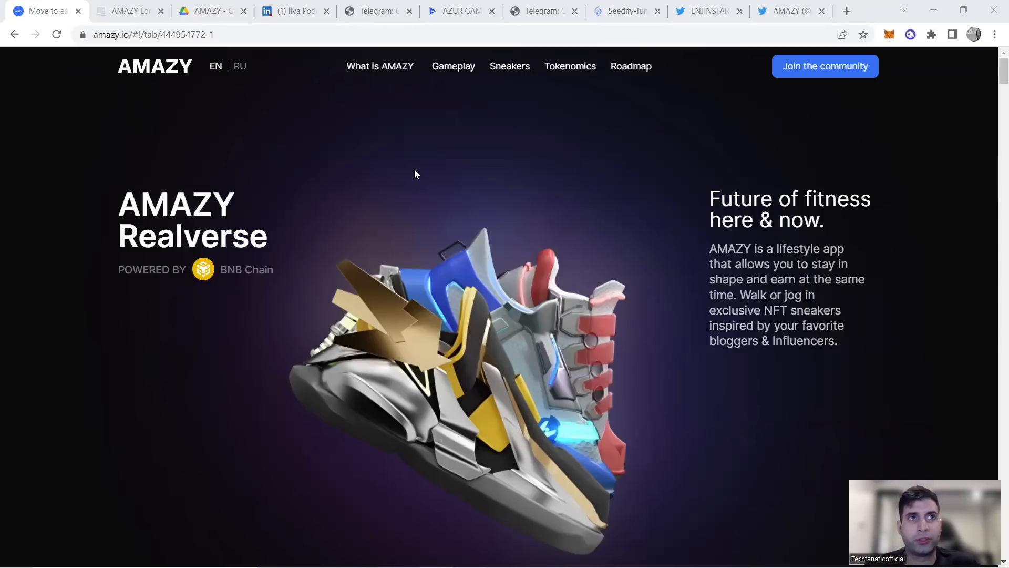
Step: Read the whitepaper's Long-Term Economics page from economic sustainability to raising extra funds
left_click(126, 12)
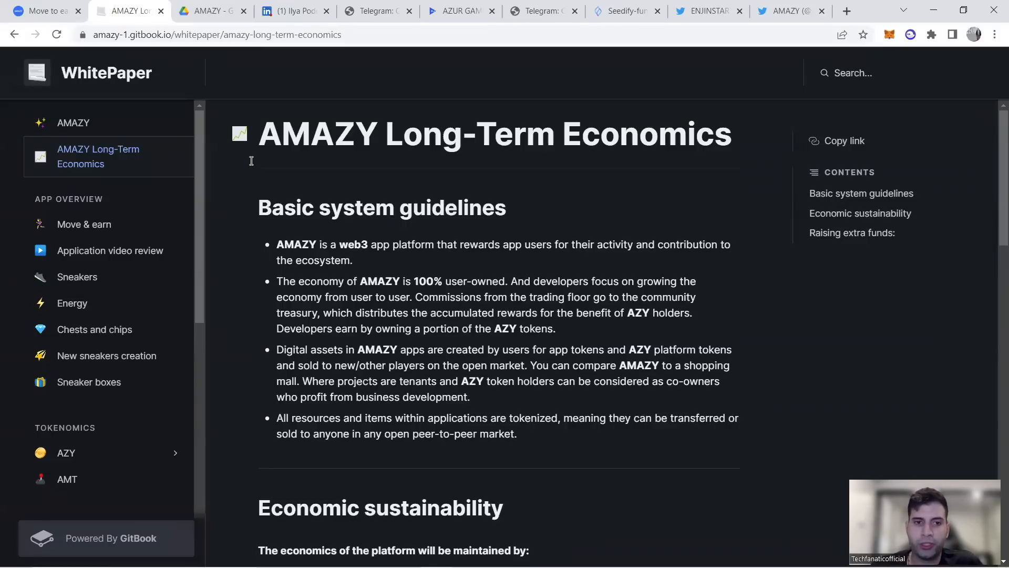
mouse_move(245, 184)
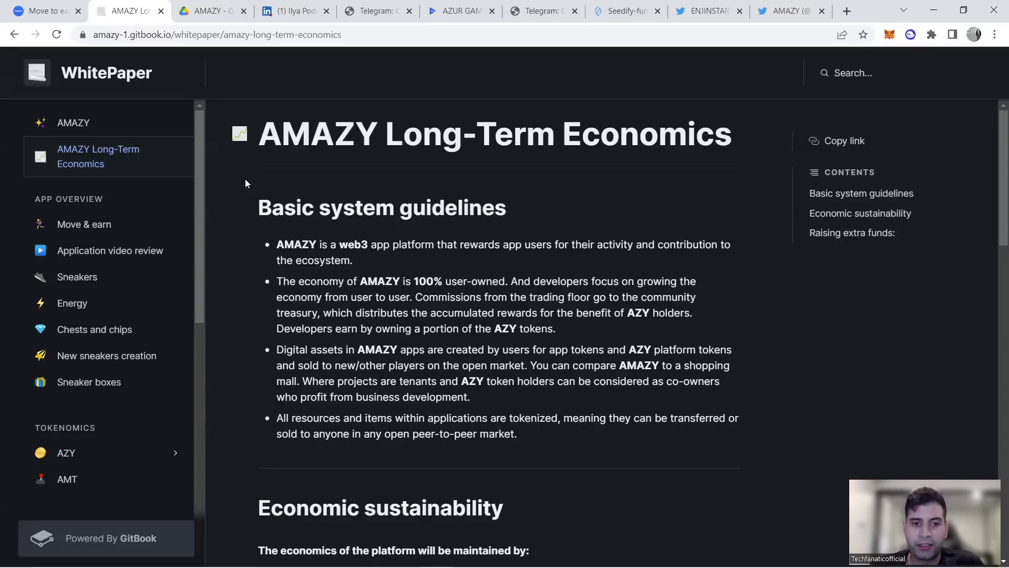
mouse_move(251, 226)
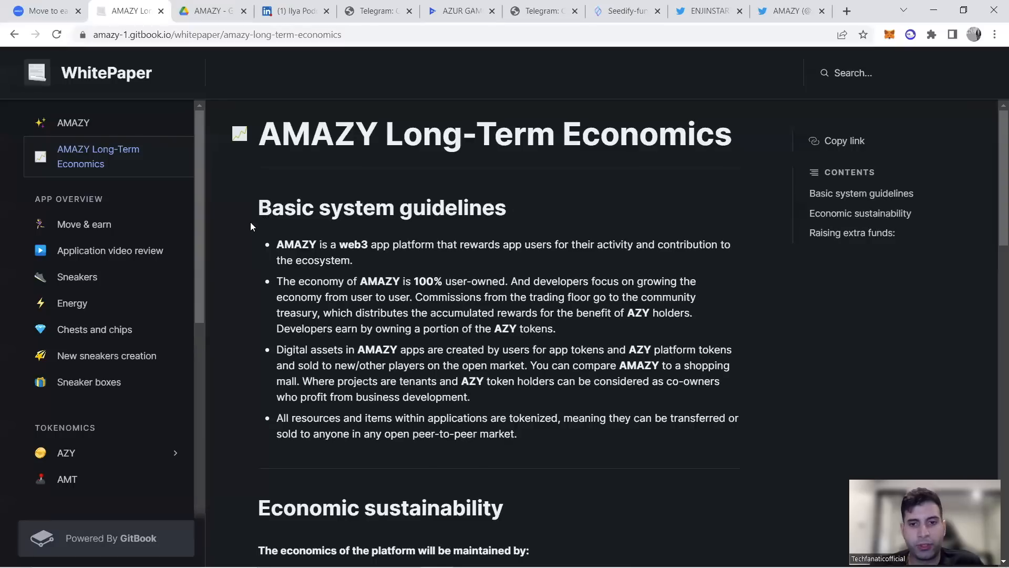
mouse_move(221, 233)
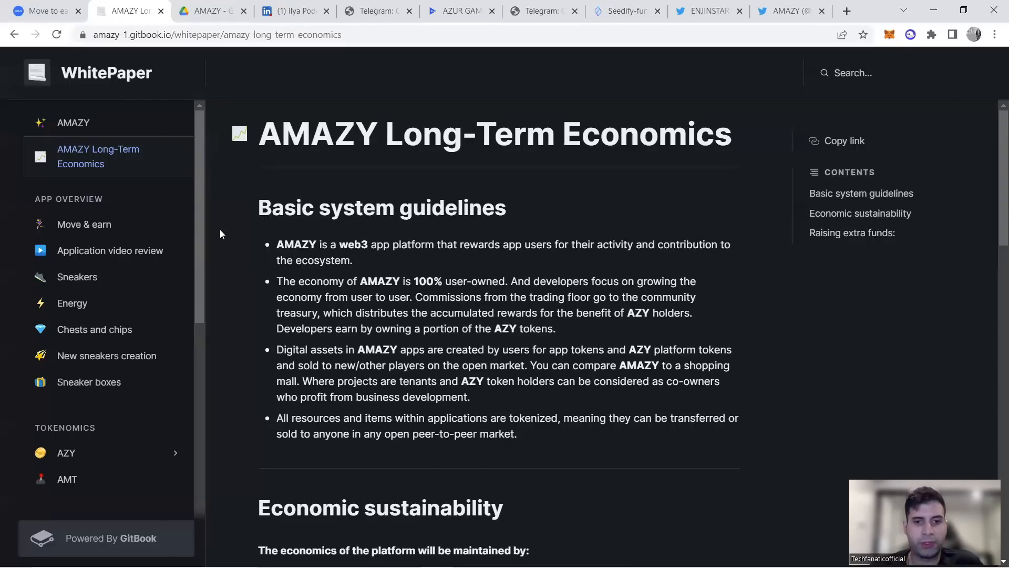
scroll("down", 3)
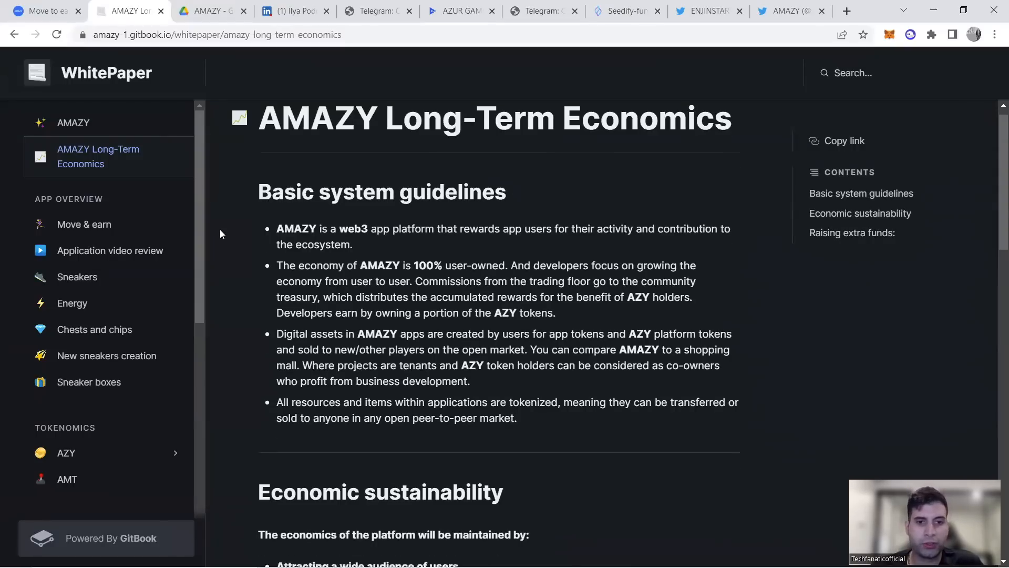
scroll("down", 3)
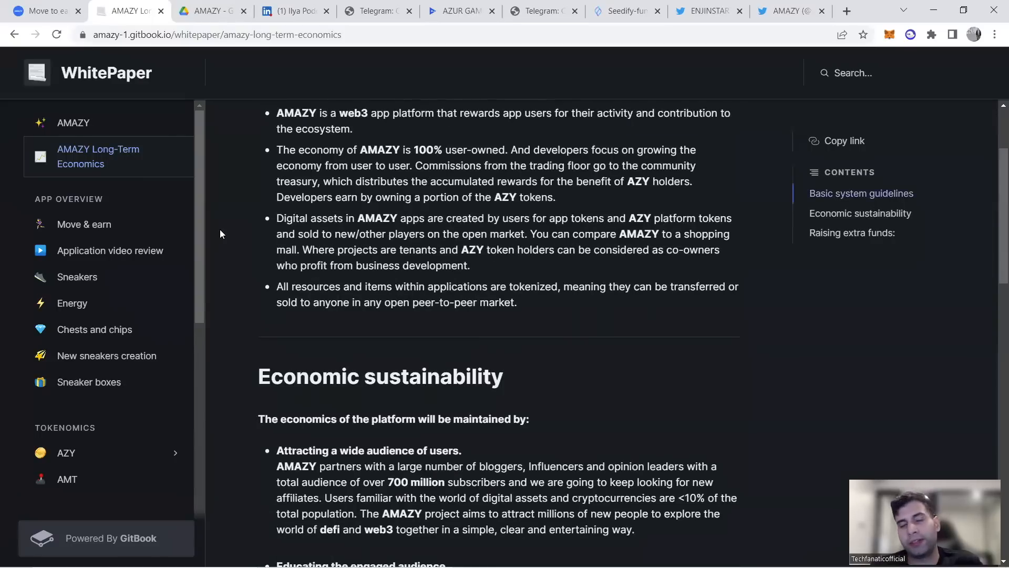
scroll("down", 3)
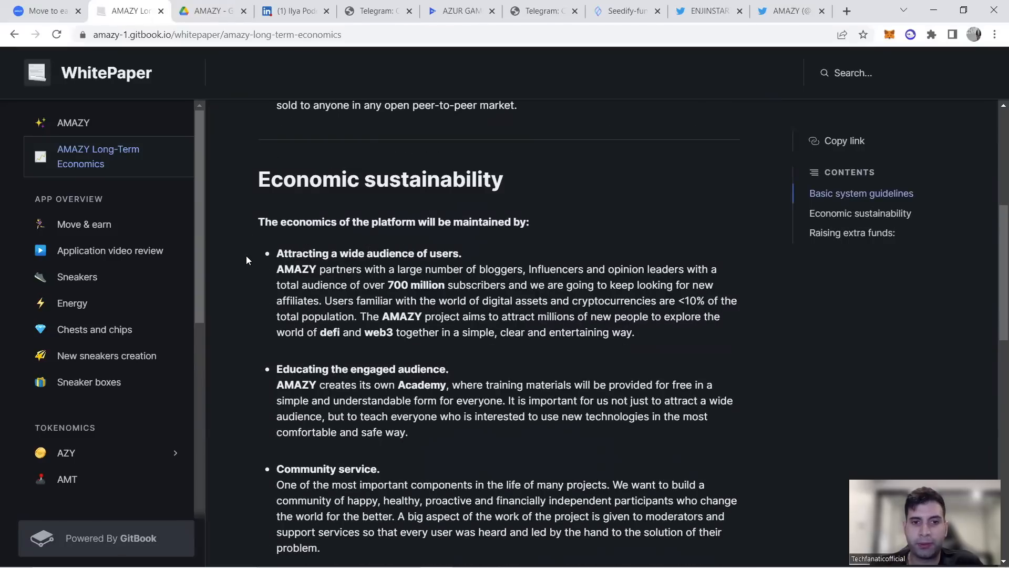
scroll("down", 3)
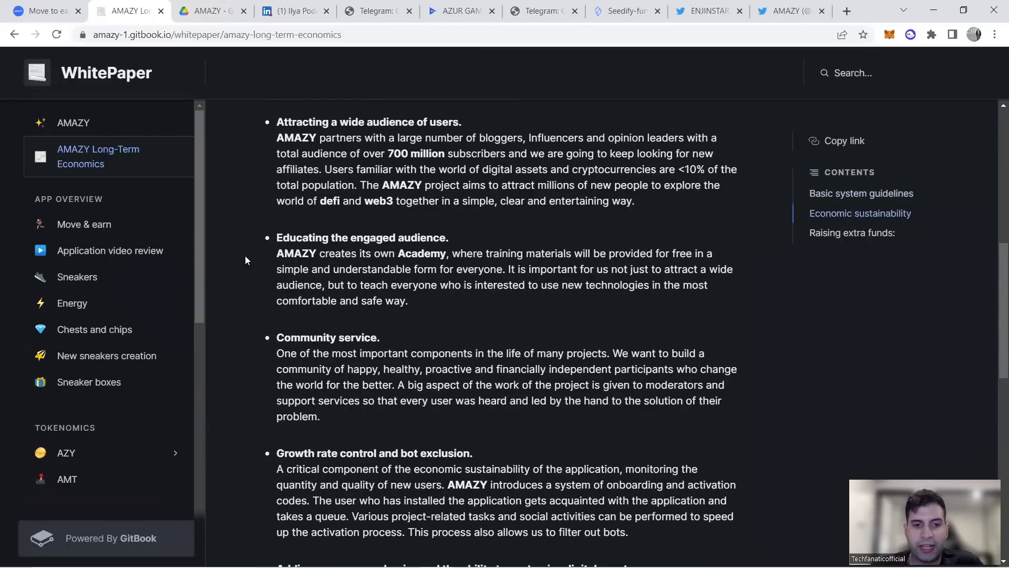
scroll("down", 3)
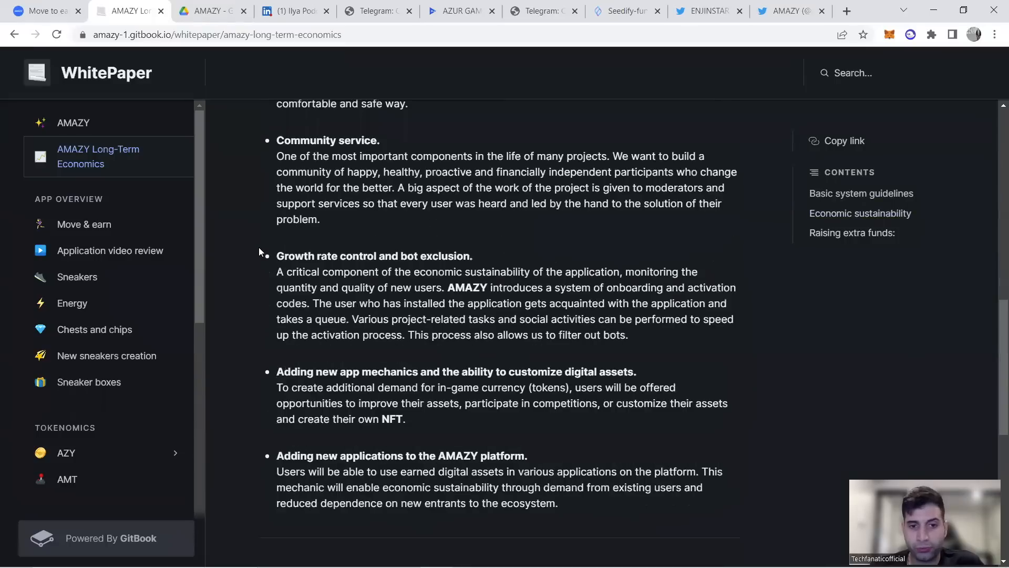
scroll("down", 3)
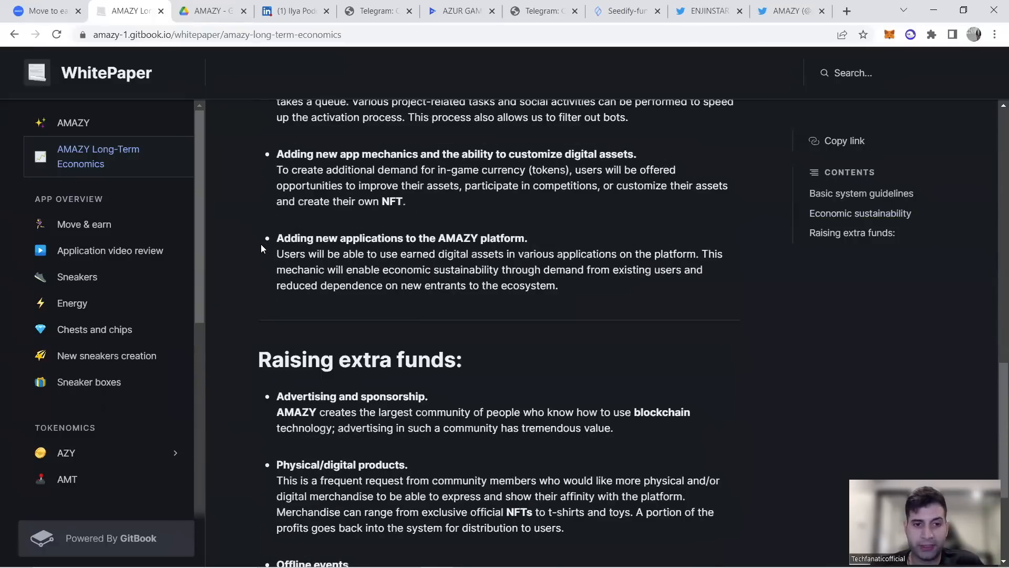
scroll("down", 3)
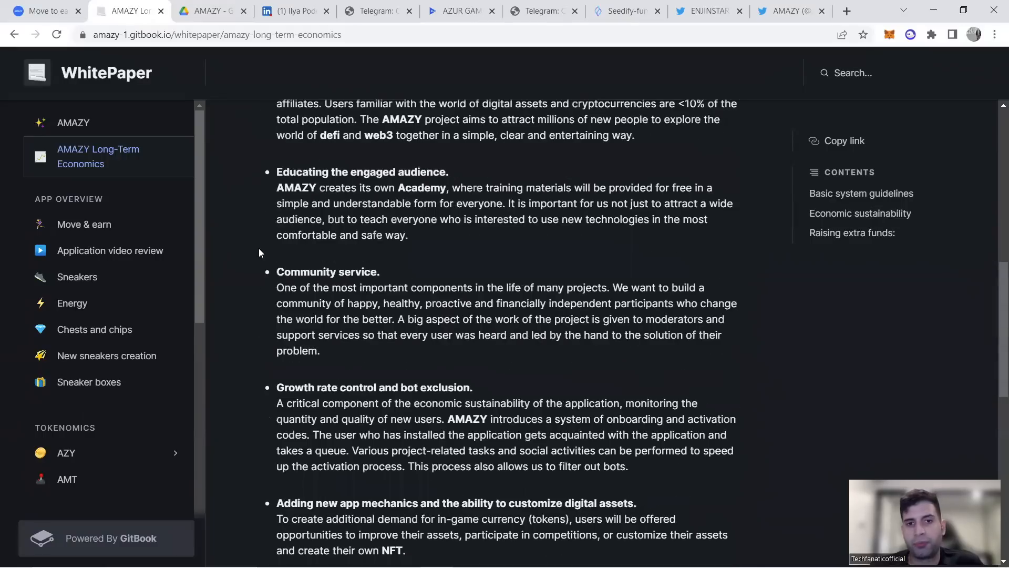
scroll("up", 3)
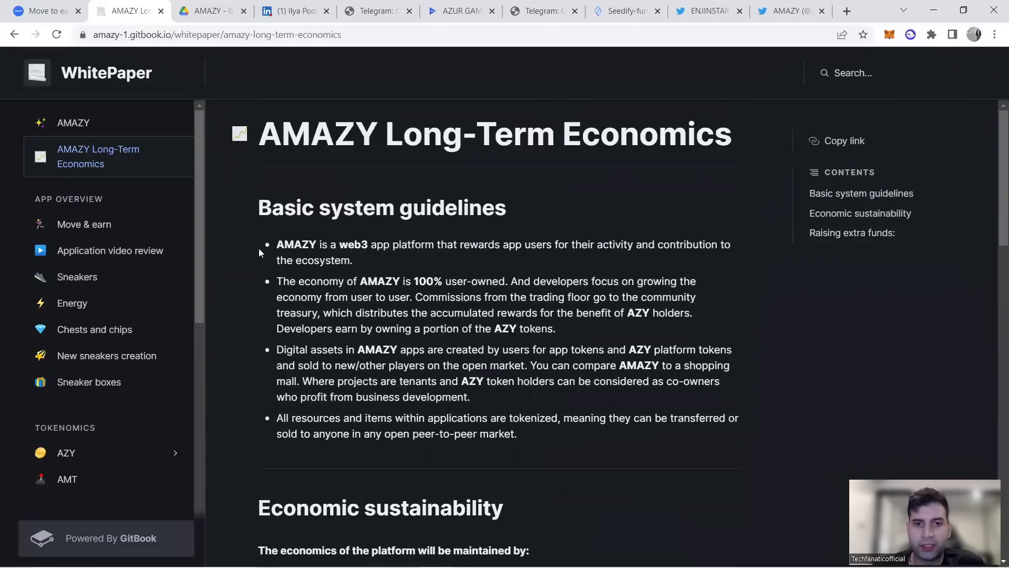
mouse_move(267, 228)
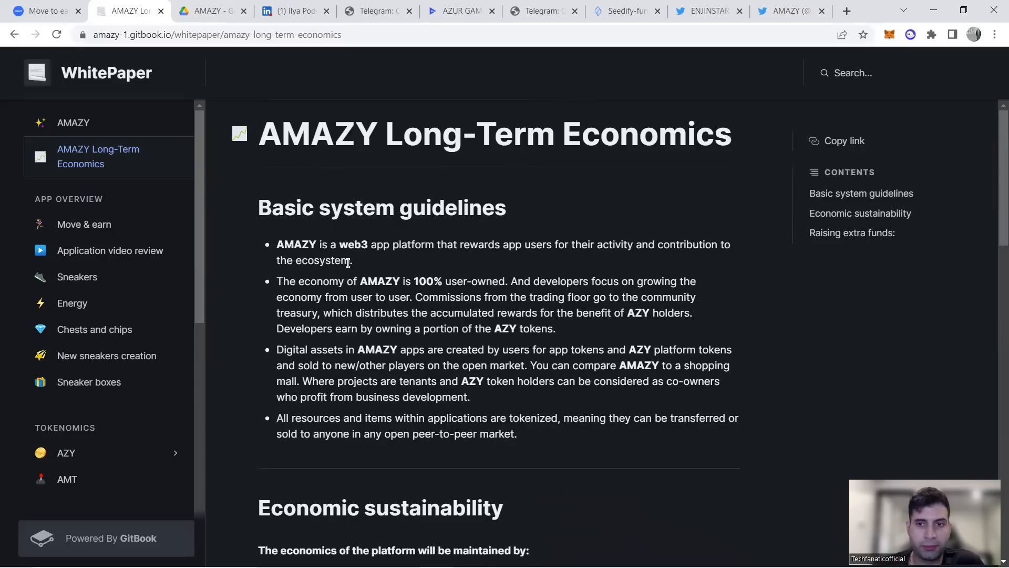
scroll("down", 3)
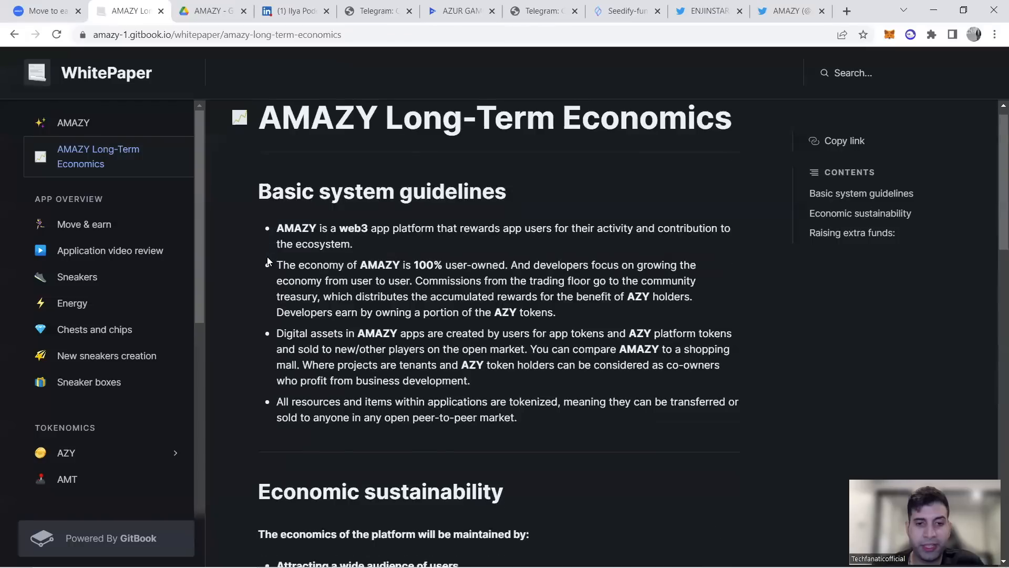
scroll("down", 3)
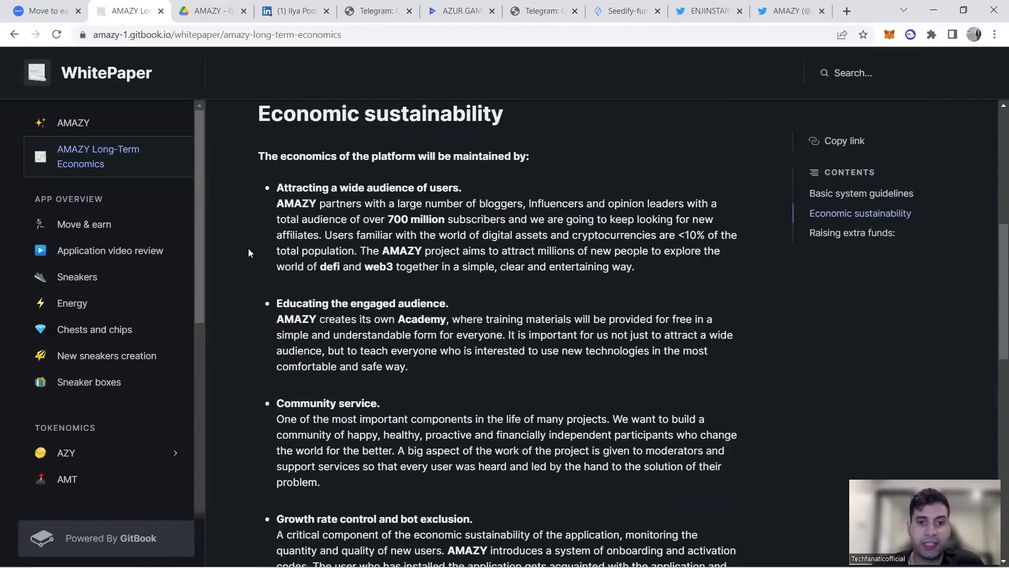
scroll("down", 3)
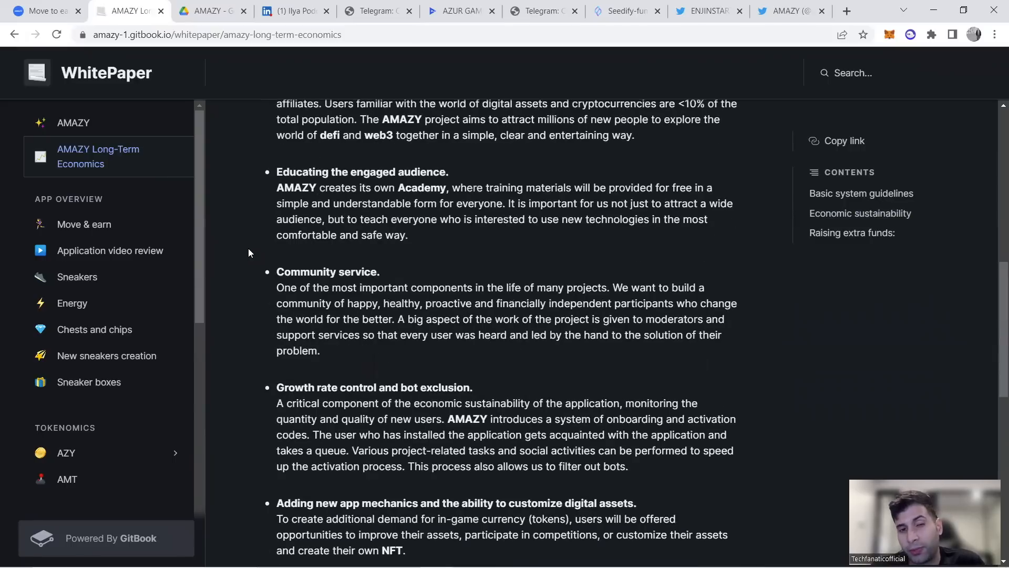
scroll("down", 3)
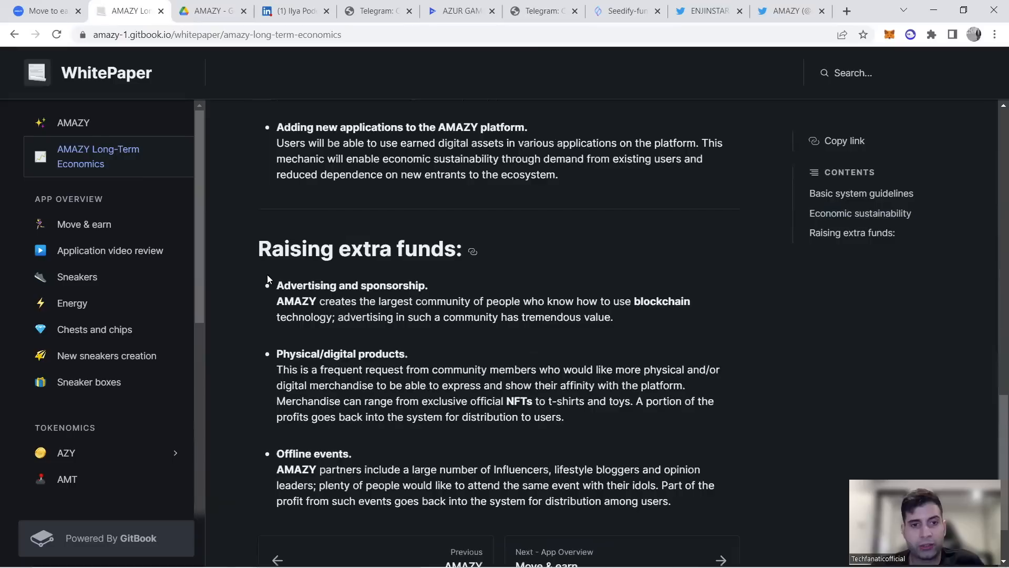
mouse_move(227, 297)
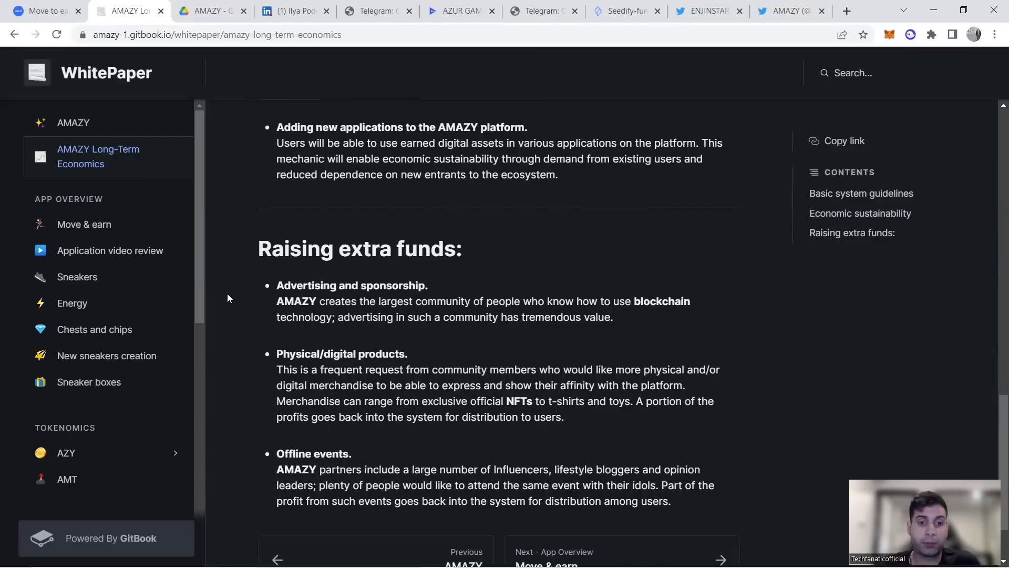
scroll("up", 3)
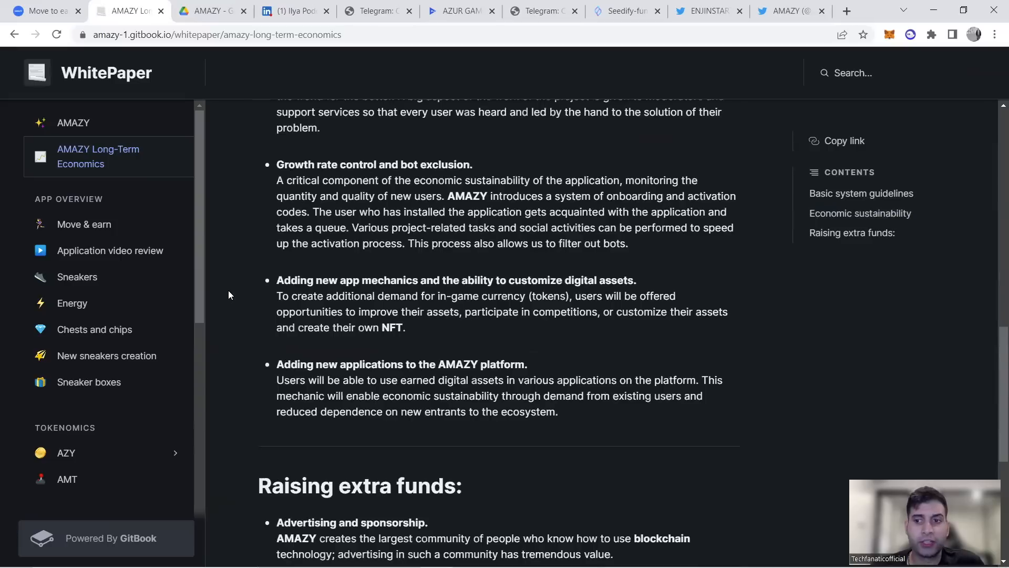
scroll("up", 3)
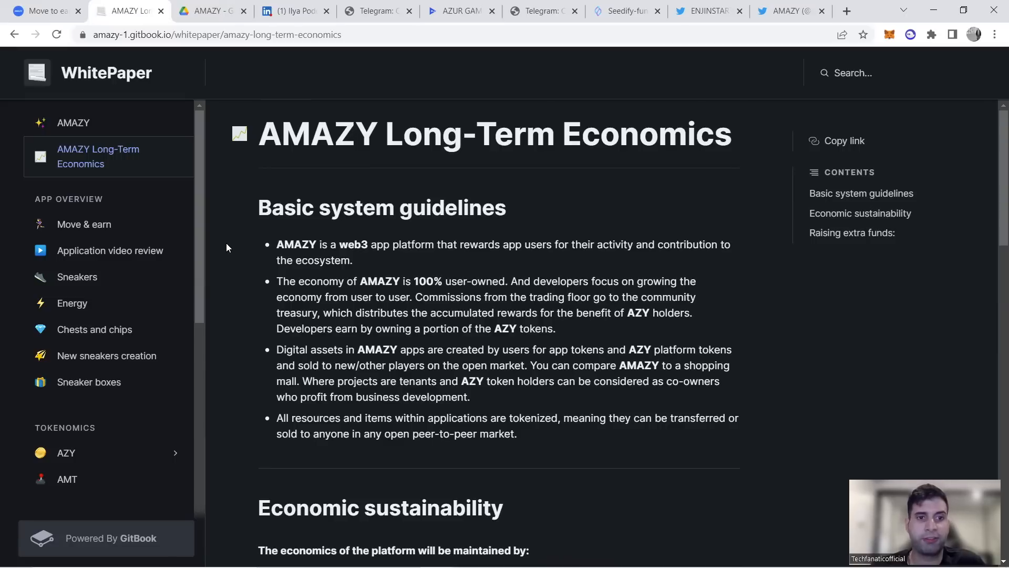
mouse_move(254, 212)
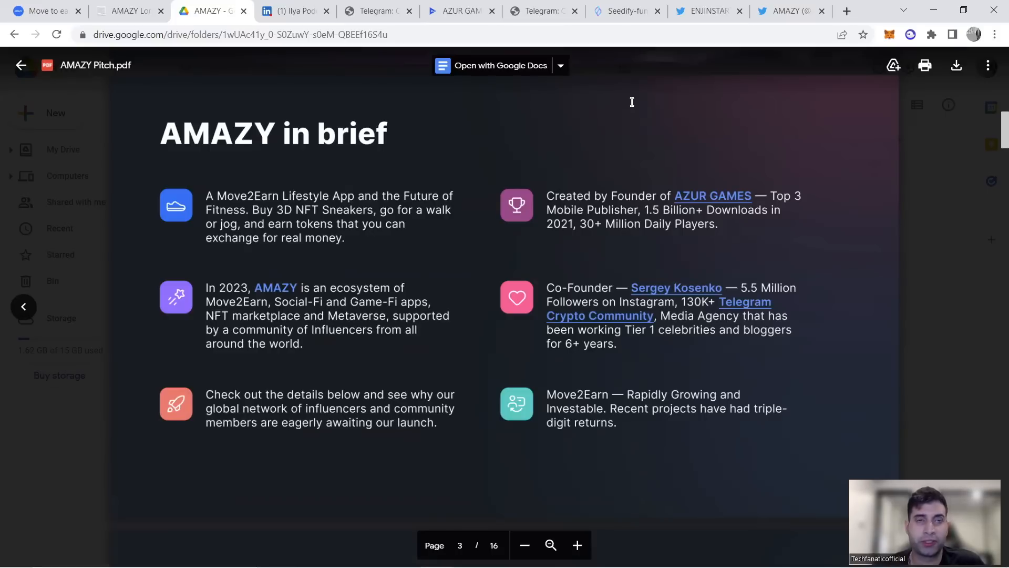
scroll("down", 3)
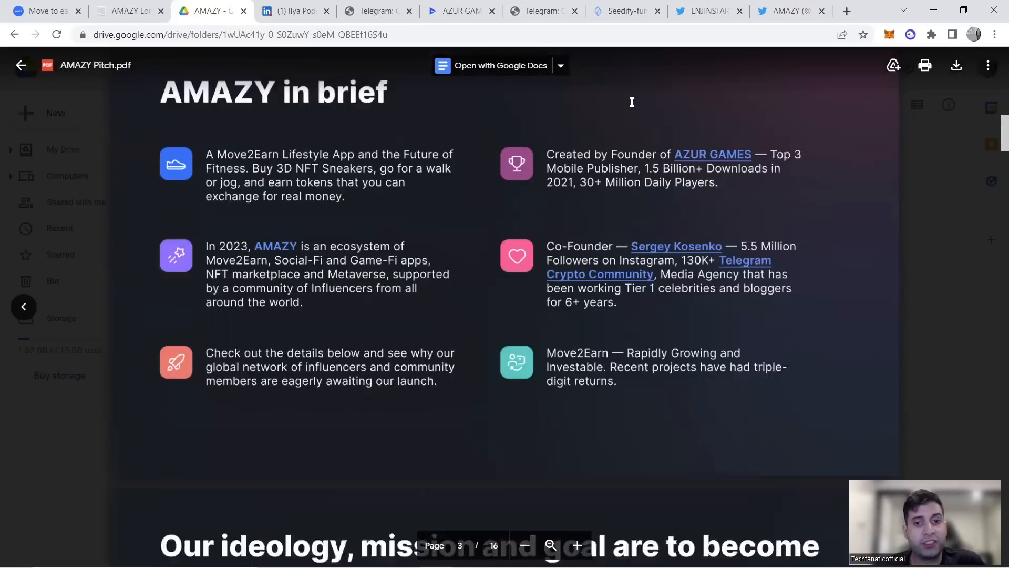
scroll("up", 3)
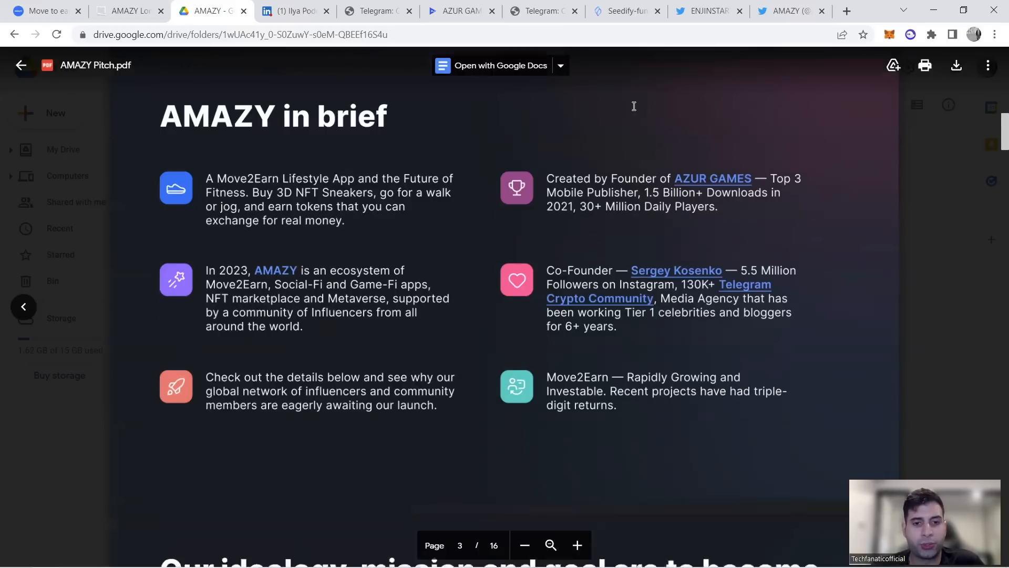
scroll("down", 3)
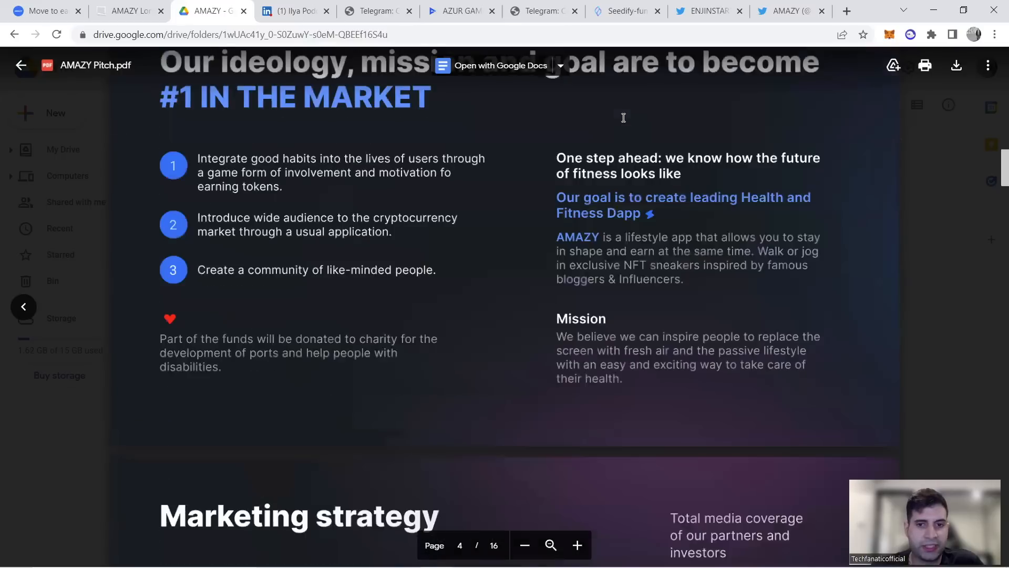
scroll("down", 3)
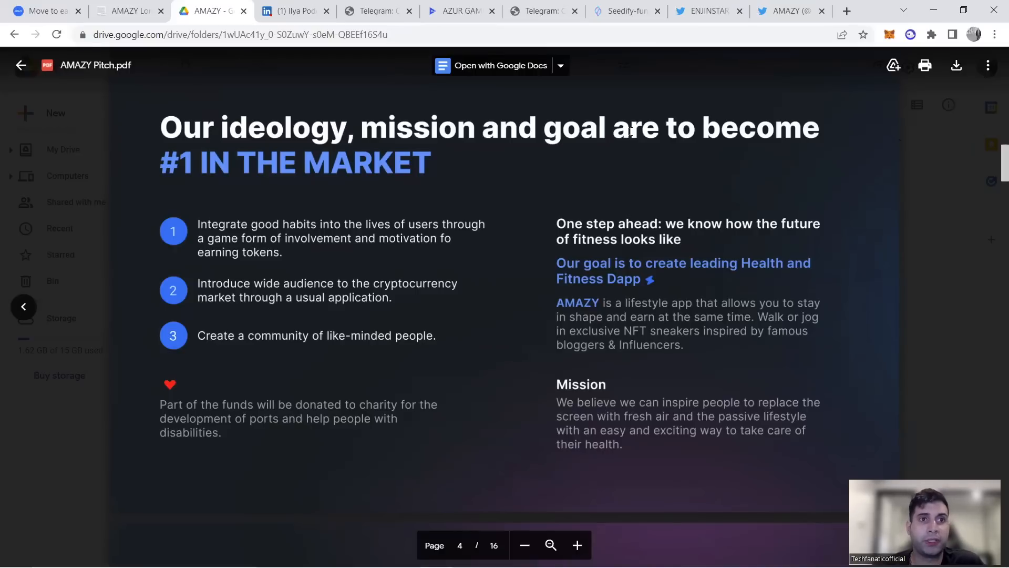
scroll("up", 3)
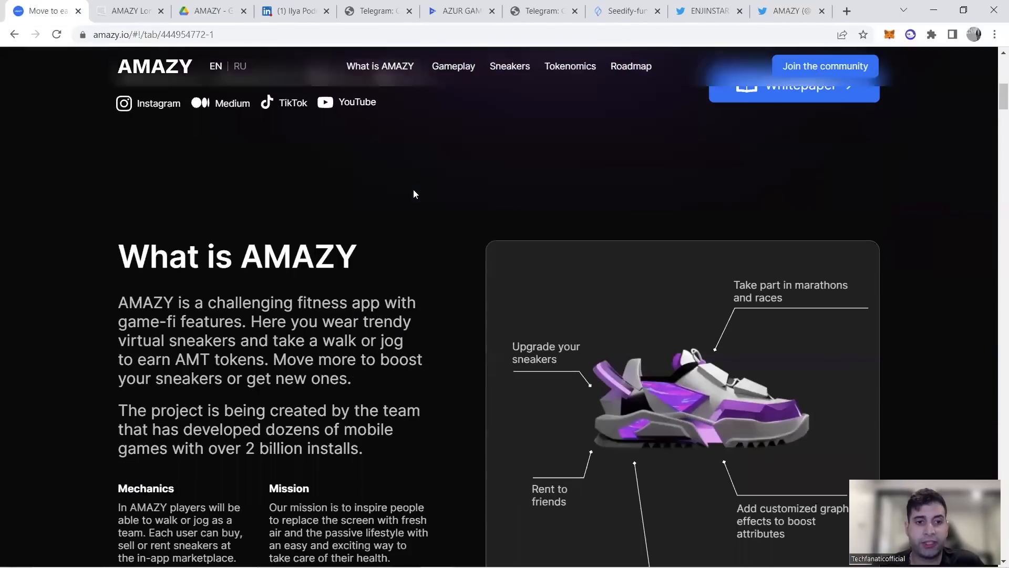
Step: Scroll amazy.io from the Realverse hero down to the 'What is AMAZY' section
scroll("down", 3)
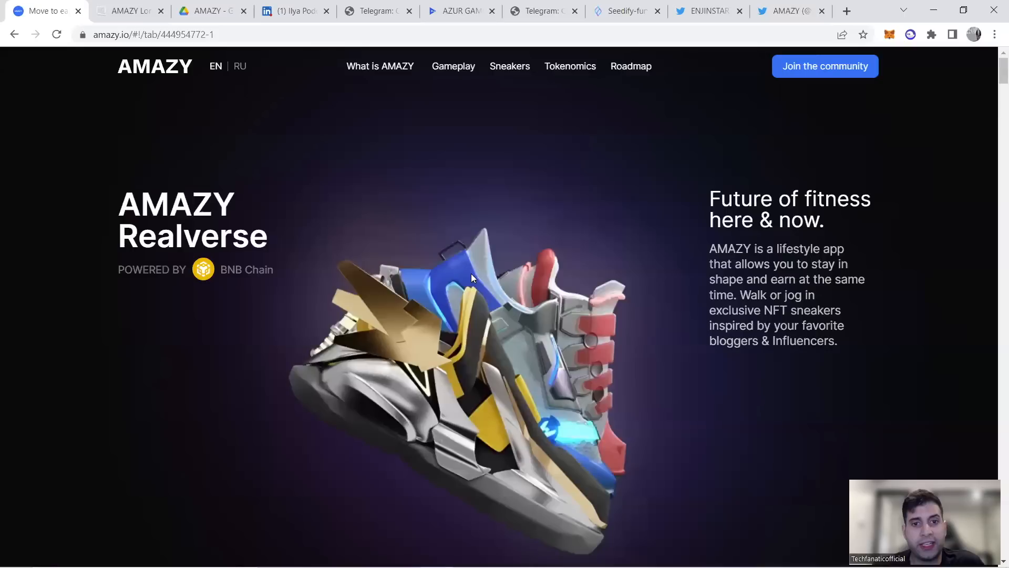
mouse_move(537, 267)
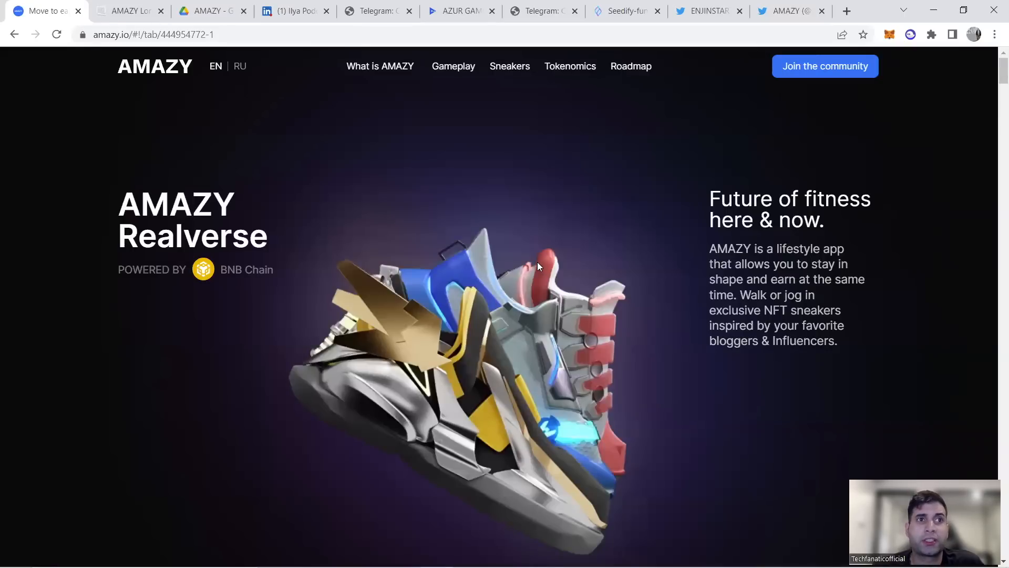
mouse_move(605, 225)
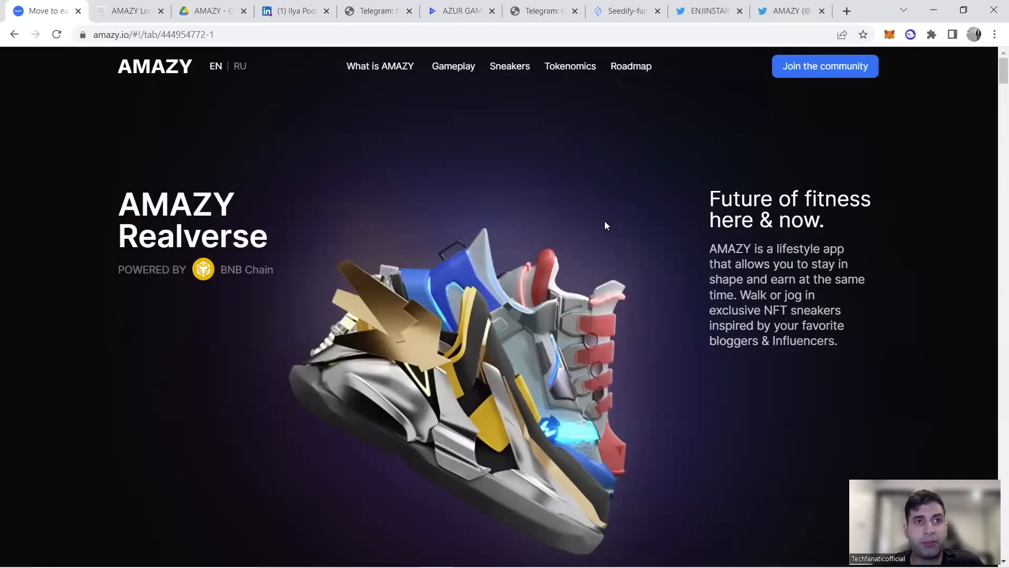
mouse_move(603, 226)
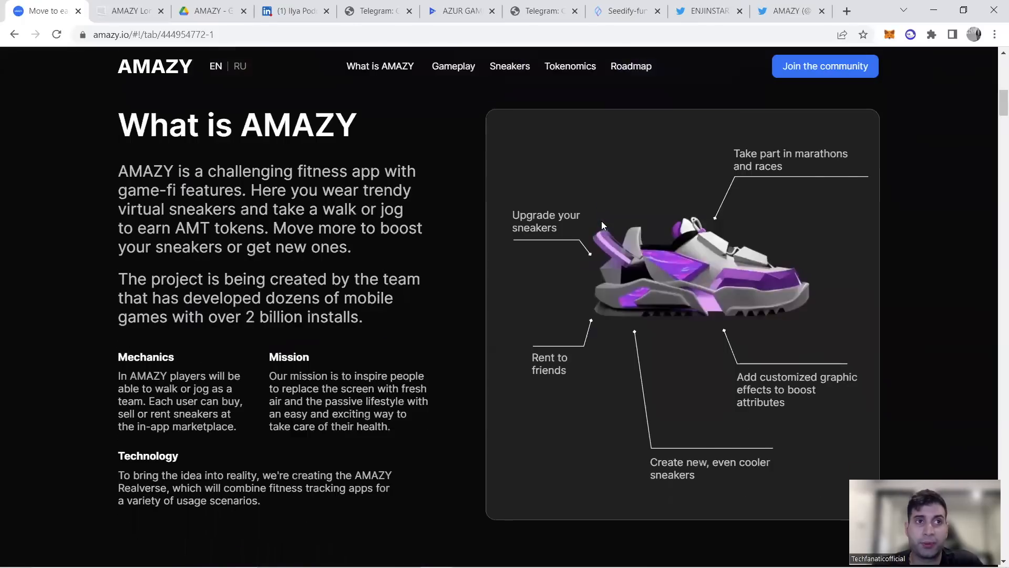
scroll("down", 3)
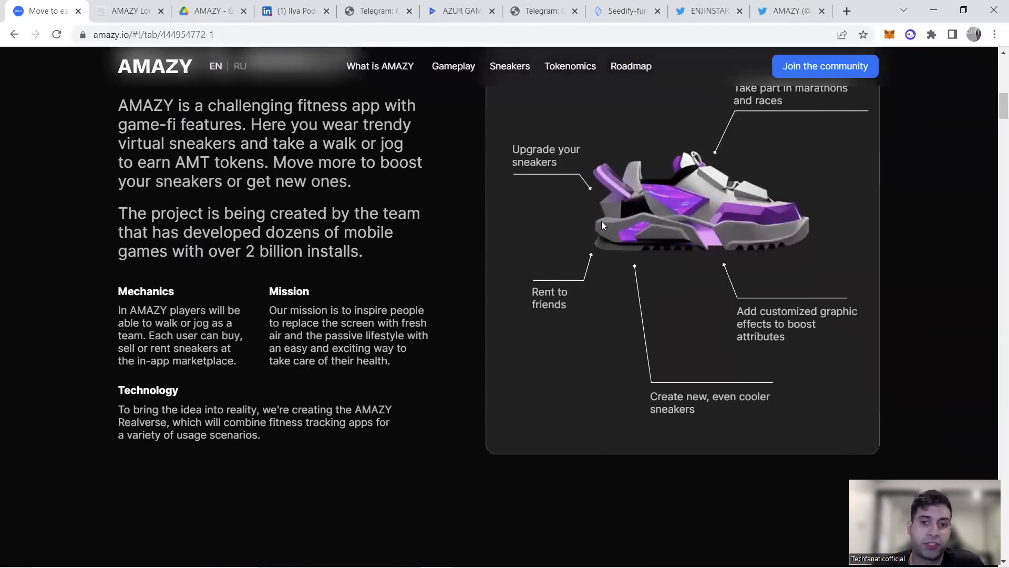
scroll("down", 3)
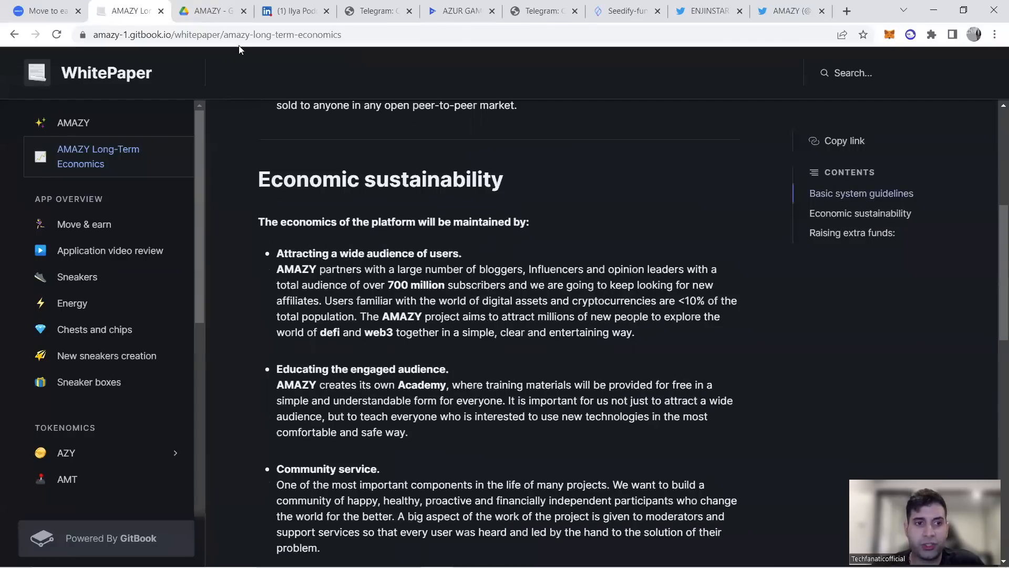
Step: Go to the Application video review page and play the embedded Amazy Trailer
left_click(109, 250)
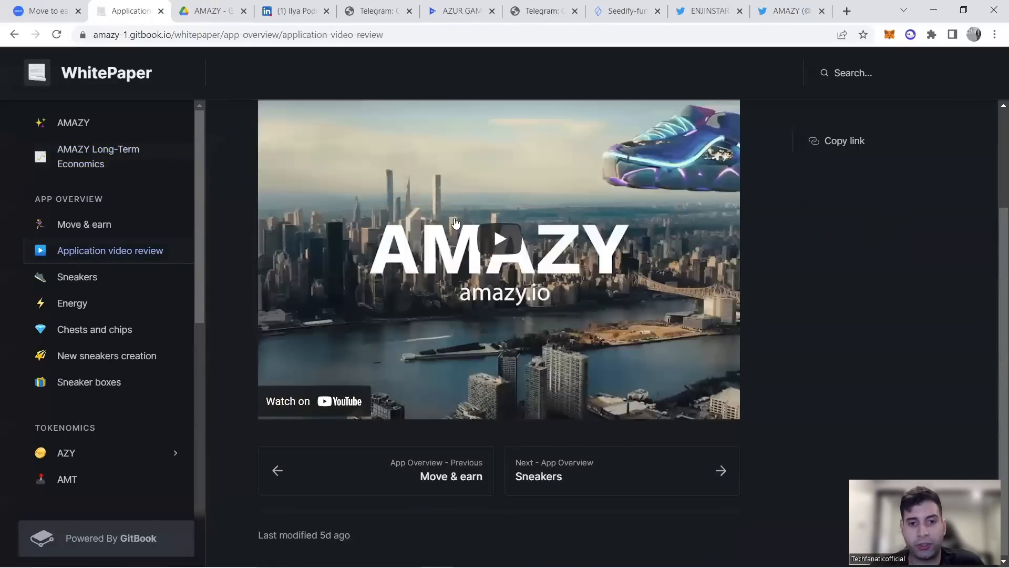
left_click(499, 249)
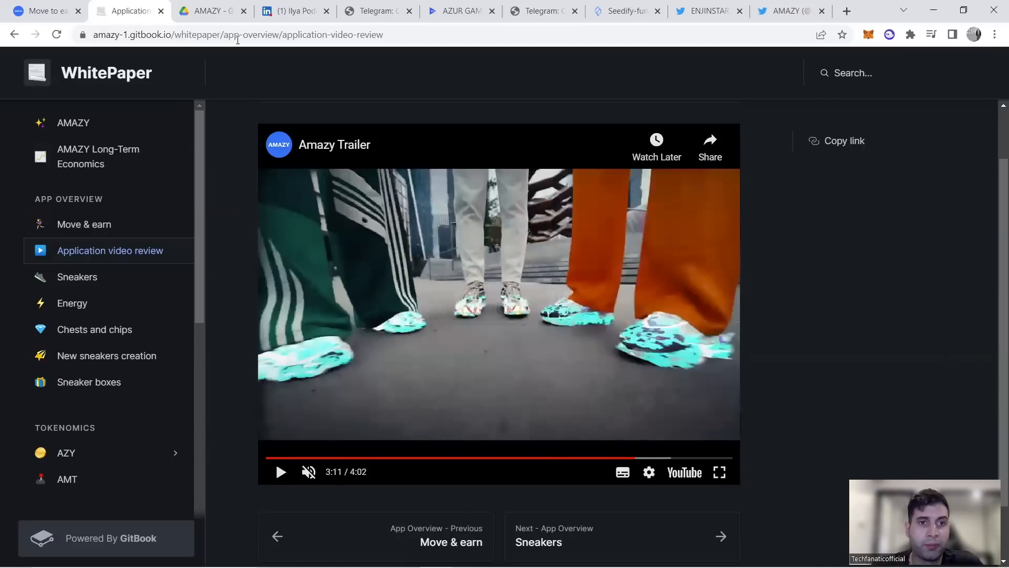
Step: Read the AMAZY Pitch PDF from page 5 to page 10's mechanics and Business Model
left_click(206, 11)
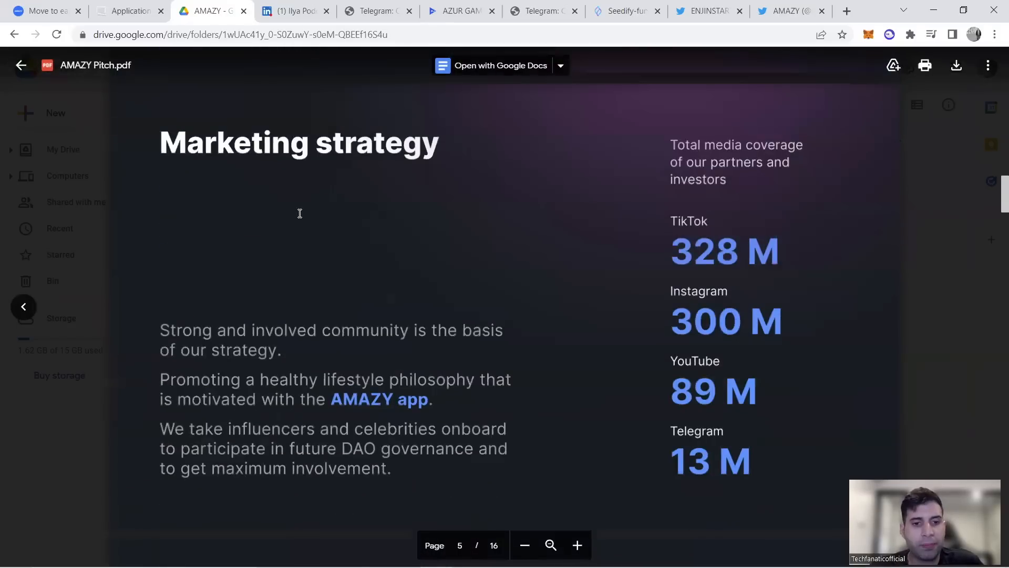
scroll("down", 3)
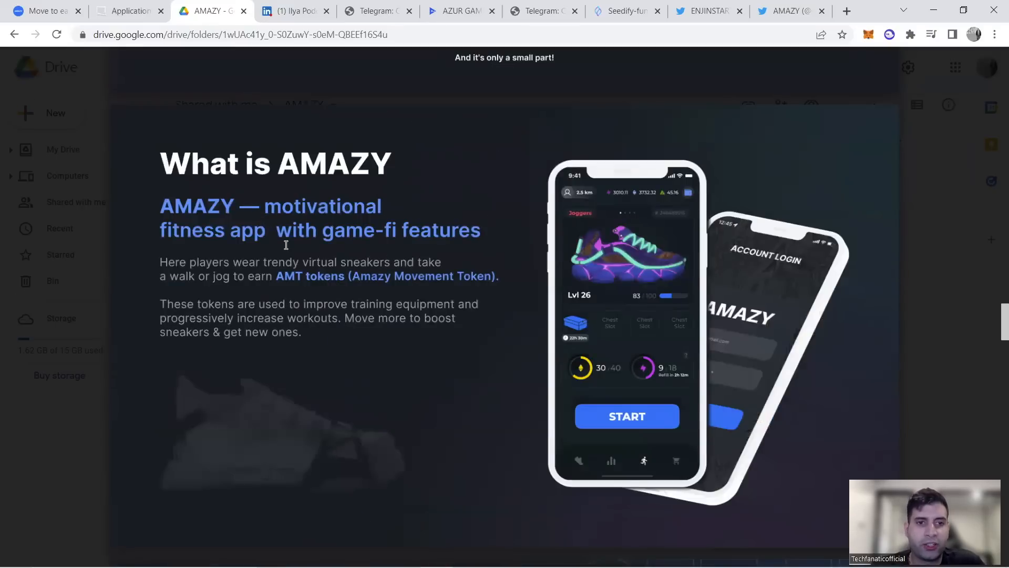
scroll("down", 3)
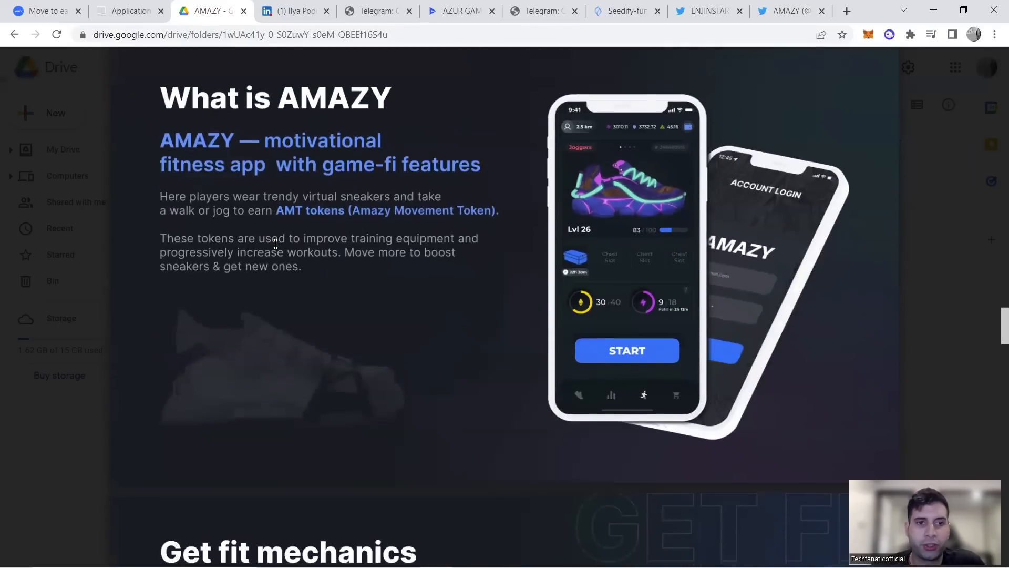
scroll("down", 3)
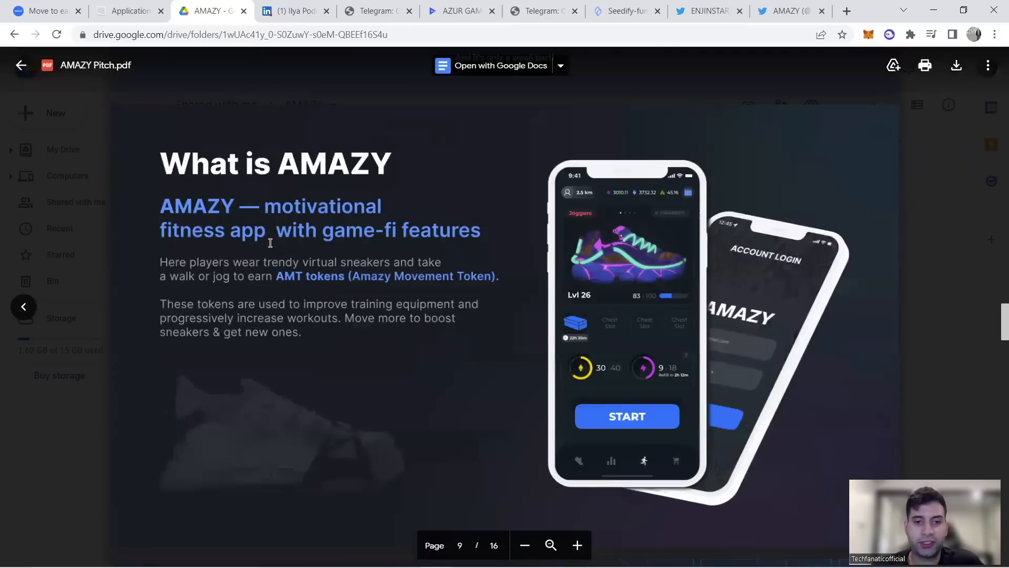
scroll("down", 3)
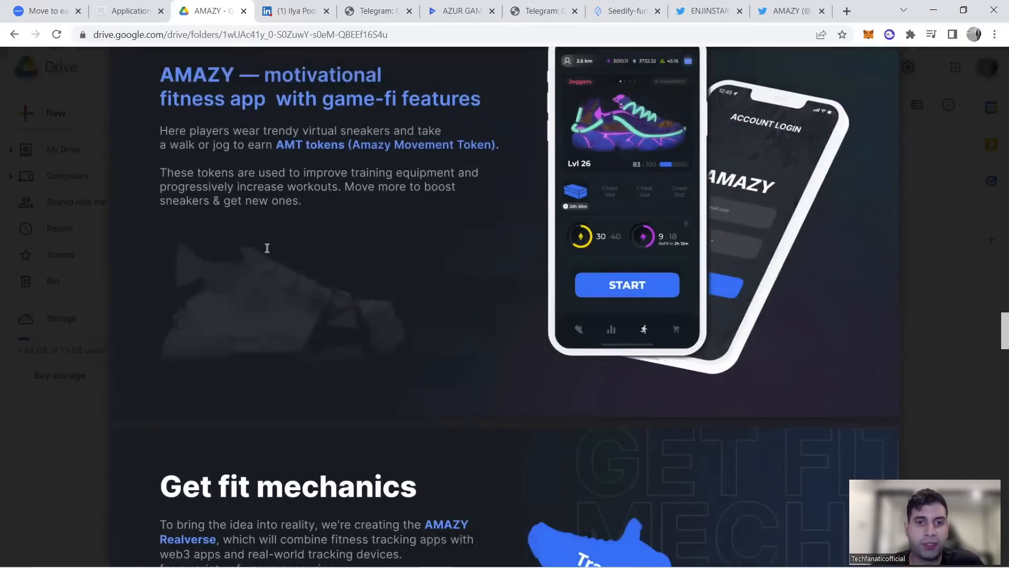
scroll("down", 3)
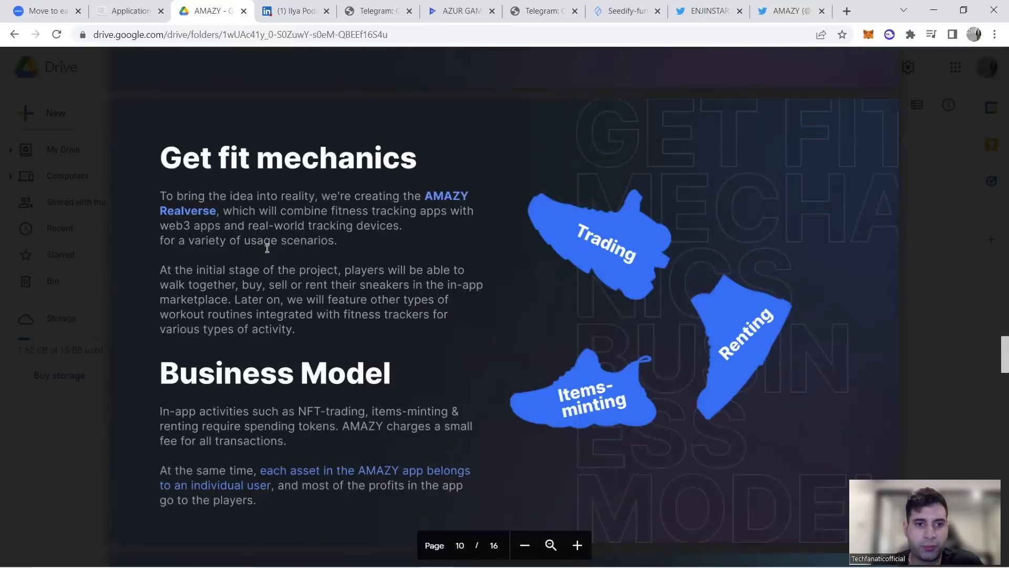
scroll("down", 3)
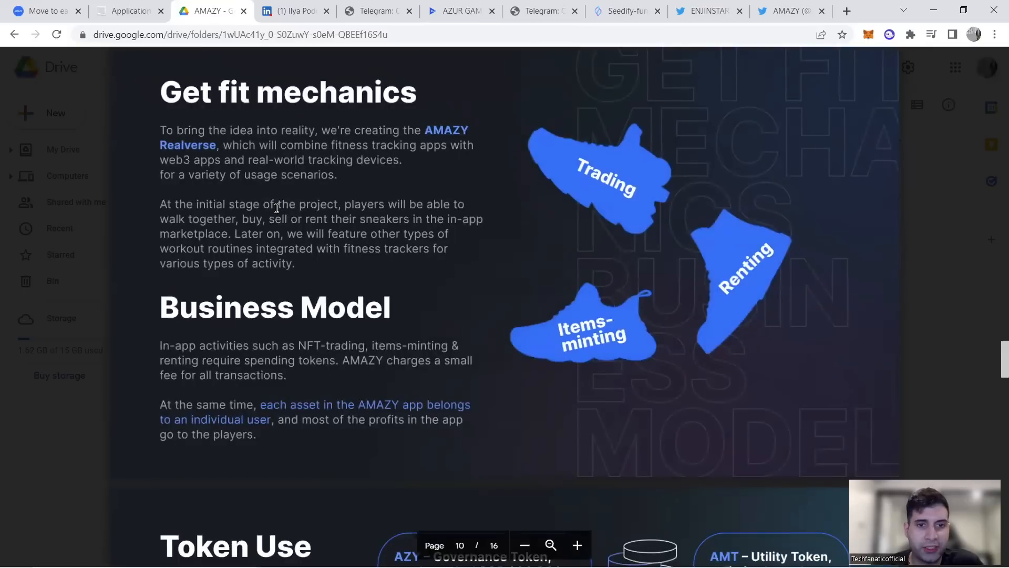
scroll("down", 3)
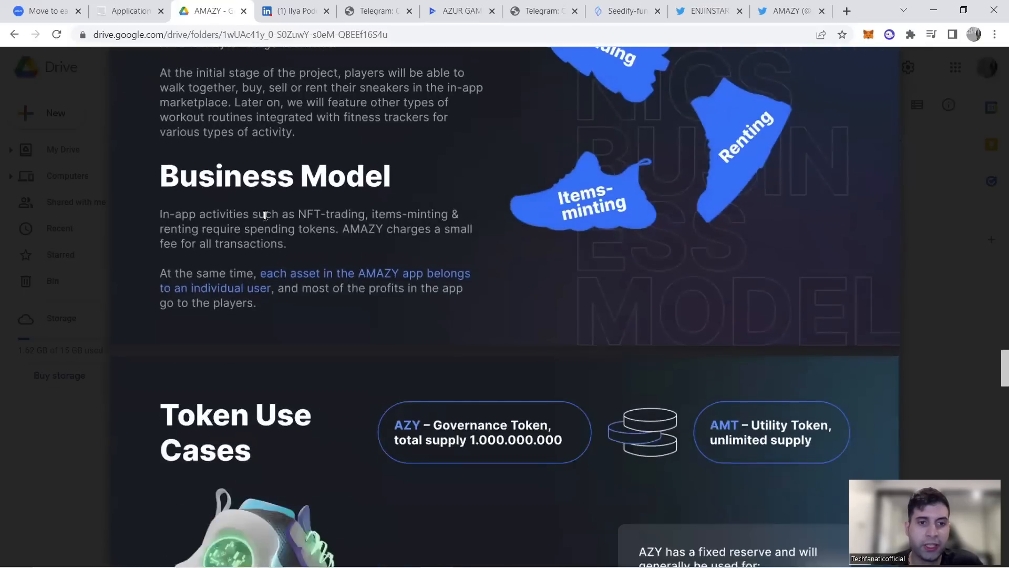
scroll("down", 3)
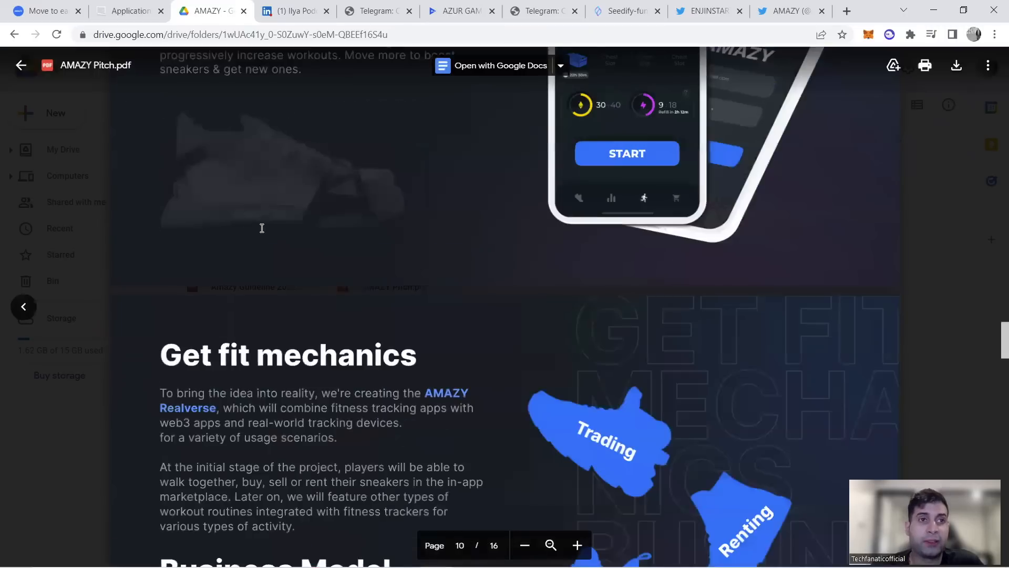
scroll("down", 3)
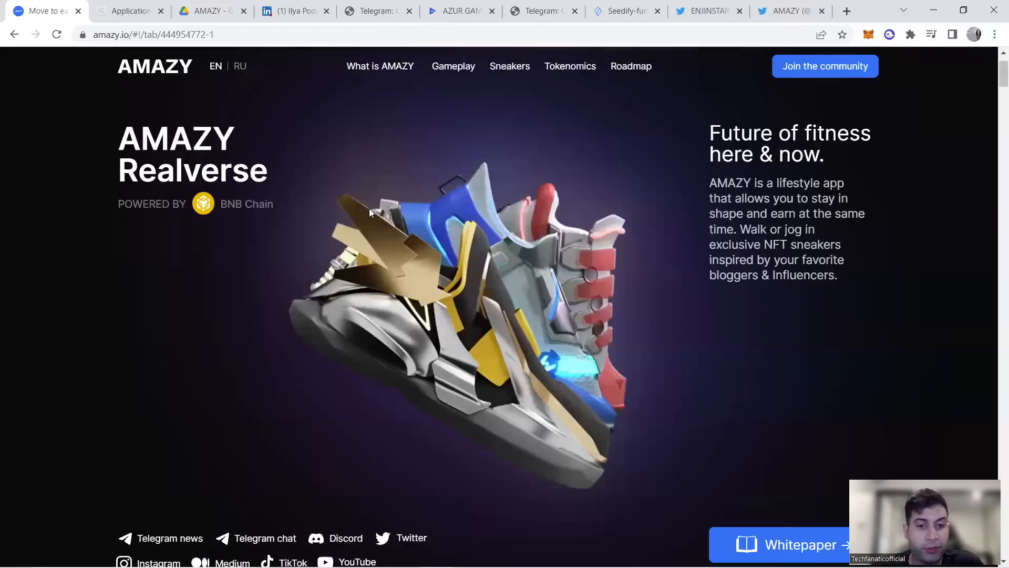
Step: Scroll the amazy.io homepage past 'What is AMAZY' to the influencer followers list
scroll("down", 3)
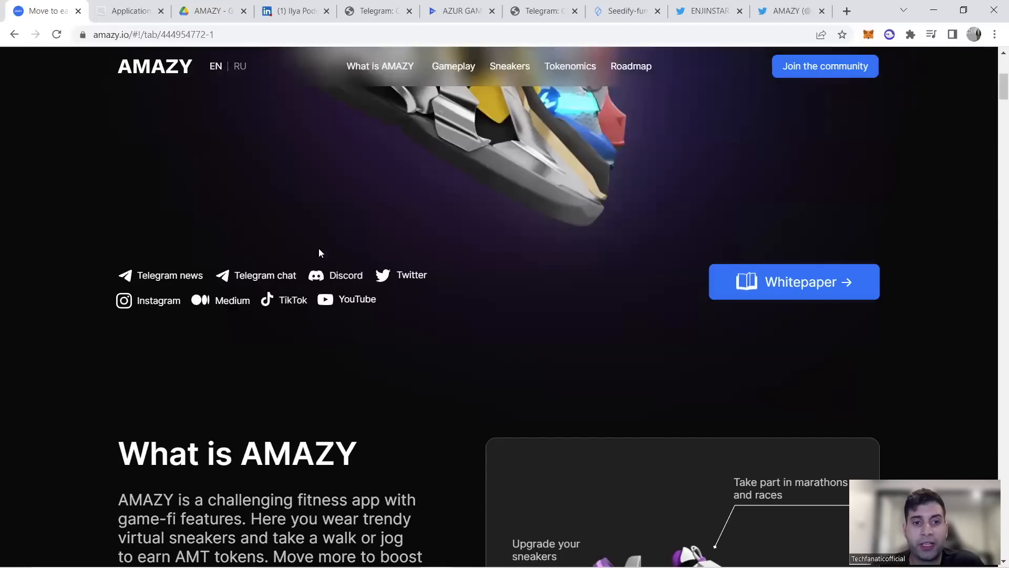
mouse_move(358, 199)
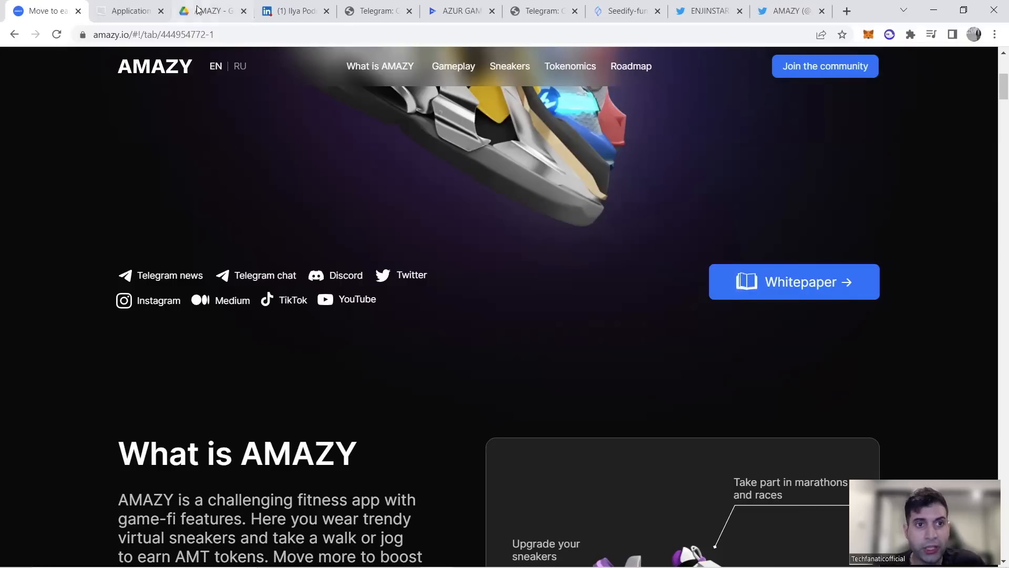
left_click(211, 11)
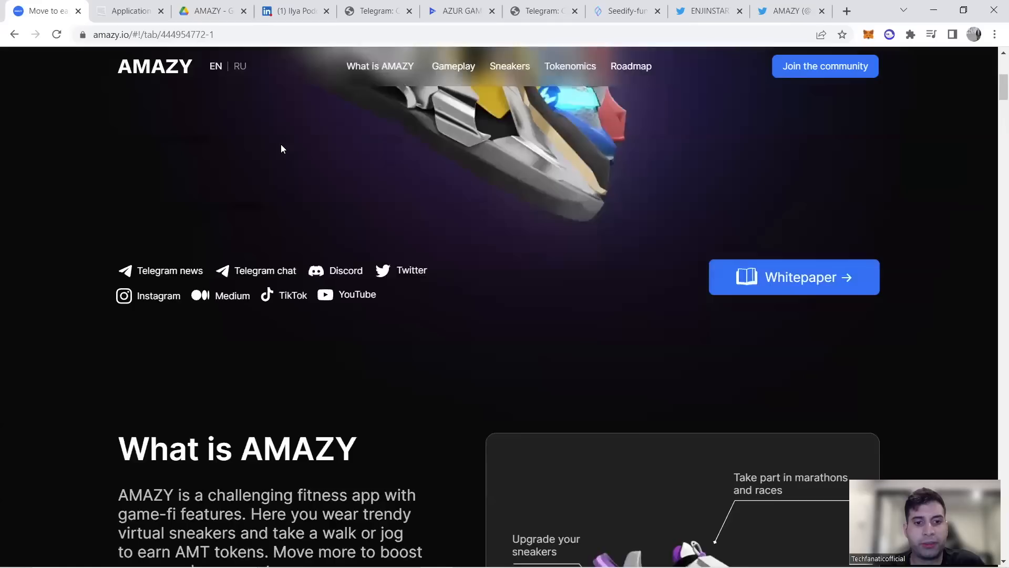
scroll("down", 3)
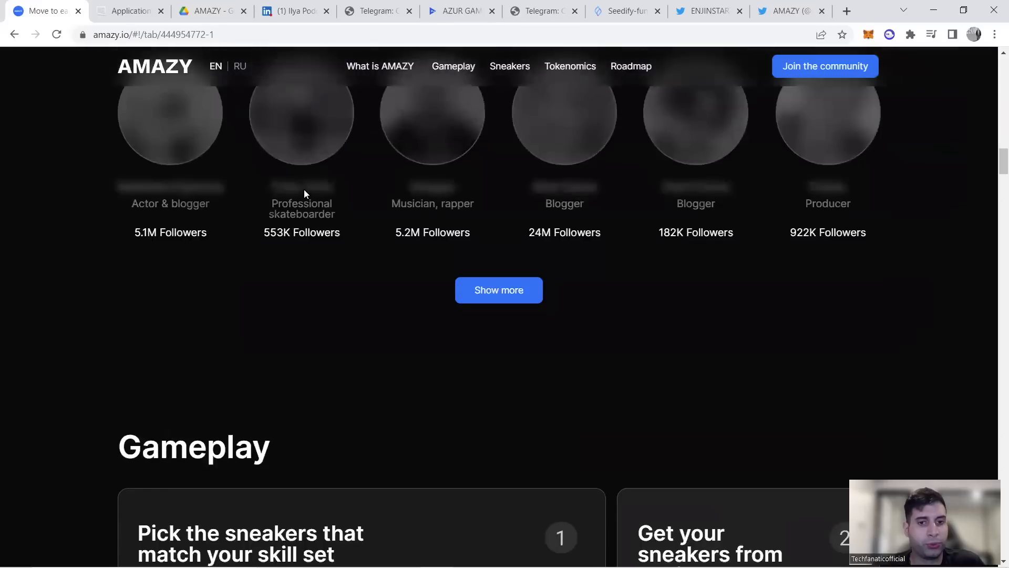
Step: Scroll through the Gameplay steps to the Sneakers Details card with its 86/100 rating
scroll("down", 3)
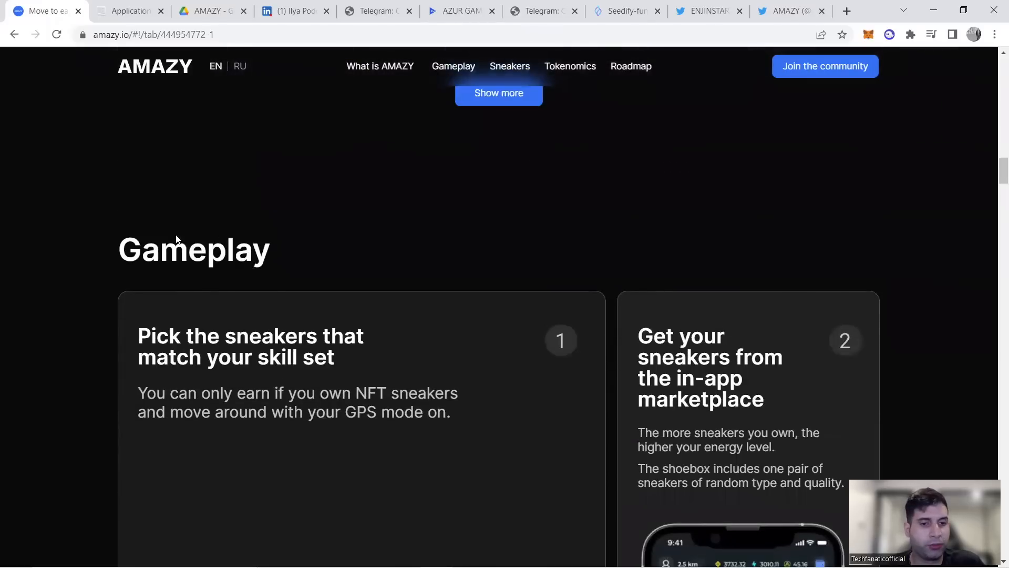
scroll("down", 3)
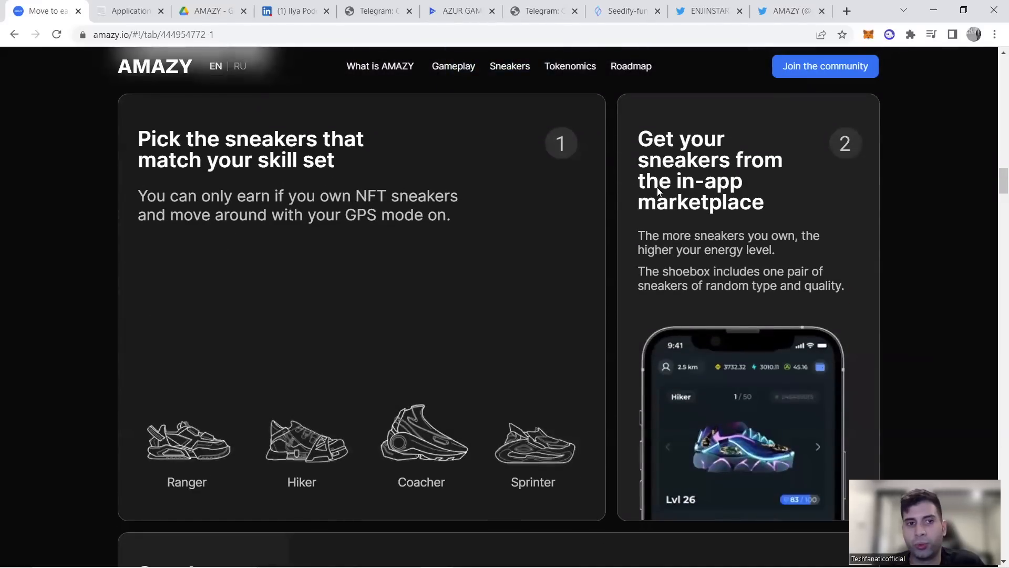
scroll("down", 3)
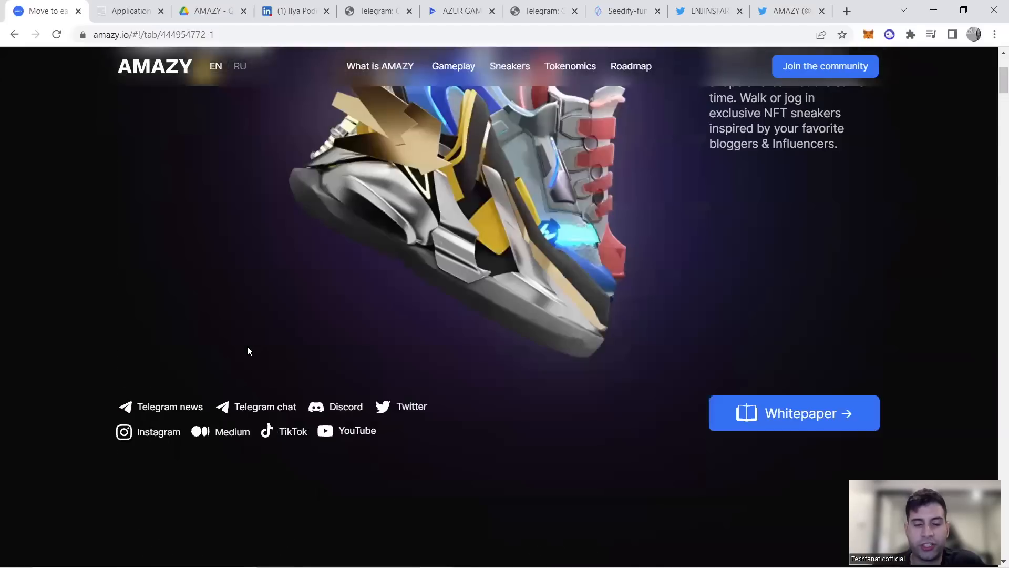
scroll("down", 3)
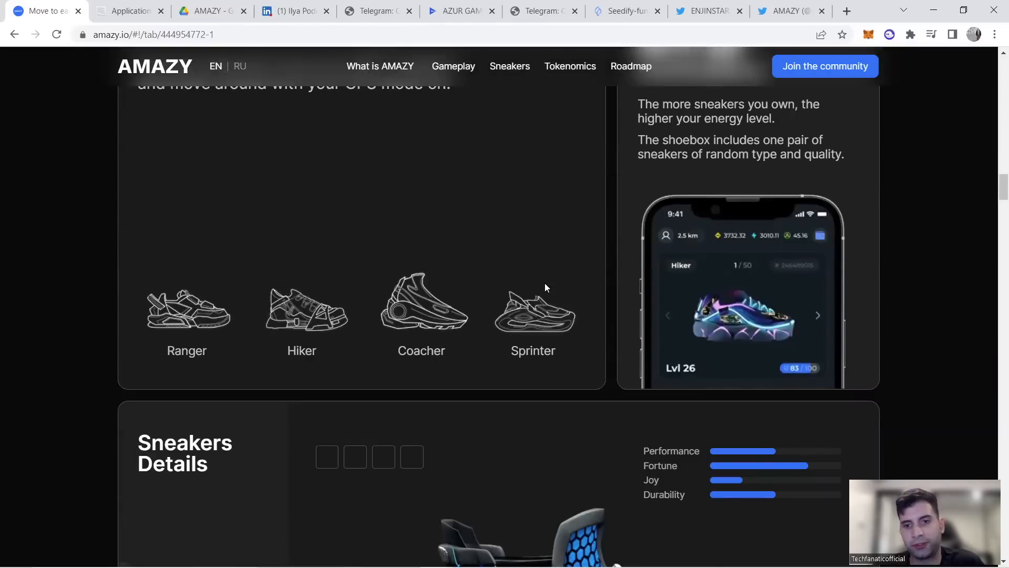
scroll("up", 3)
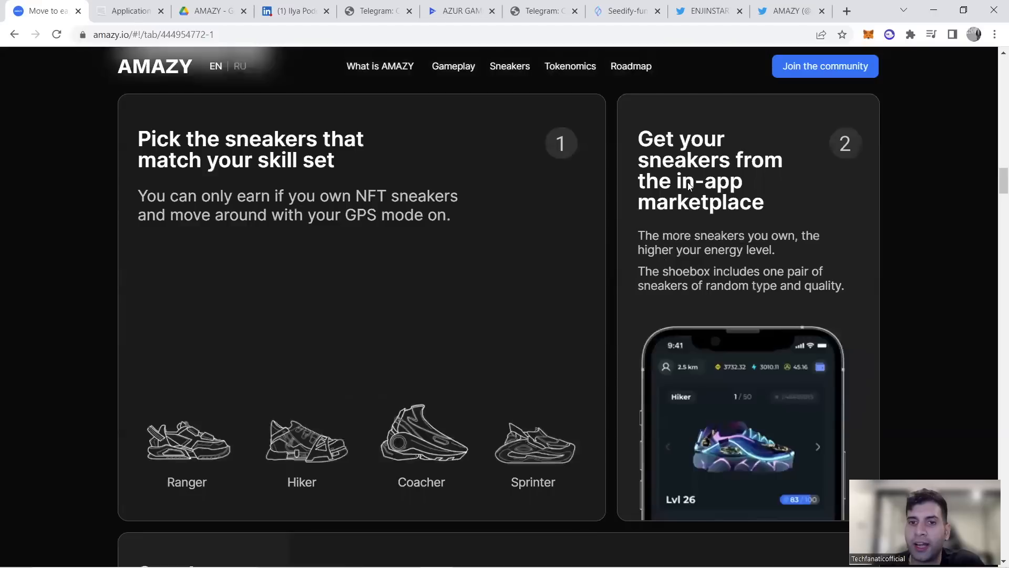
scroll("down", 3)
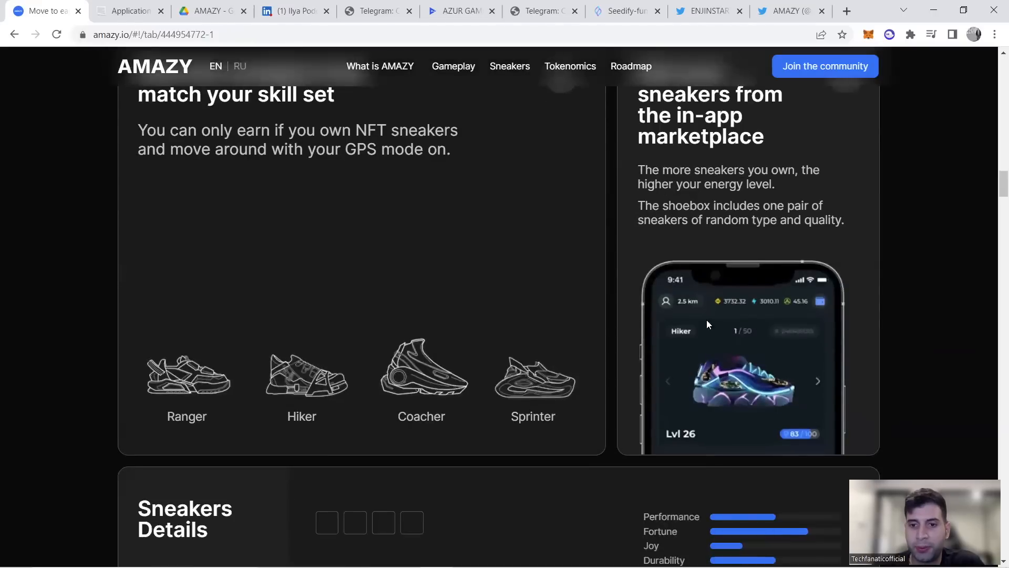
scroll("down", 3)
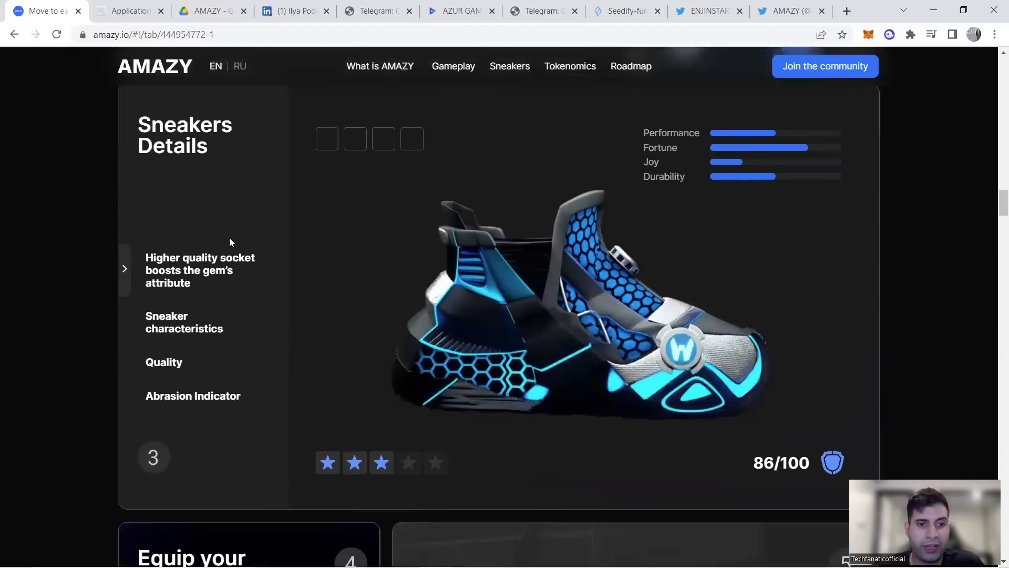
scroll("down", 3)
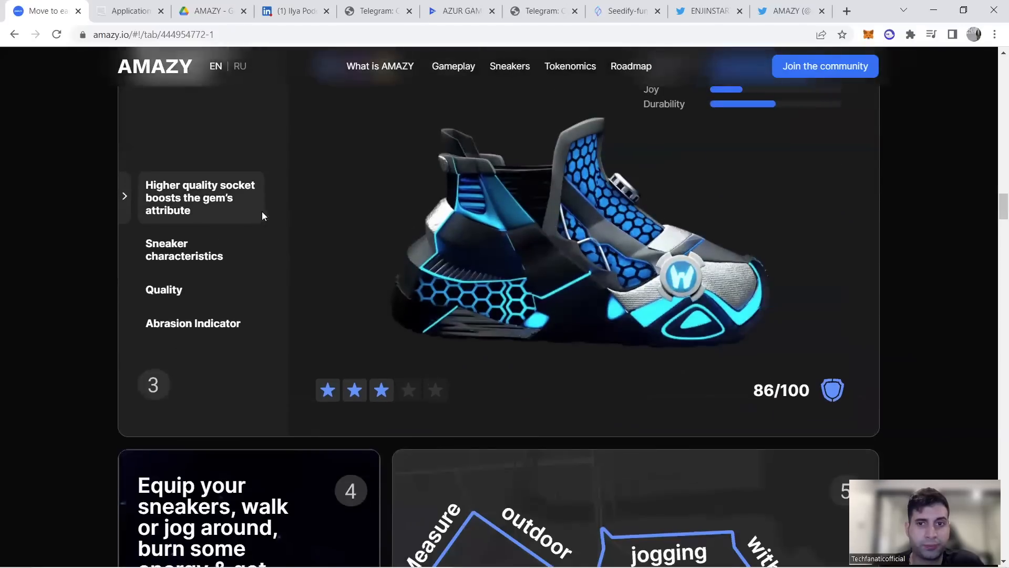
scroll("up", 3)
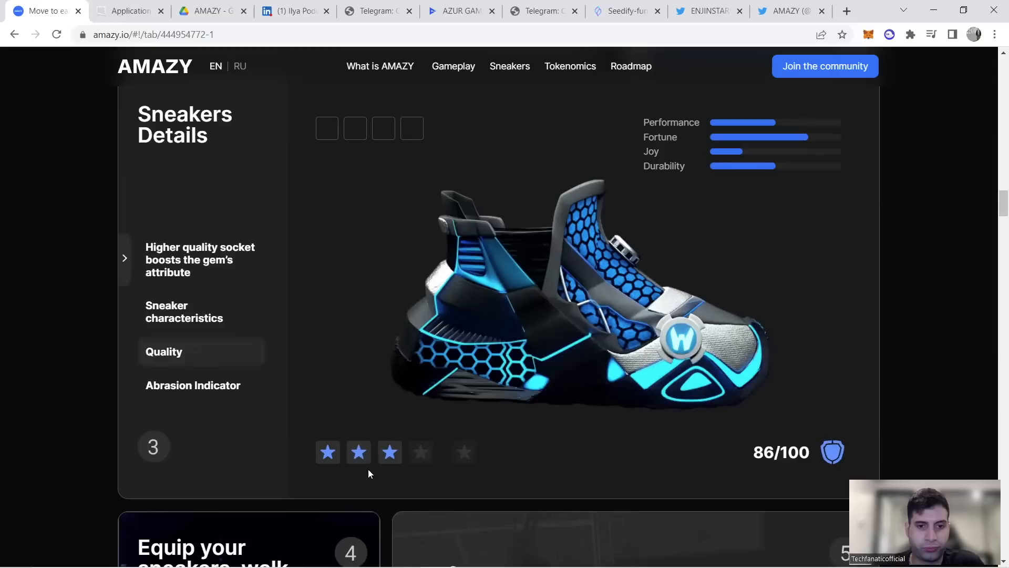
left_click(193, 384)
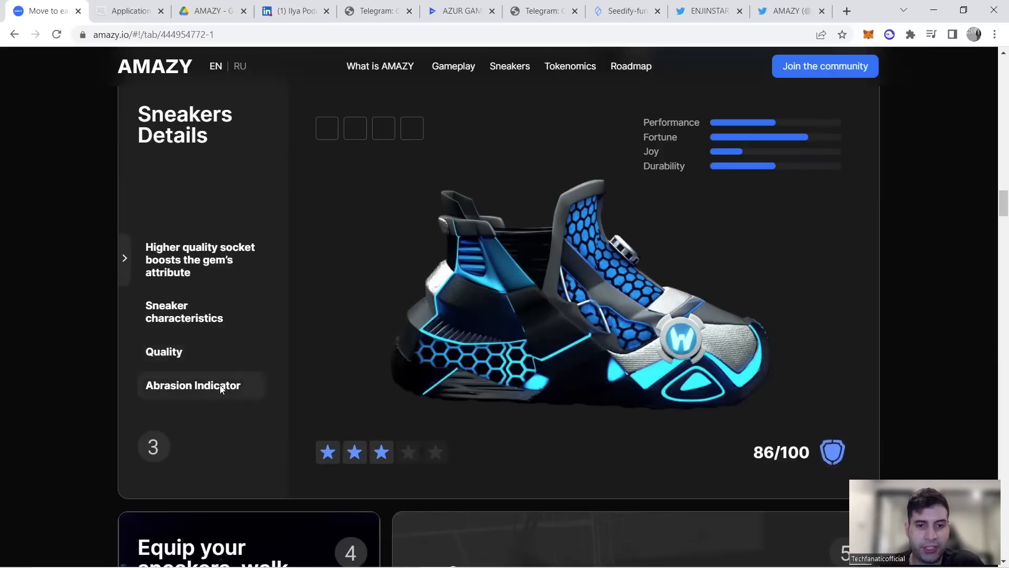
Step: Scroll past the earning, AMT burning and BUSD swap Gameplay steps to the three benefit cards
scroll("down", 3)
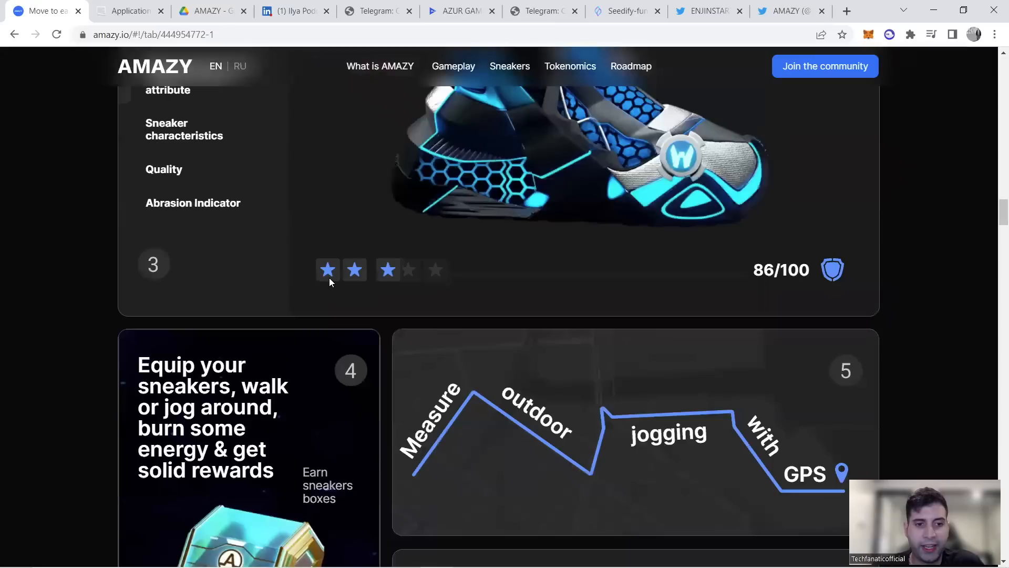
scroll("down", 3)
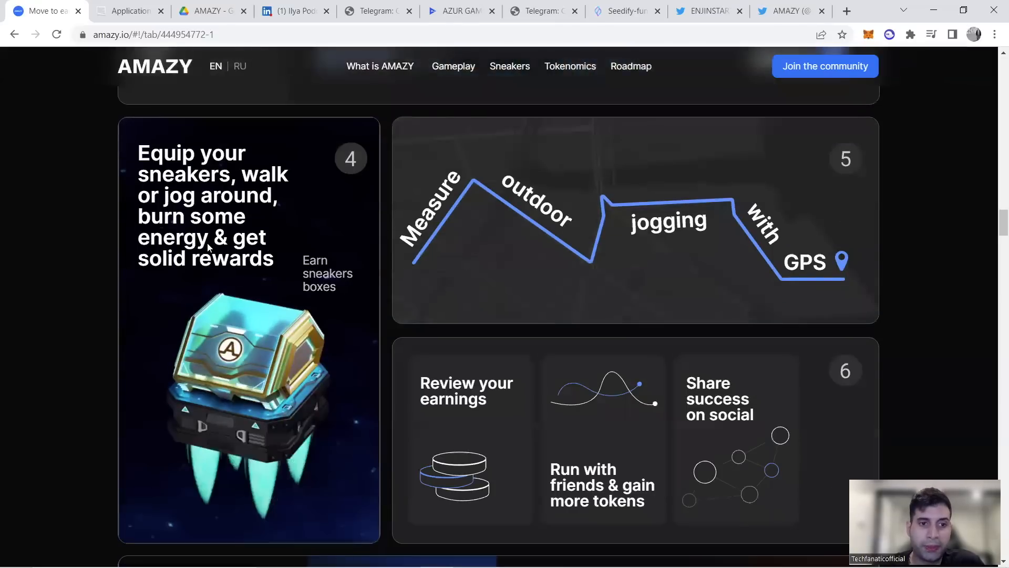
mouse_move(613, 240)
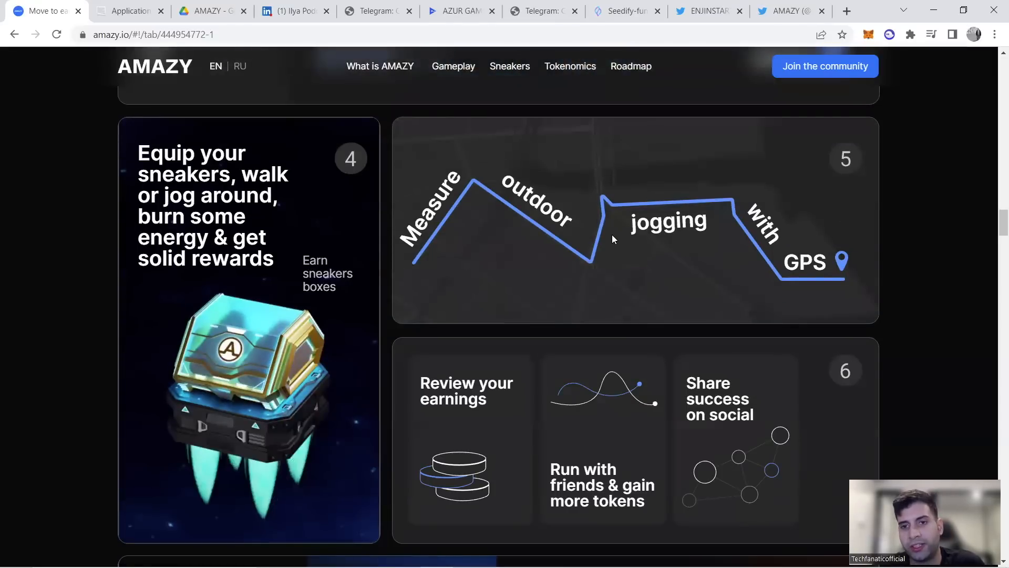
scroll("down", 3)
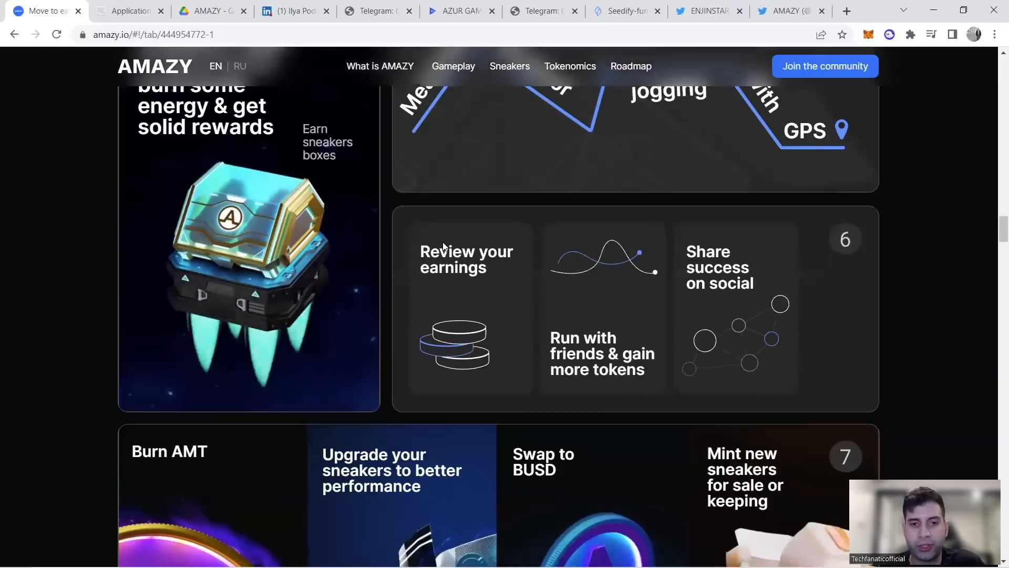
scroll("down", 3)
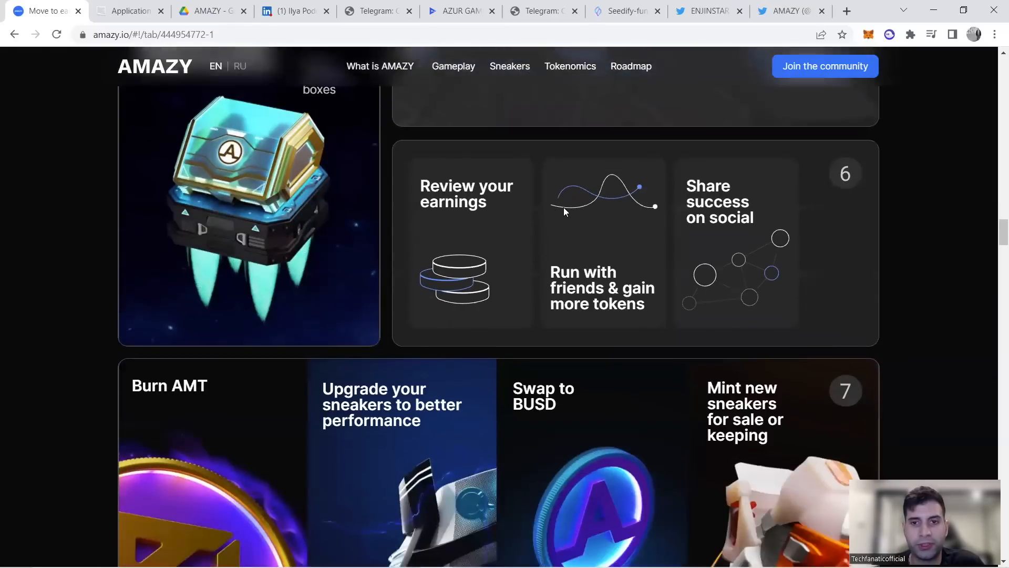
scroll("down", 3)
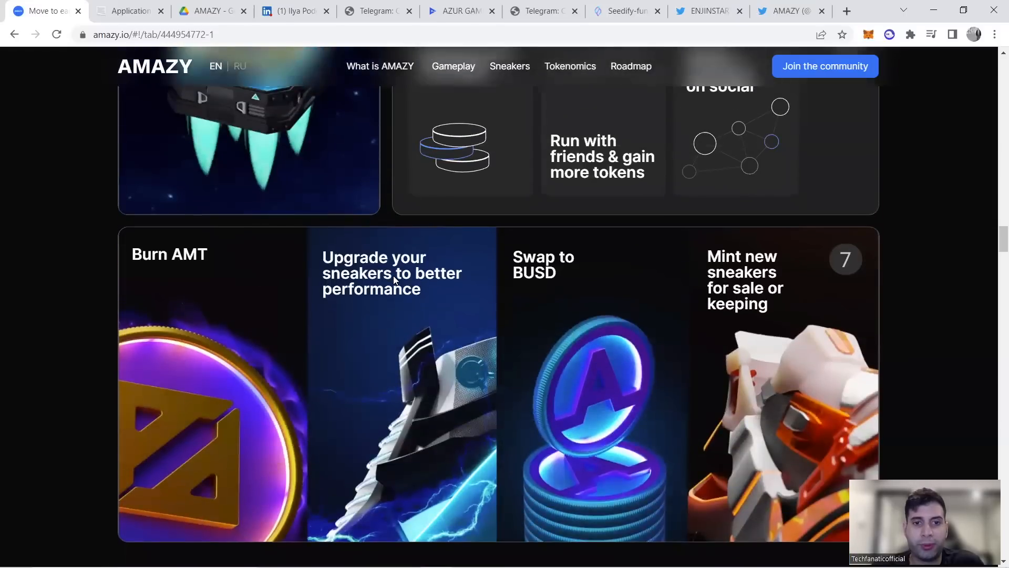
mouse_move(429, 281)
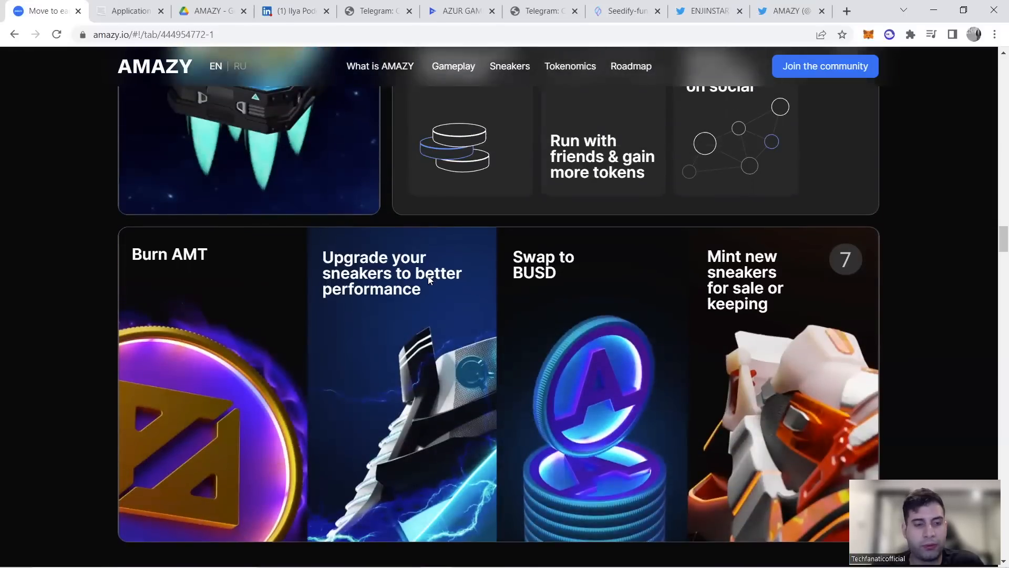
mouse_move(280, 339)
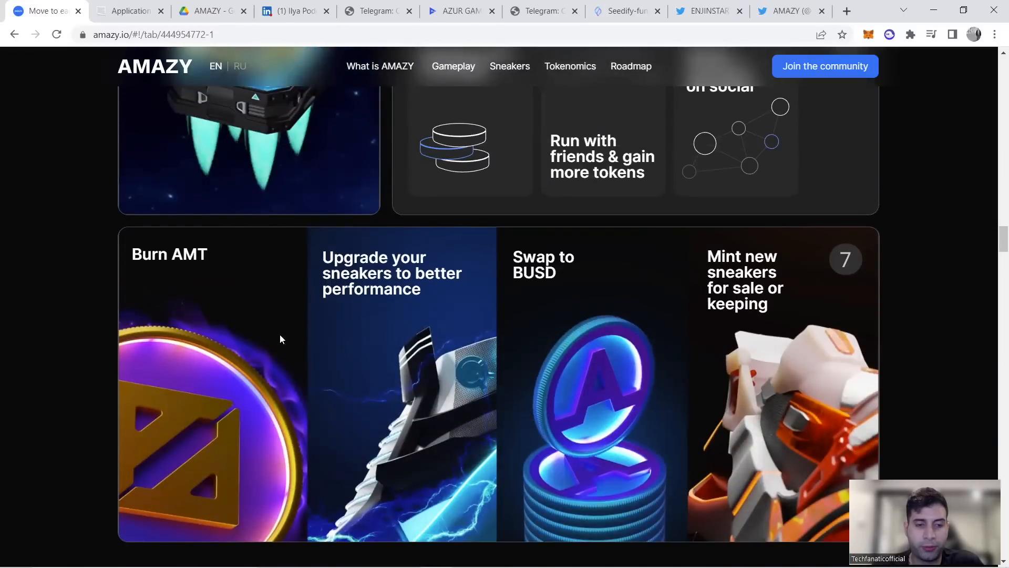
mouse_move(465, 315)
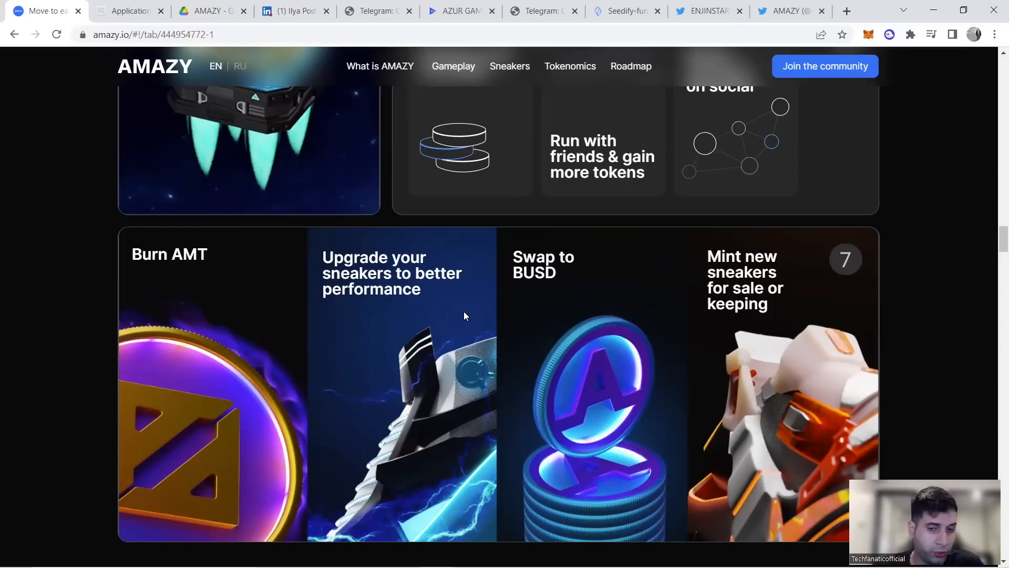
mouse_move(568, 301)
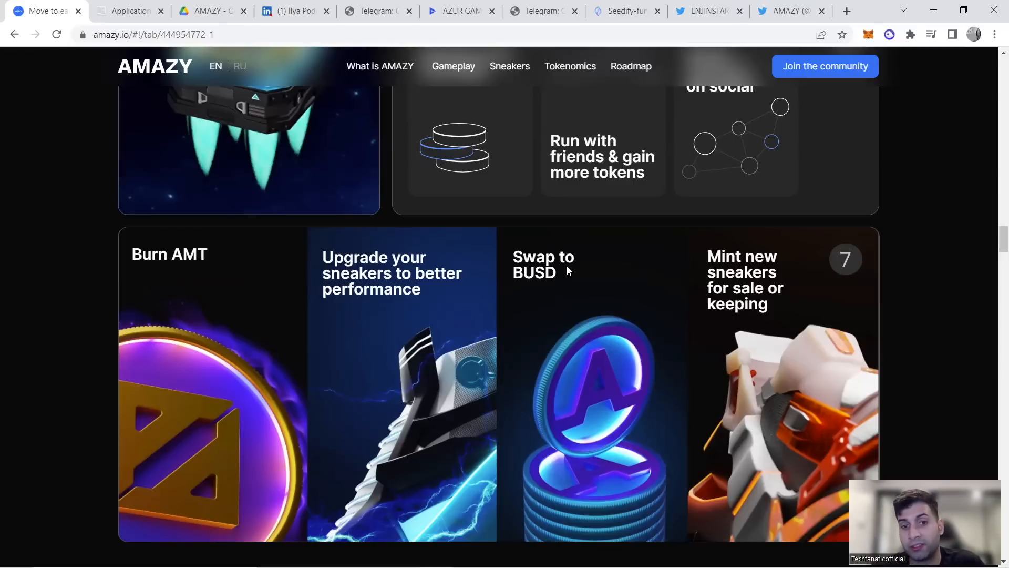
scroll("down", 3)
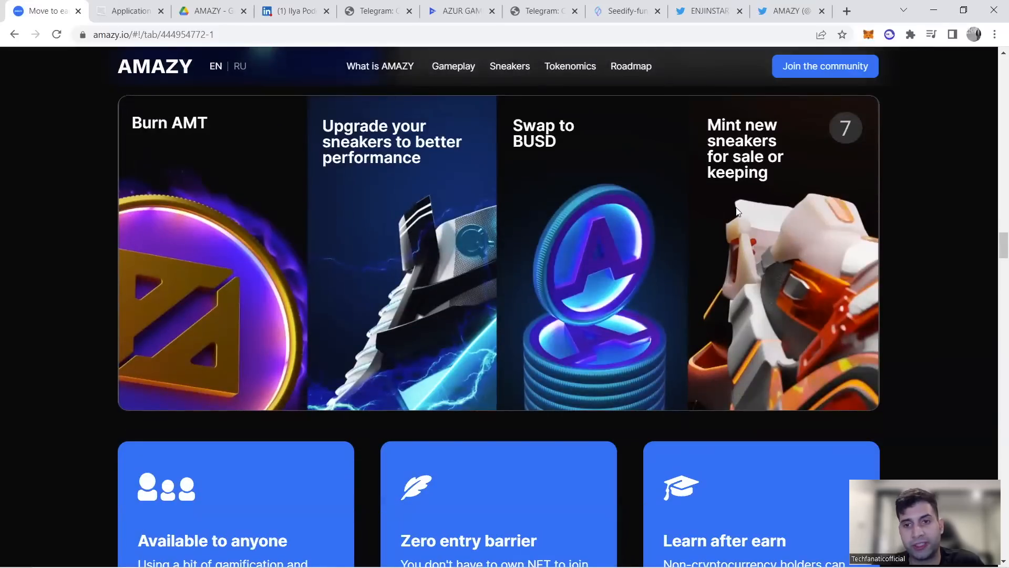
scroll("down", 3)
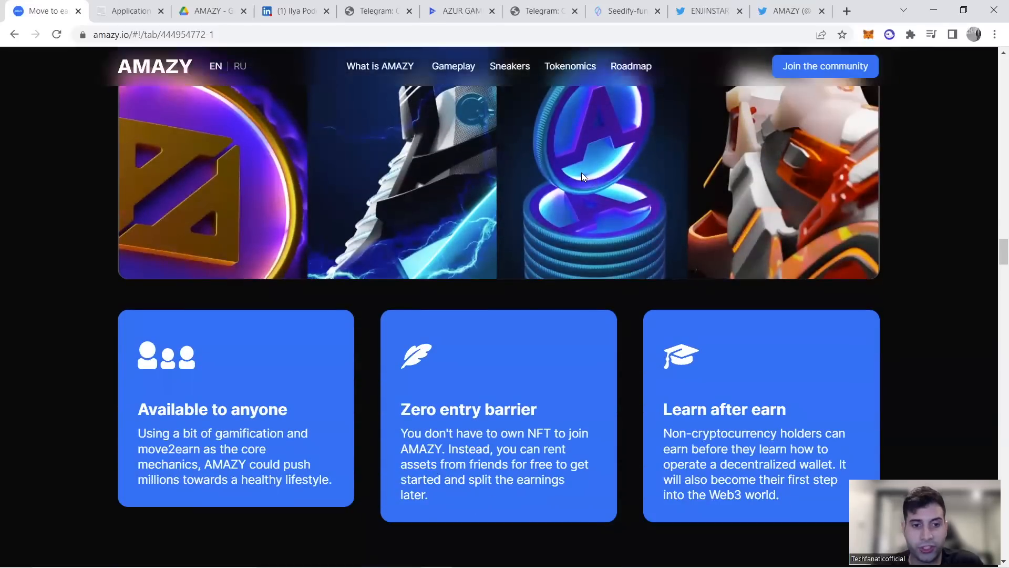
Step: Scroll past the Hiker, Sprinter and Coacher sneaker carousel to Tokenomics' AMT and AZY supply
scroll("down", 3)
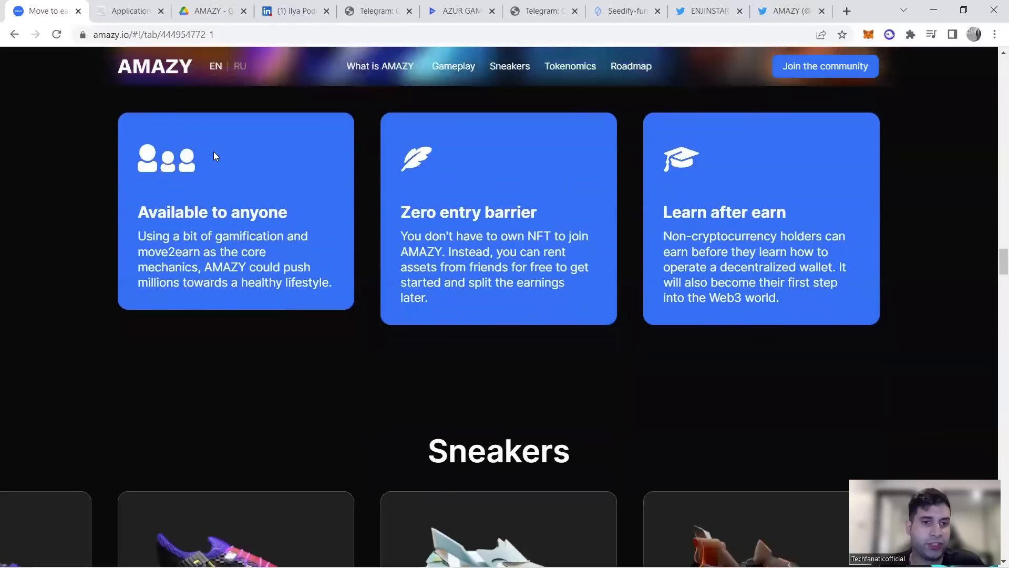
mouse_move(233, 318)
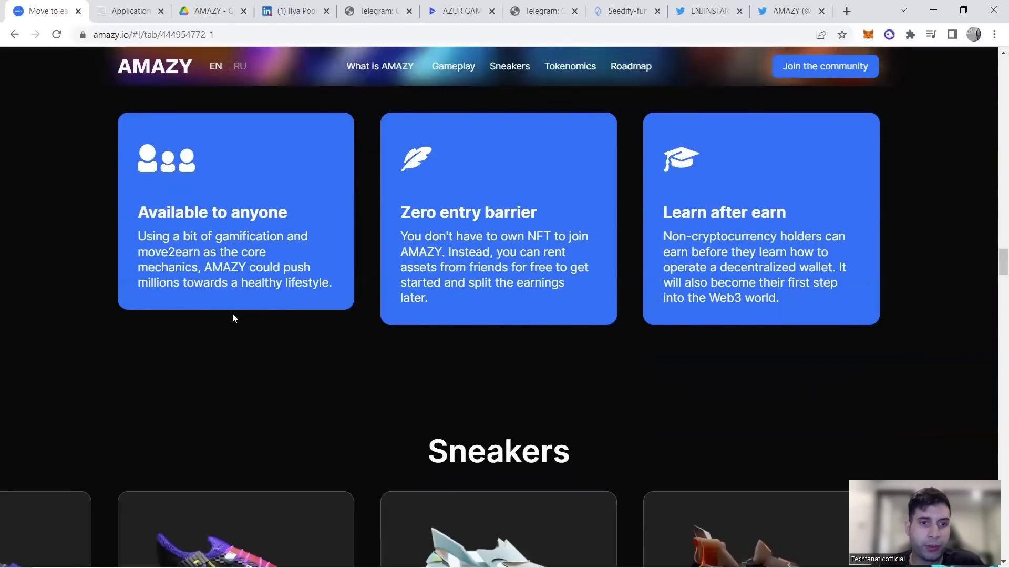
mouse_move(428, 266)
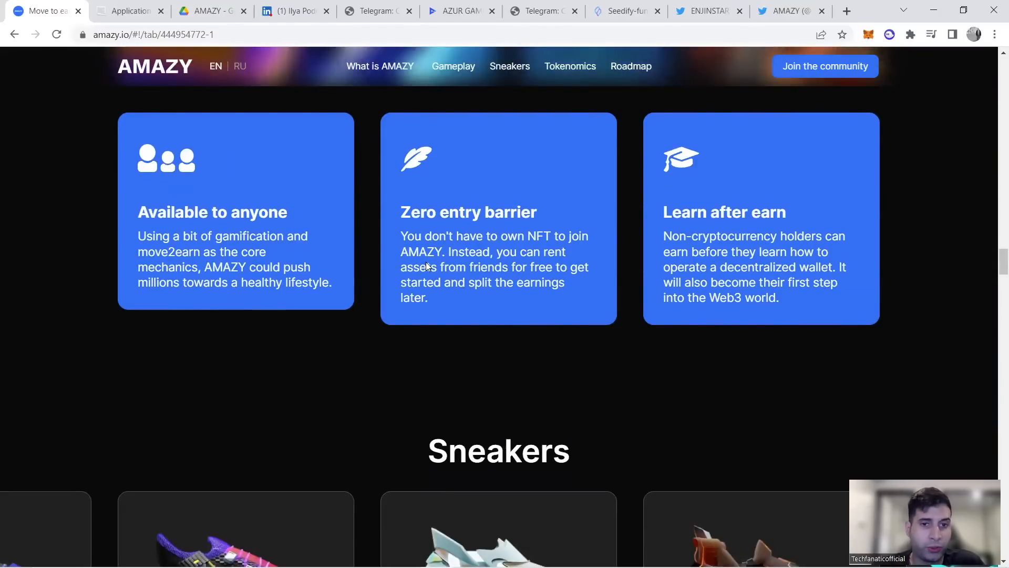
mouse_move(527, 286)
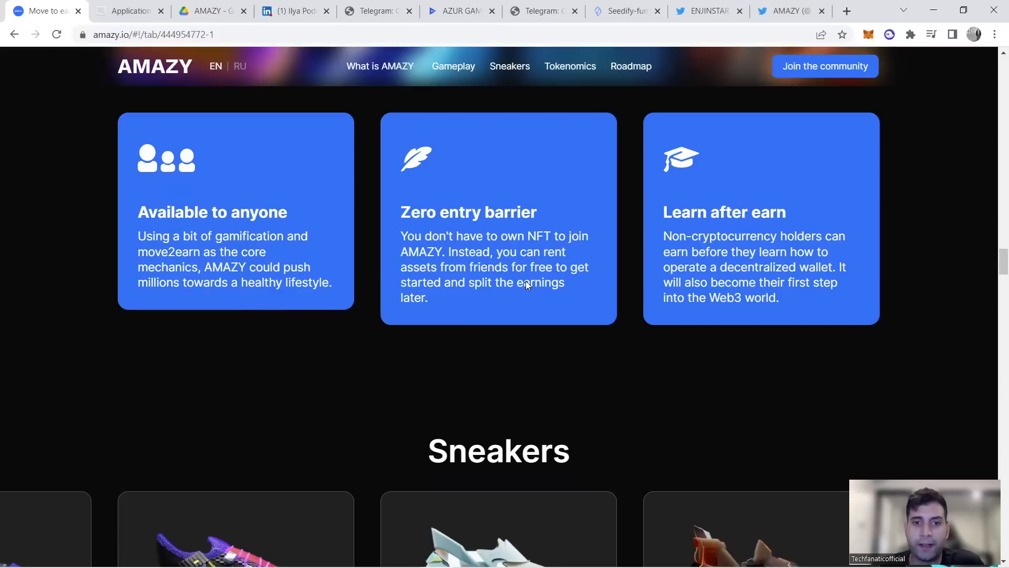
mouse_move(472, 266)
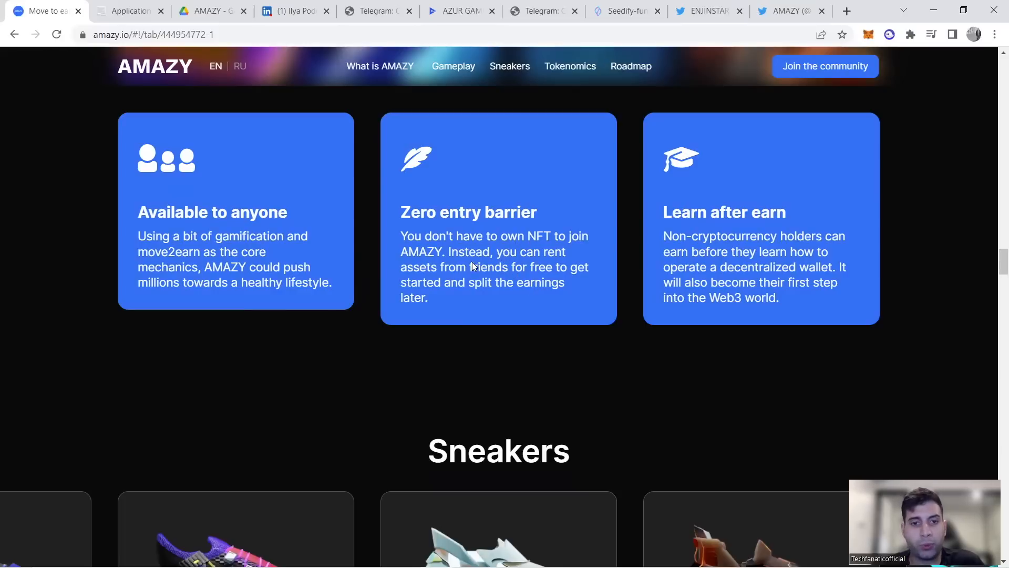
mouse_move(526, 286)
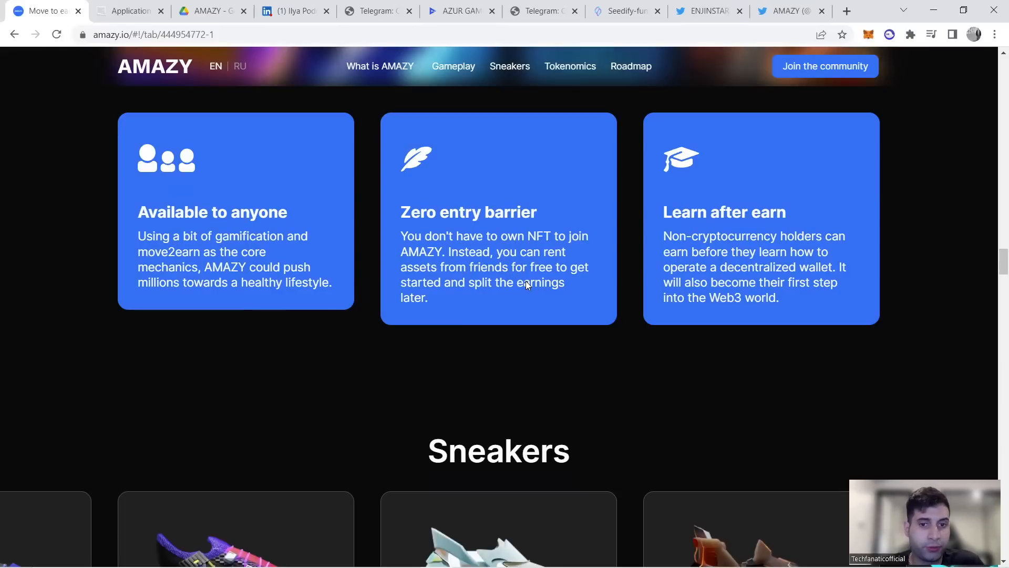
mouse_move(504, 295)
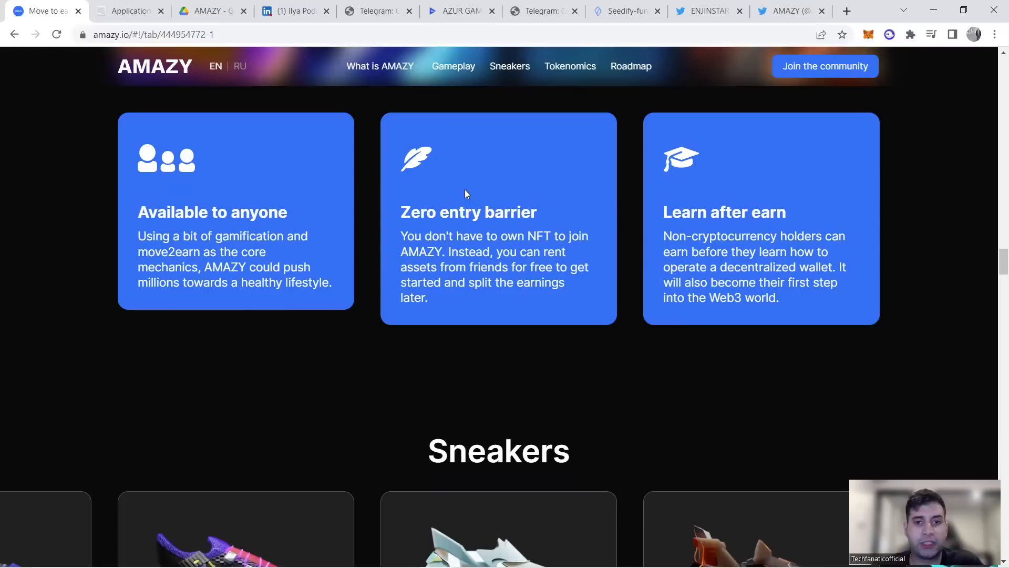
mouse_move(483, 176)
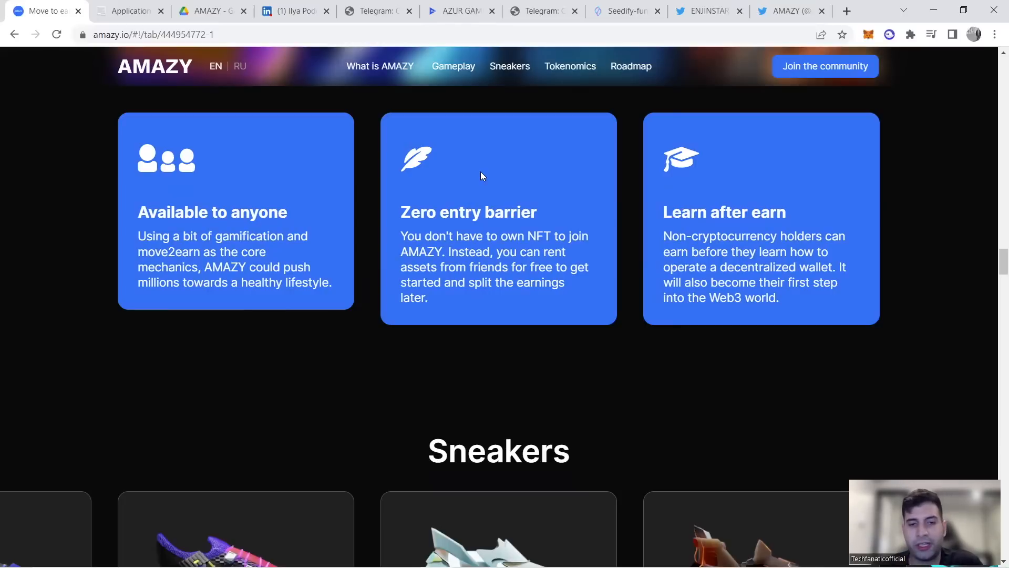
mouse_move(721, 252)
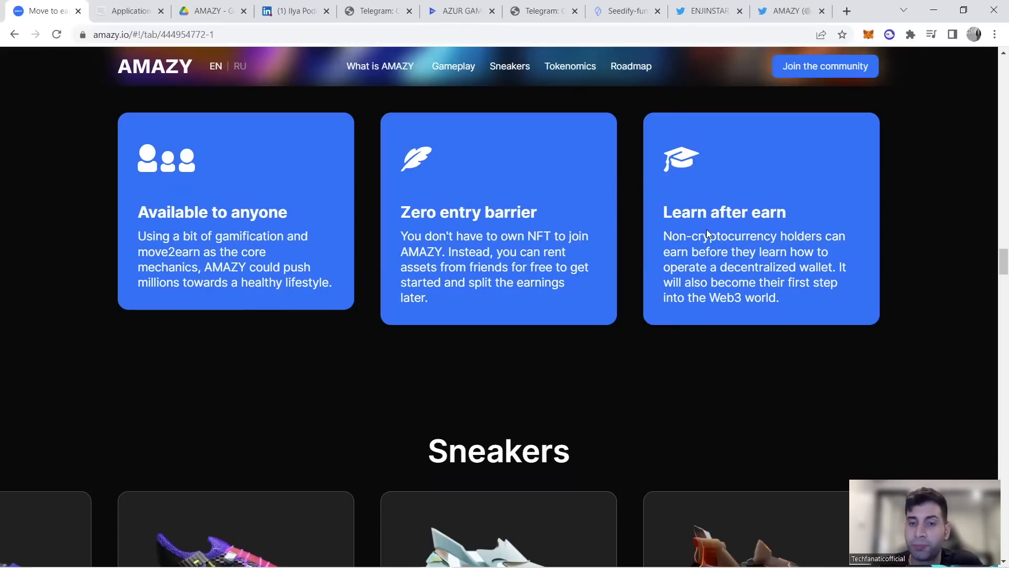
mouse_move(765, 246)
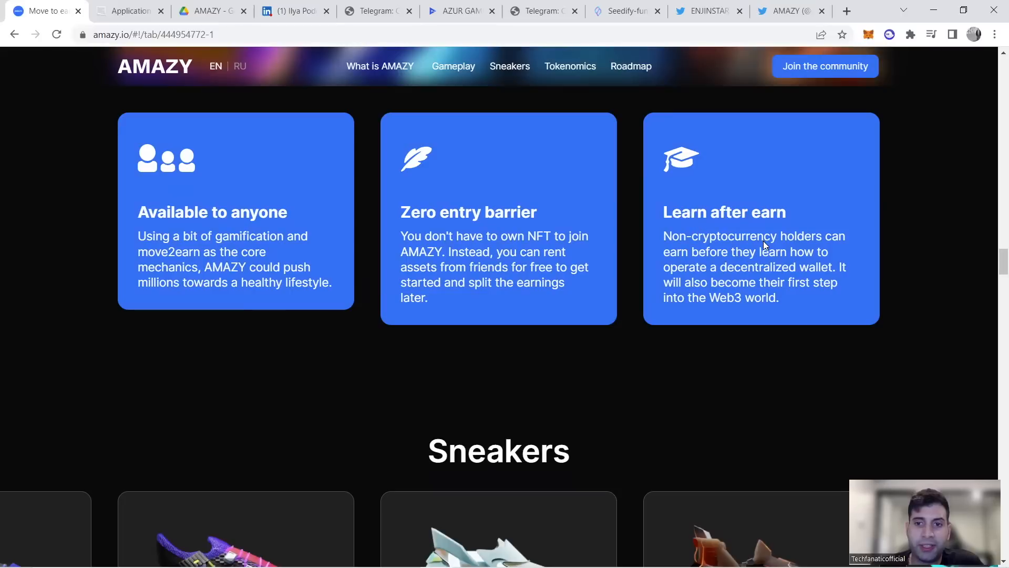
mouse_move(736, 275)
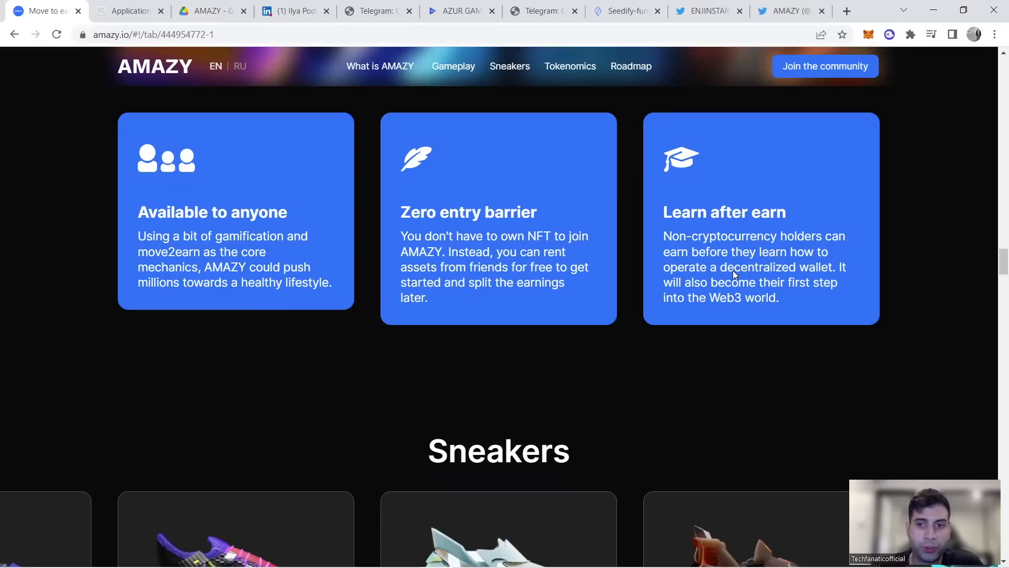
mouse_move(742, 315)
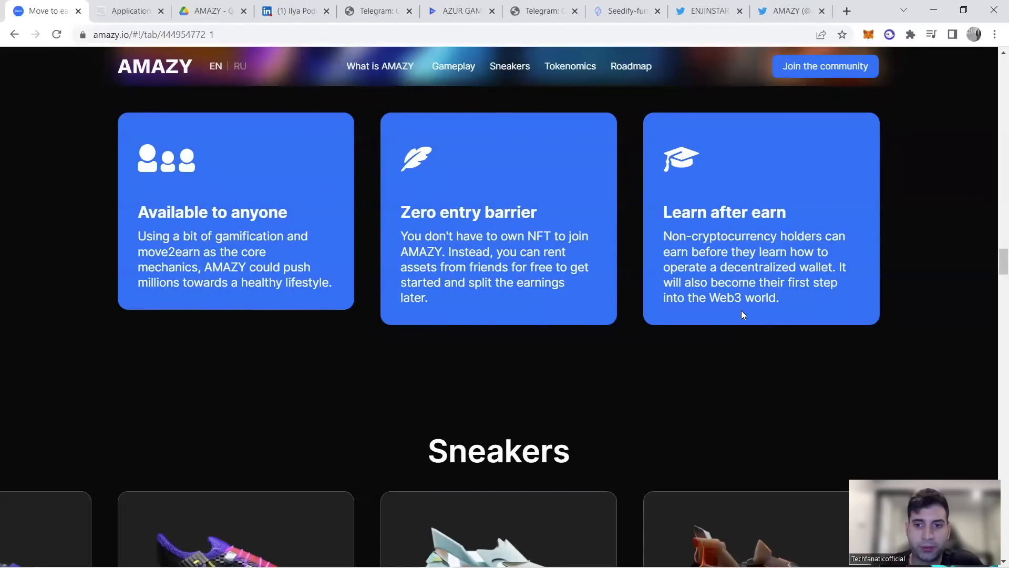
scroll("down", 3)
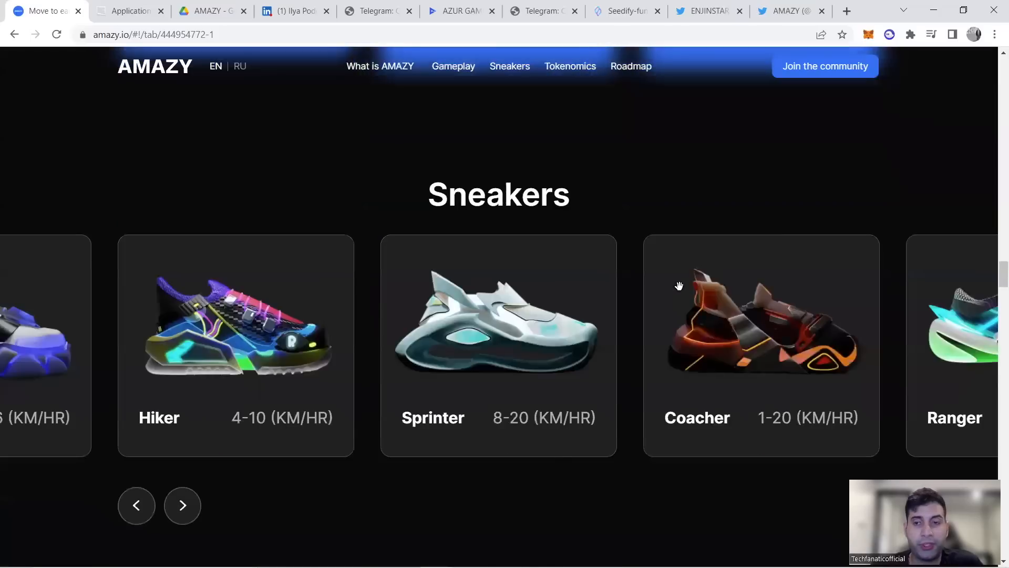
scroll("up", 3)
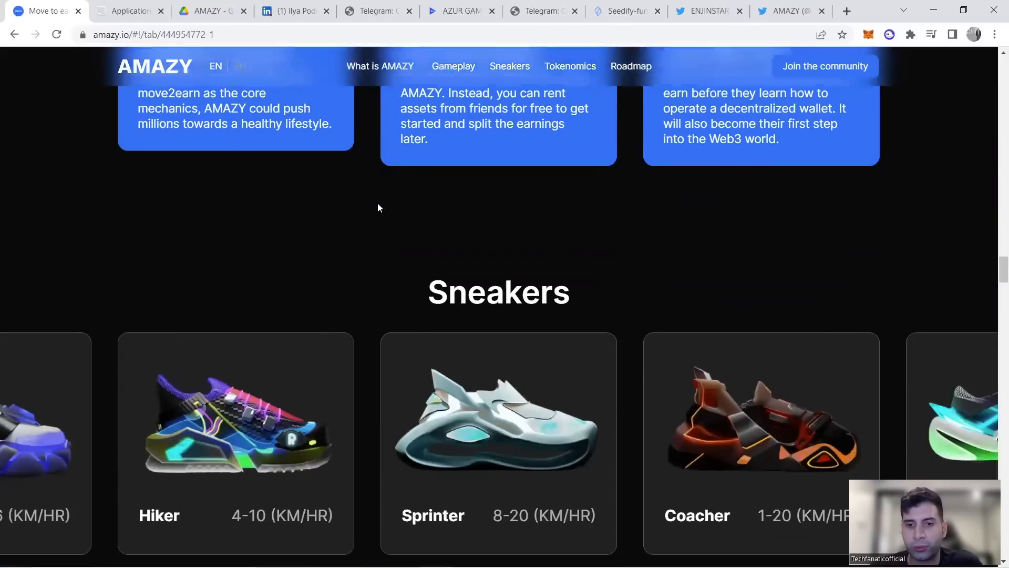
scroll("down", 3)
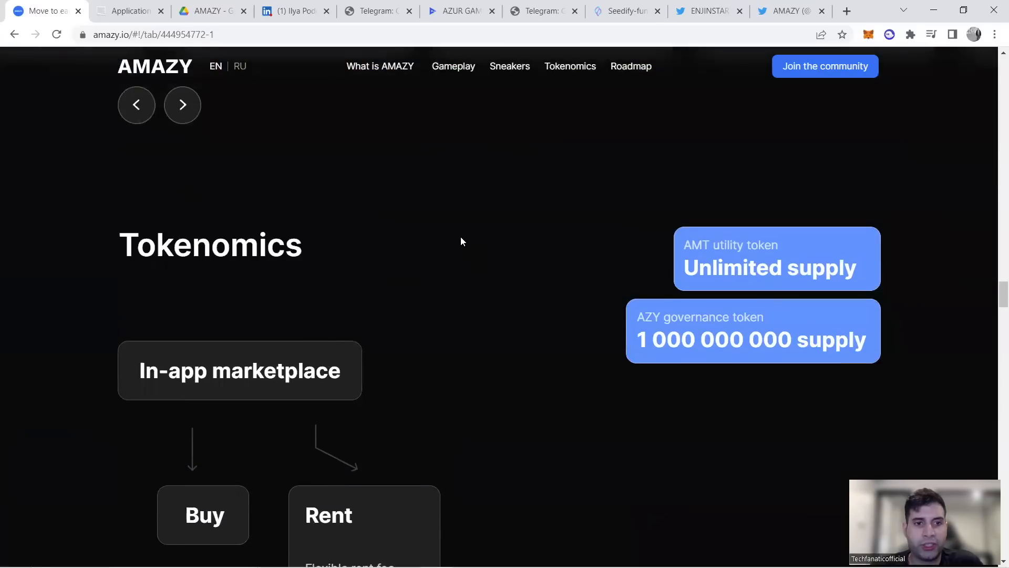
Step: Scroll past the marketplace tokenomics diagram to AMT Burning Mechanics and Supply & Earnings
scroll("down", 3)
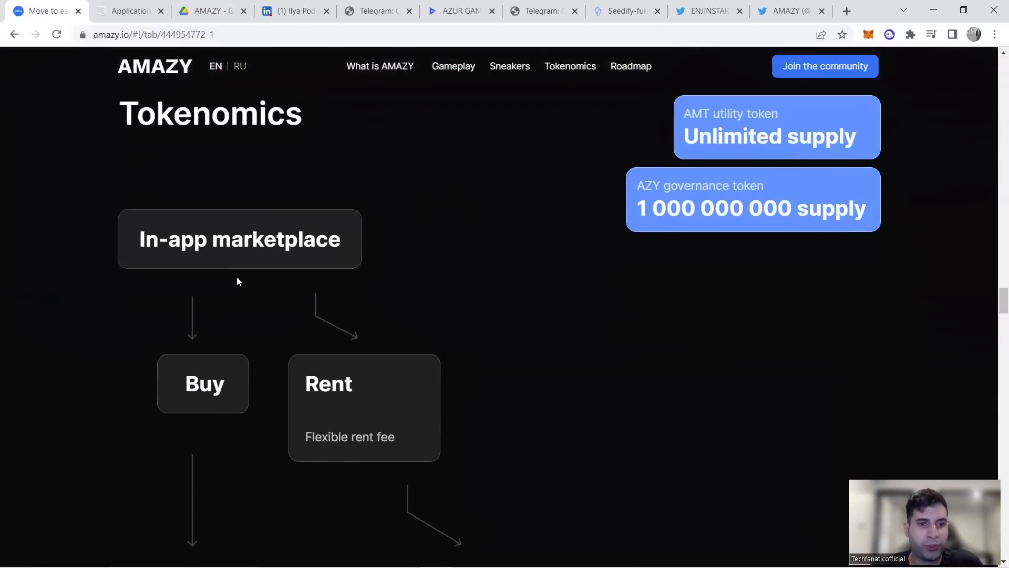
scroll("down", 3)
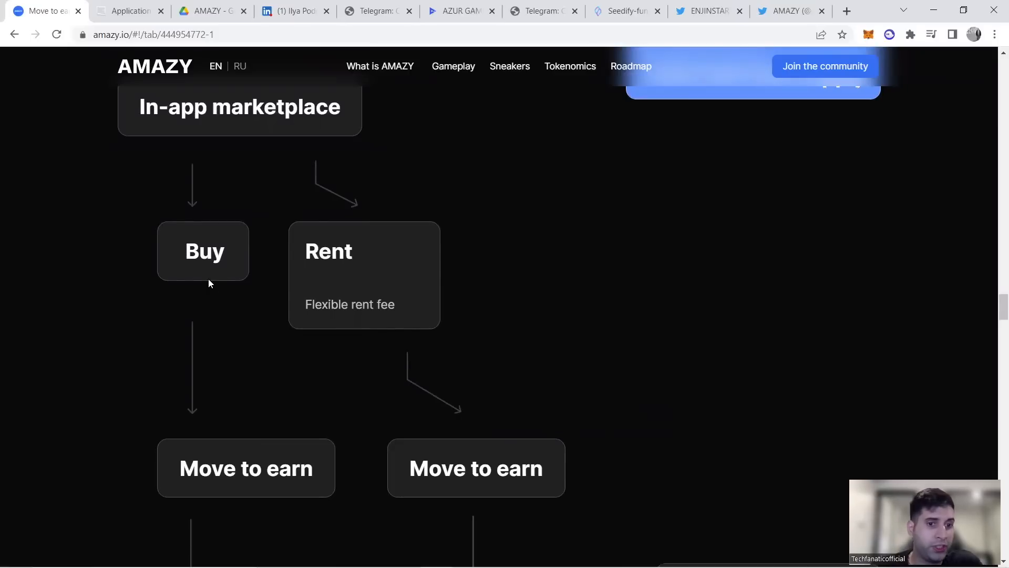
scroll("down", 3)
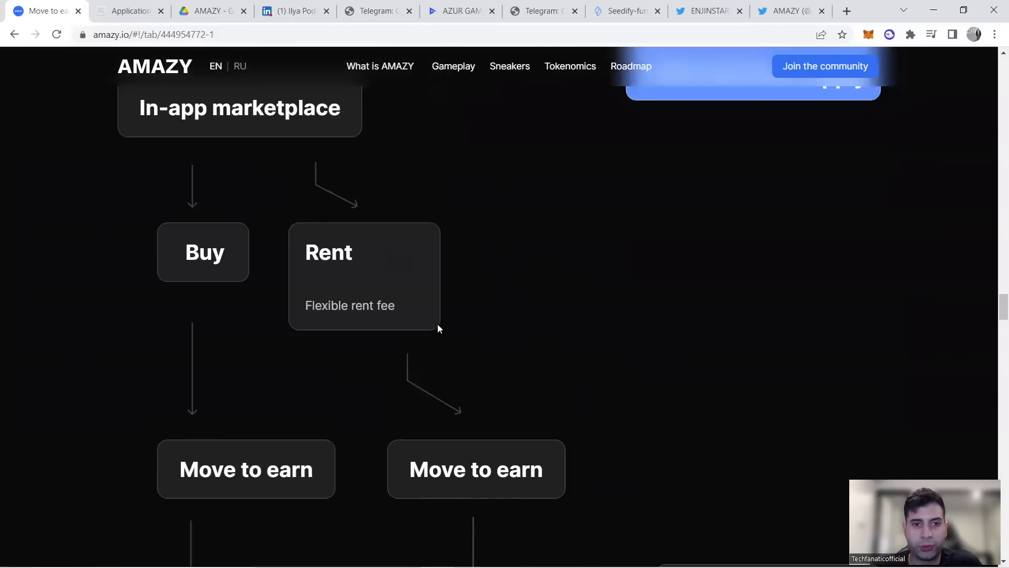
scroll("down", 3)
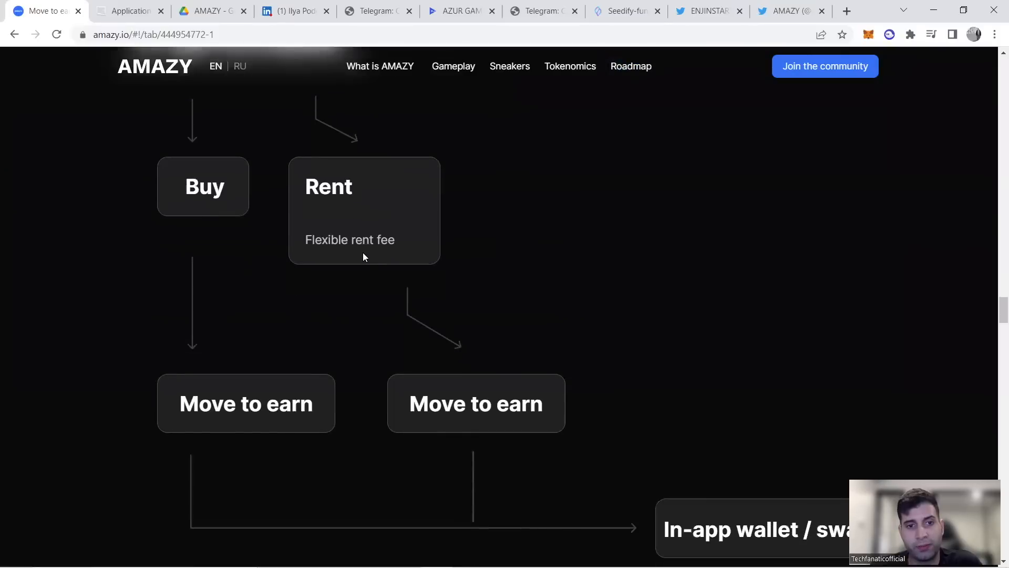
scroll("down", 3)
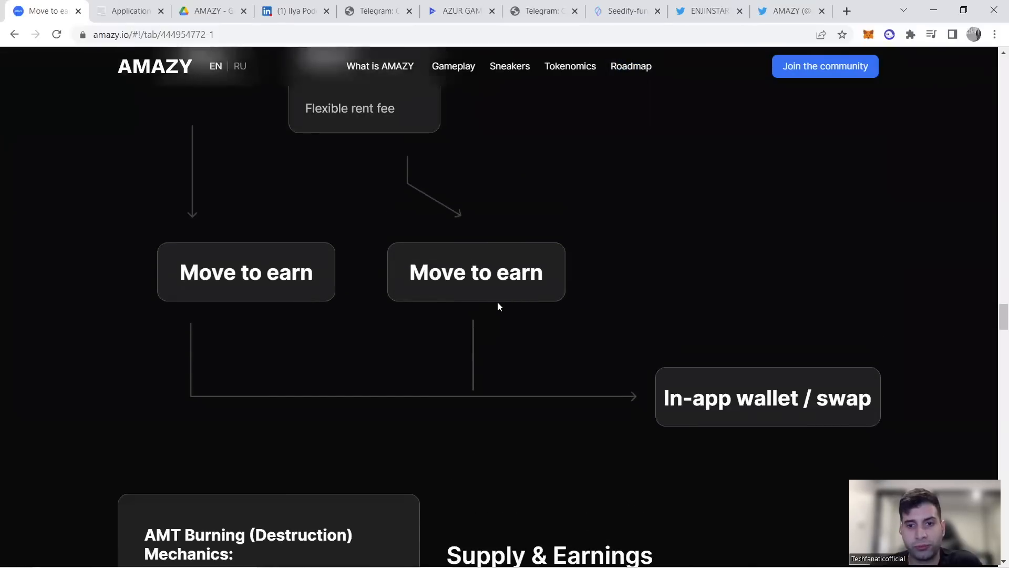
scroll("down", 3)
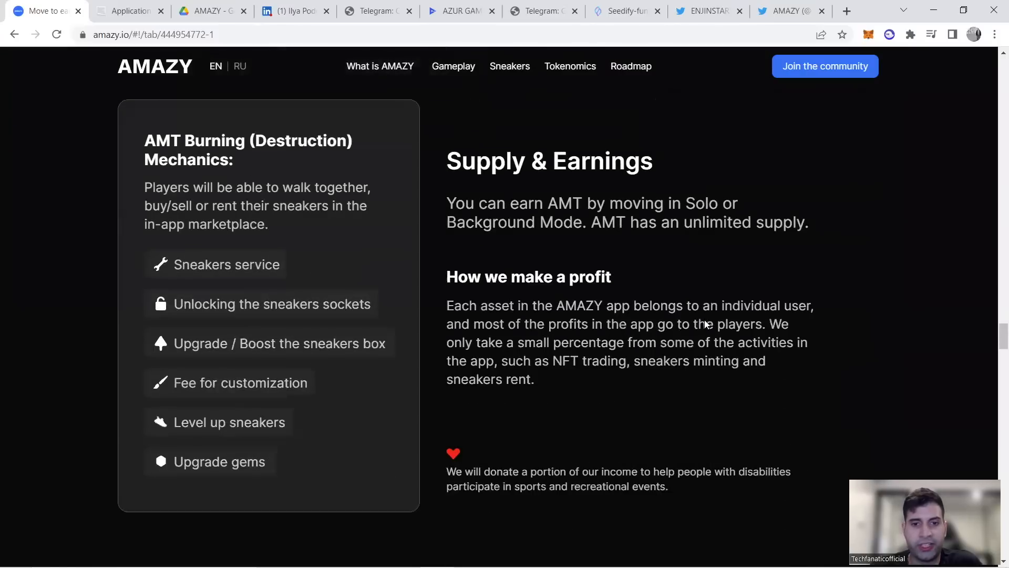
mouse_move(553, 277)
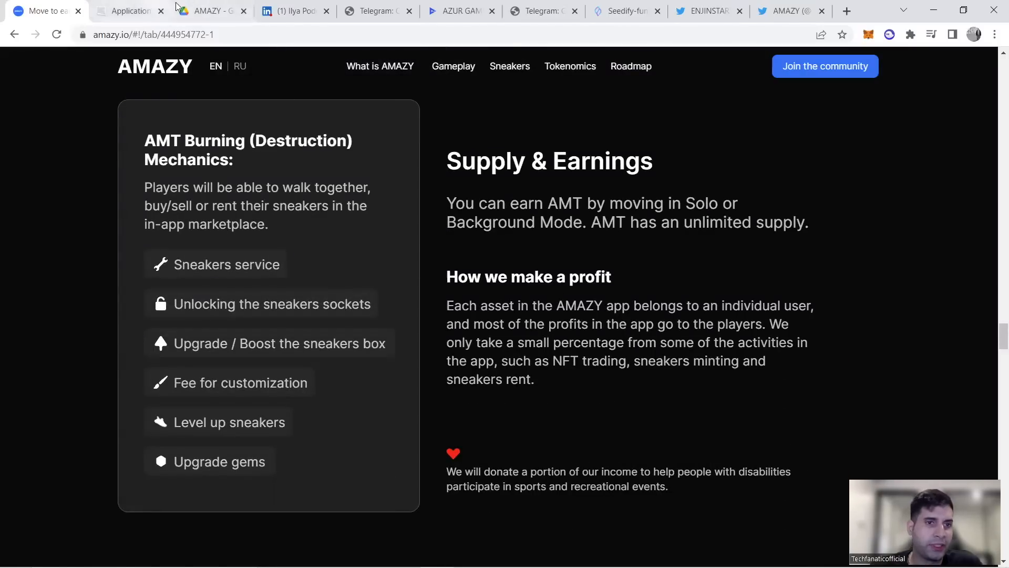
Step: Revisit the AMAZY Pitch PDF in Drive at its Token Use Cases slide
left_click(209, 11)
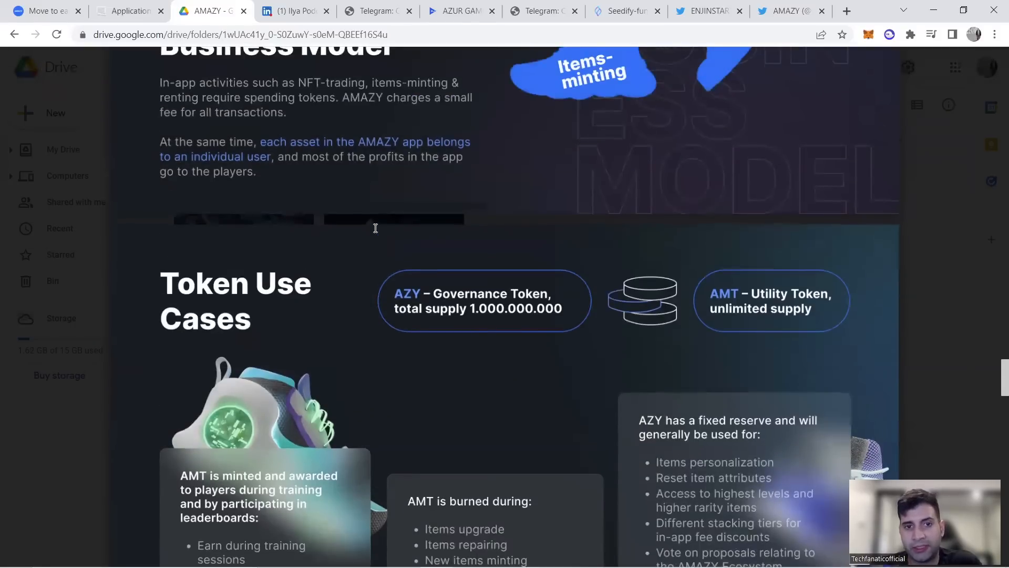
scroll("down", 3)
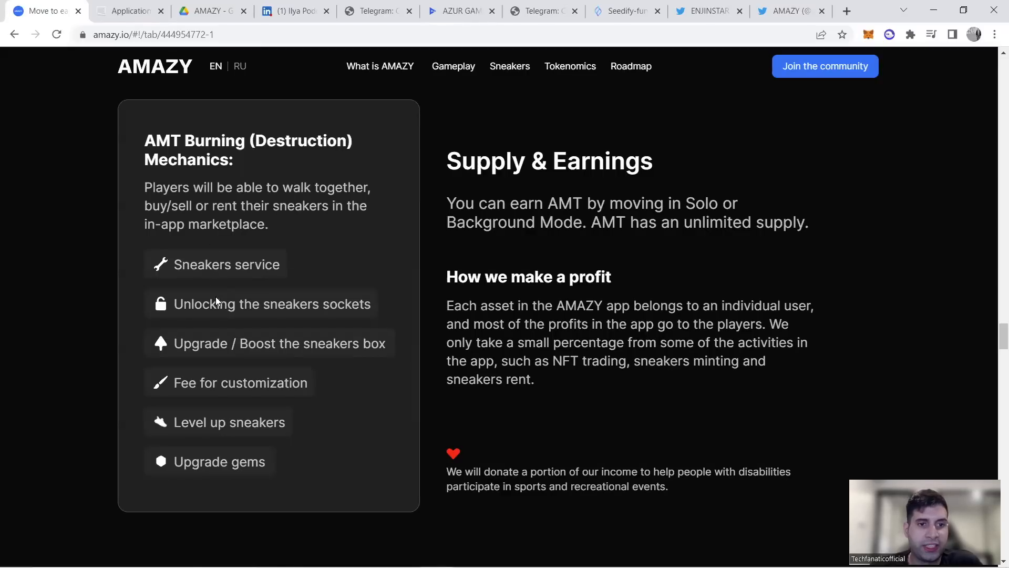
mouse_move(232, 327)
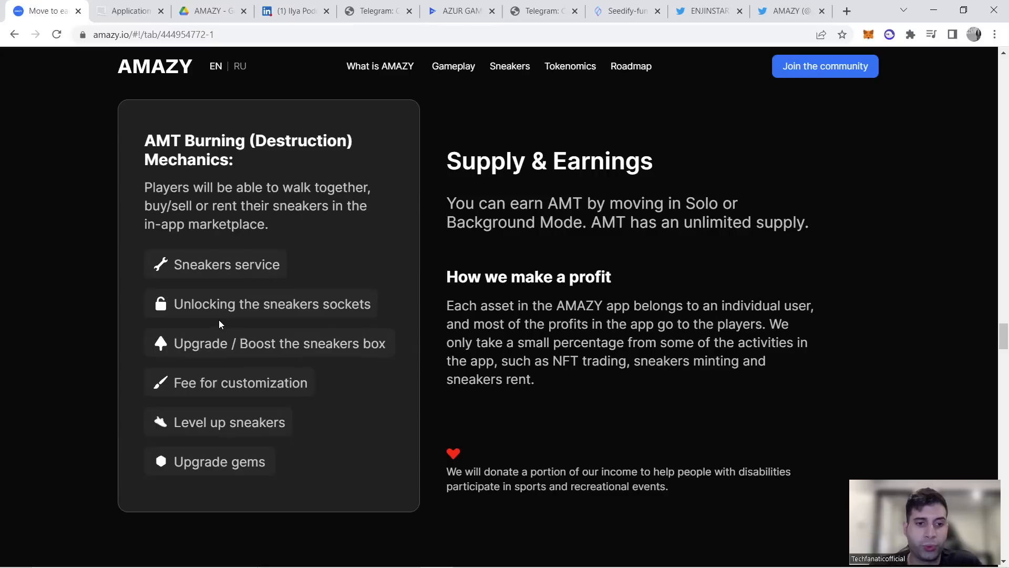
mouse_move(221, 341)
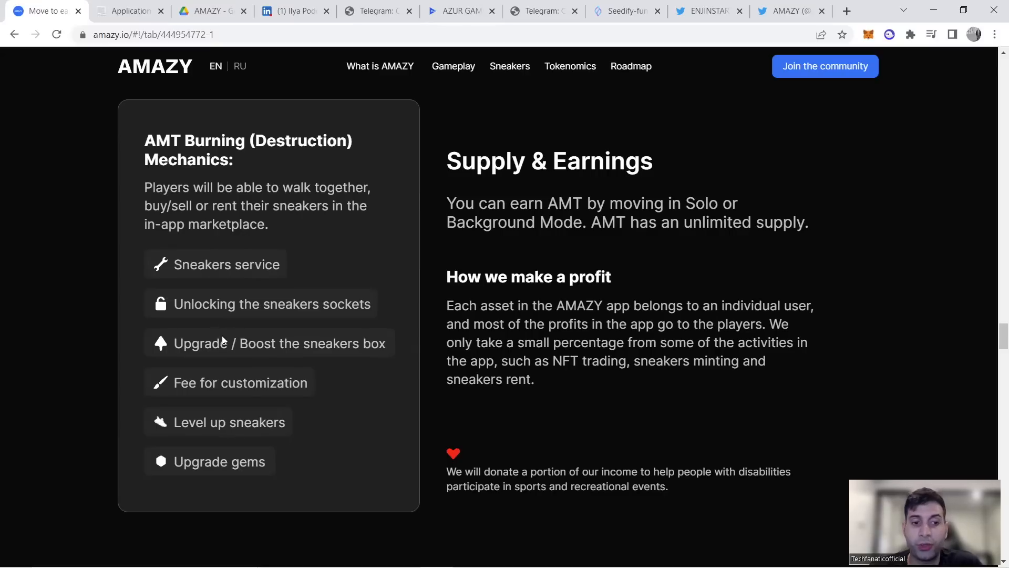
mouse_move(256, 419)
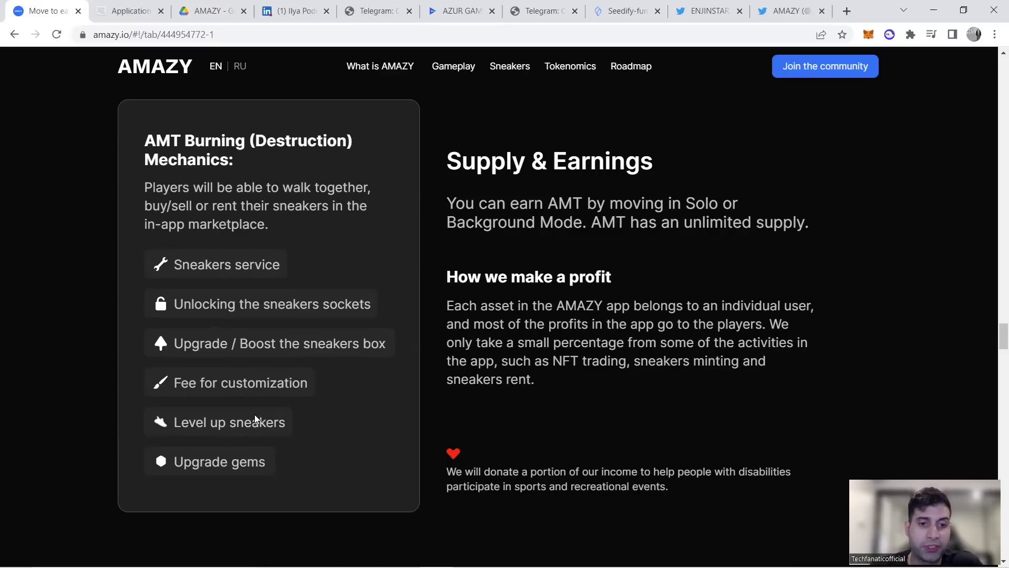
Step: Switch back to the Drive pitch deck showing AMT minting, burning and AZY reserve uses
left_click(212, 11)
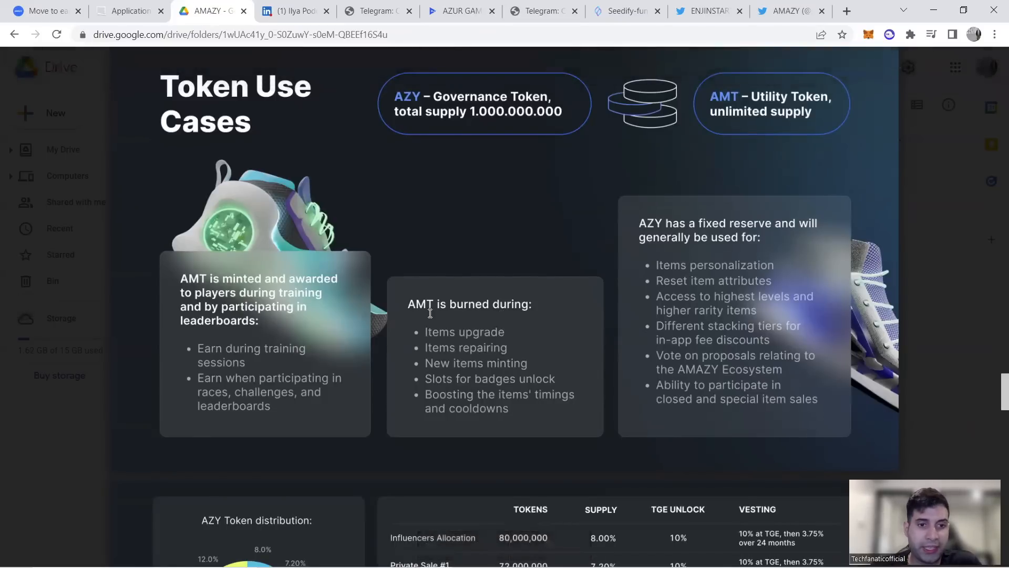
mouse_move(425, 297)
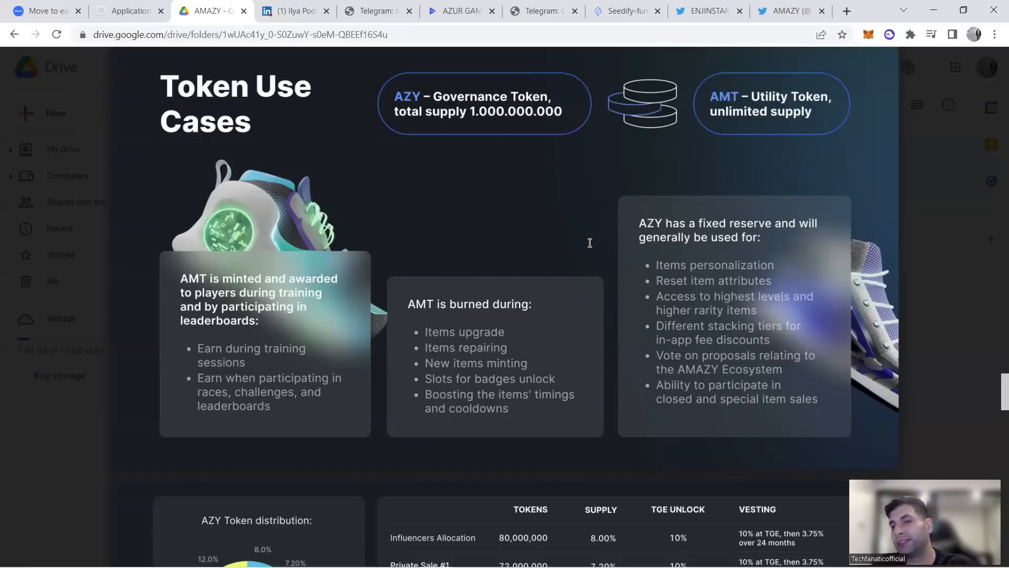
mouse_move(595, 233)
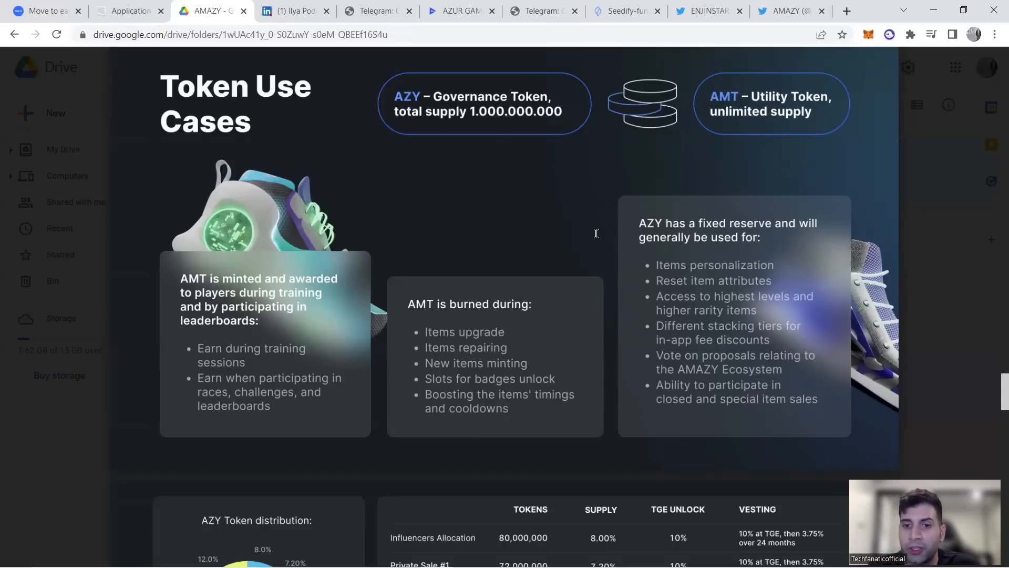
mouse_move(591, 233)
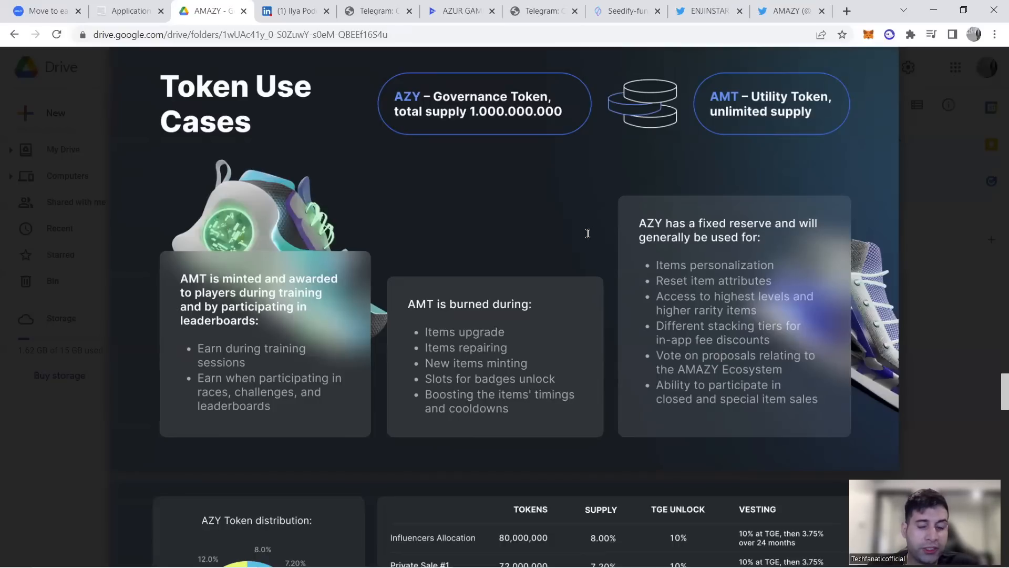
mouse_move(400, 224)
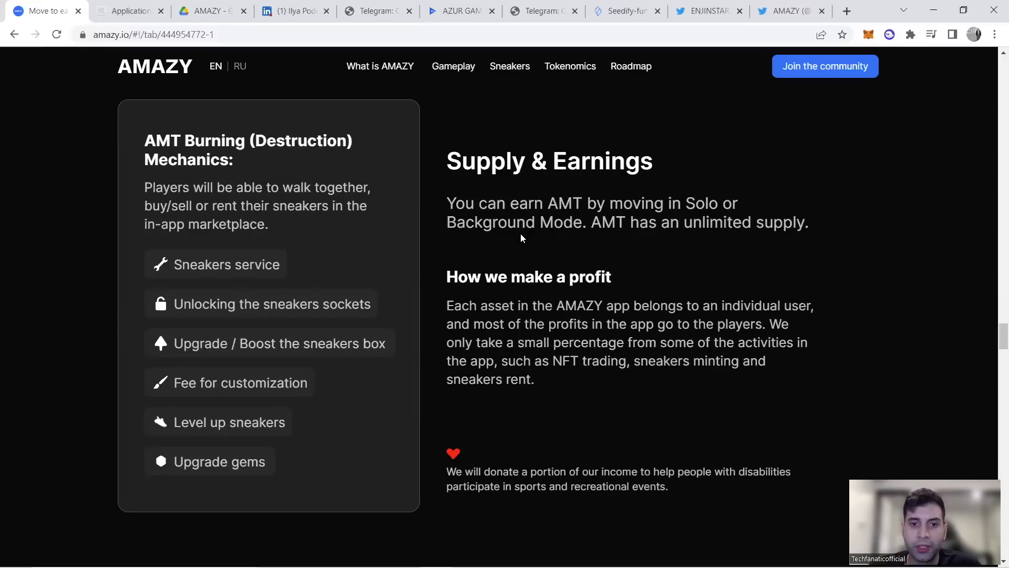
mouse_move(565, 331)
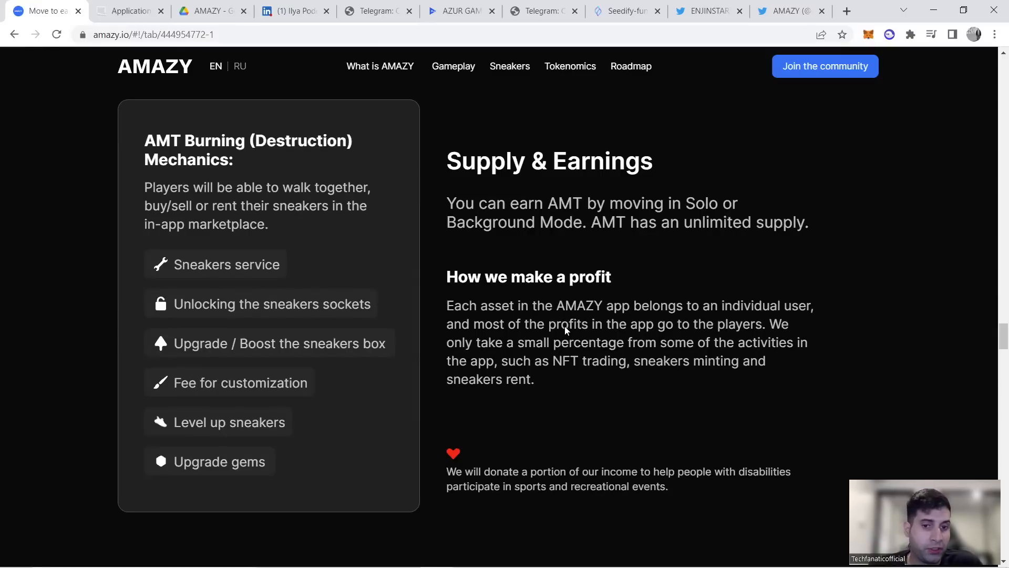
mouse_move(576, 320)
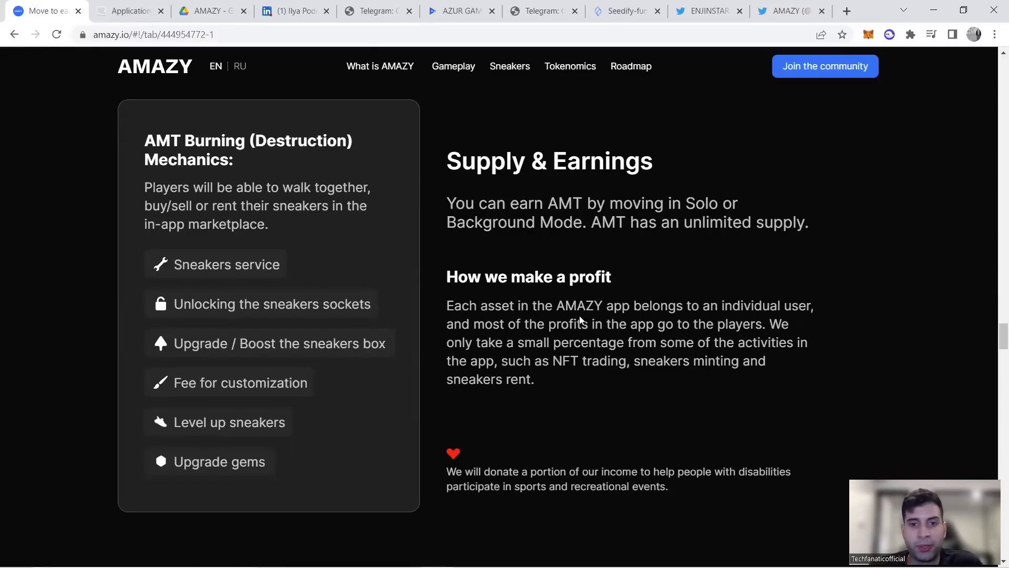
mouse_move(663, 325)
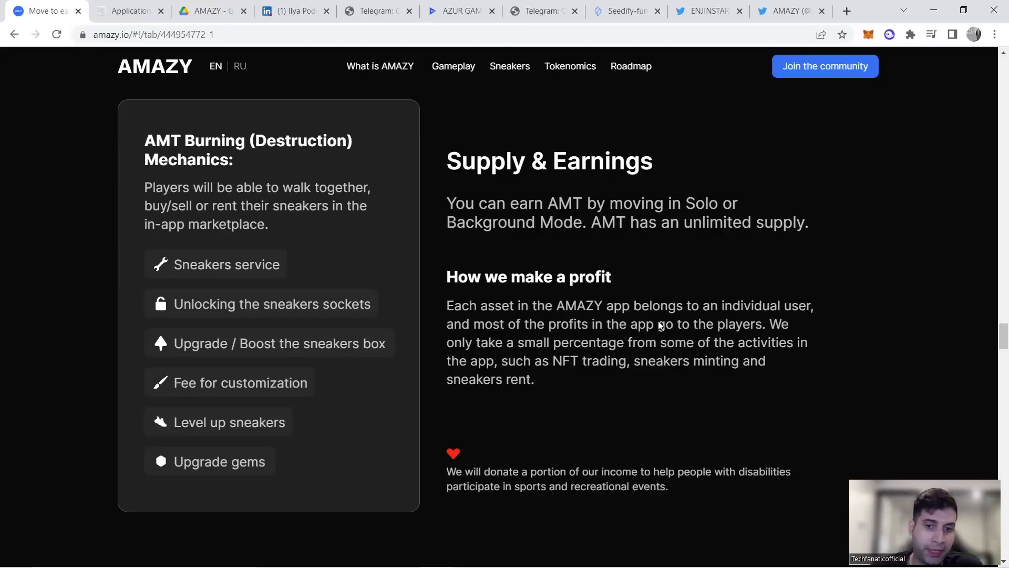
mouse_move(672, 396)
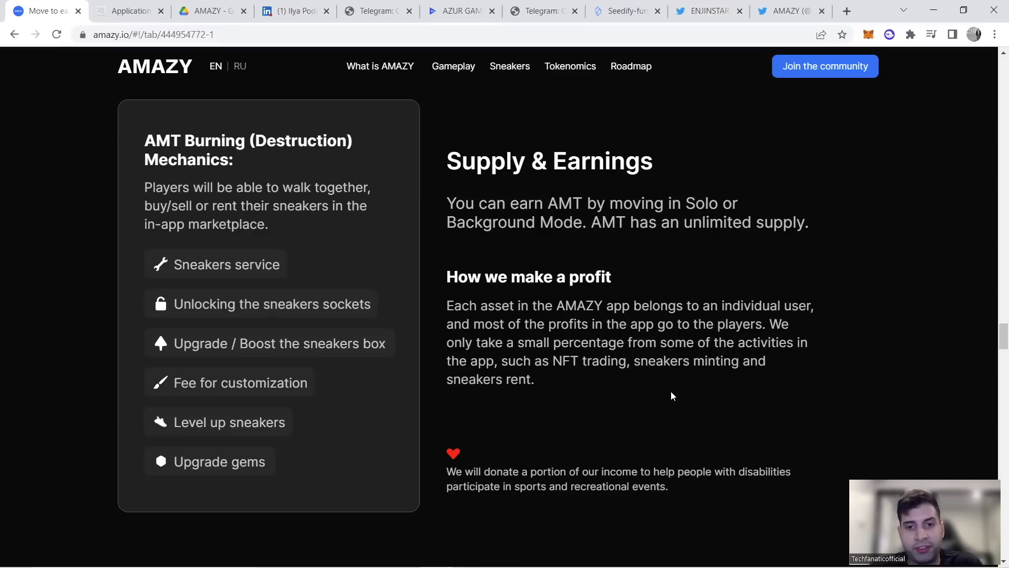
mouse_move(528, 308)
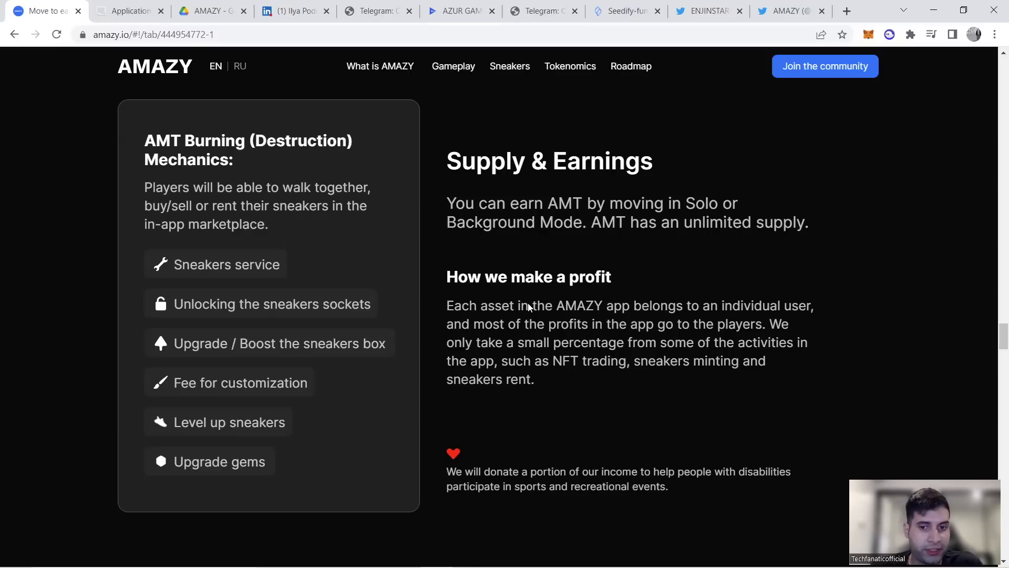
Step: Scroll the amazy.io page, then return to the Drive pitch deck at page 12
scroll("down", 3)
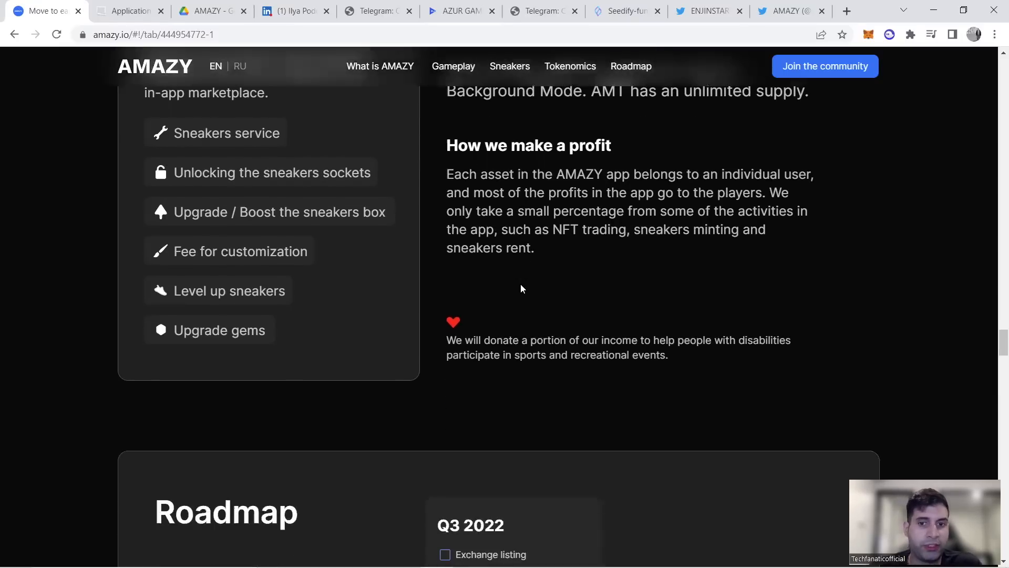
mouse_move(522, 346)
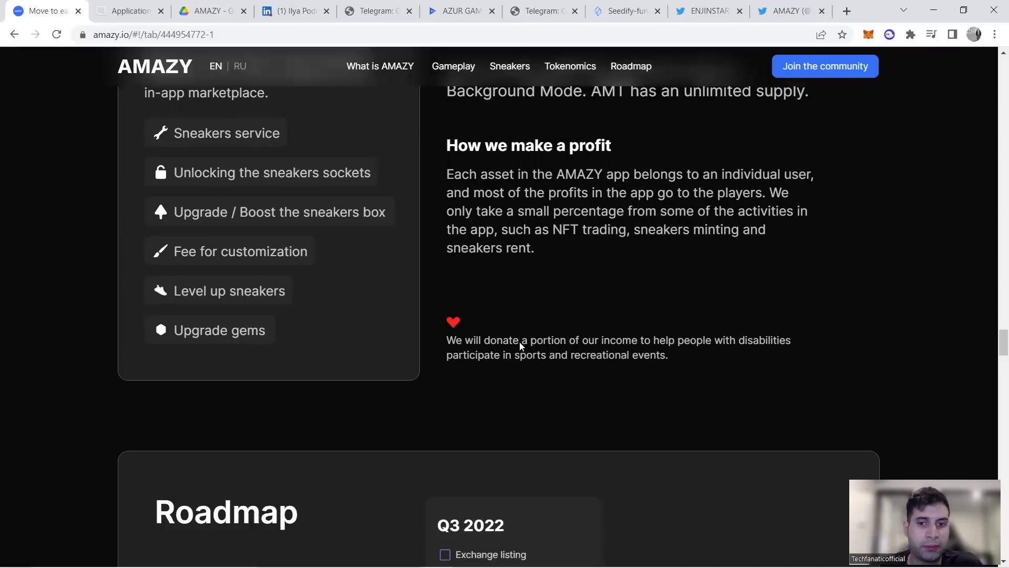
scroll("down", 3)
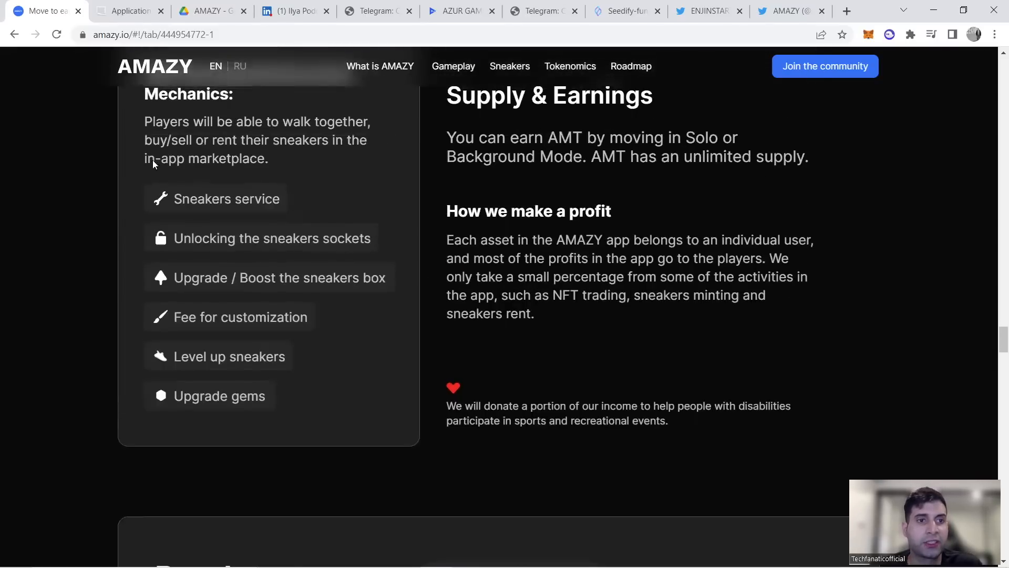
left_click(129, 11)
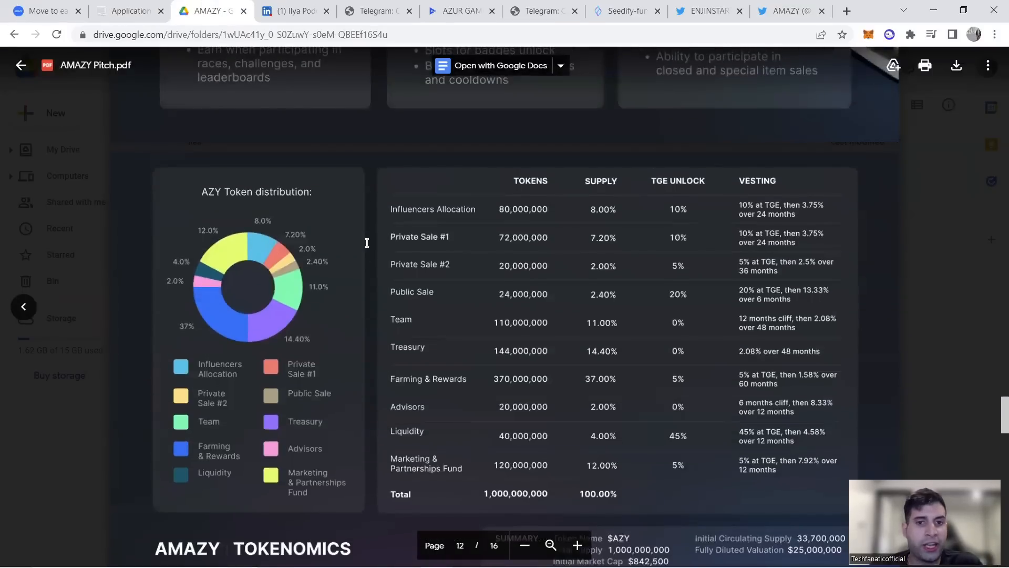
Step: Scroll the AMAZY Pitch PDF to the AZY token distribution chart and vesting table
scroll("up", 3)
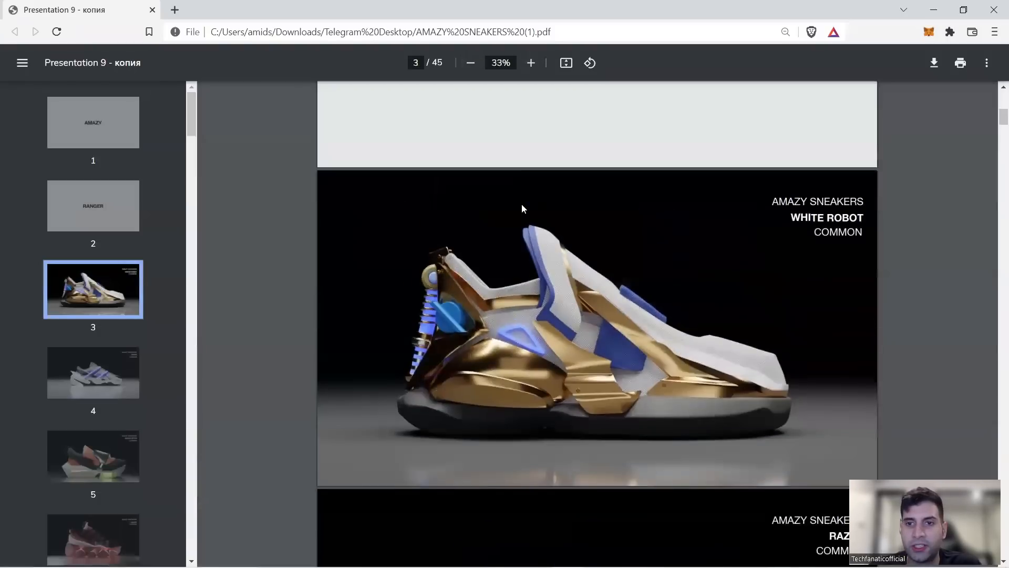
Step: Scroll the AMAZY Sneakers PDF from page 3 through to page 45, TRON Epic
scroll("down", 3)
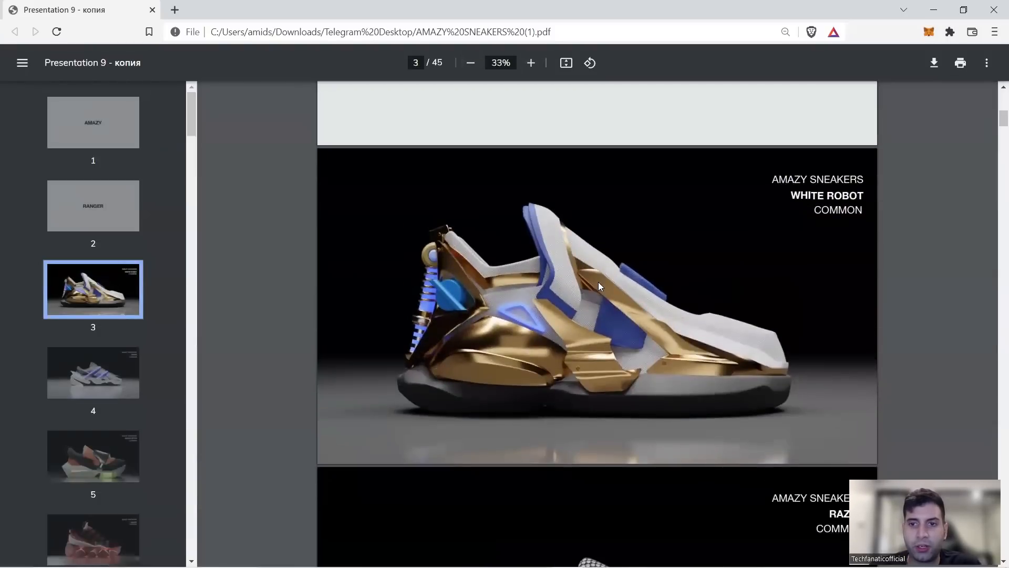
scroll("down", 3)
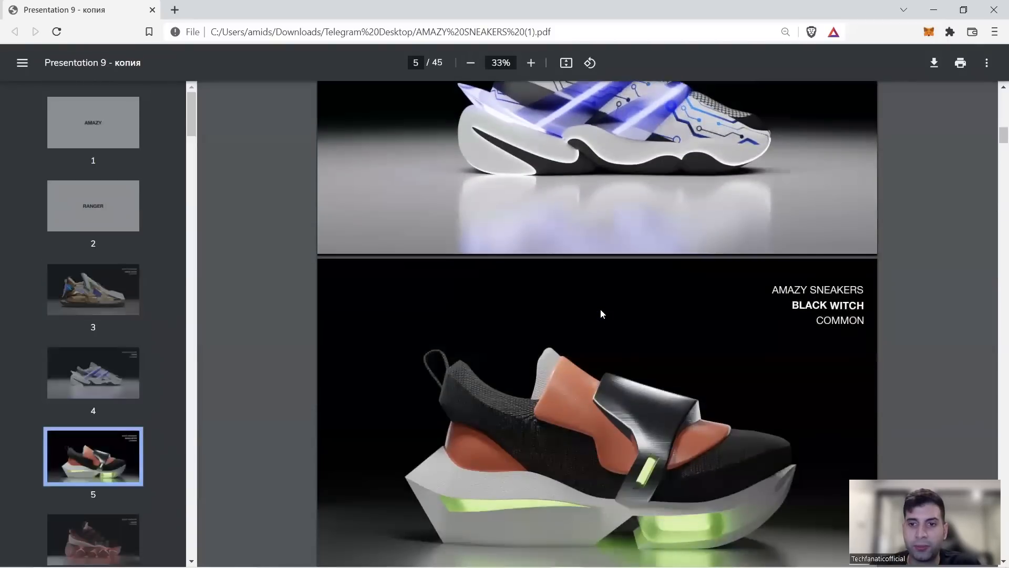
scroll("down", 3)
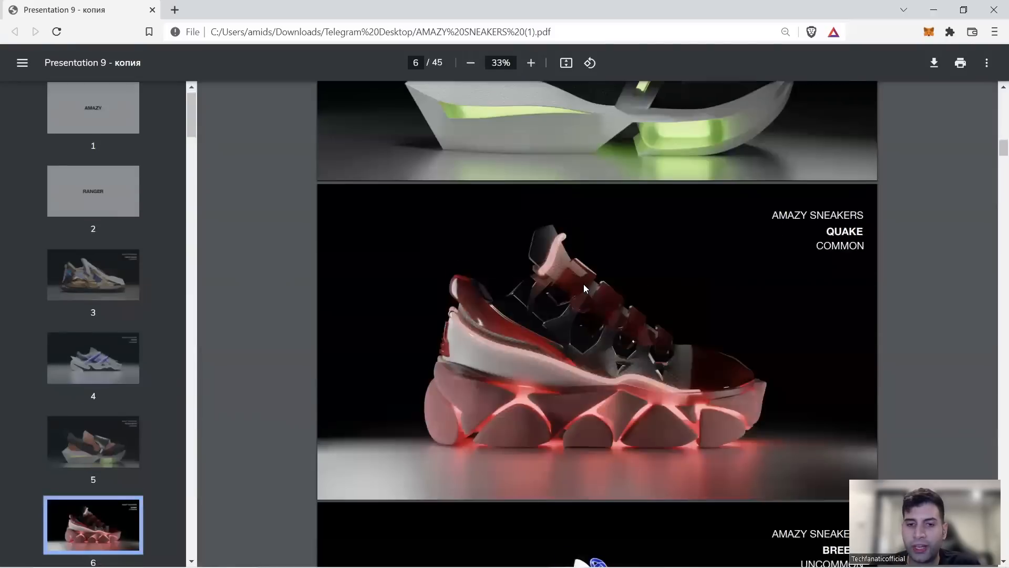
scroll("down", 3)
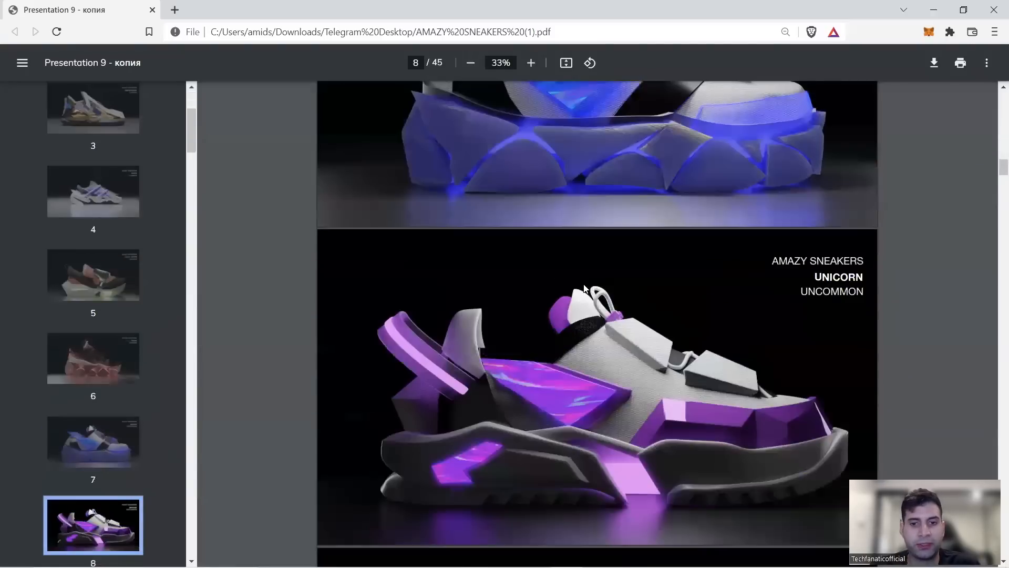
scroll("down", 3)
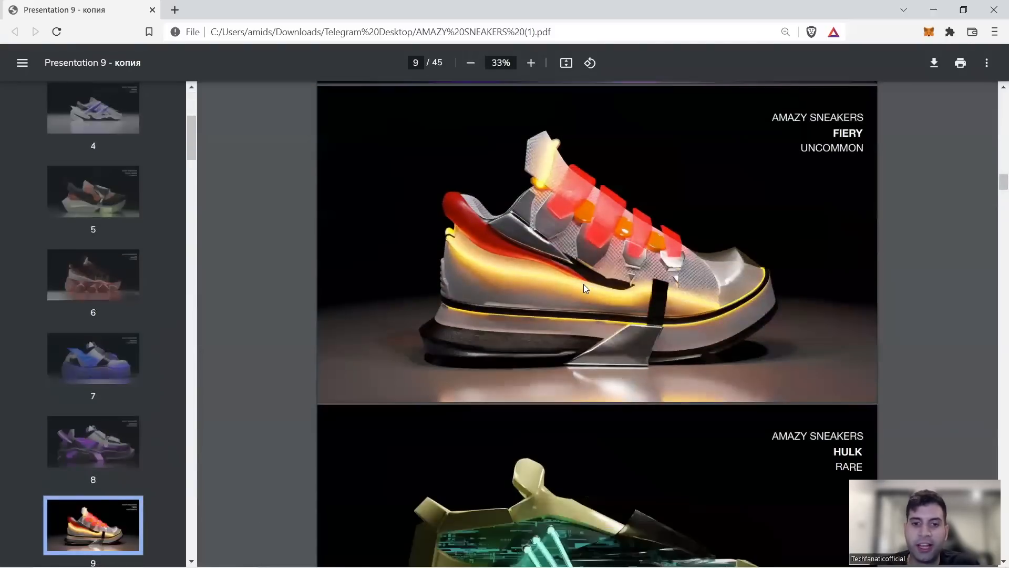
scroll("down", 3)
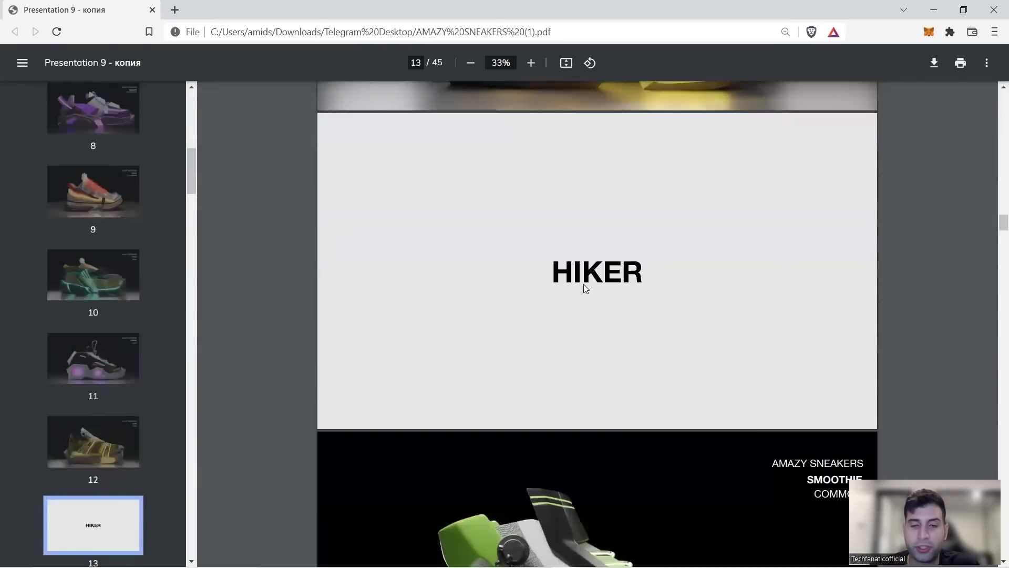
scroll("up", 3)
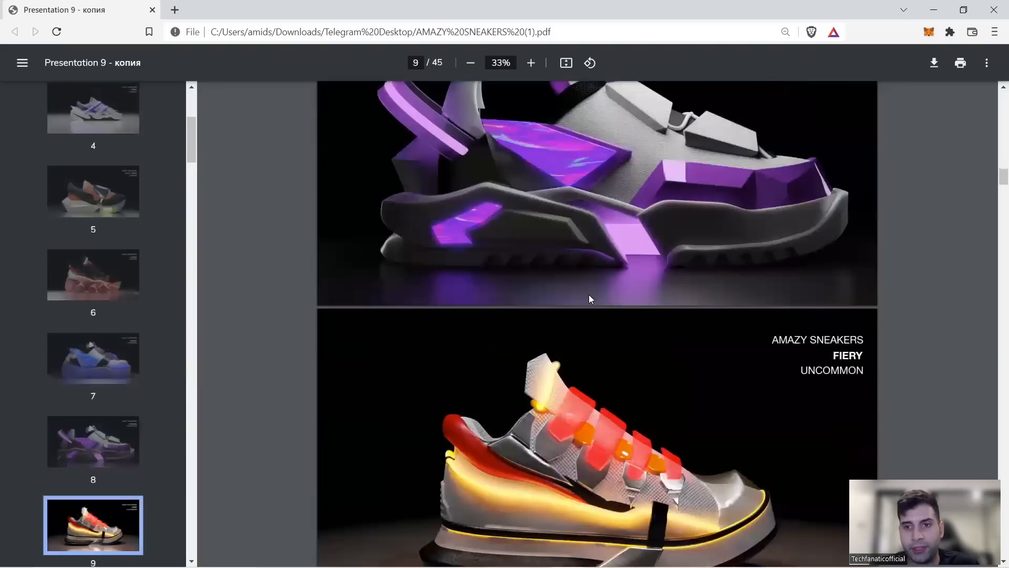
scroll("down", 3)
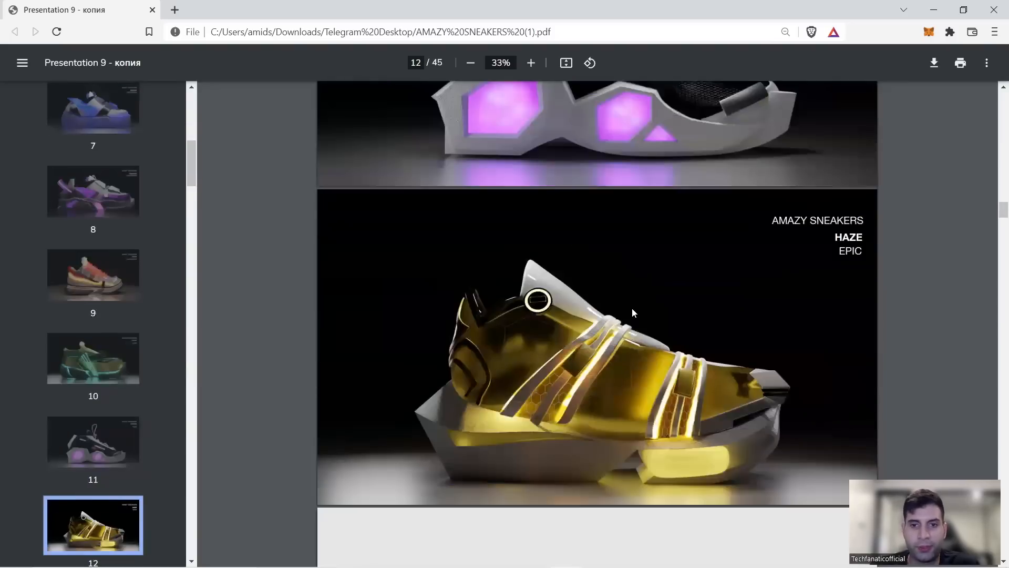
scroll("down", 3)
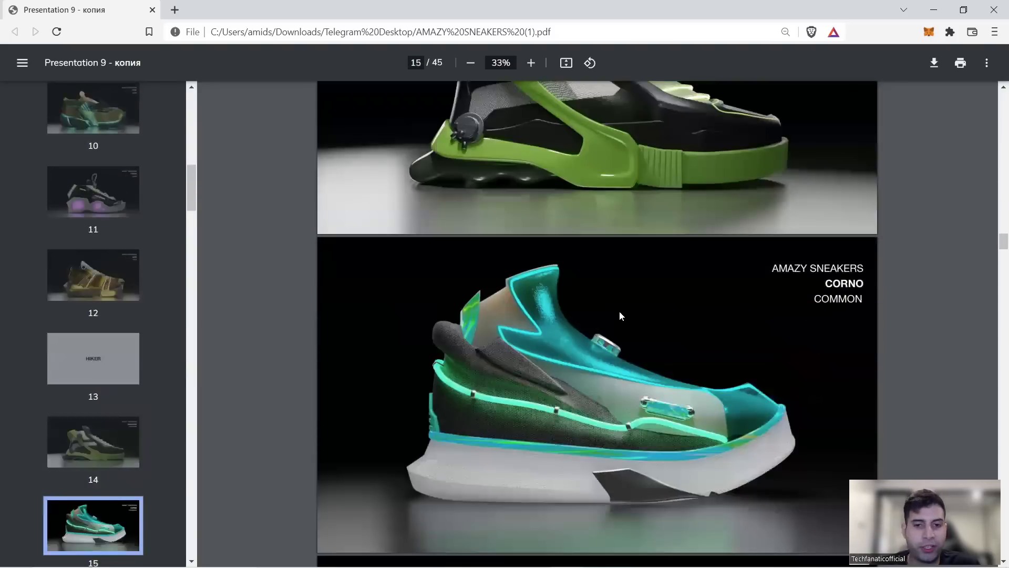
scroll("down", 3)
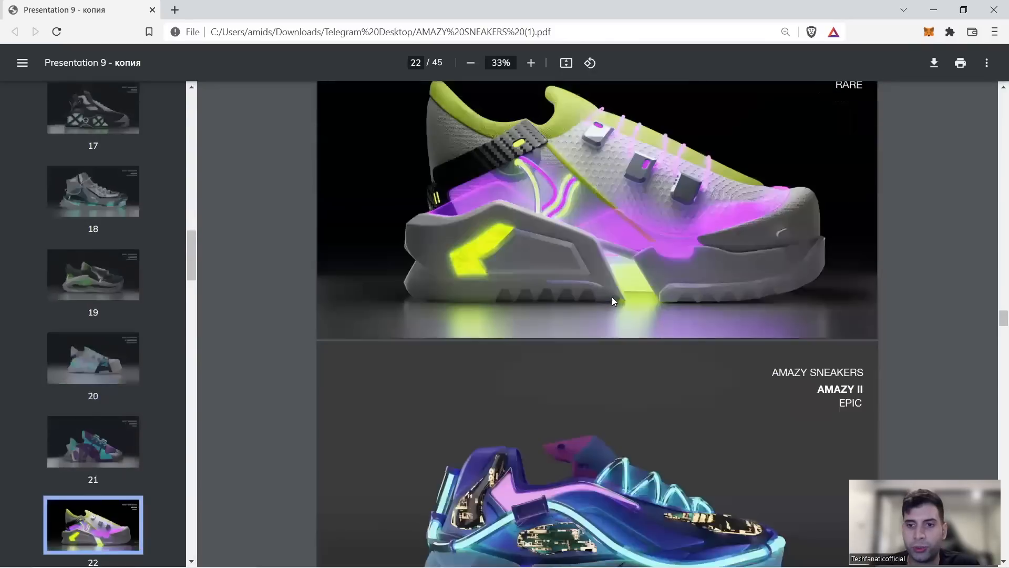
scroll("down", 3)
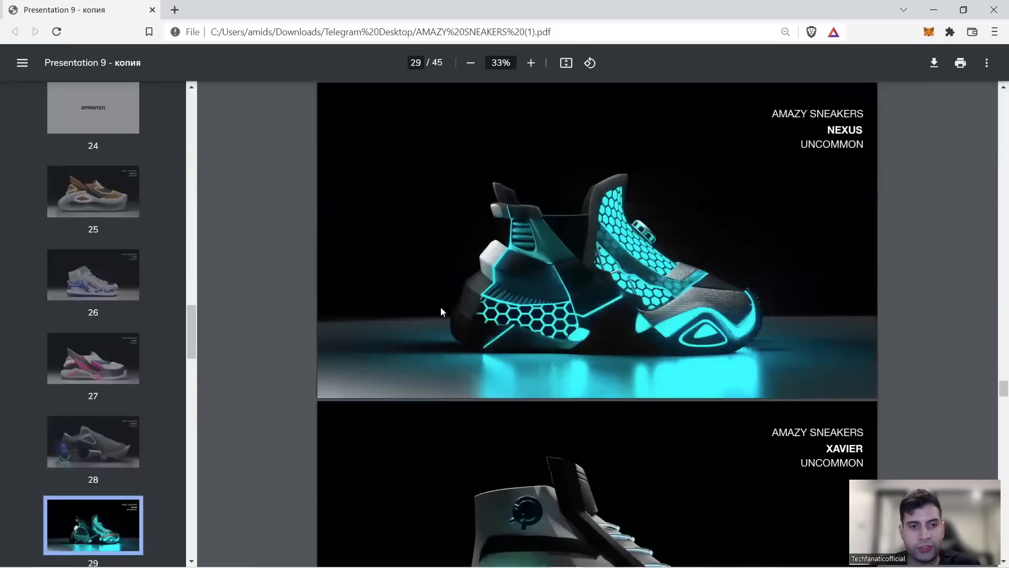
scroll("down", 3)
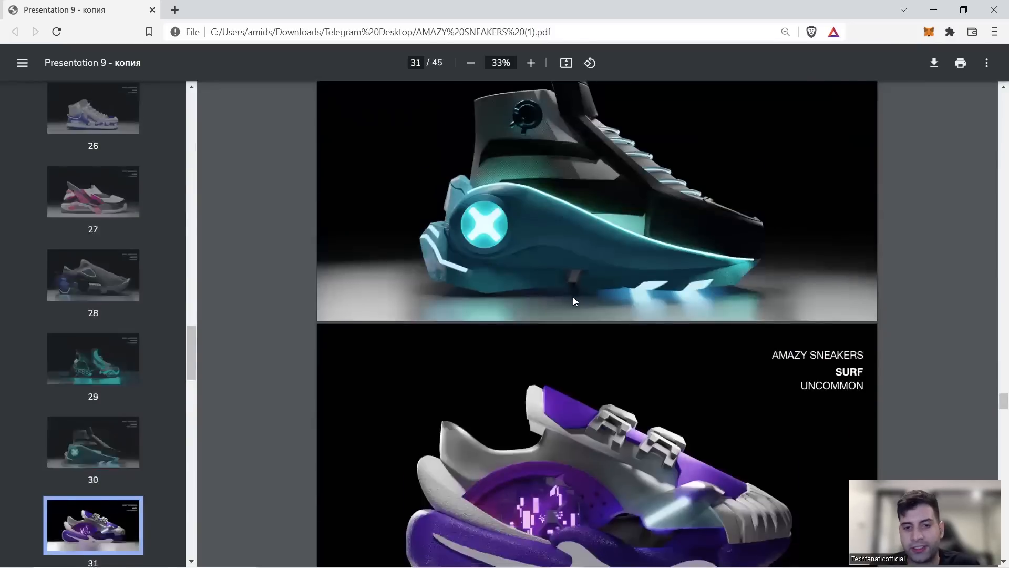
scroll("down", 3)
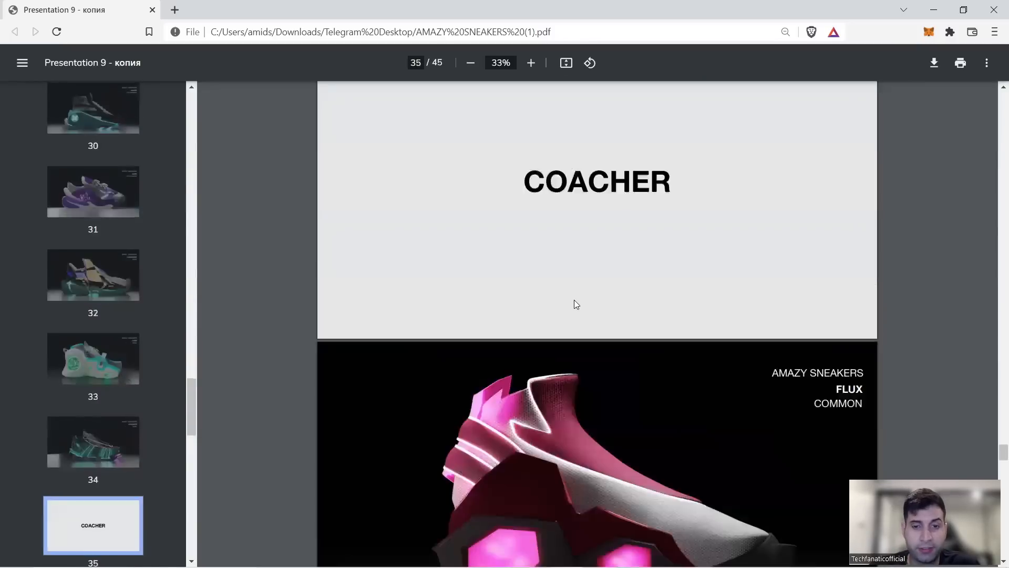
scroll("down", 3)
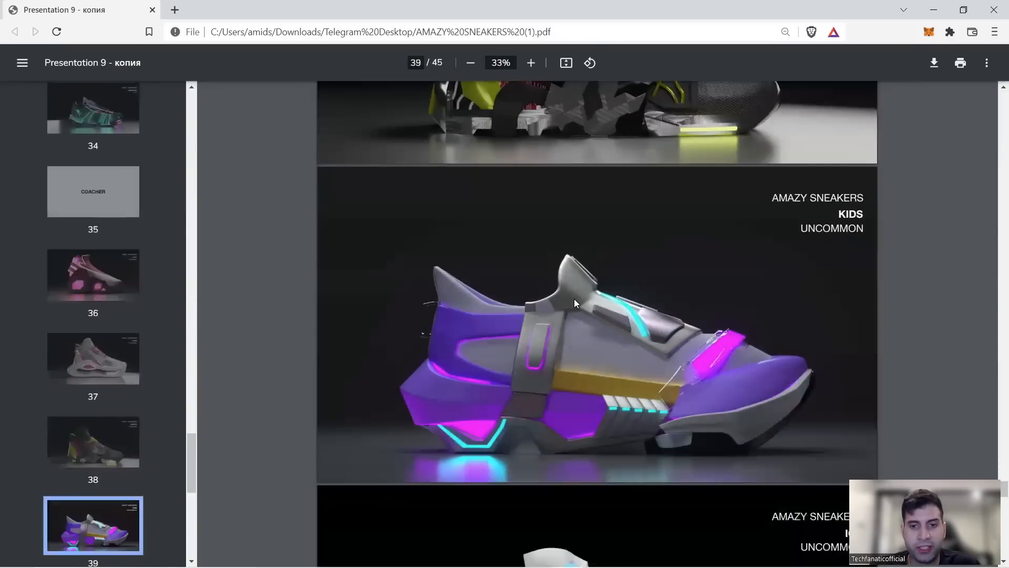
scroll("down", 3)
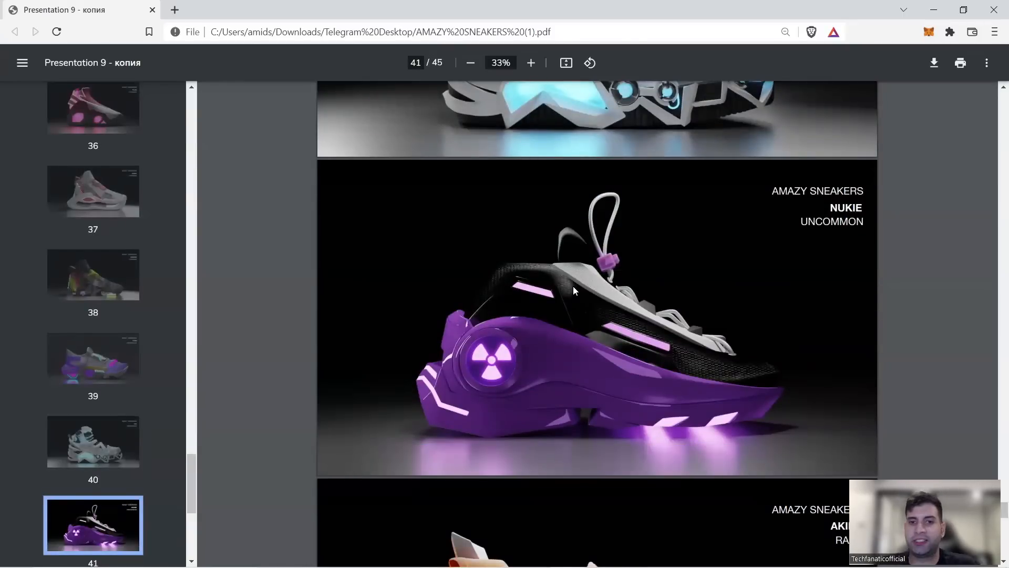
scroll("down", 3)
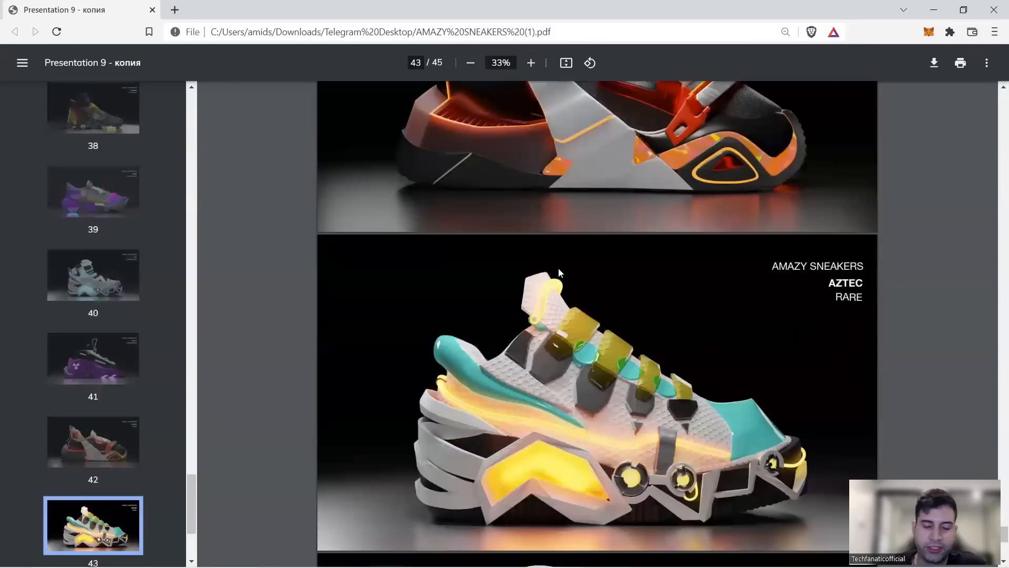
scroll("down", 3)
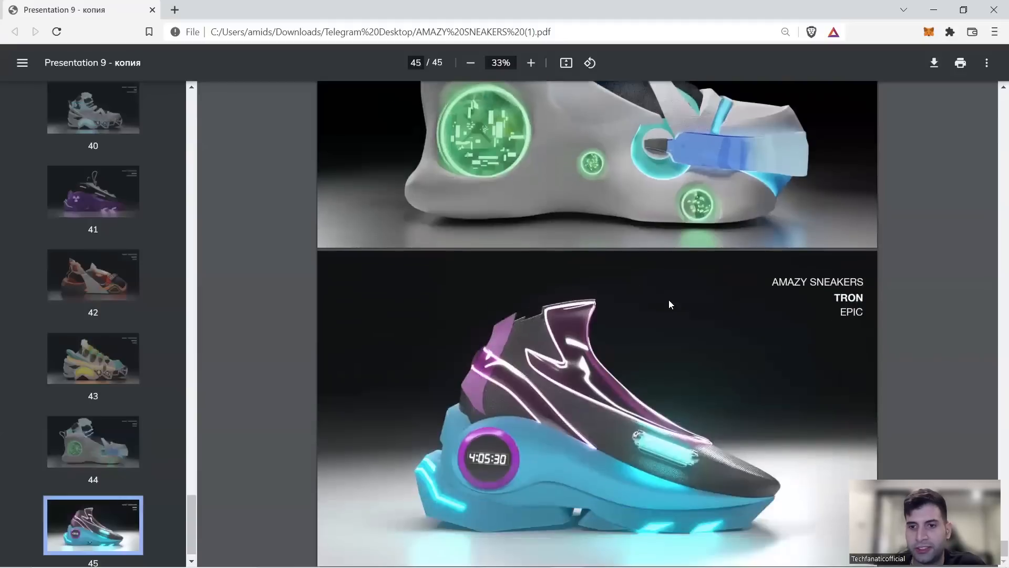
mouse_move(573, 348)
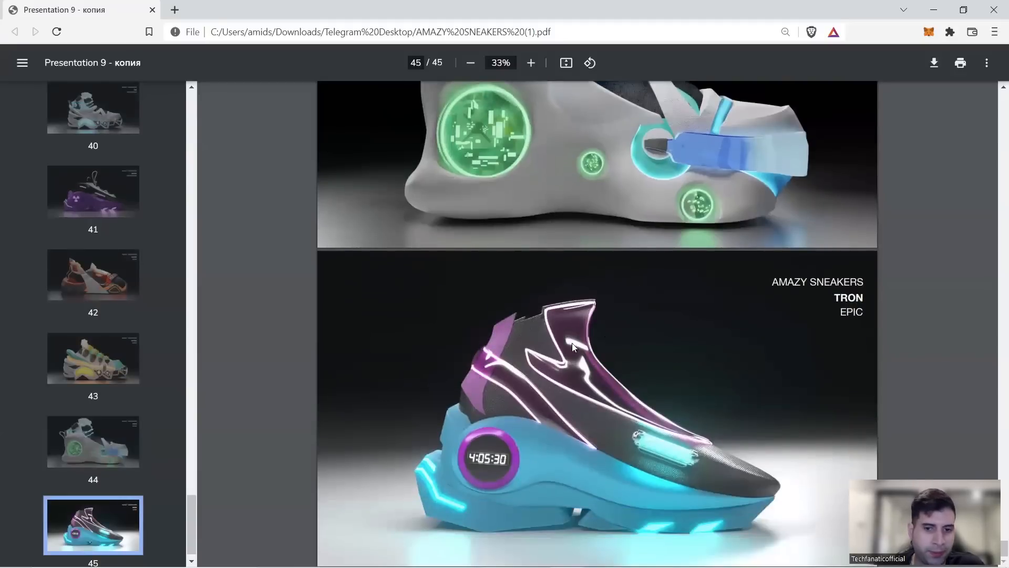
mouse_move(530, 339)
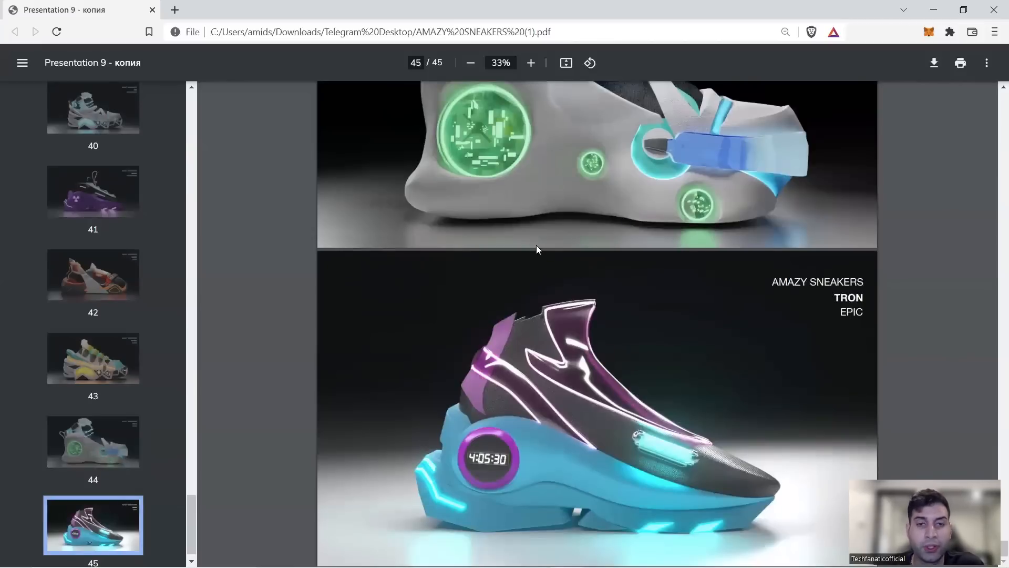
mouse_move(515, 213)
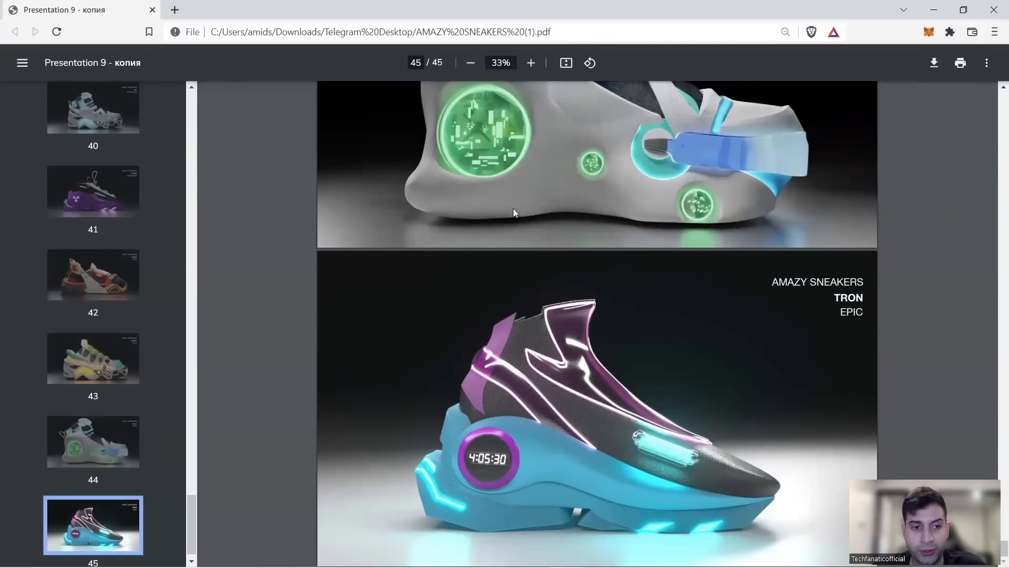
mouse_move(63, 338)
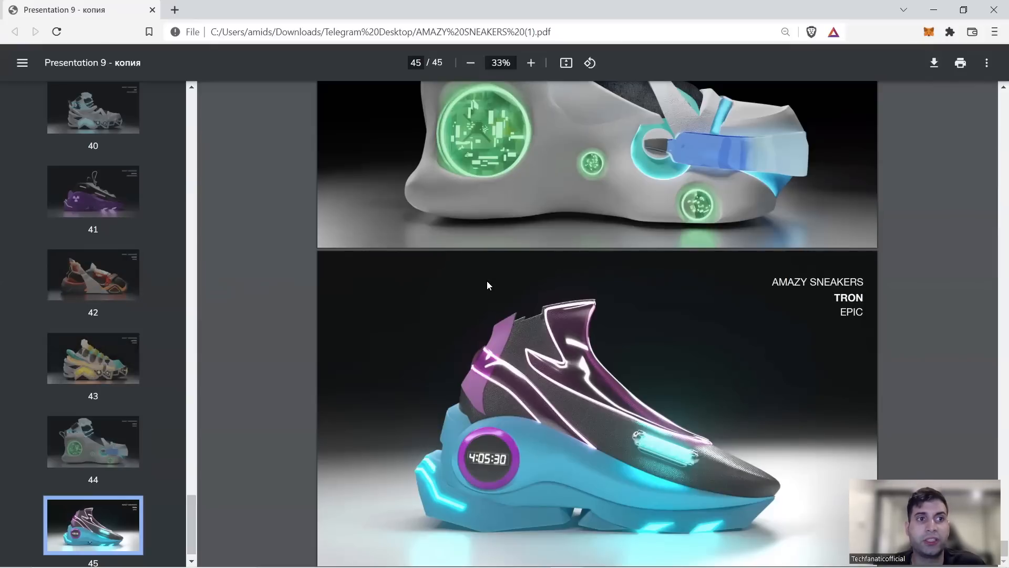
mouse_move(484, 286)
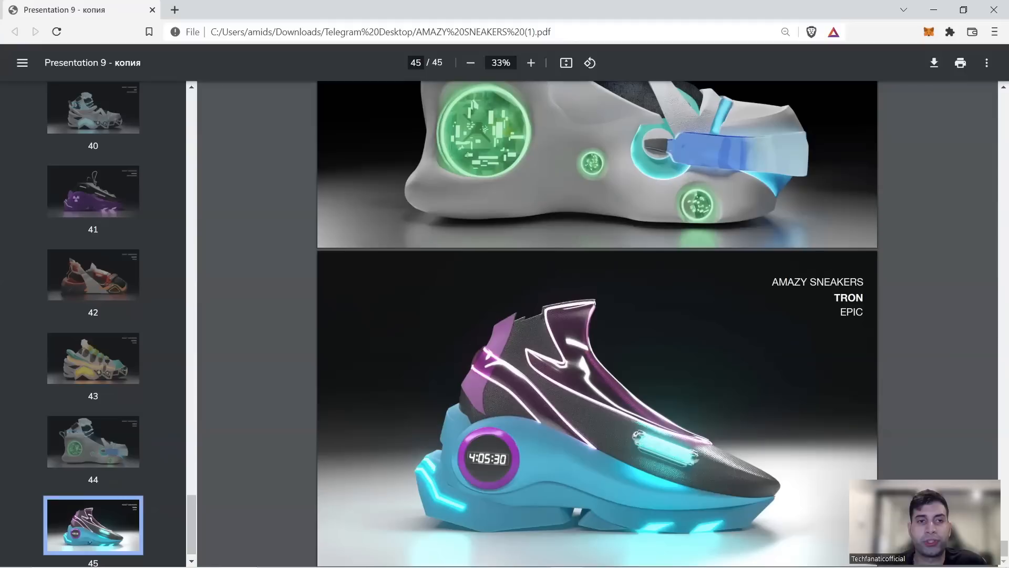
mouse_move(677, 341)
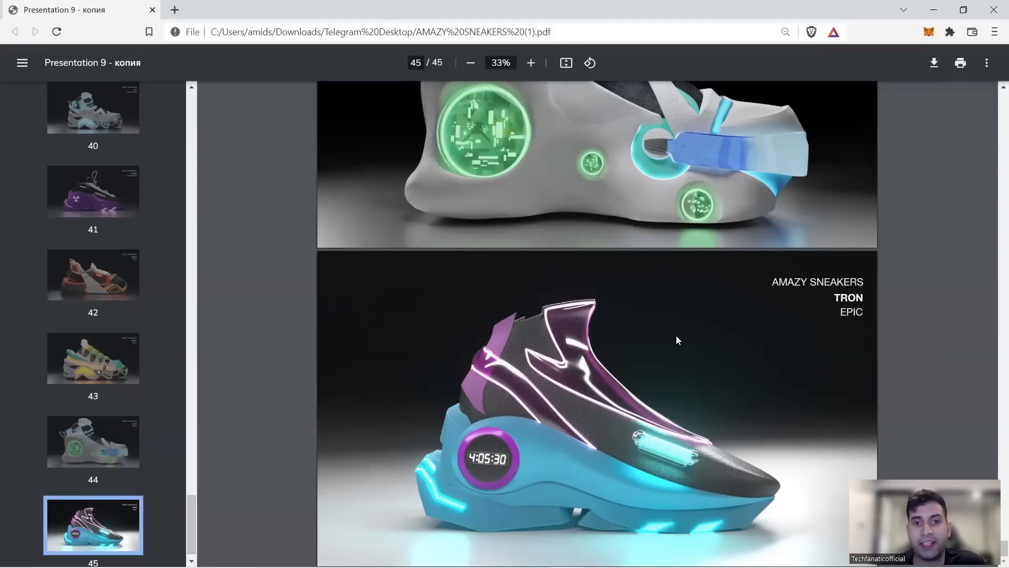
mouse_move(627, 318)
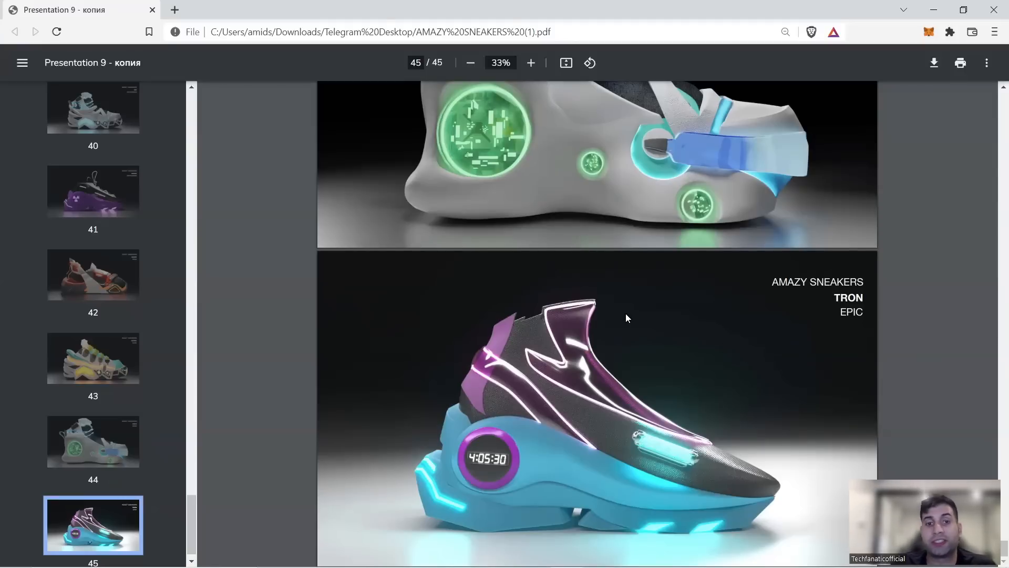
mouse_move(671, 281)
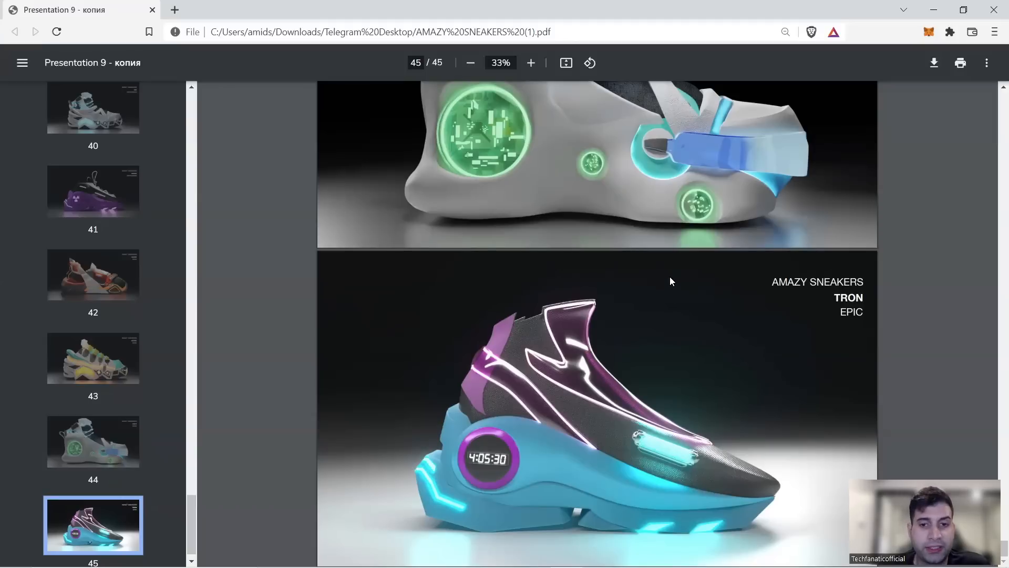
mouse_move(654, 266)
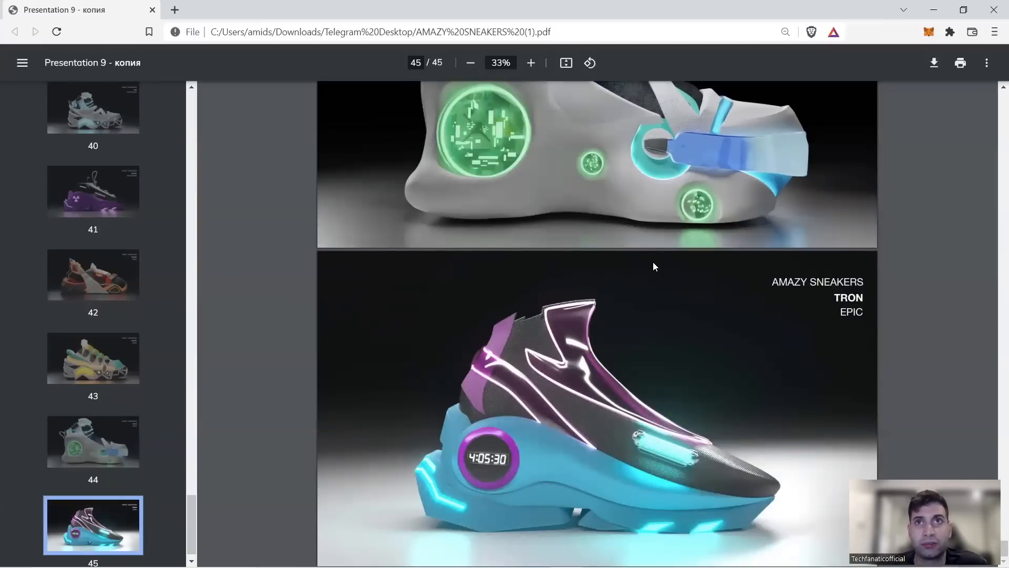
mouse_move(591, 315)
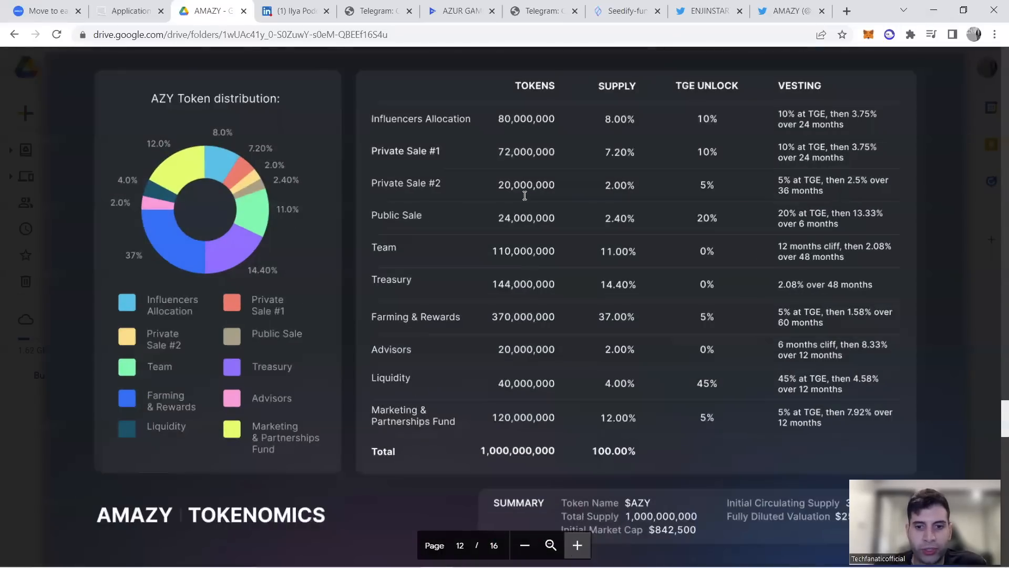
scroll("down", 3)
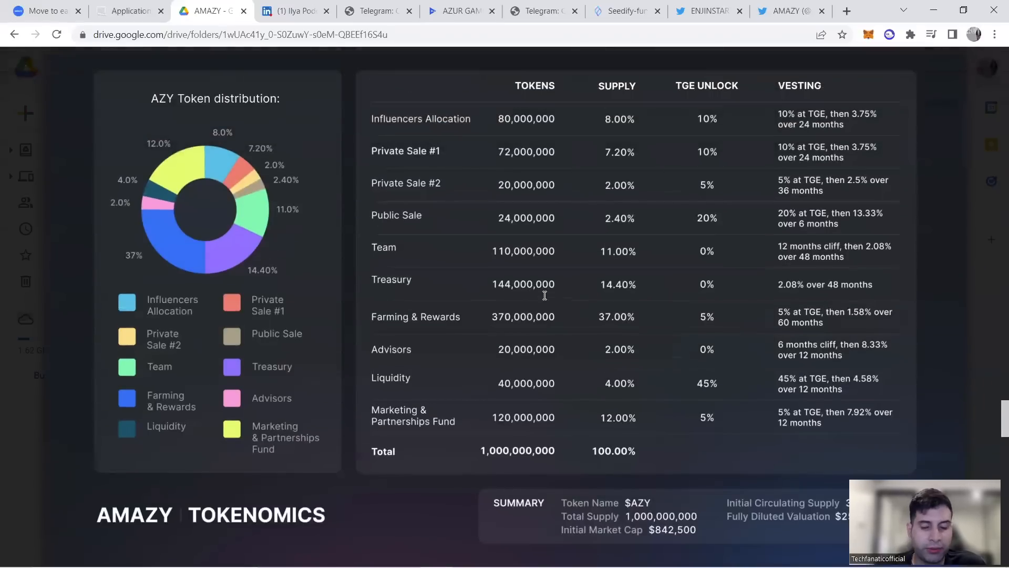
scroll("down", 3)
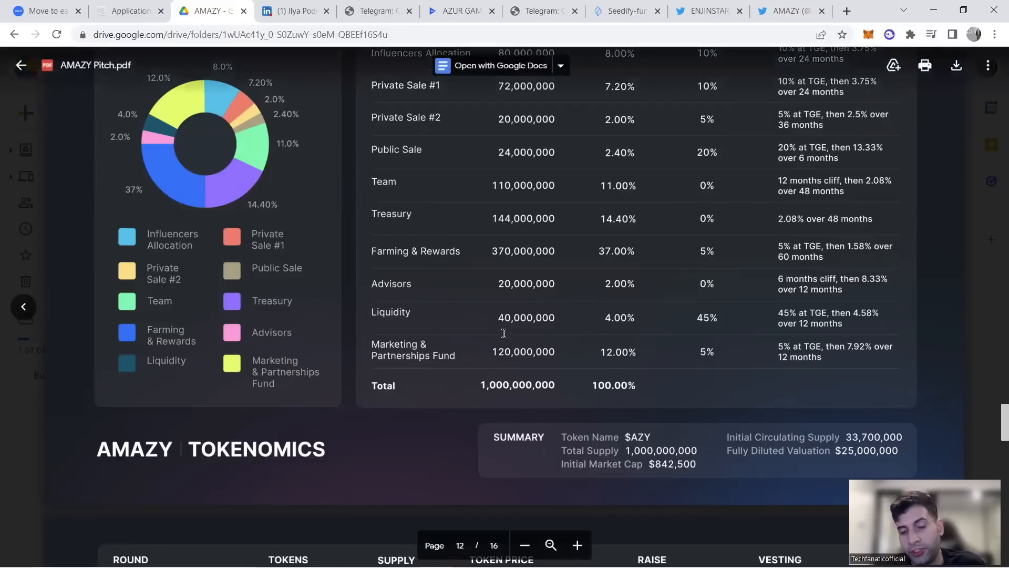
scroll("down", 3)
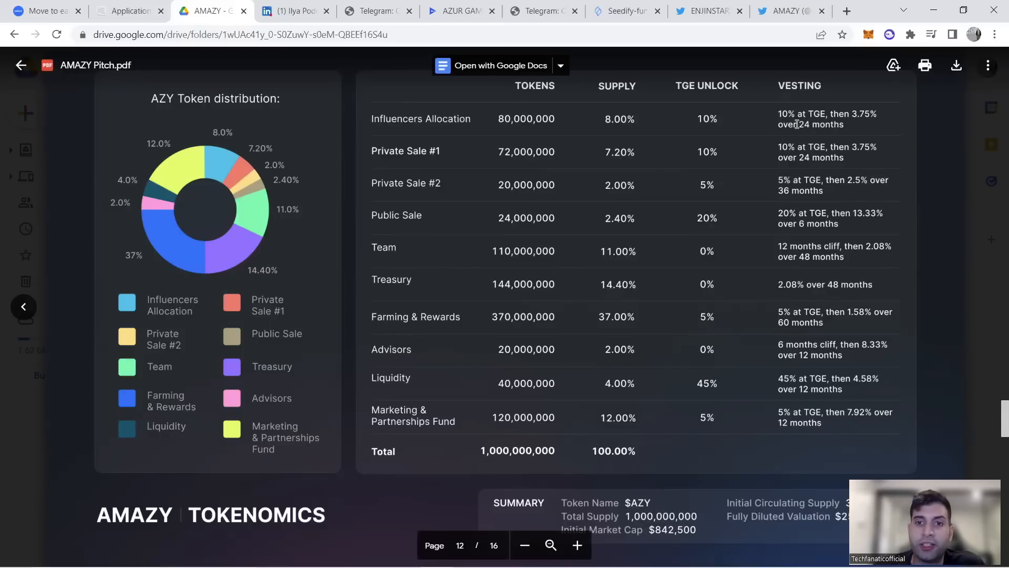
scroll("down", 3)
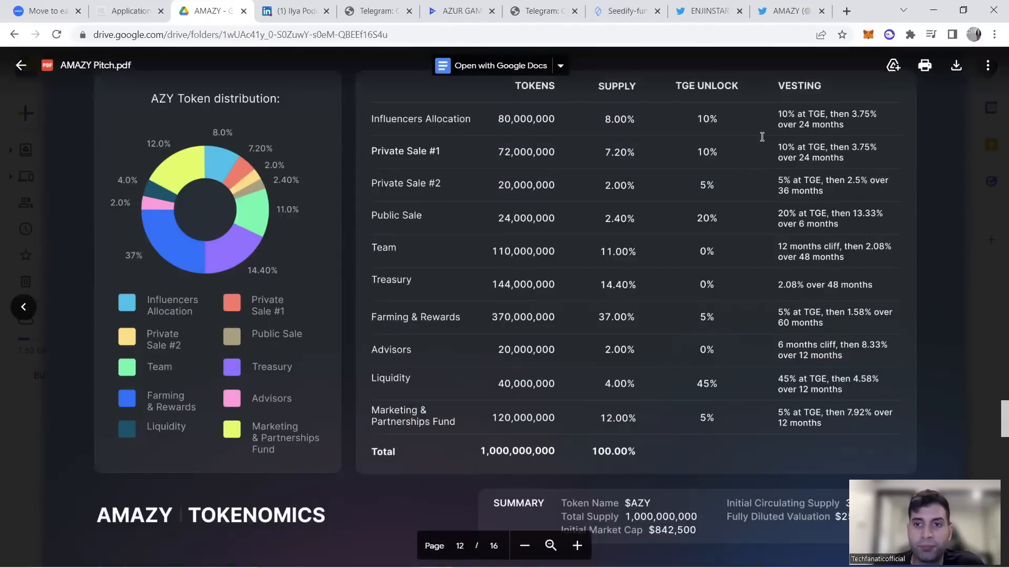
scroll("down", 3)
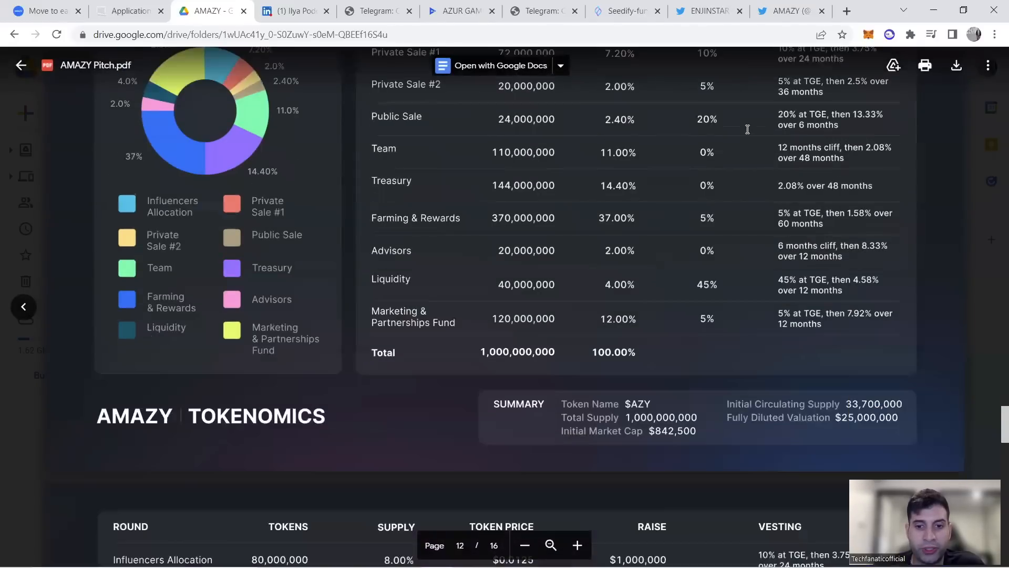
scroll("down", 3)
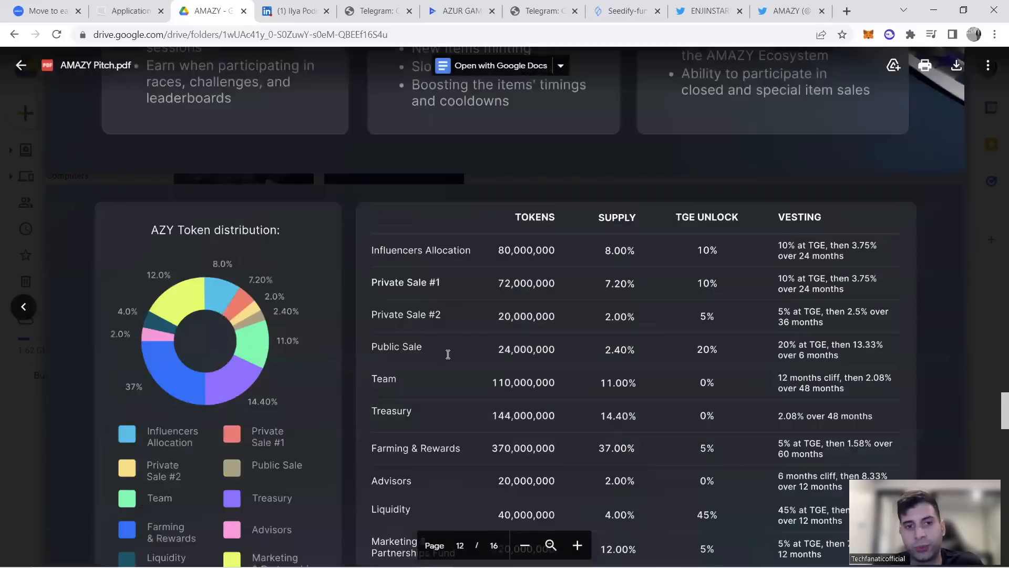
scroll("down", 3)
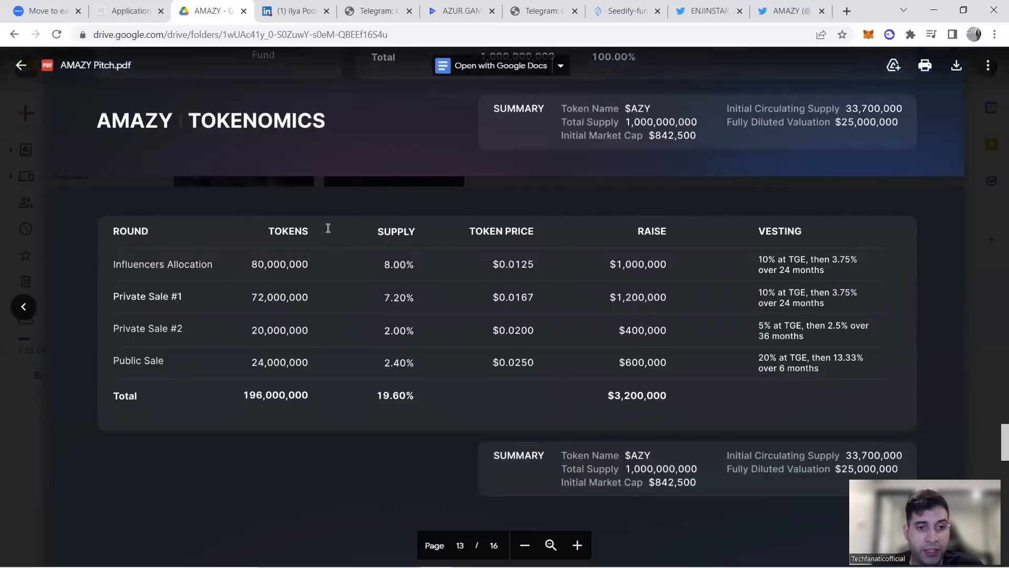
mouse_move(519, 298)
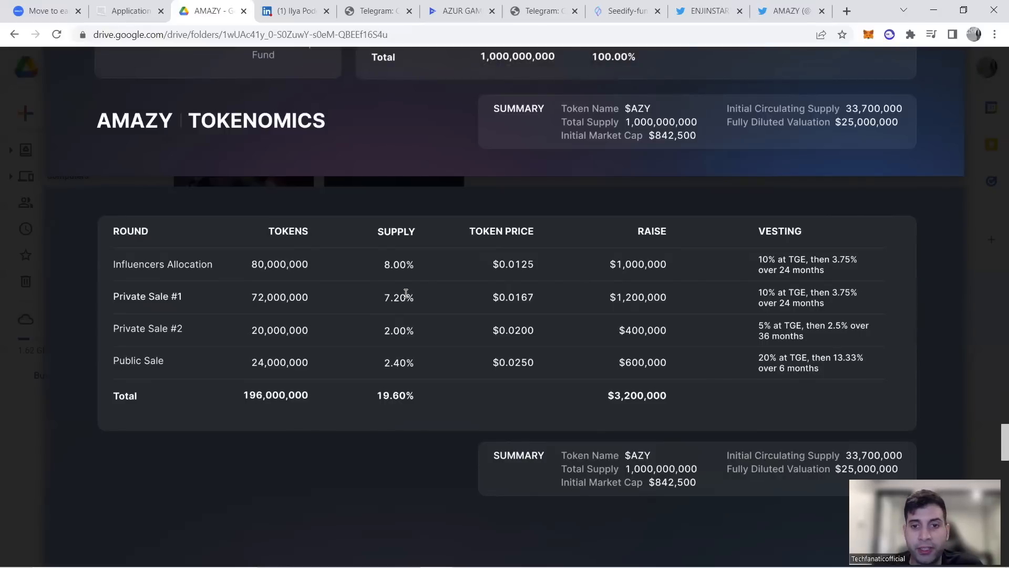
mouse_move(608, 295)
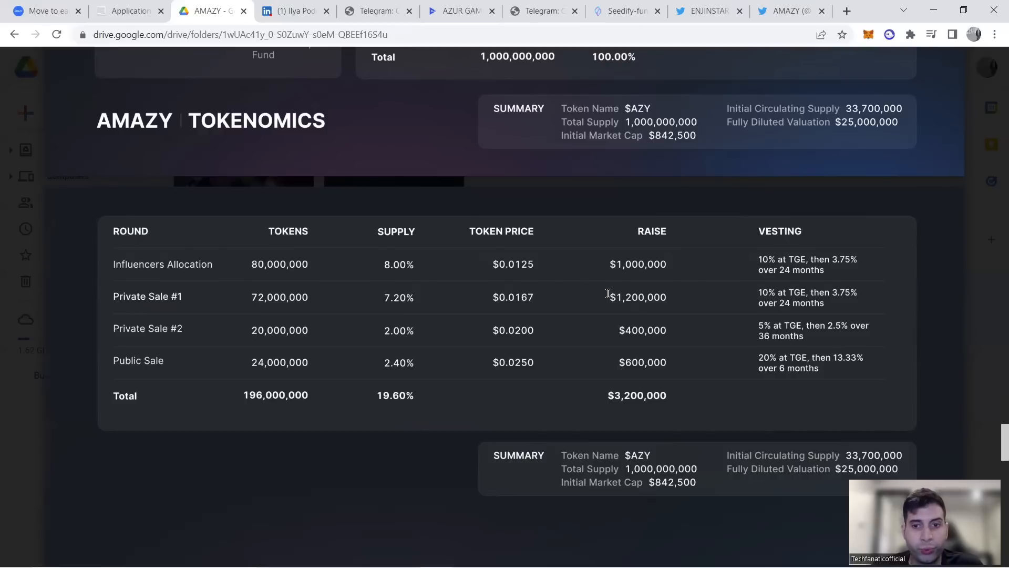
mouse_move(619, 303)
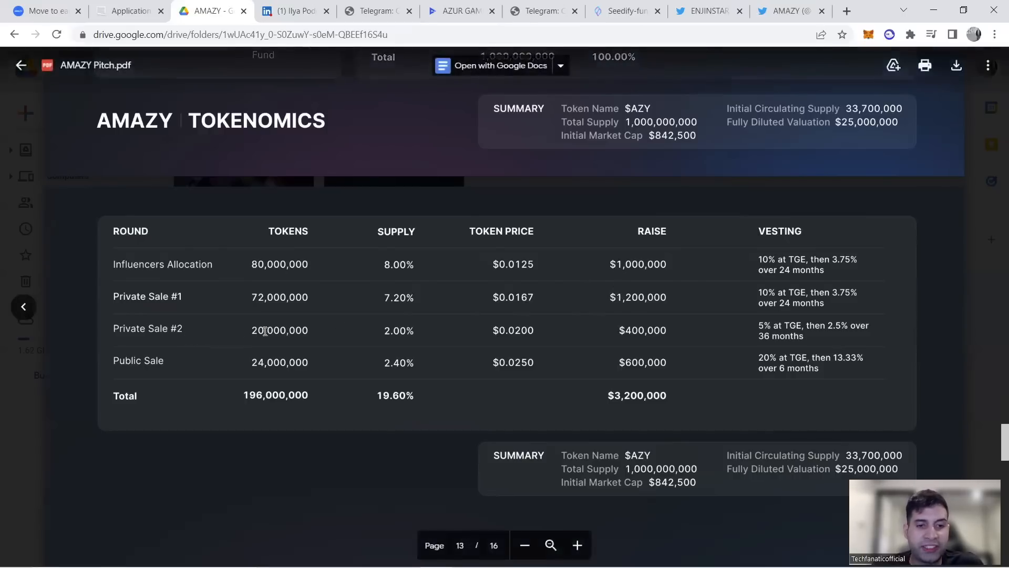
mouse_move(782, 332)
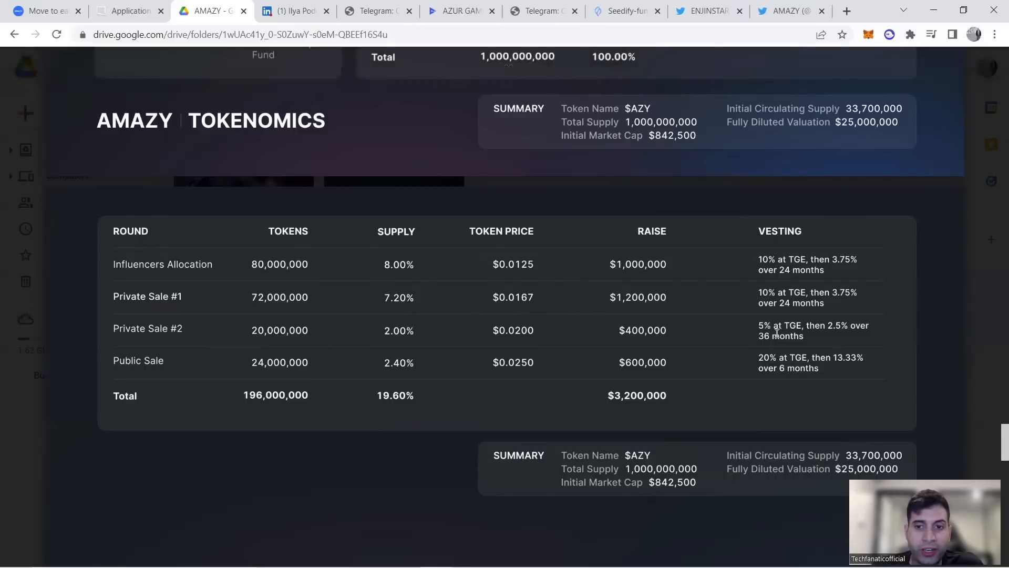
mouse_move(728, 339)
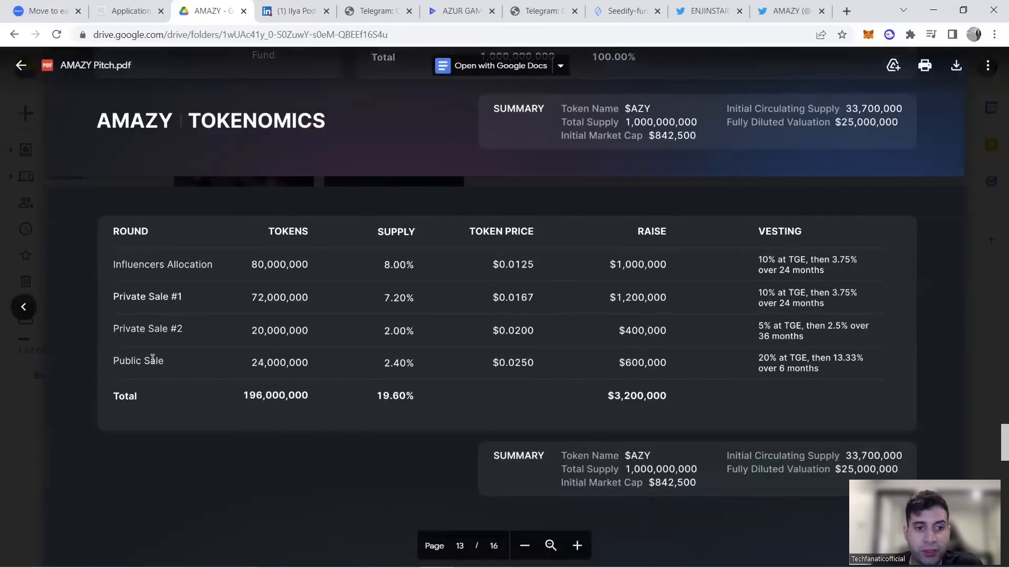
mouse_move(691, 346)
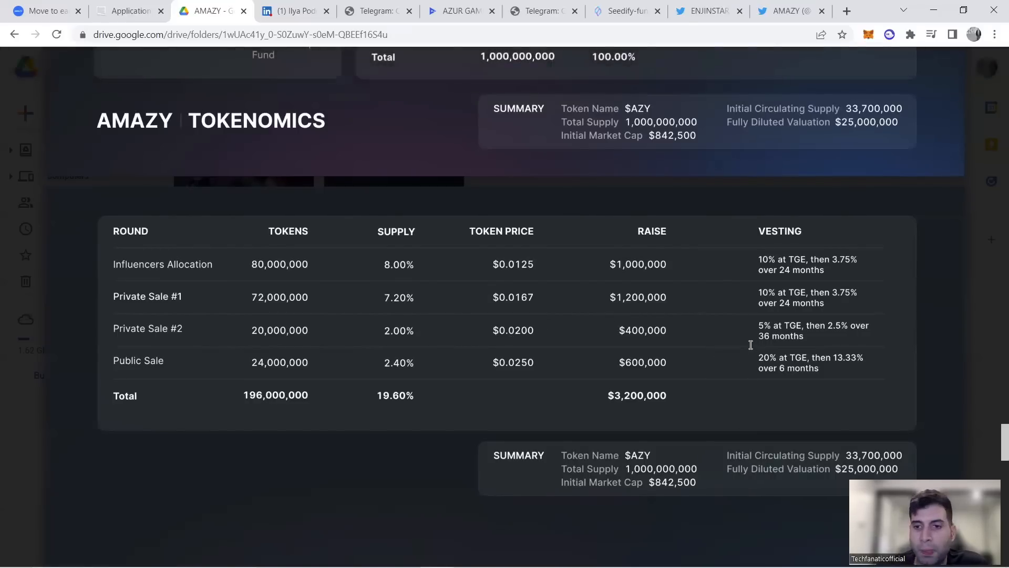
mouse_move(745, 339)
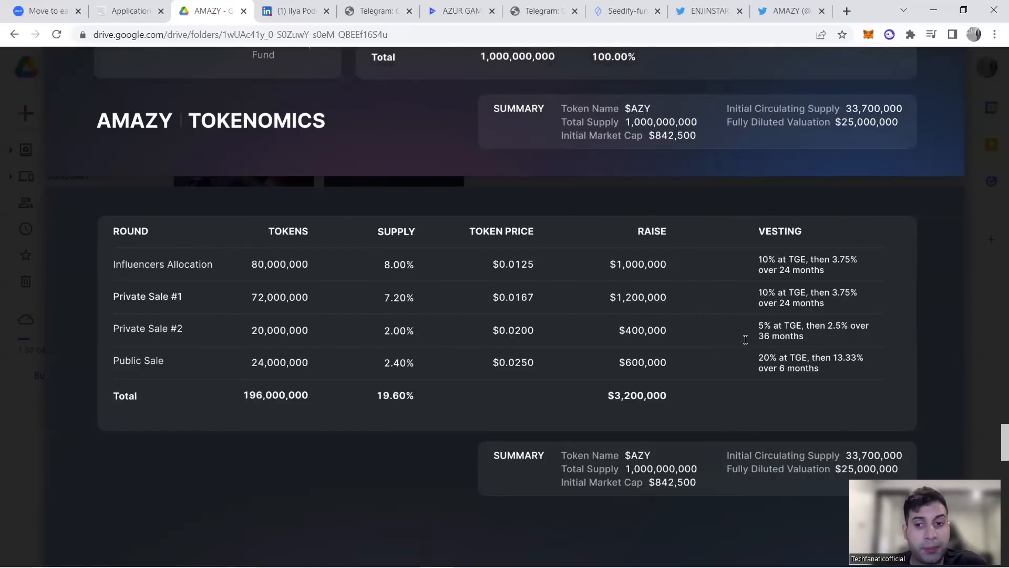
mouse_move(523, 374)
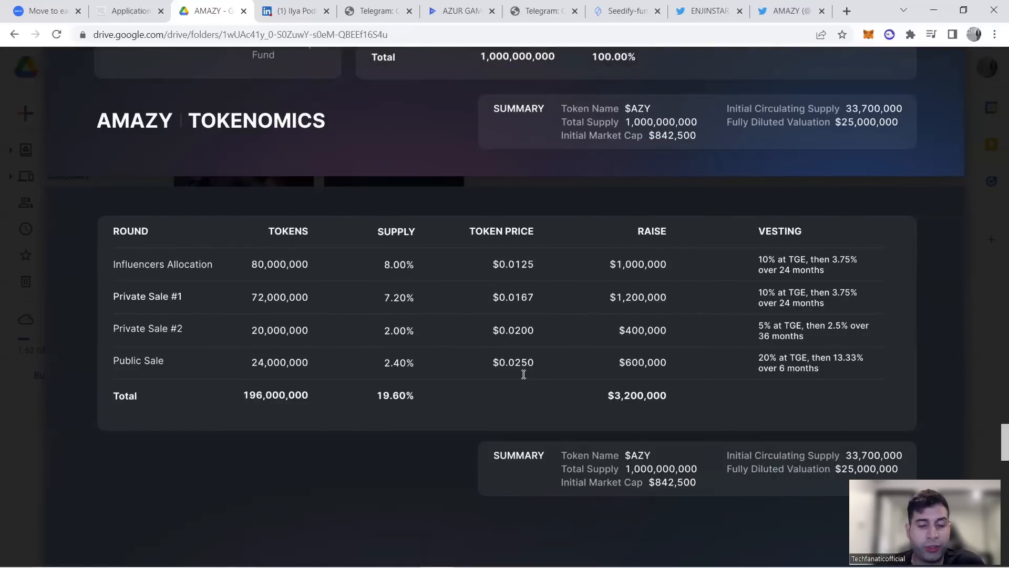
mouse_move(470, 343)
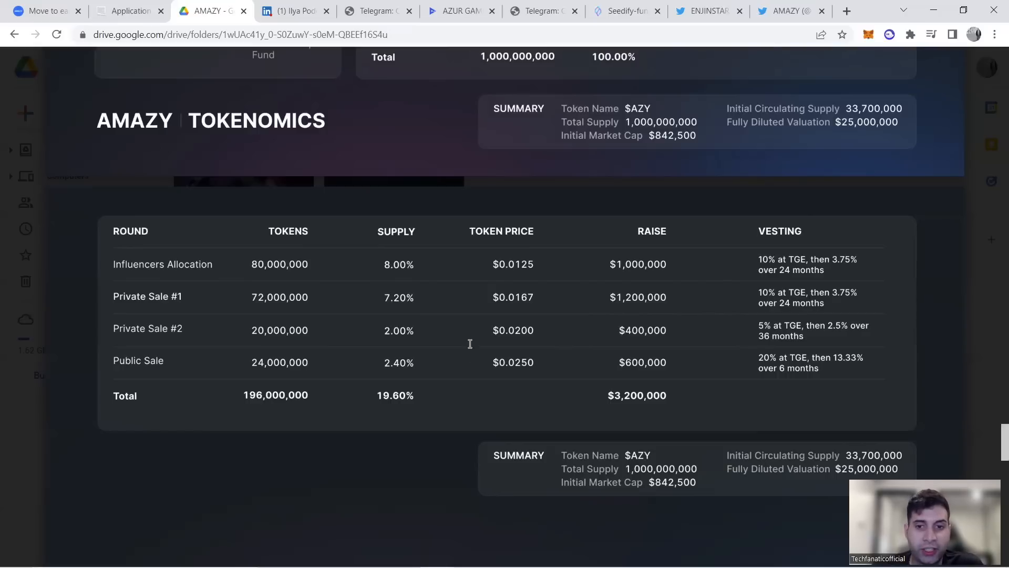
mouse_move(643, 356)
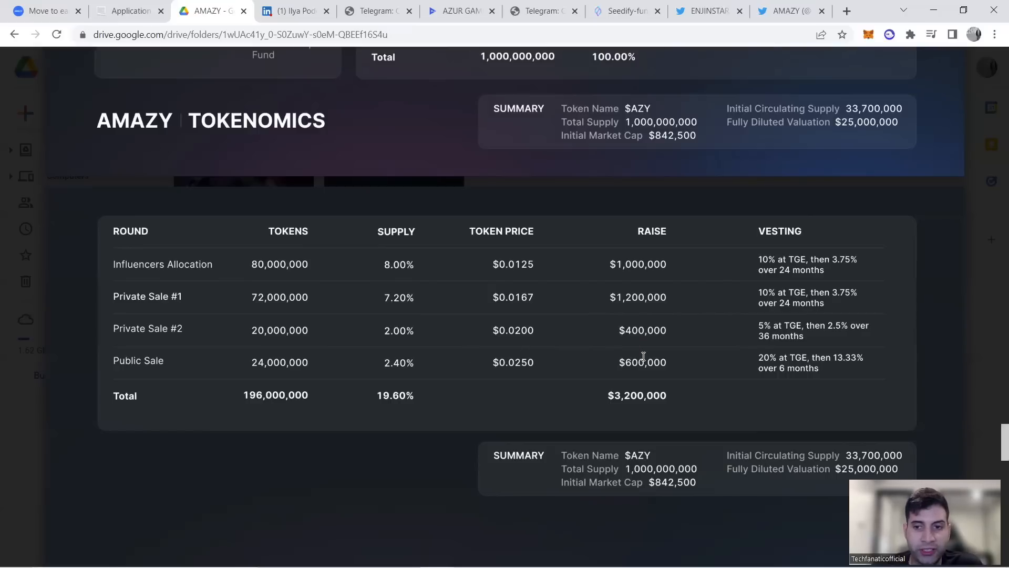
mouse_move(744, 255)
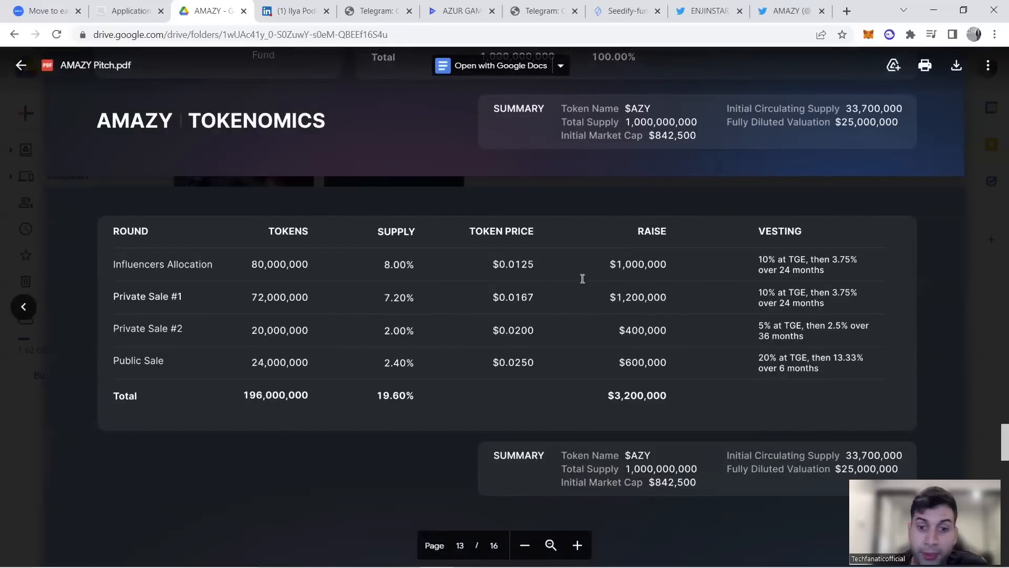
mouse_move(605, 336)
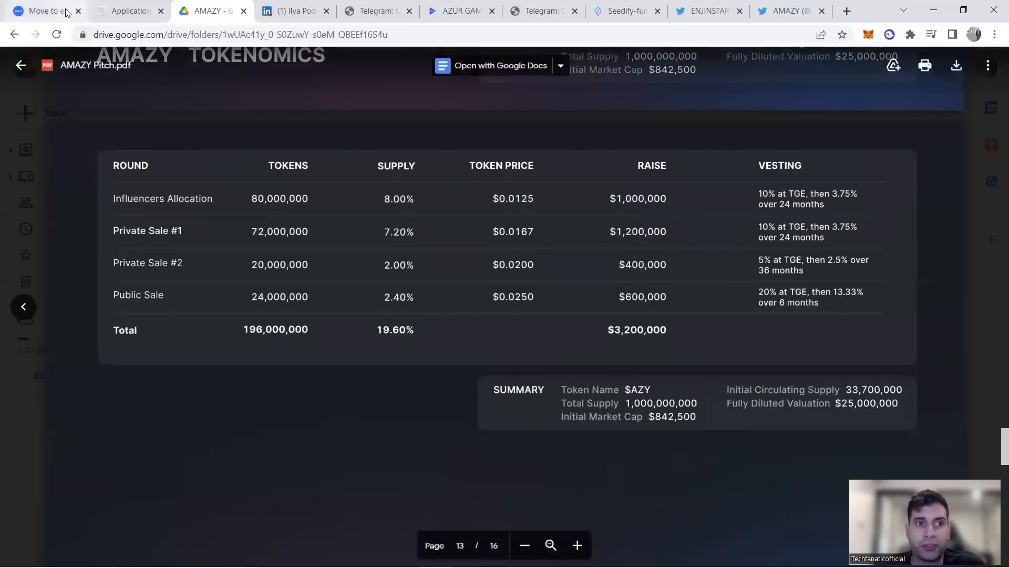
Step: Switch to amazy.io and scroll past the Roadmap to co-founders Kosenko and Nikolaev
left_click(45, 11)
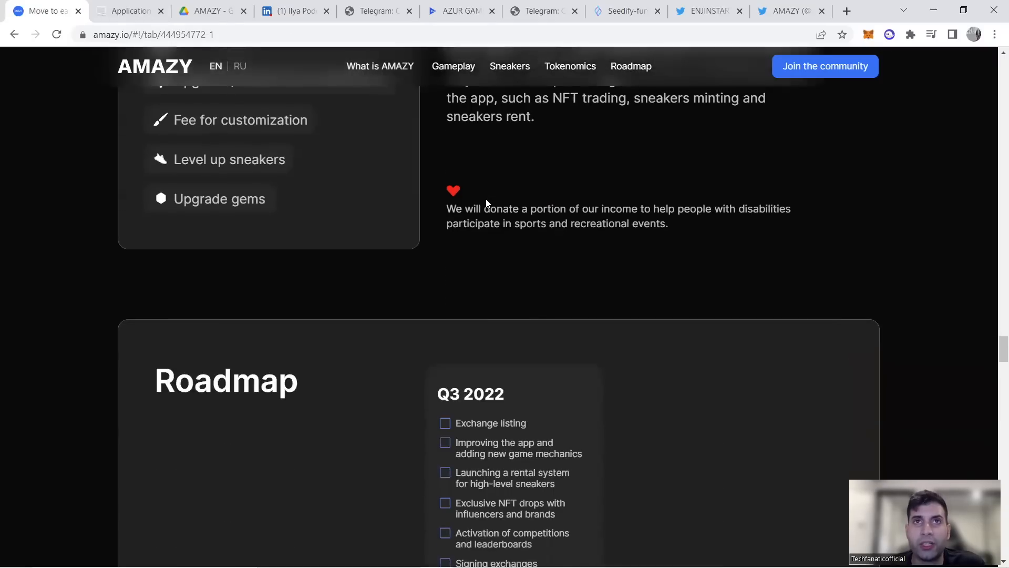
scroll("up", 3)
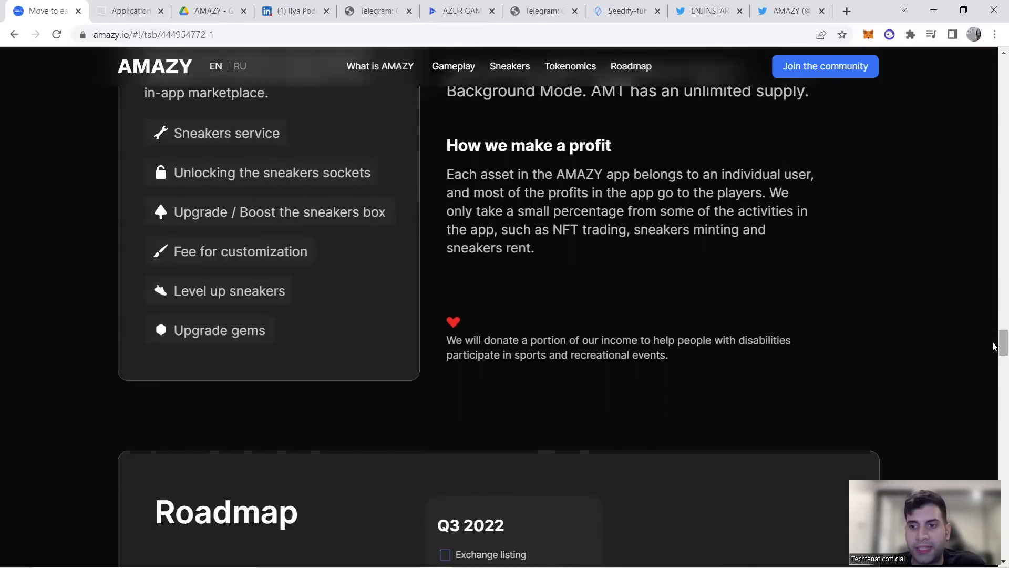
scroll("down", 3)
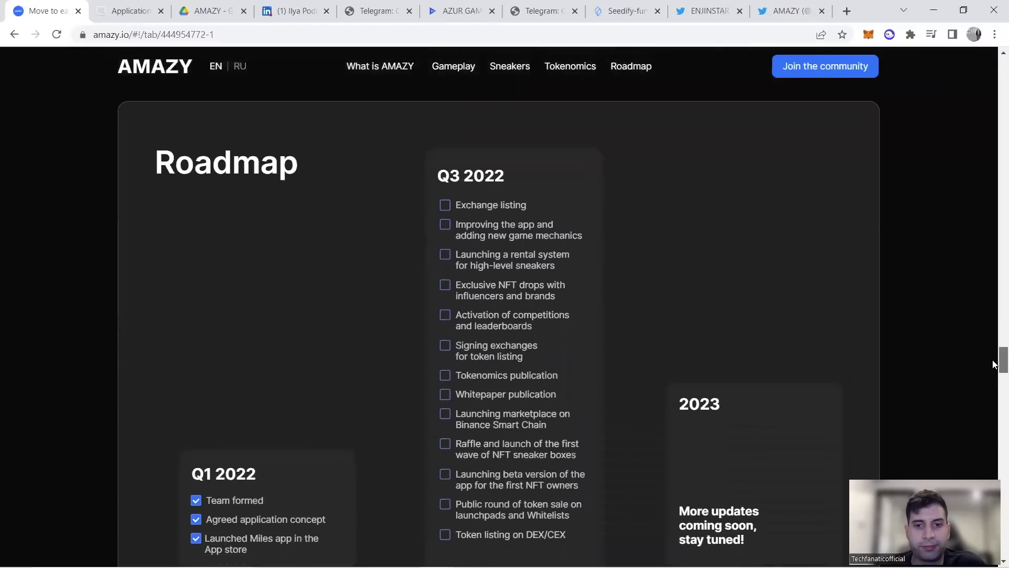
scroll("down", 3)
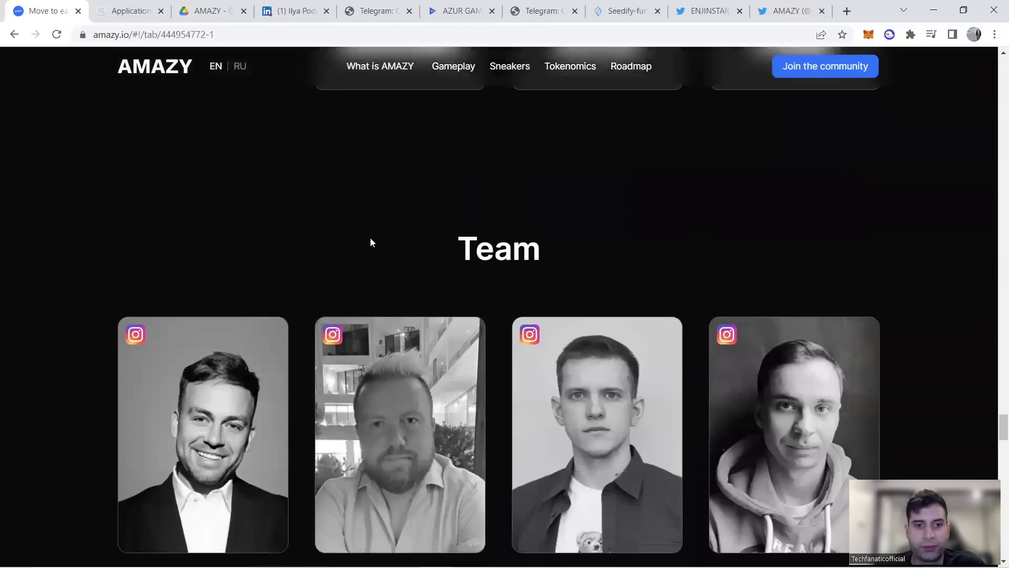
scroll("down", 3)
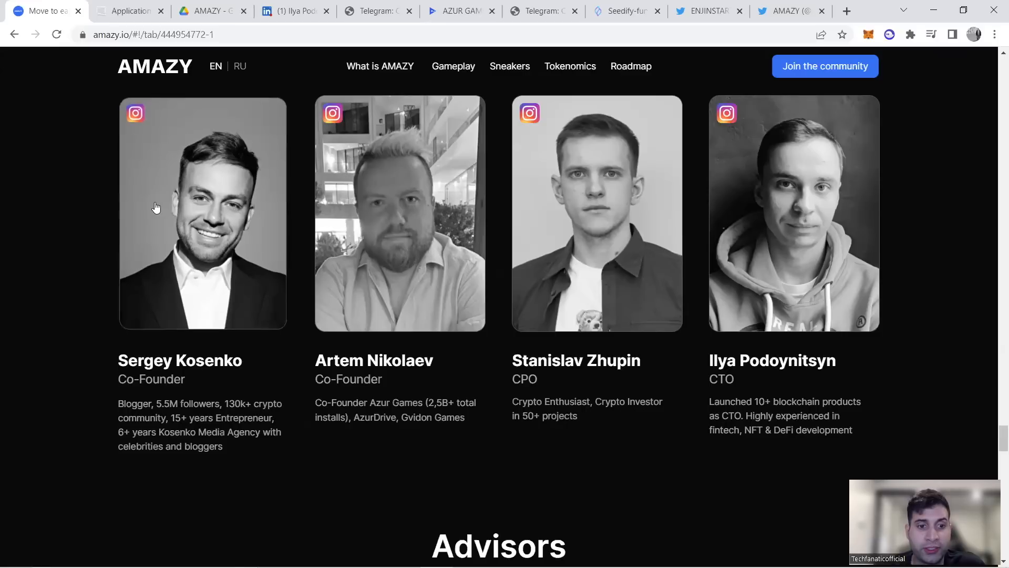
mouse_move(228, 151)
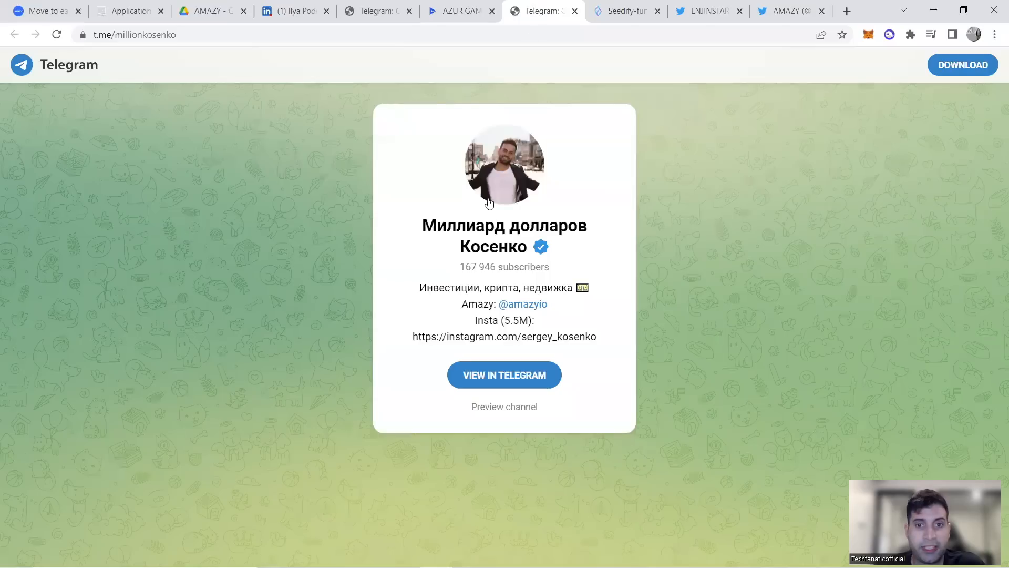
mouse_move(499, 285)
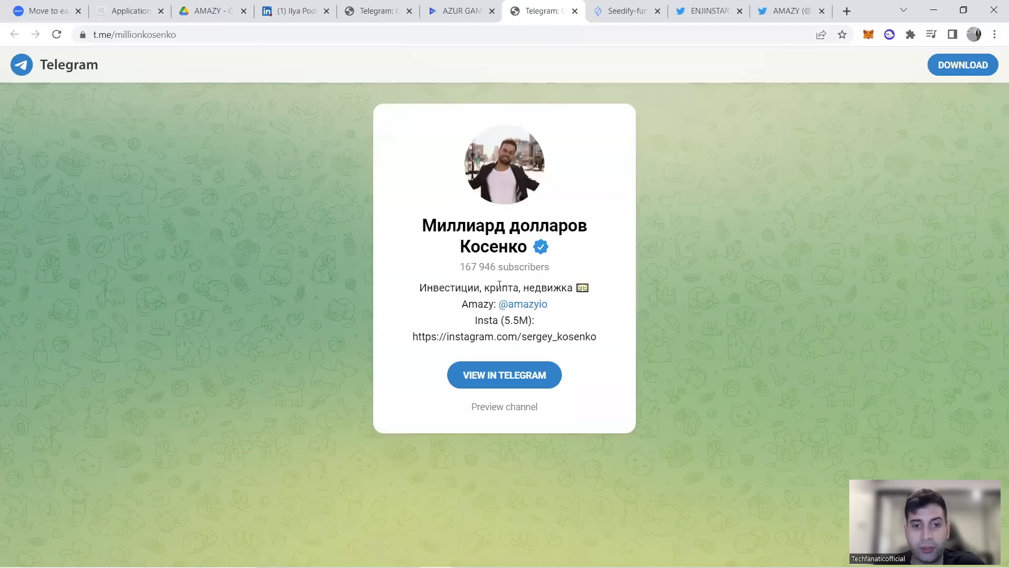
mouse_move(135, 181)
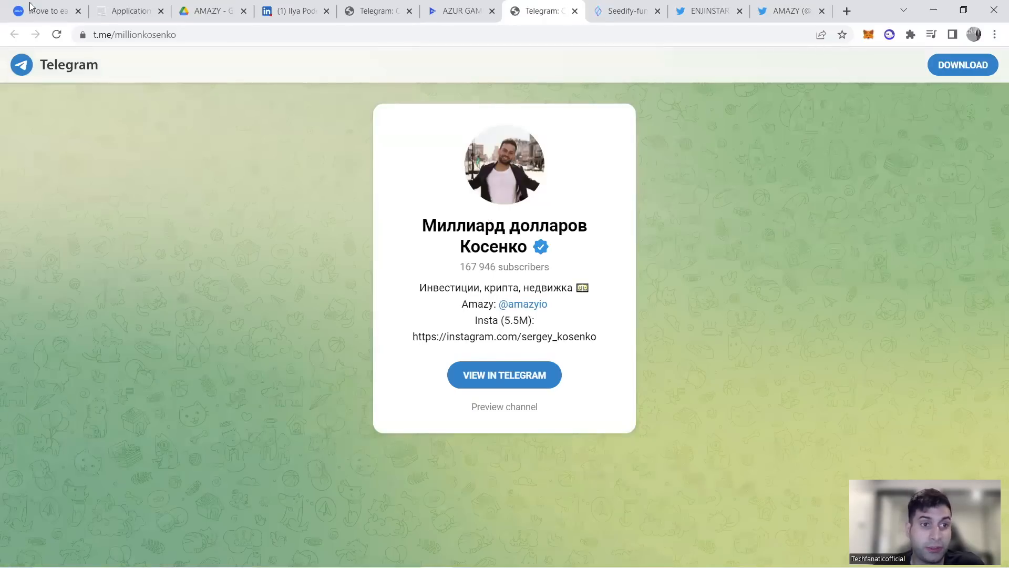
Step: Leave Kosenko's Telegram channel page and return to amazy.io's Team section
left_click(42, 10)
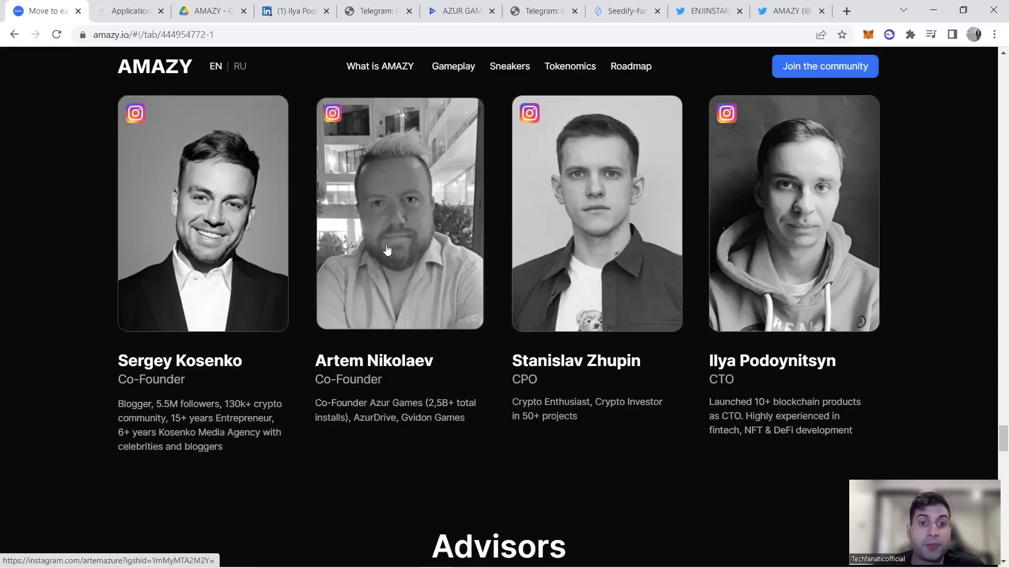
mouse_move(278, 243)
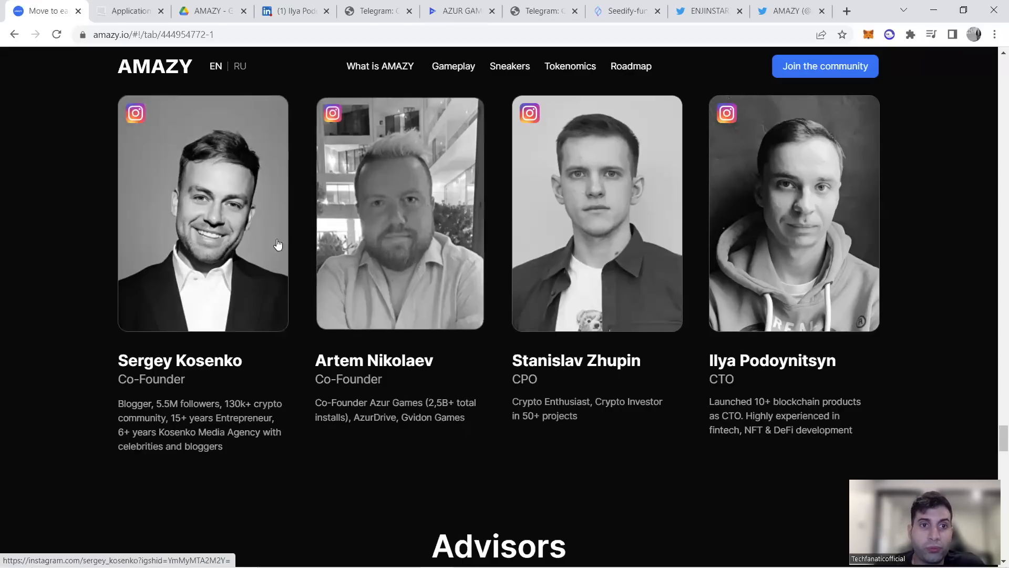
Step: Browse the Azur Games Games catalogue, then go back to its home page
left_click(458, 11)
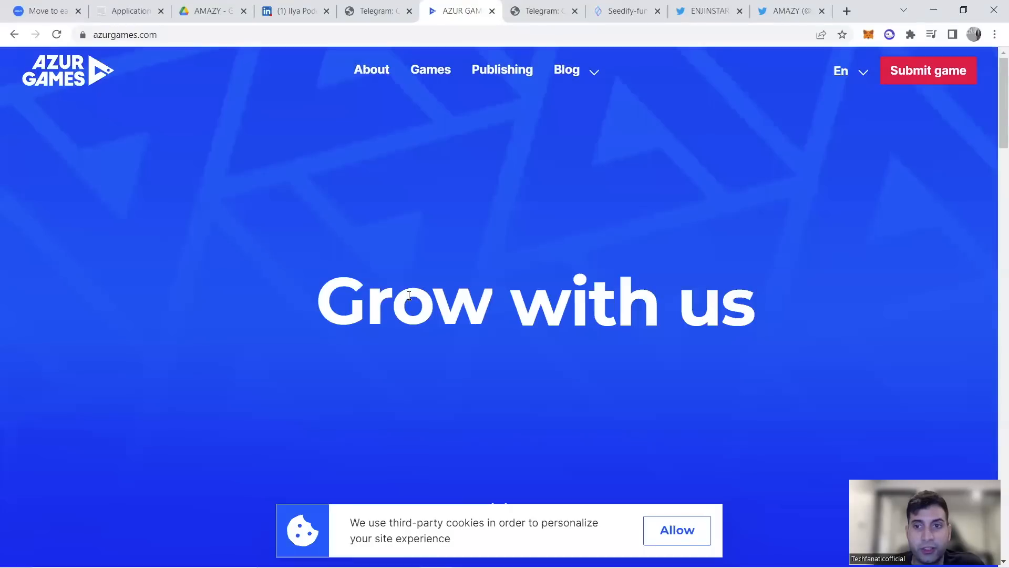
left_click(430, 69)
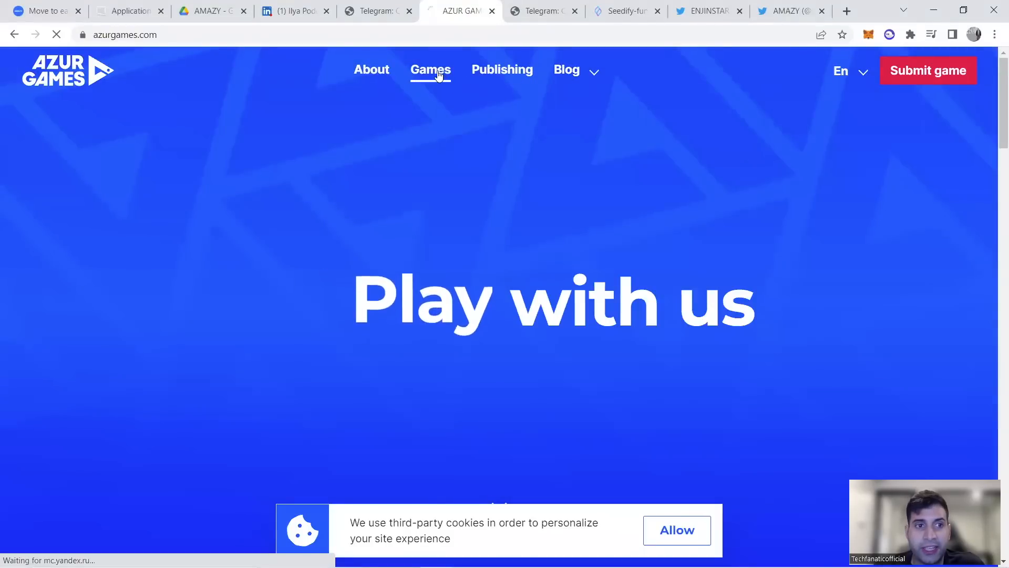
left_click(430, 70)
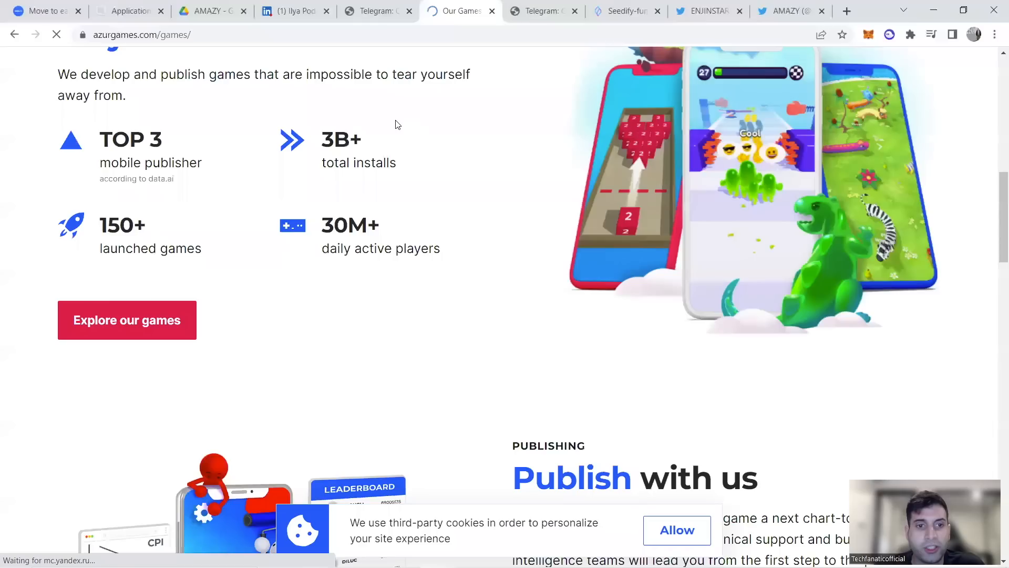
scroll("down", 3)
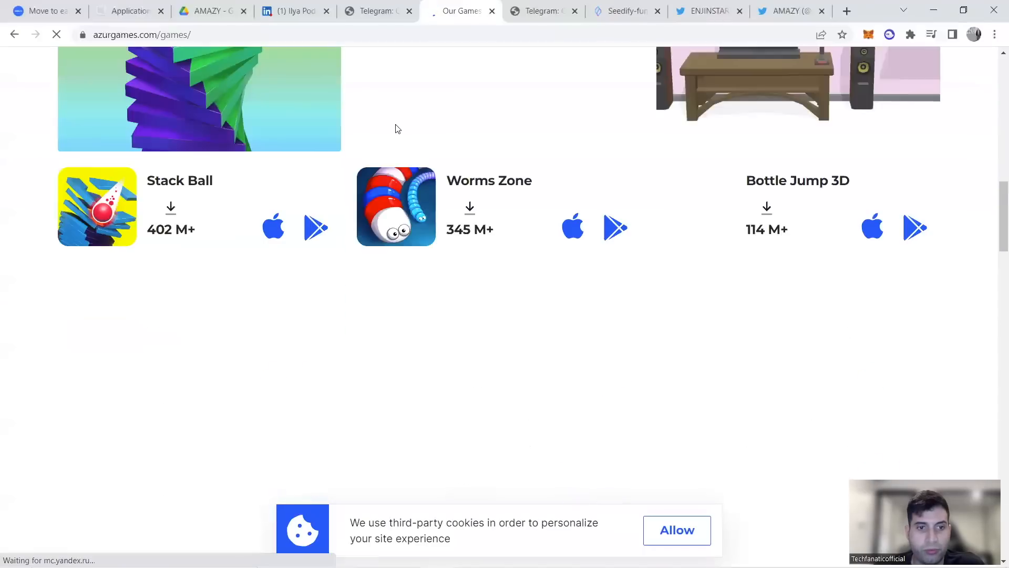
scroll("up", 3)
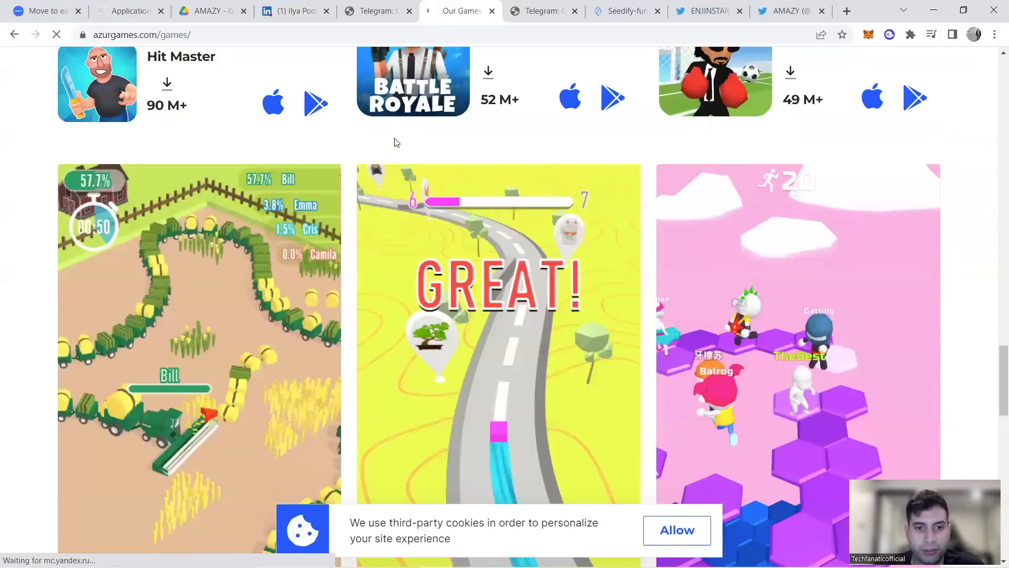
scroll("down", 3)
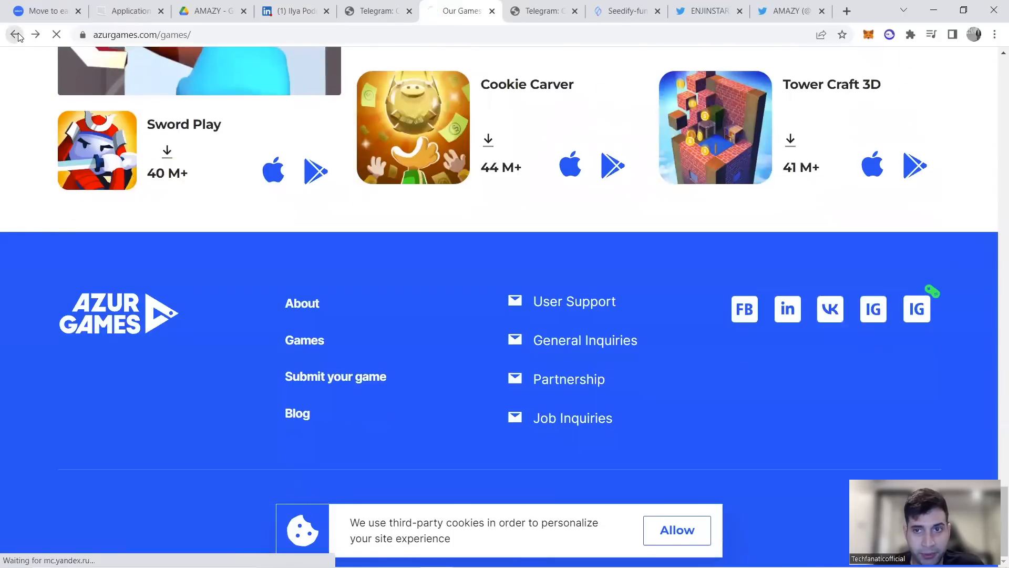
left_click(15, 35)
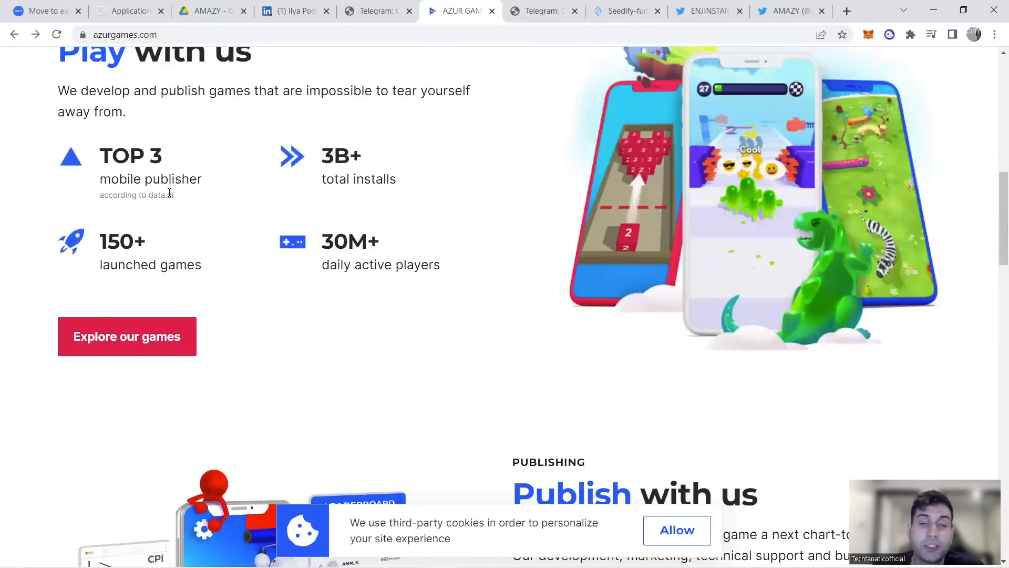
mouse_move(431, 182)
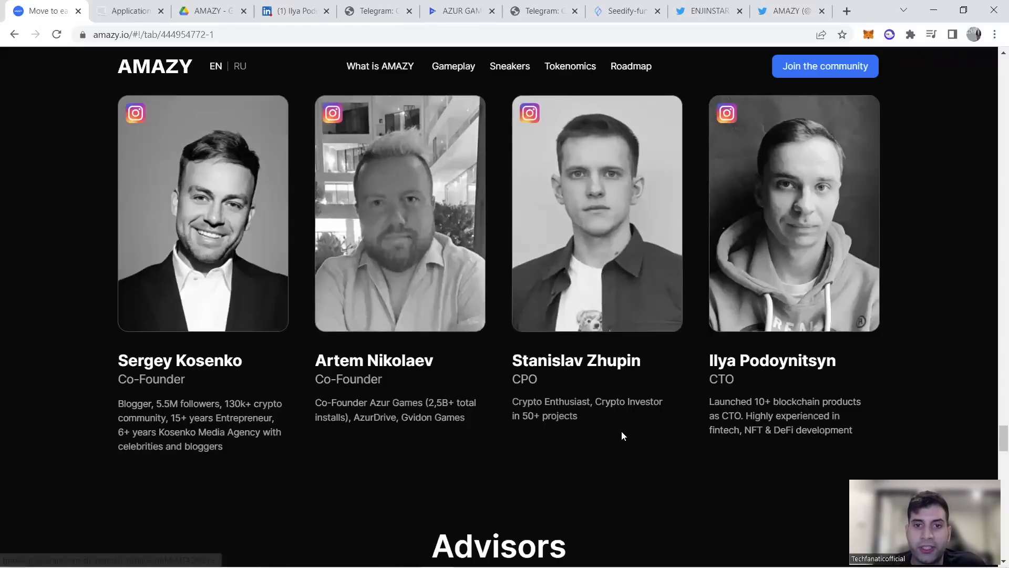
mouse_move(610, 431)
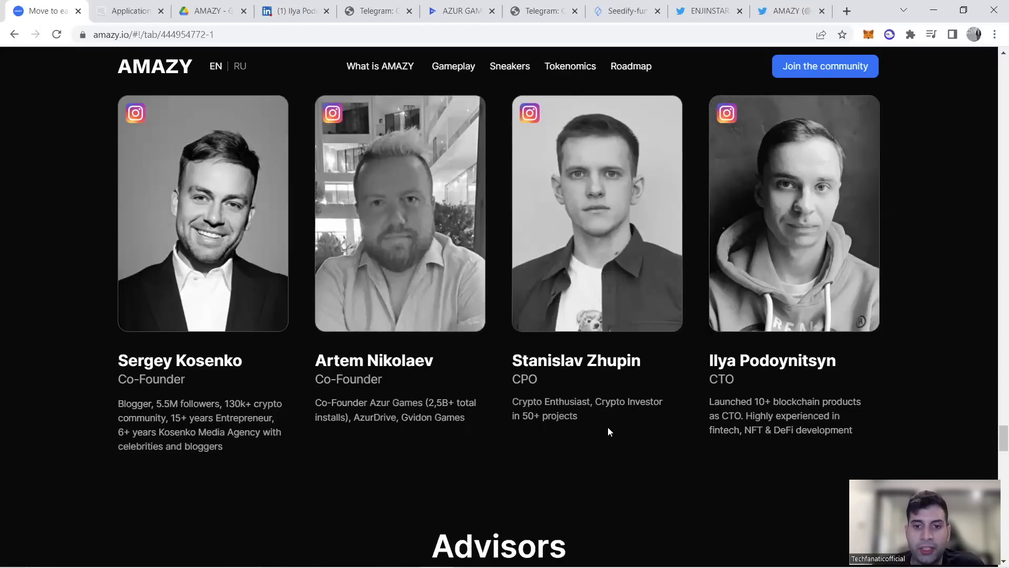
mouse_move(587, 419)
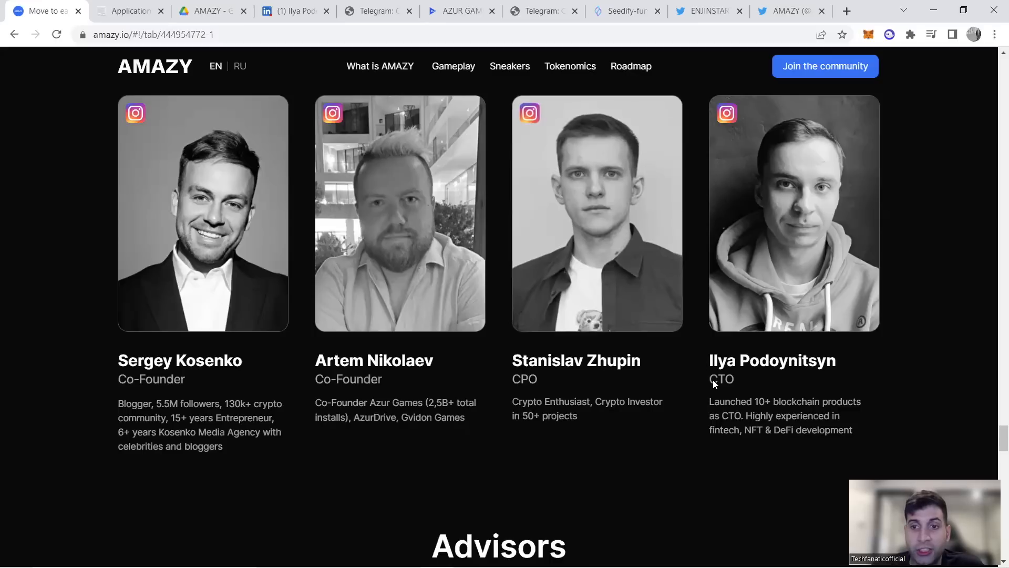
mouse_move(545, 205)
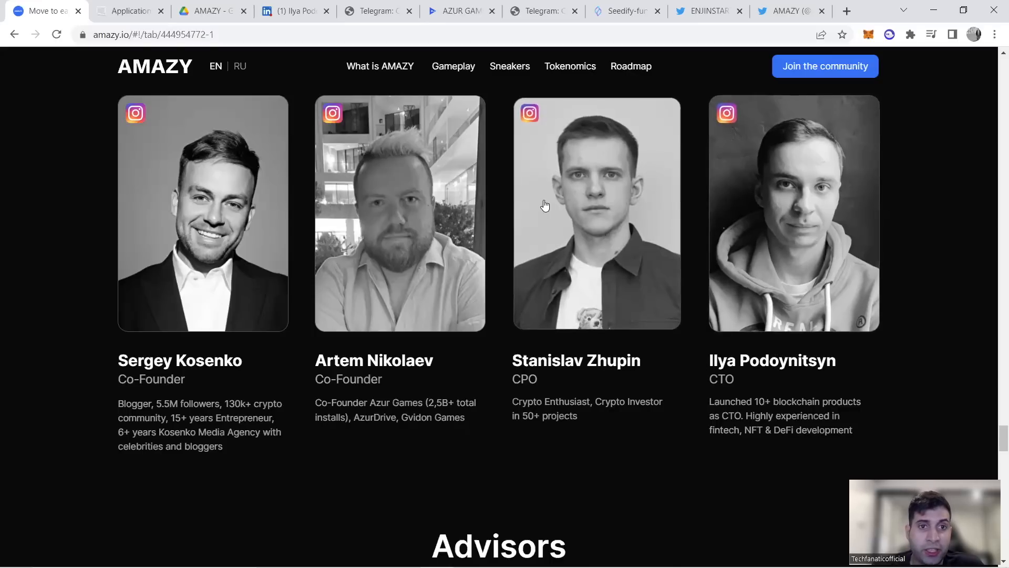
Step: Scroll the amazy.io Team section to read the co-founders', CPO's and CTO's bios
scroll("down", 3)
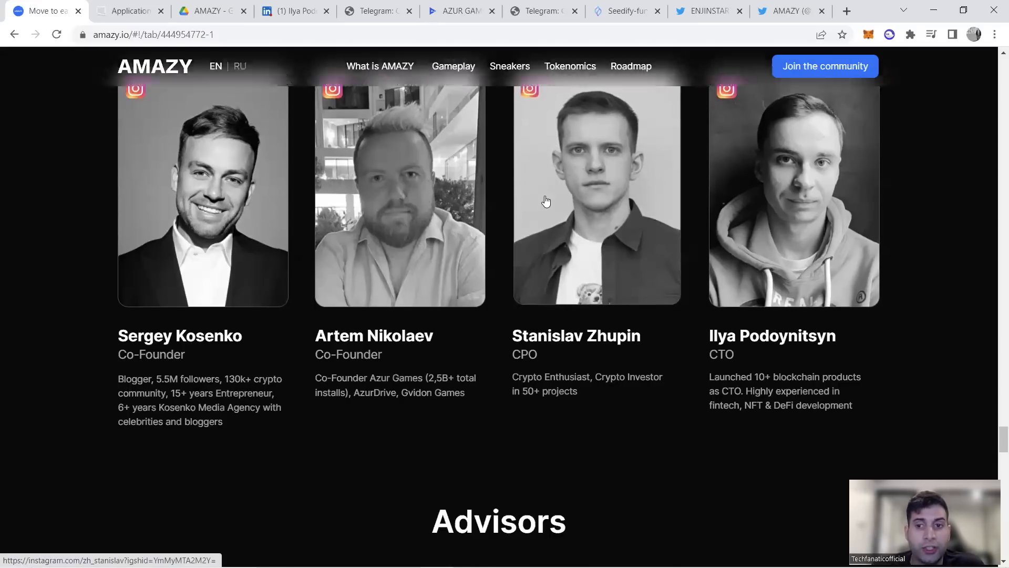
scroll("up", 3)
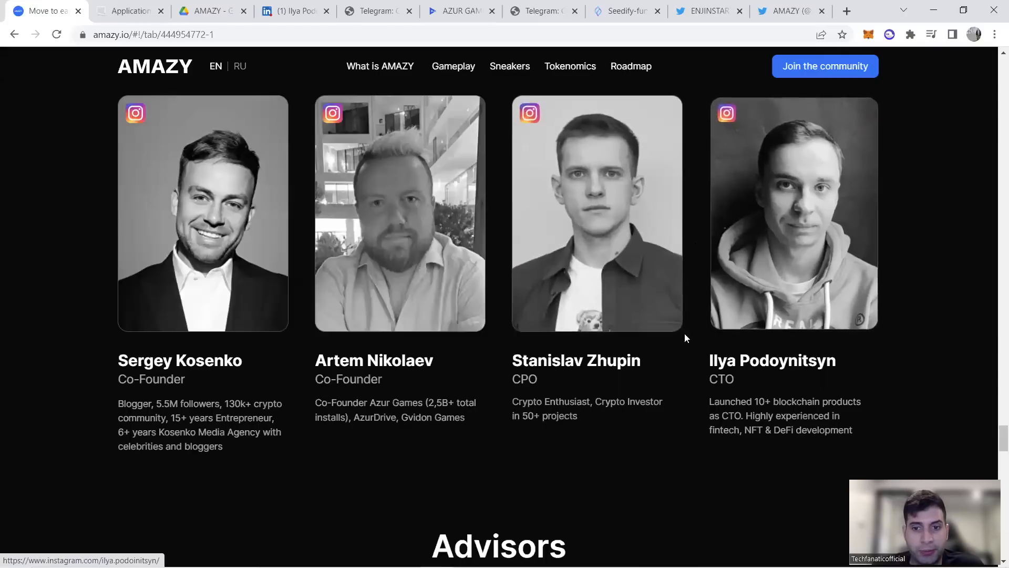
mouse_move(388, 258)
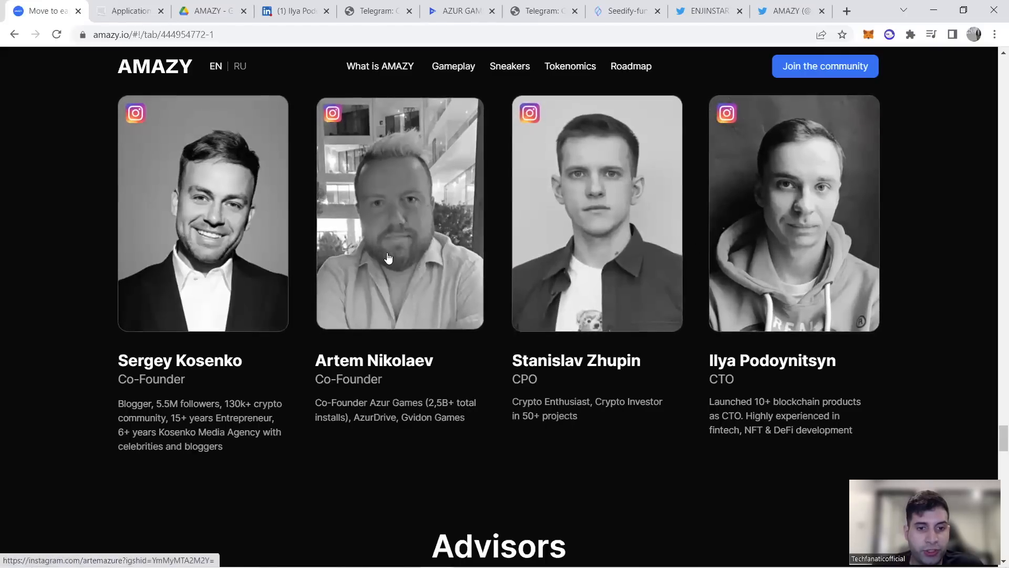
mouse_move(203, 222)
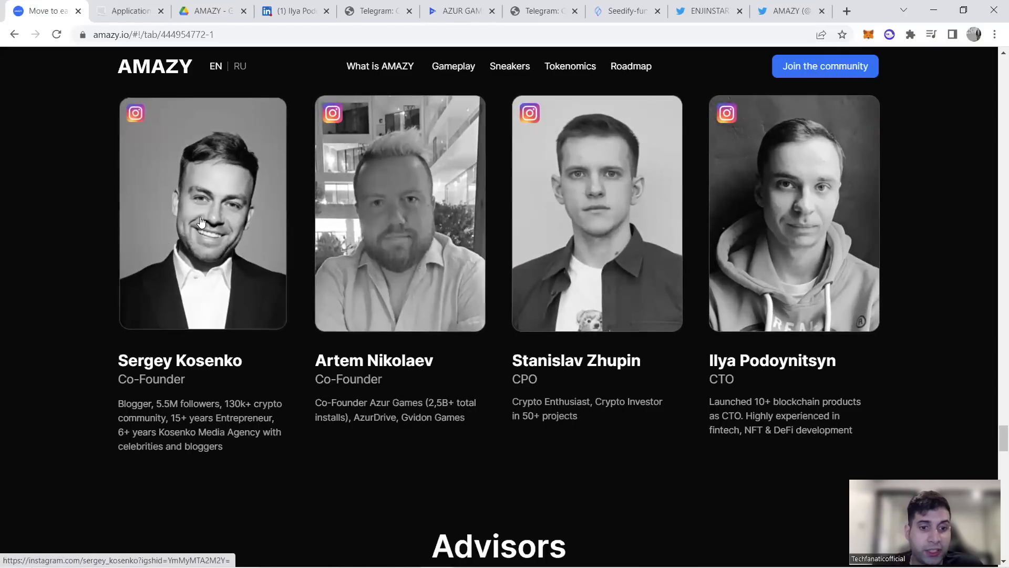
scroll("down", 3)
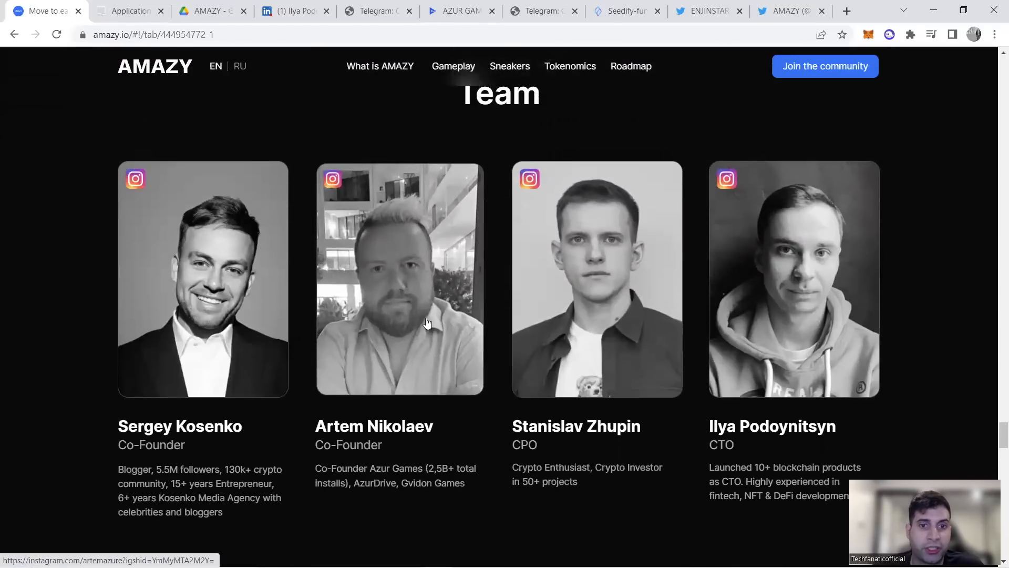
scroll("down", 3)
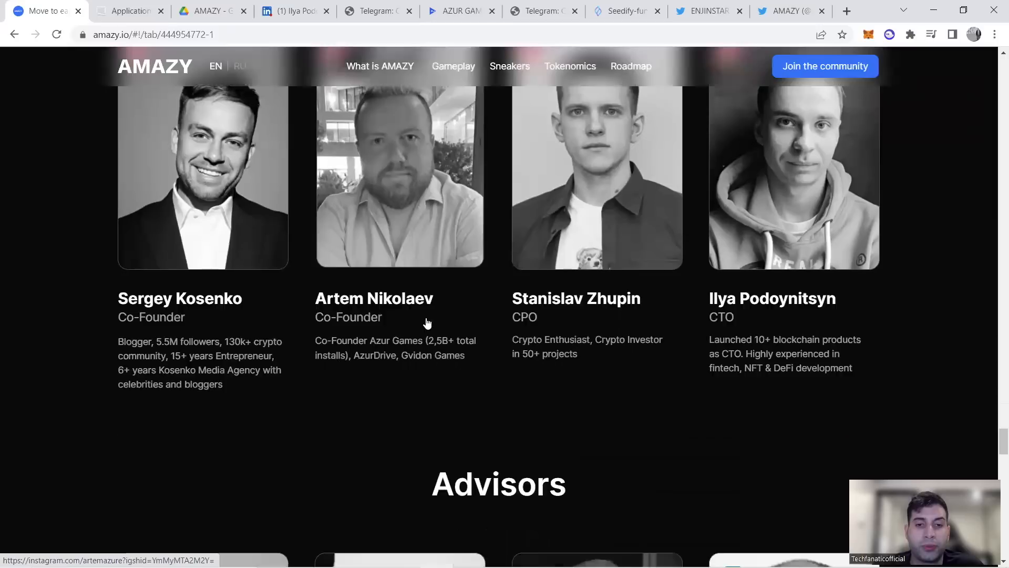
Step: Scroll through advisors Avin, Istomin, Vorobev and Martynov down to the FAQ
scroll("down", 3)
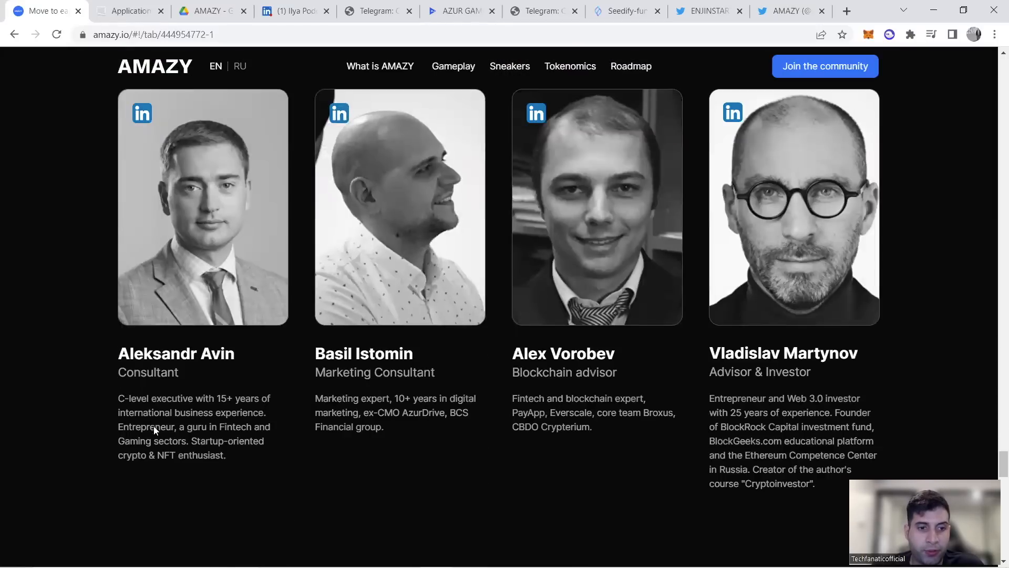
mouse_move(384, 417)
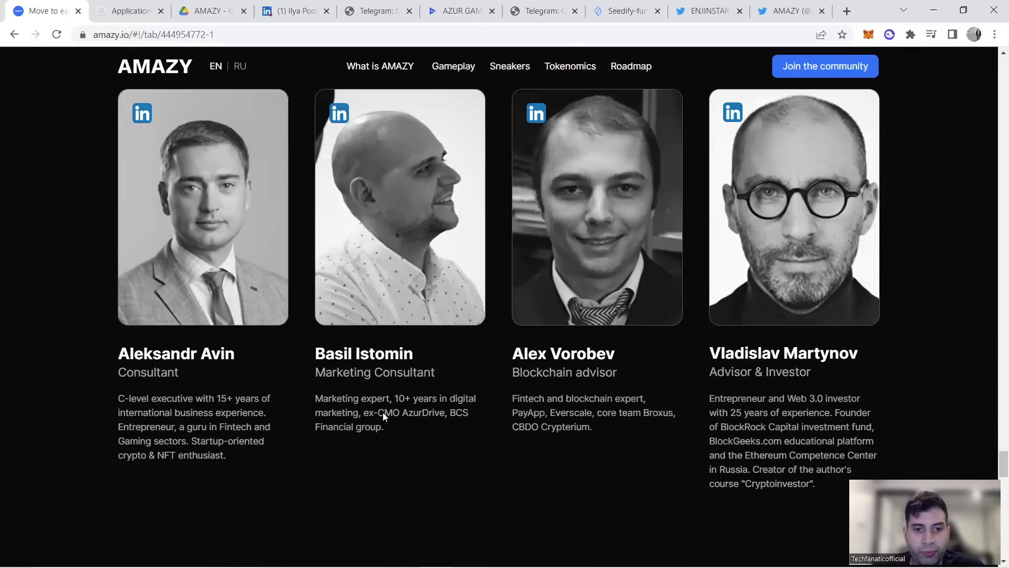
scroll("down", 3)
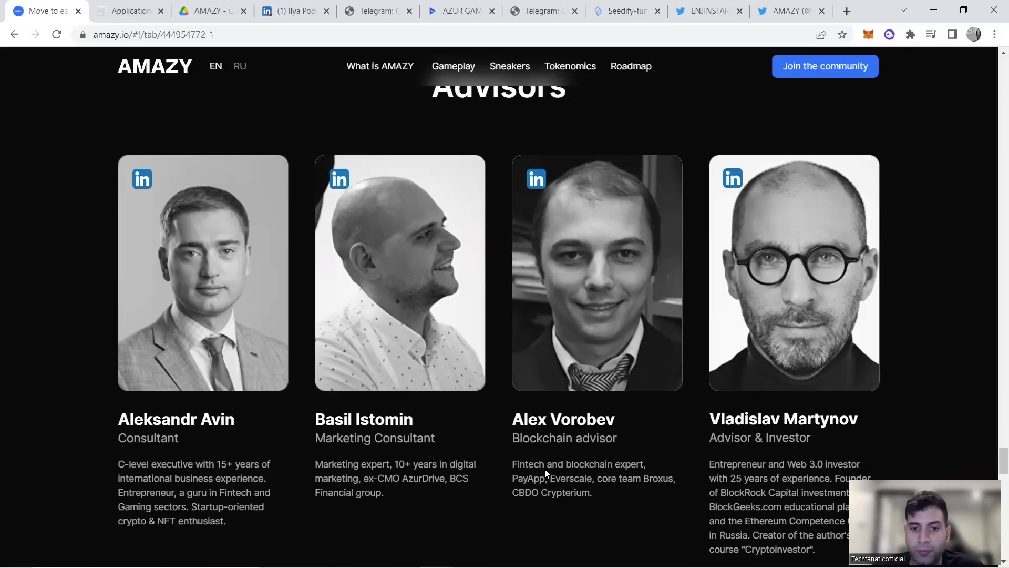
mouse_move(562, 483)
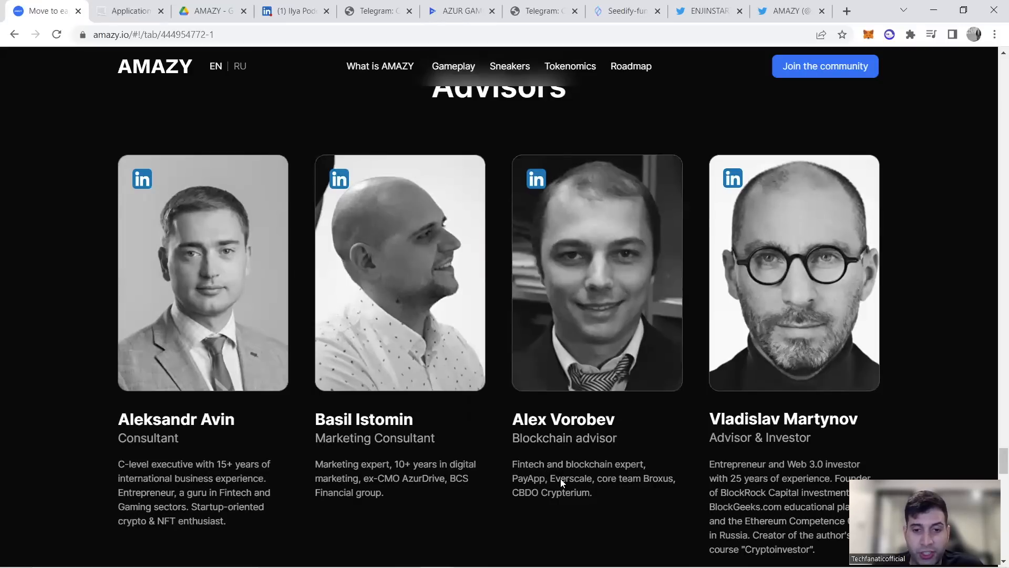
scroll("down", 3)
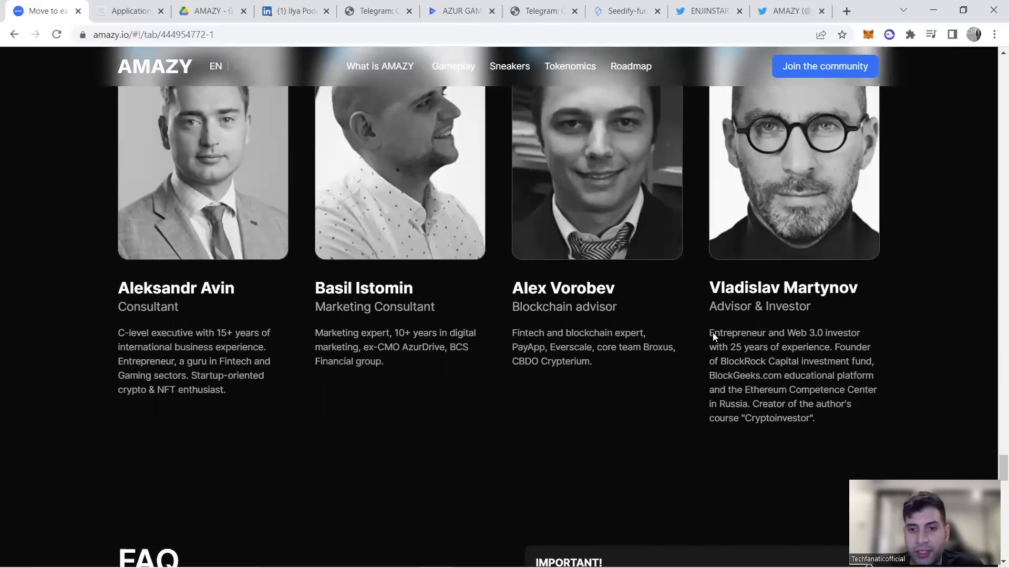
mouse_move(659, 336)
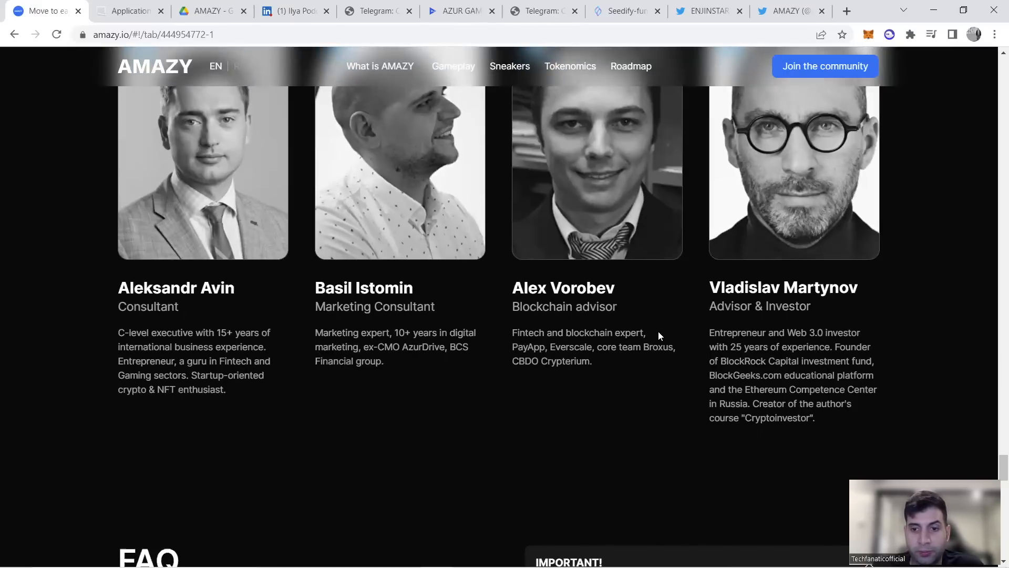
mouse_move(663, 350)
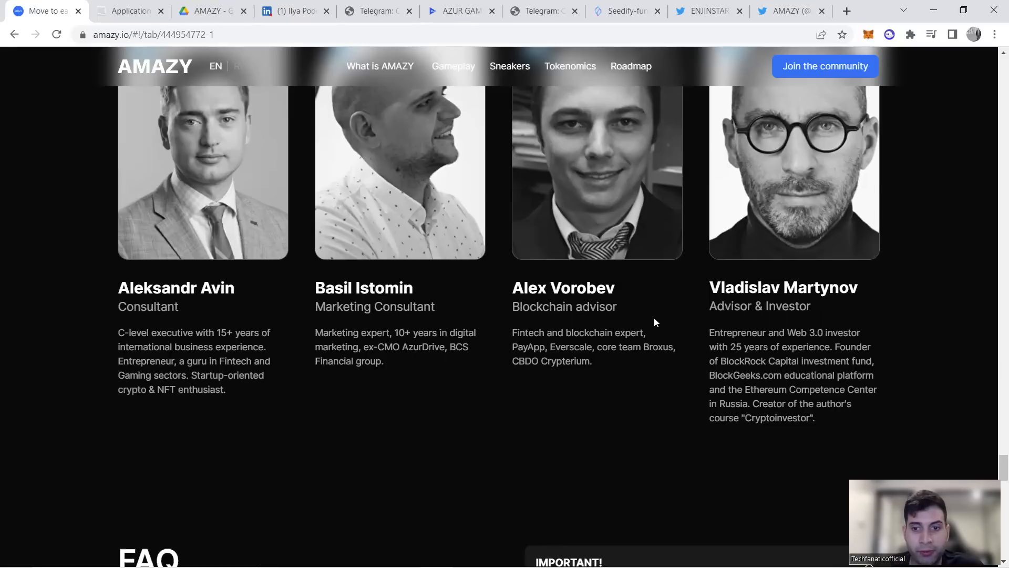
mouse_move(680, 319)
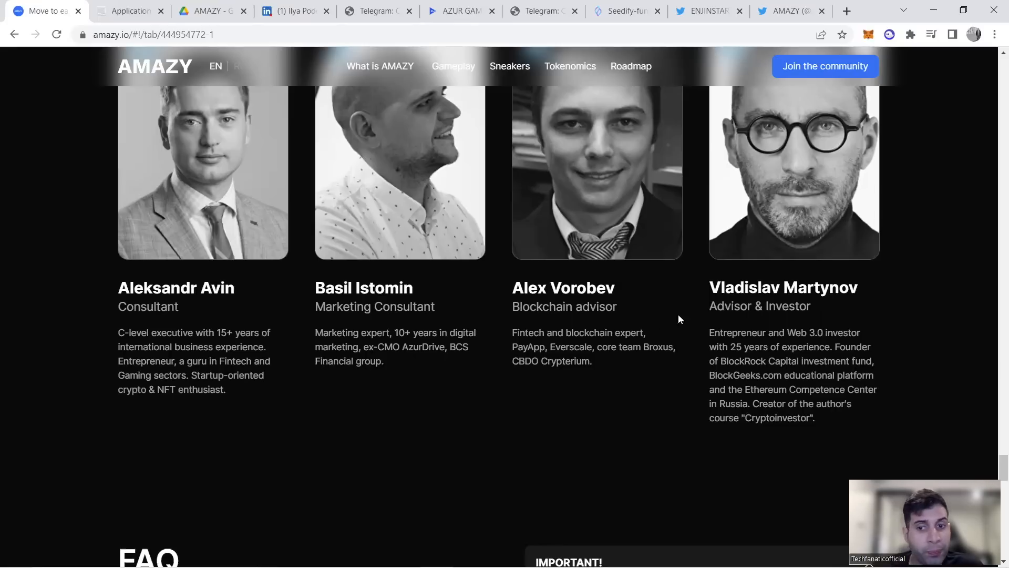
mouse_move(571, 359)
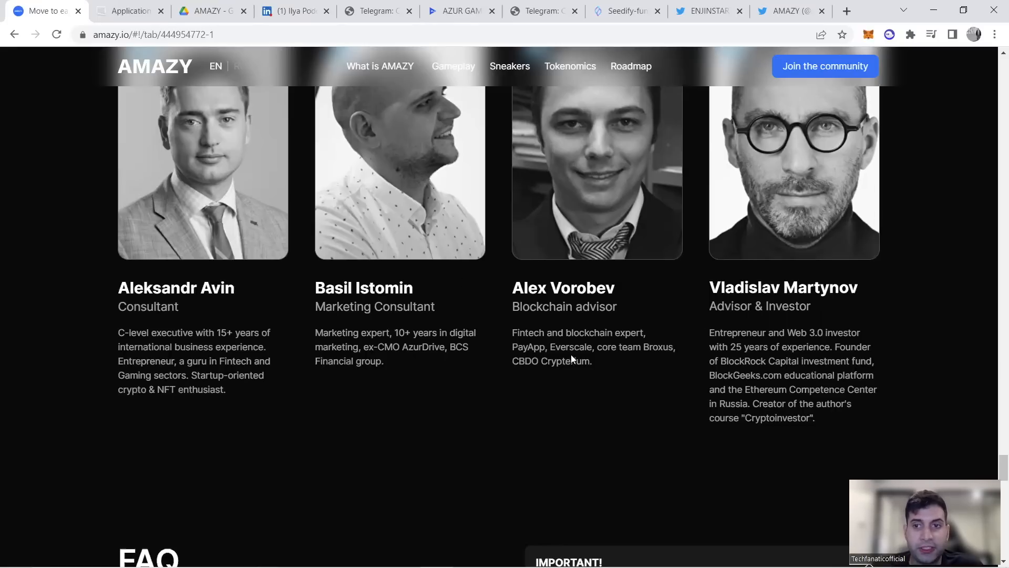
scroll("down", 3)
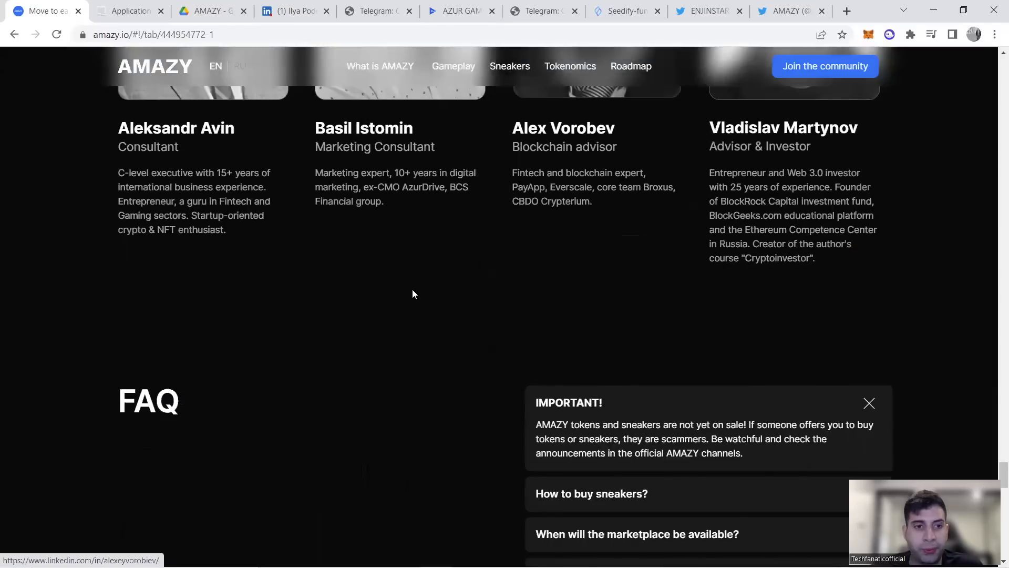
Step: Scroll amazy.io back to the Crypto influencers tab under Backers and Partners
scroll("down", 3)
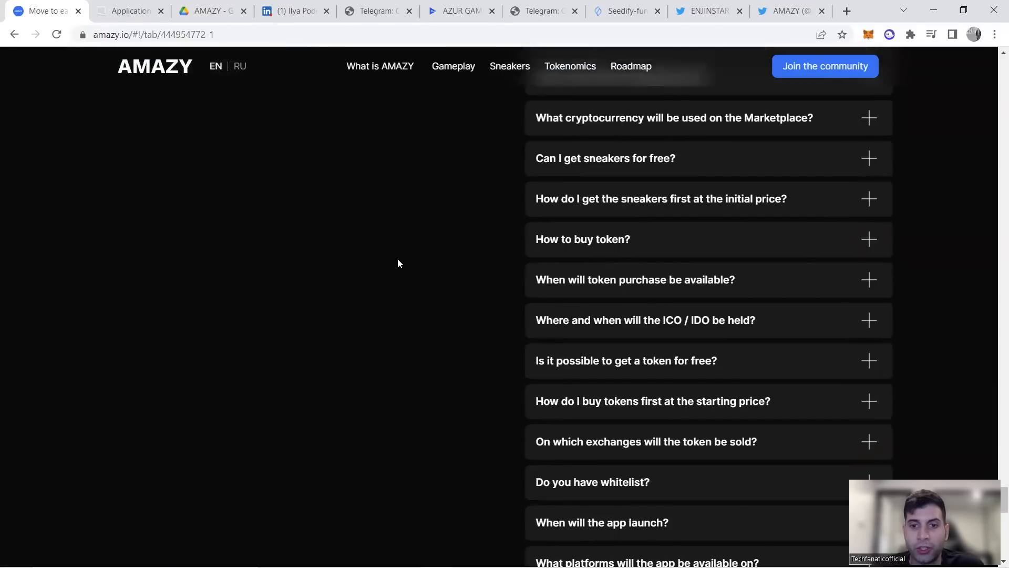
scroll("up", 3)
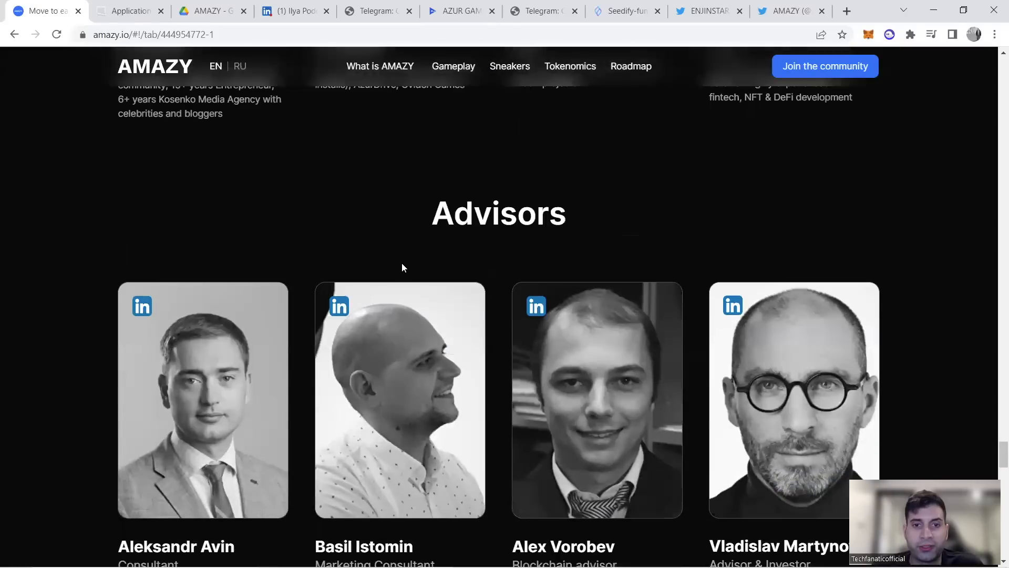
scroll("down", 3)
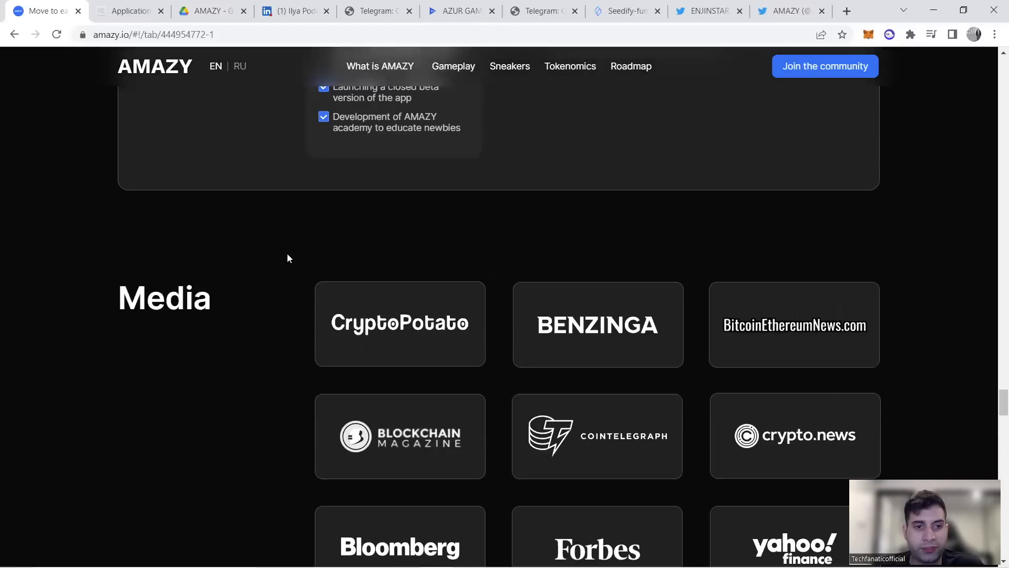
scroll("up", 3)
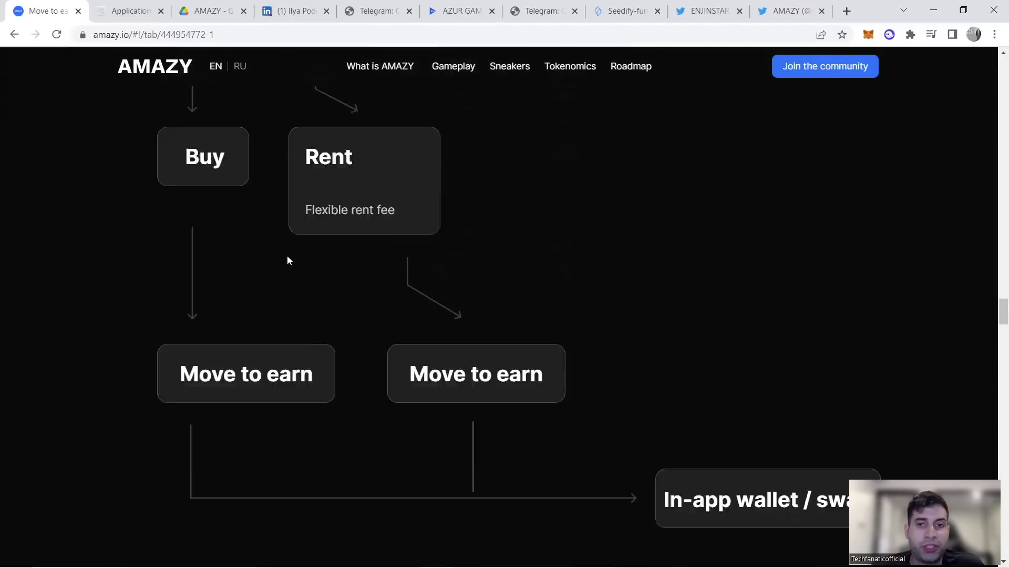
scroll("down", 3)
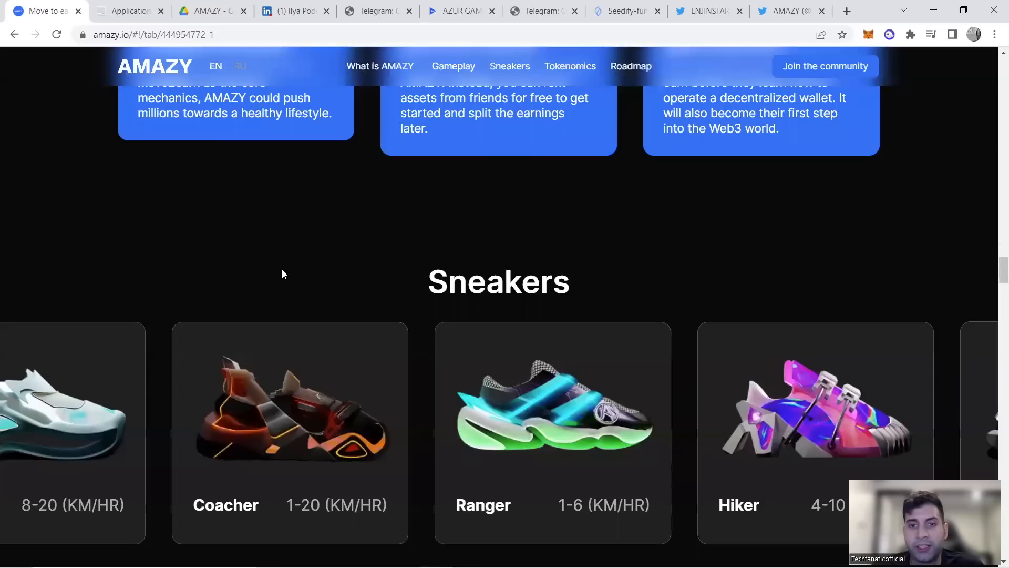
scroll("down", 3)
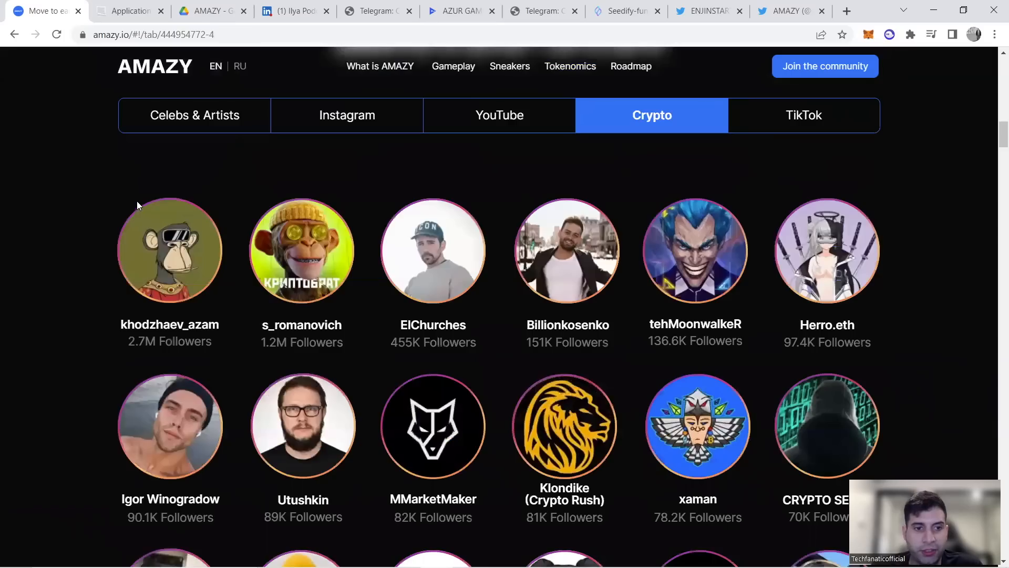
scroll("down", 3)
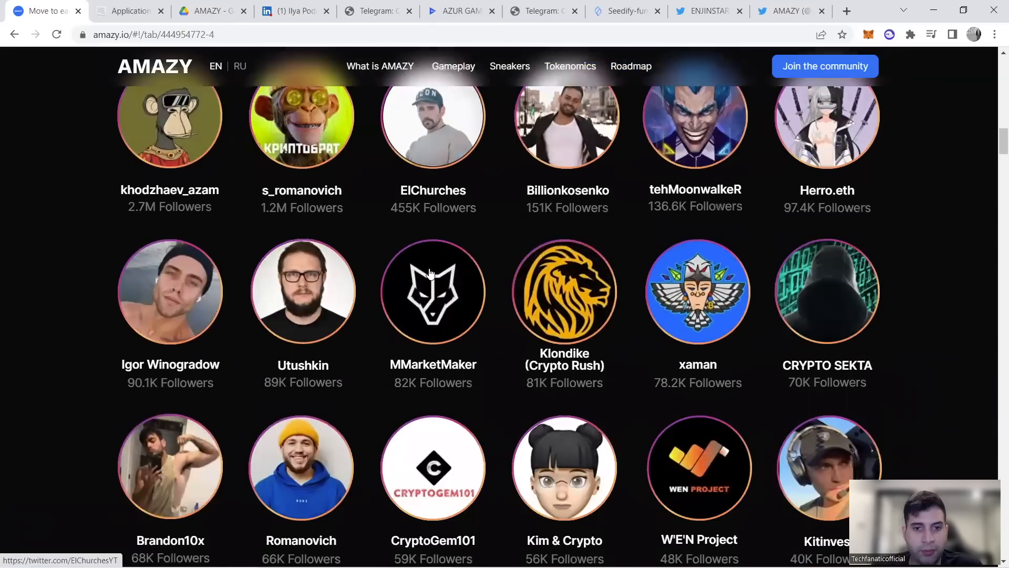
scroll("down", 3)
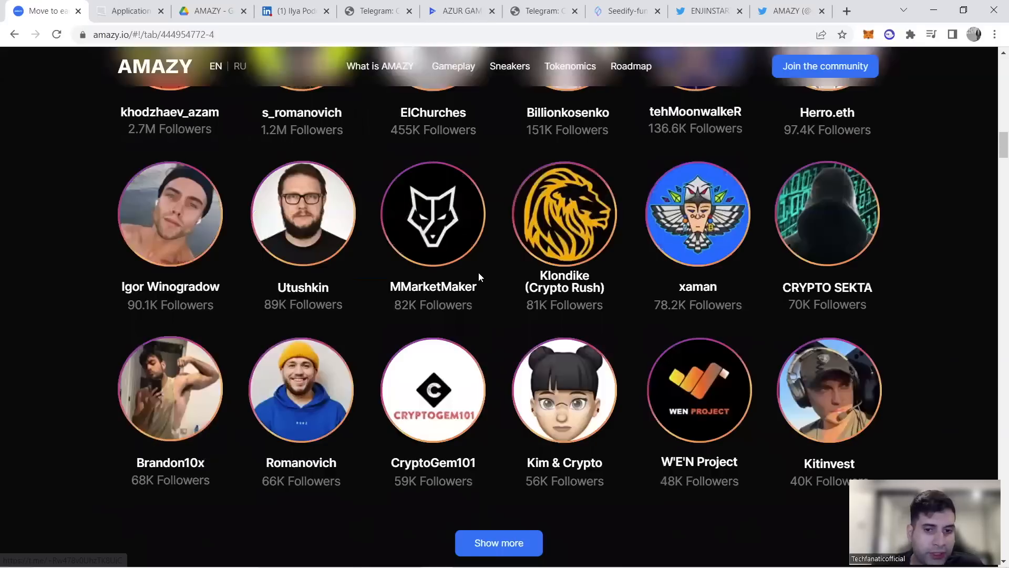
scroll("down", 3)
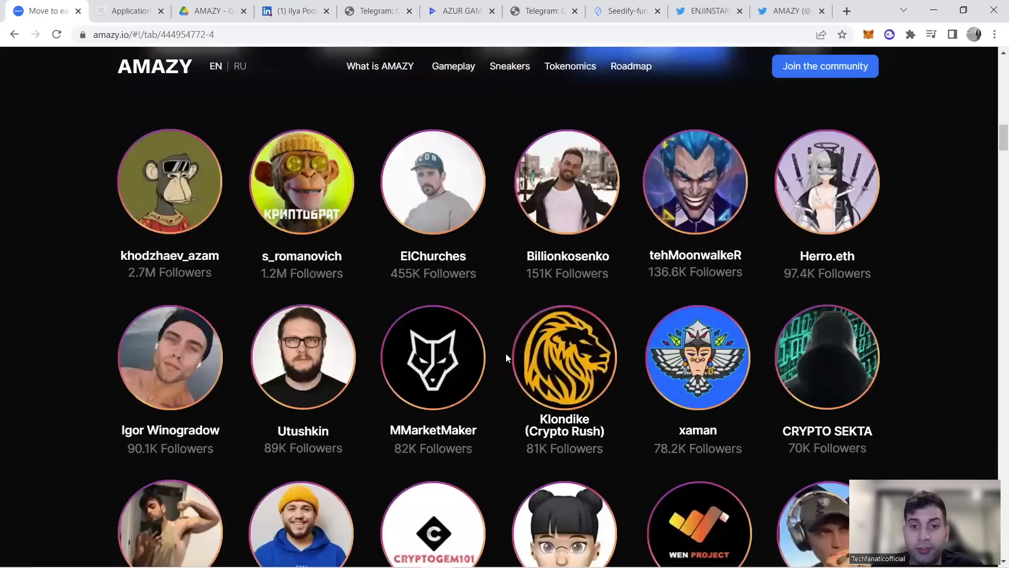
Step: Show the YouTube backers and partners and scroll through the list
left_click(500, 243)
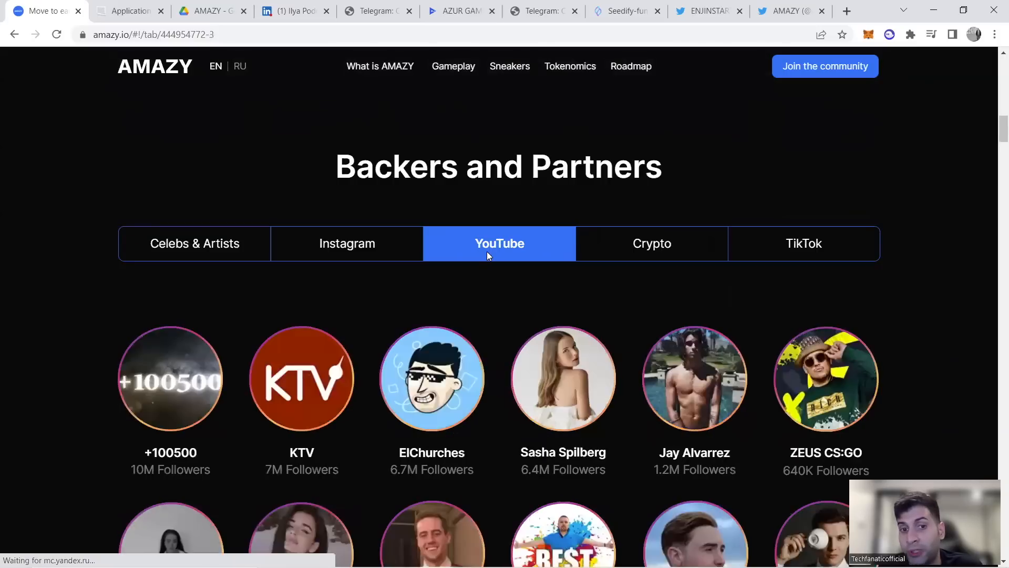
scroll("down", 3)
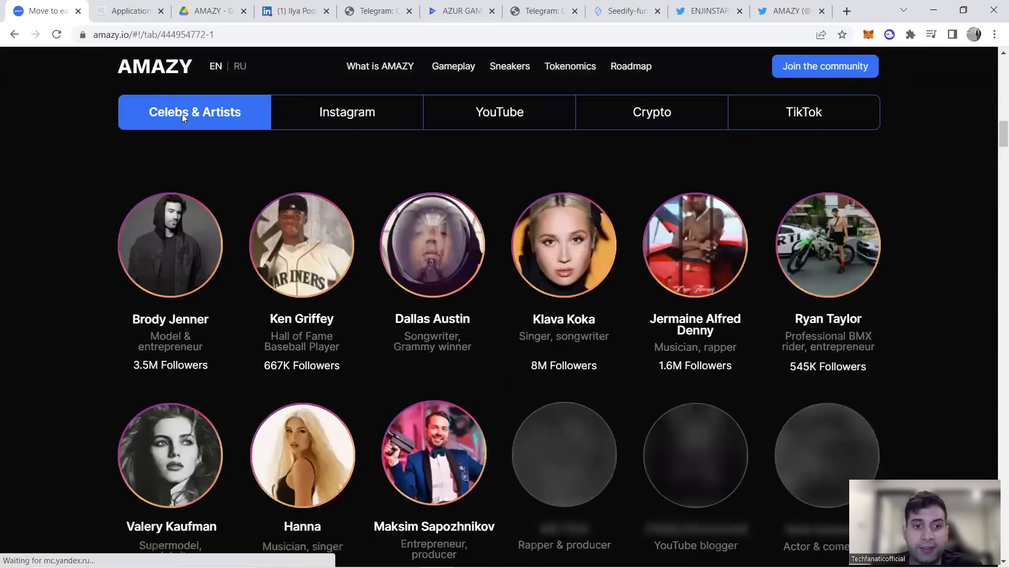
scroll("down", 3)
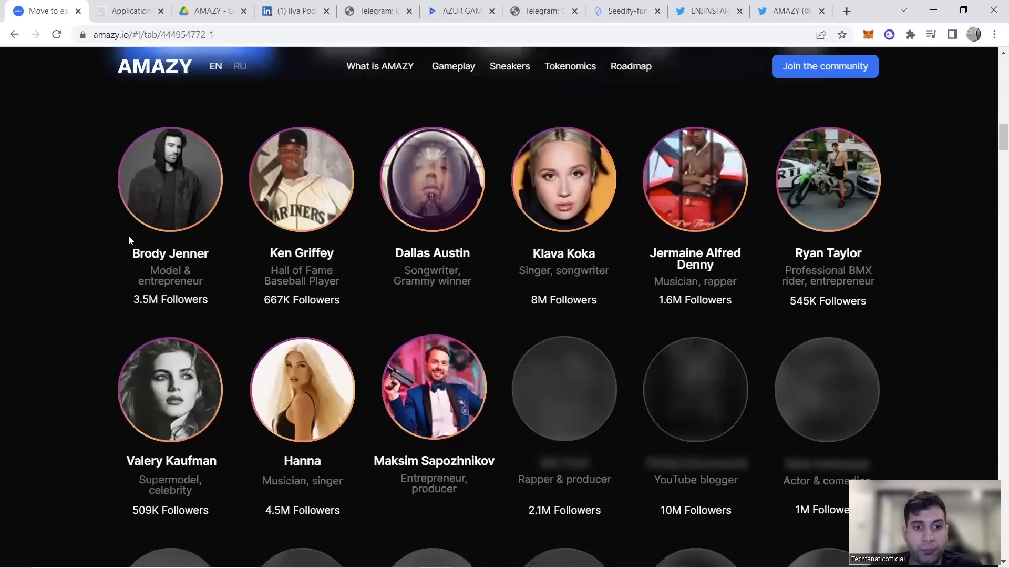
mouse_move(637, 229)
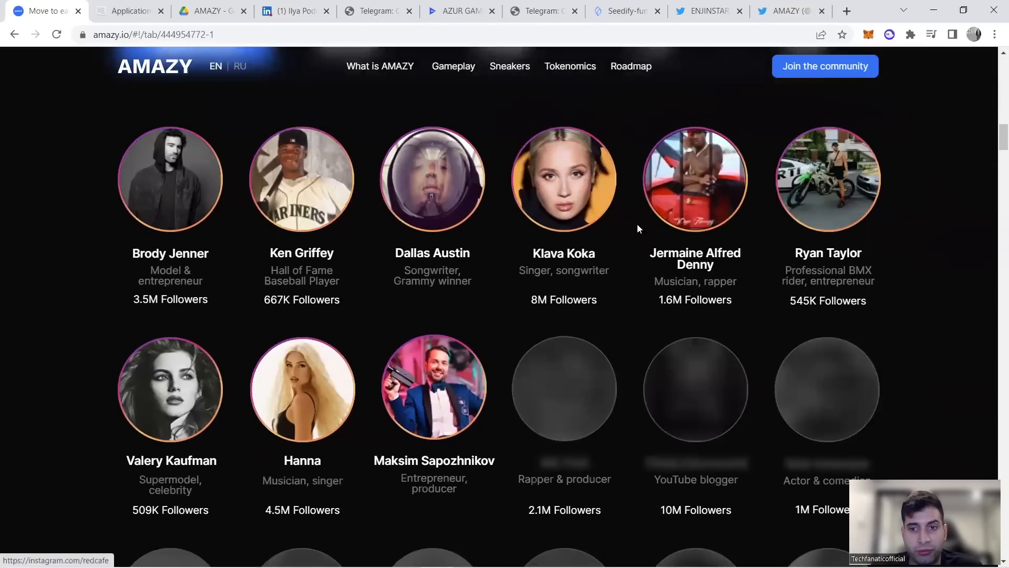
scroll("down", 3)
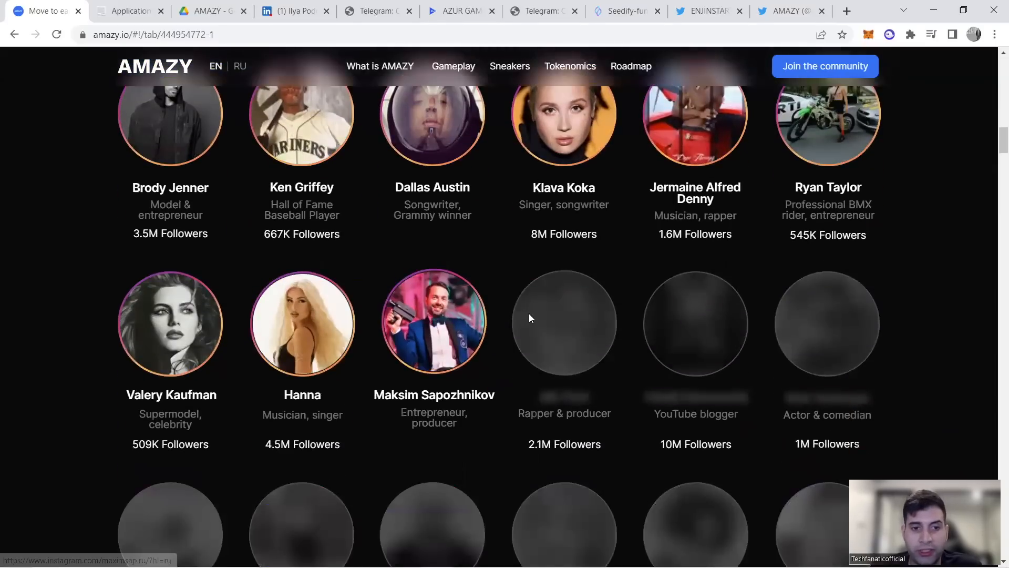
scroll("down", 3)
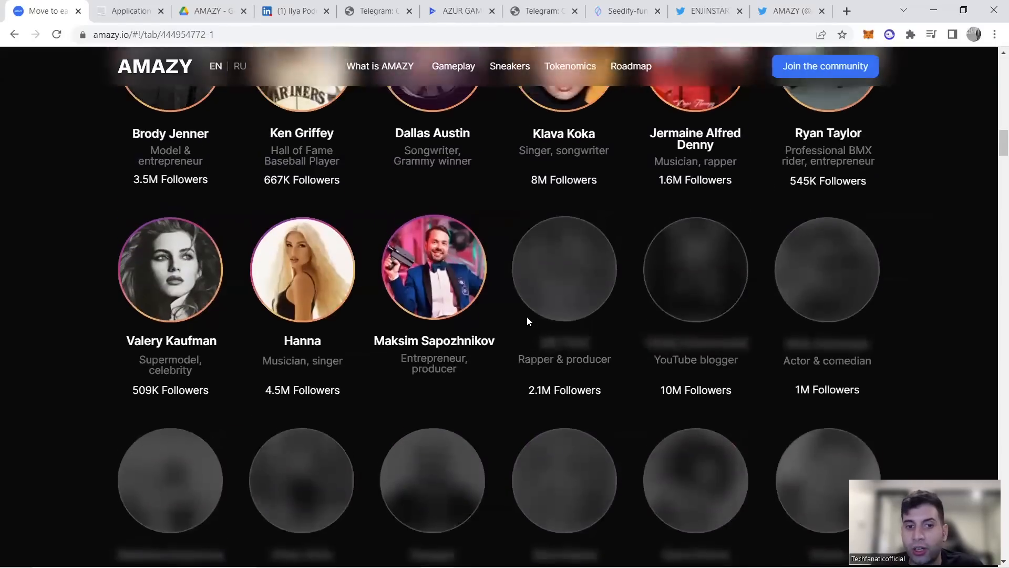
scroll("down", 3)
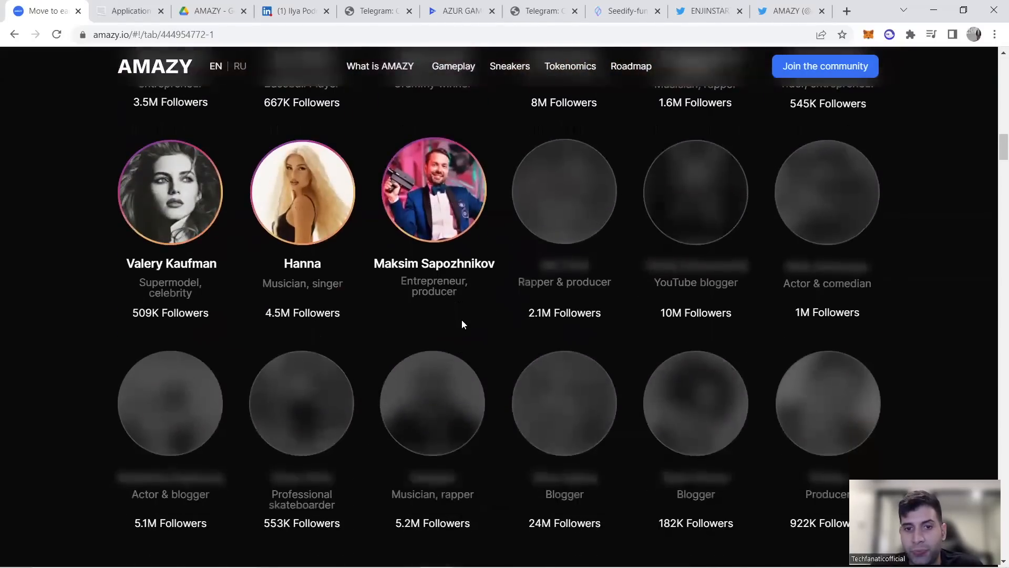
mouse_move(362, 305)
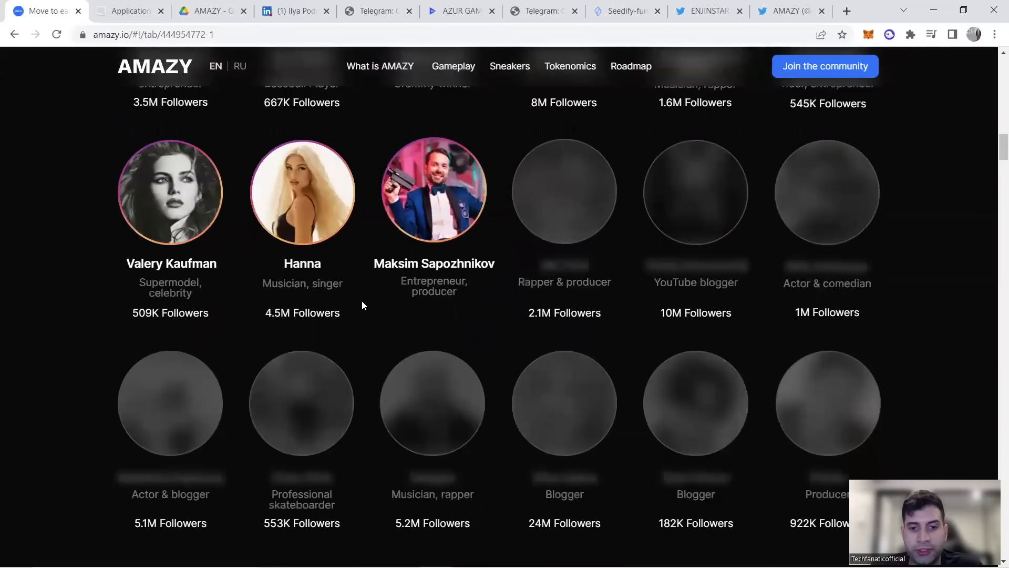
Step: Browse the Instagram backers, then scroll through the Crypto influencers rows
left_click(346, 112)
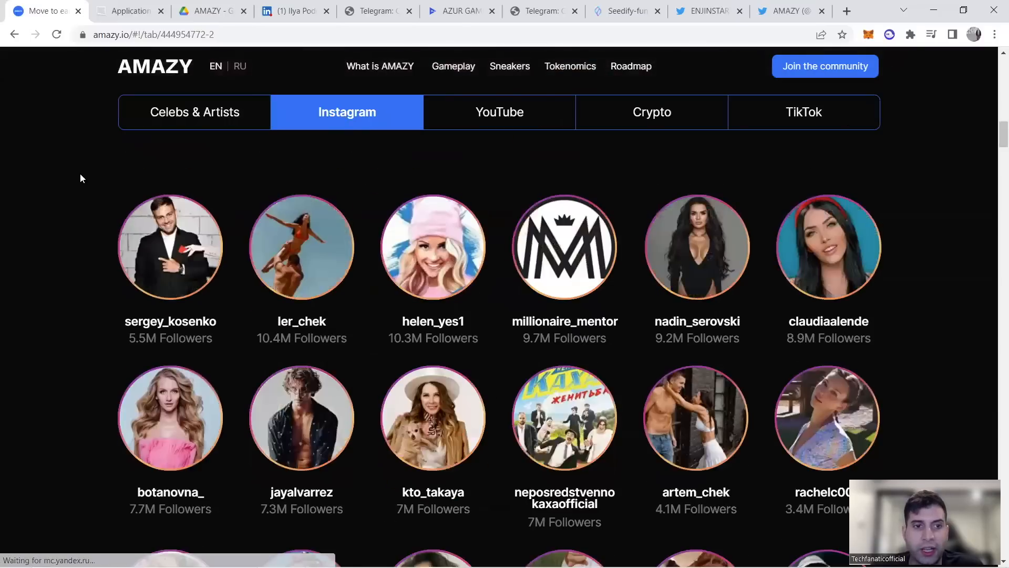
mouse_move(470, 267)
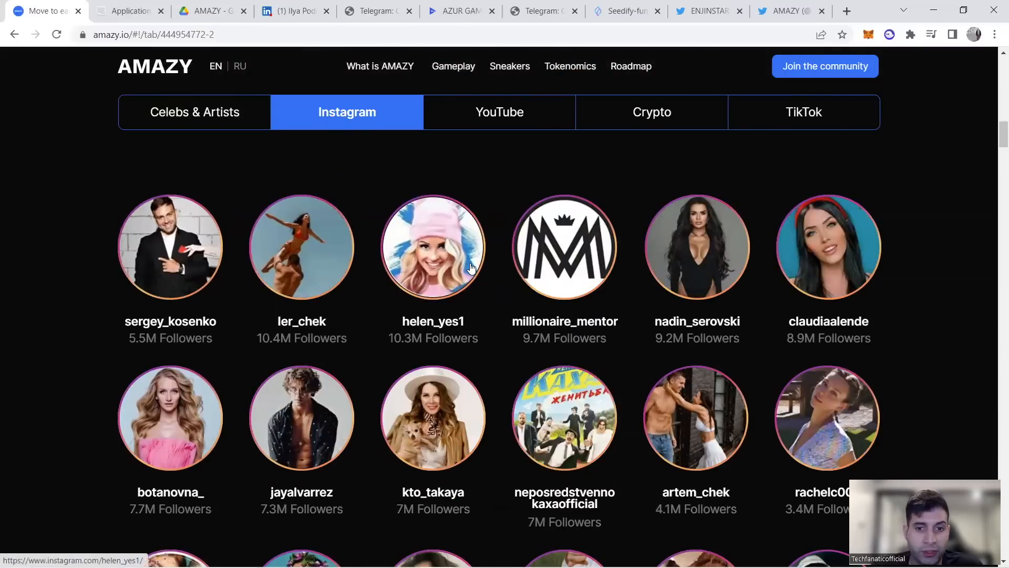
scroll("down", 3)
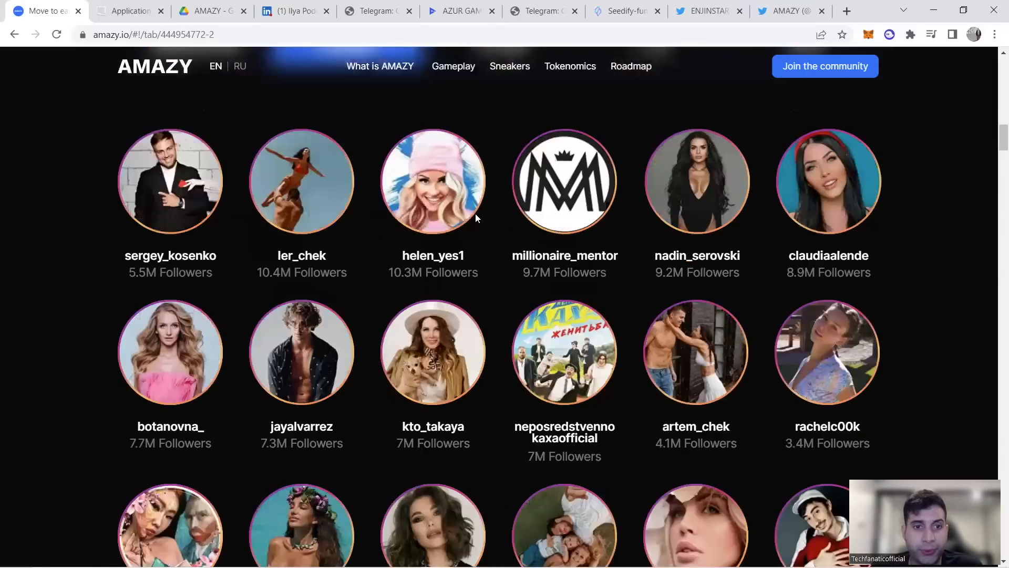
scroll("down", 3)
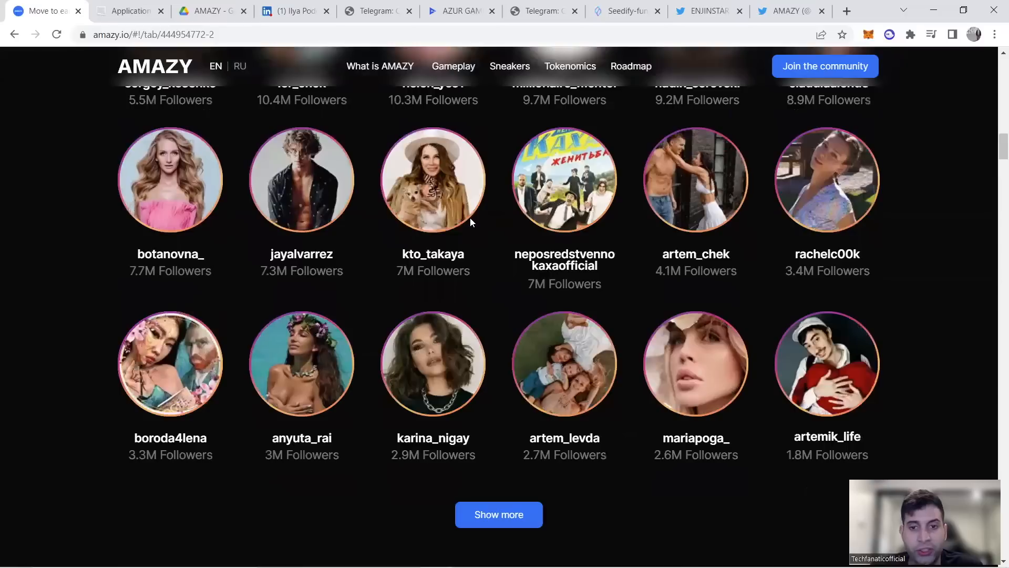
scroll("up", 3)
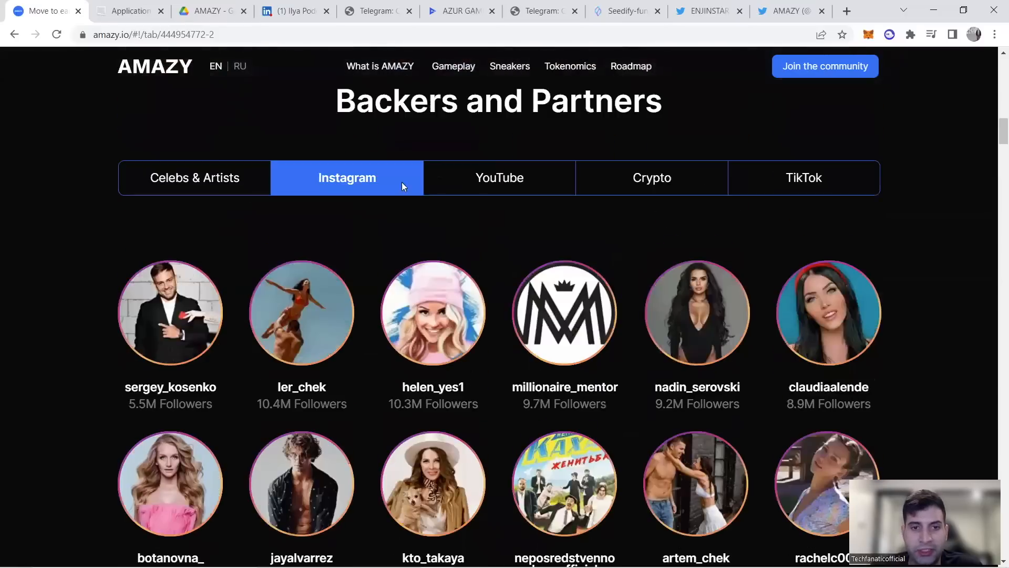
left_click(499, 178)
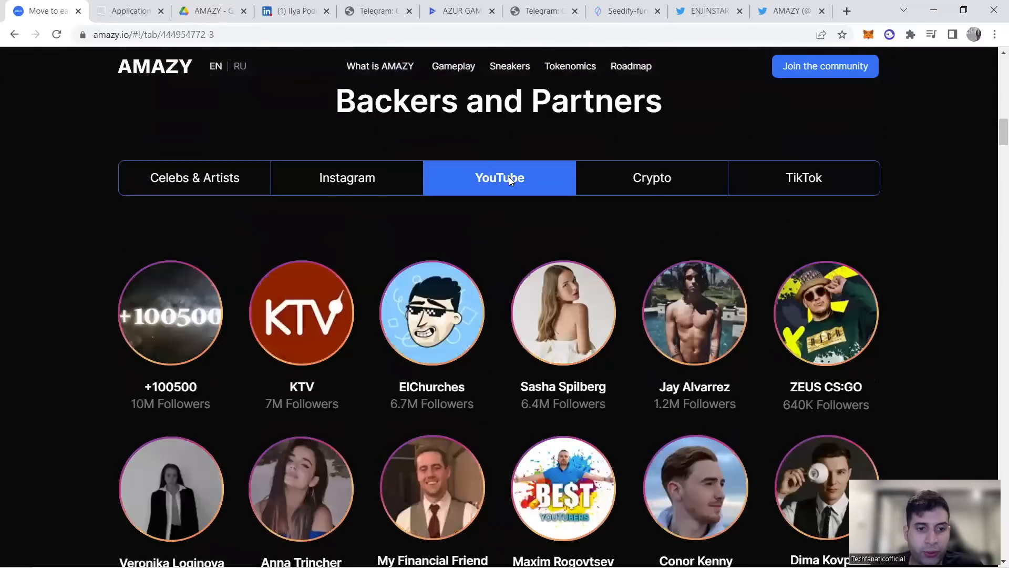
scroll("down", 3)
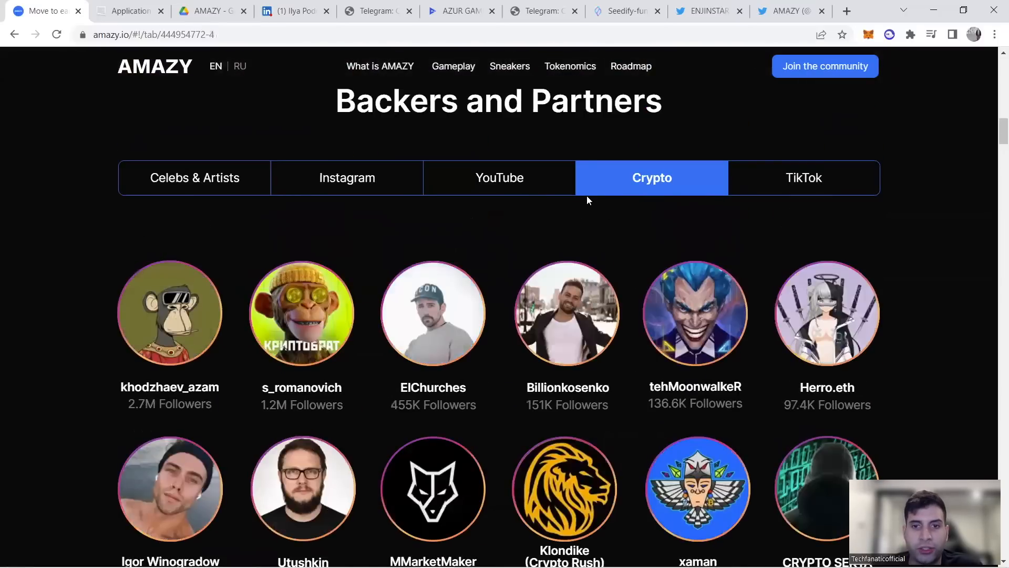
scroll("down", 3)
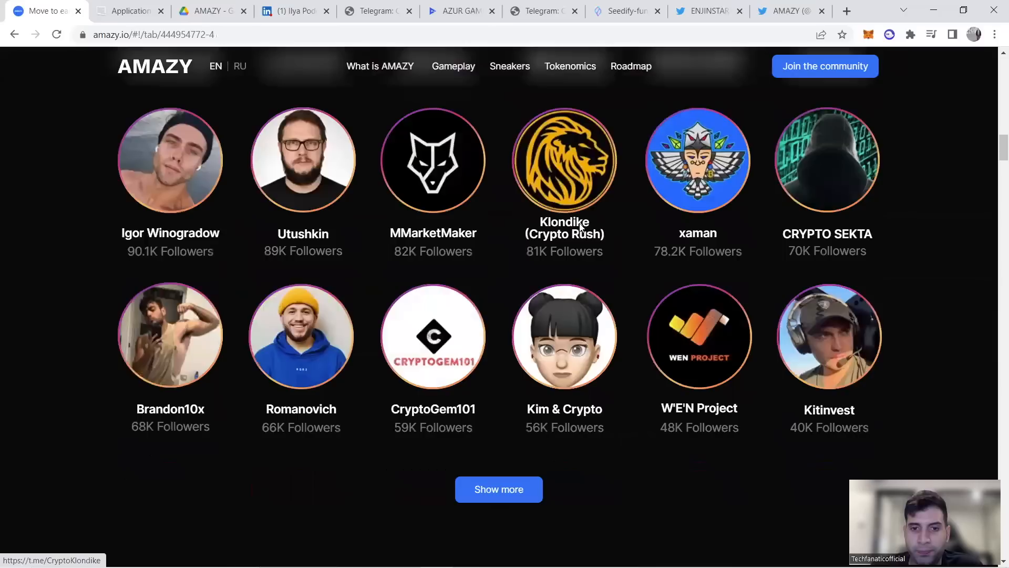
left_click(803, 111)
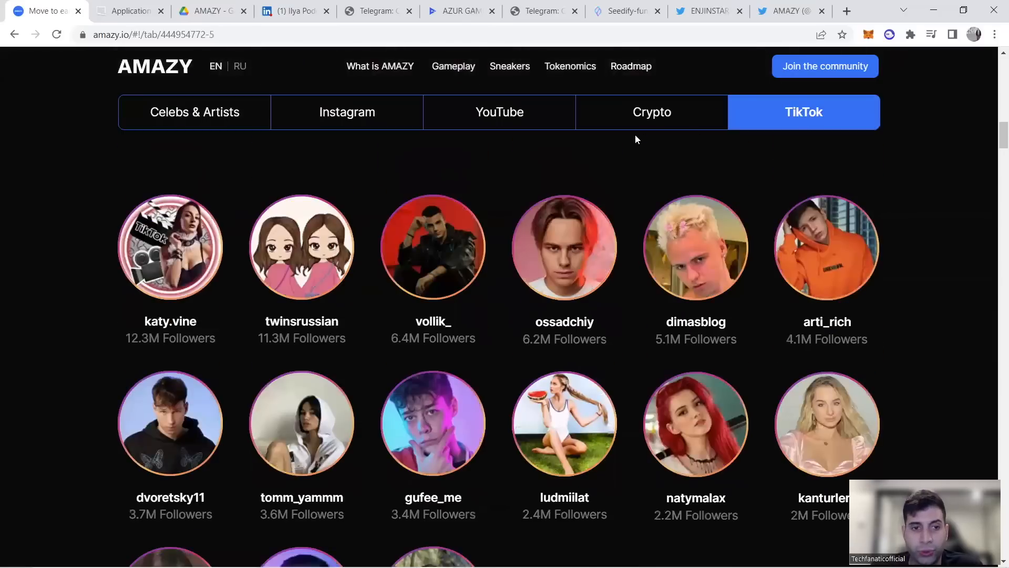
mouse_move(540, 168)
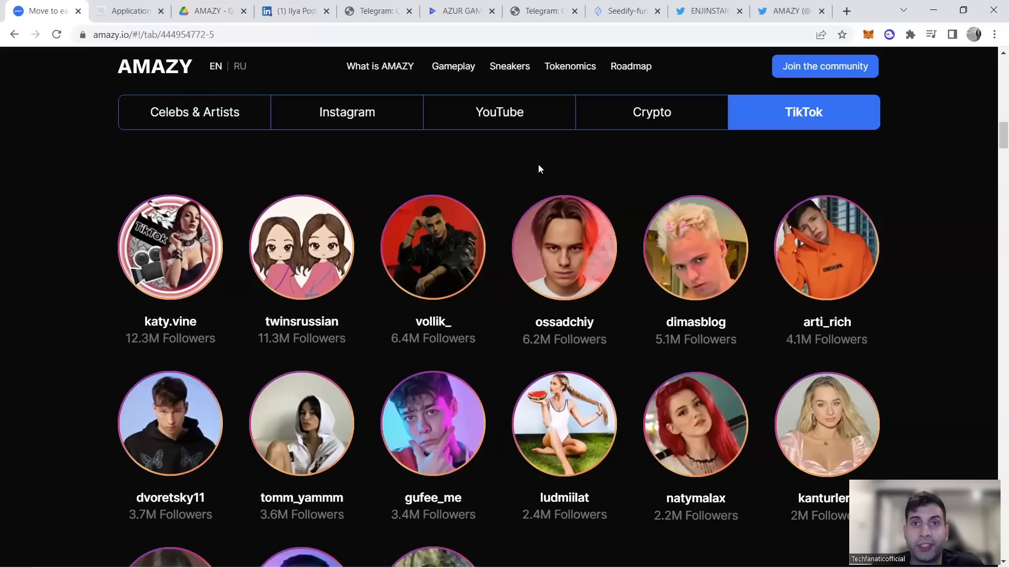
mouse_move(542, 178)
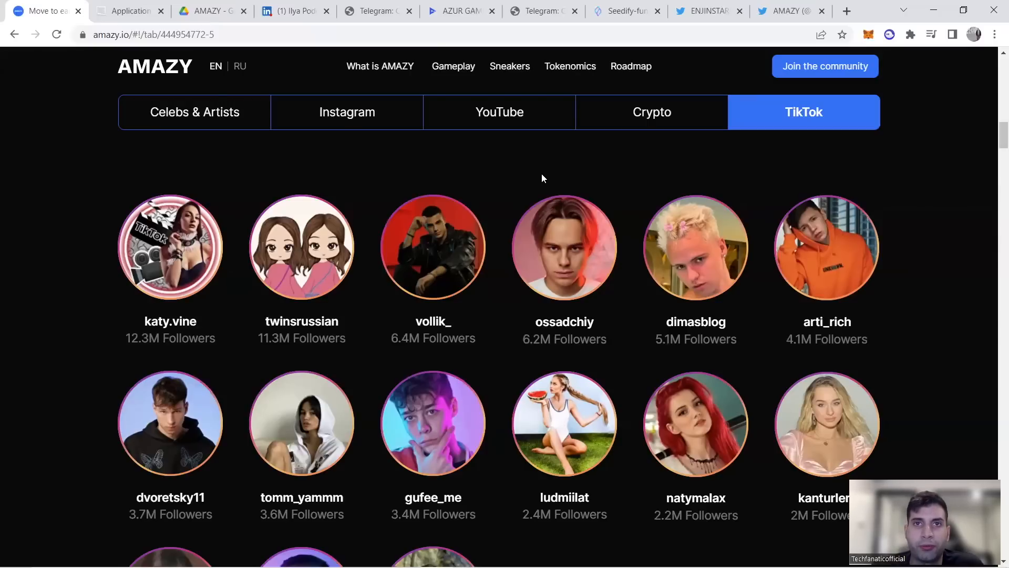
scroll("down", 3)
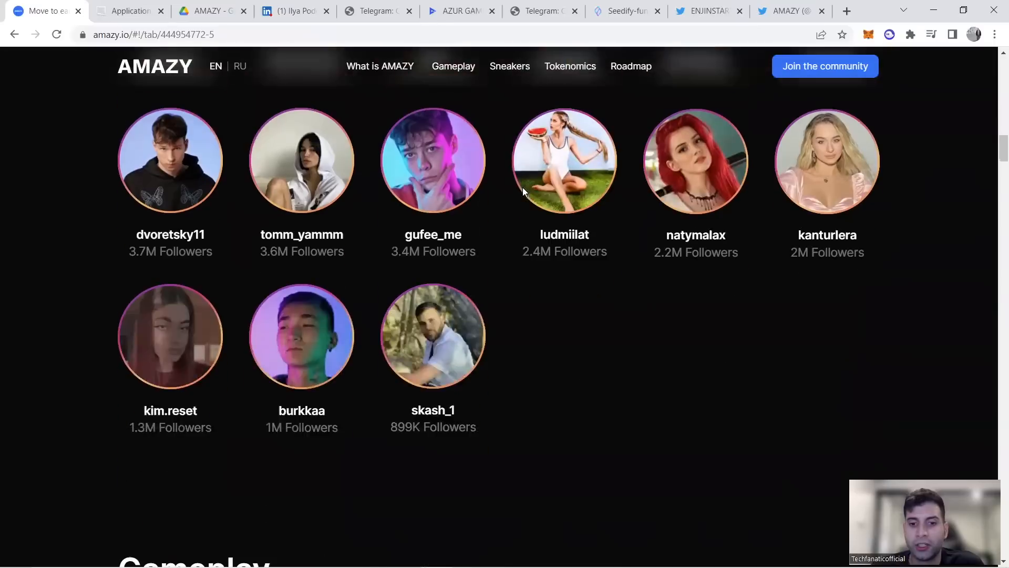
scroll("down", 3)
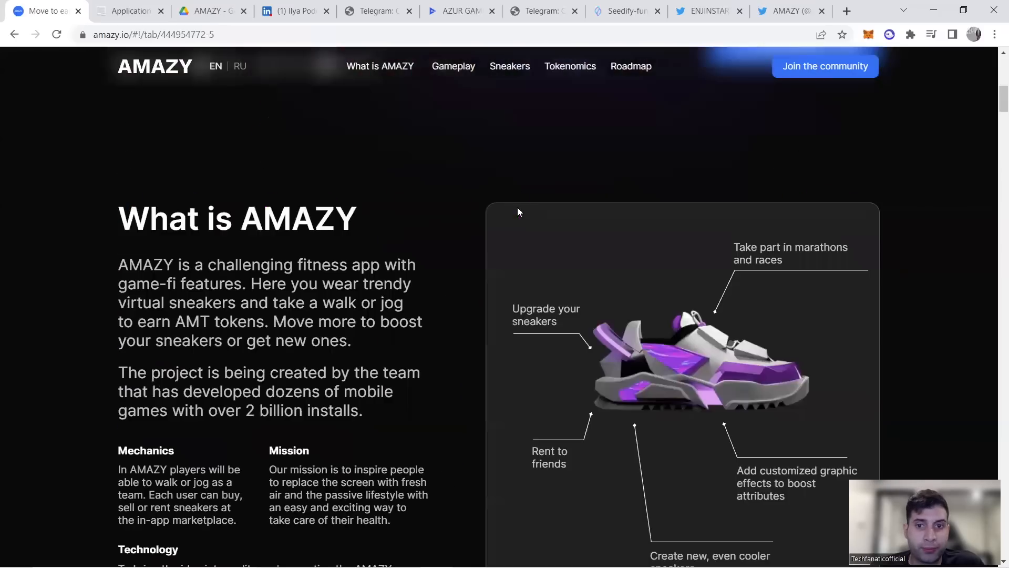
Step: Scroll past 'How we make a profit' into the Roadmap's 2022 quarters
scroll("up", 3)
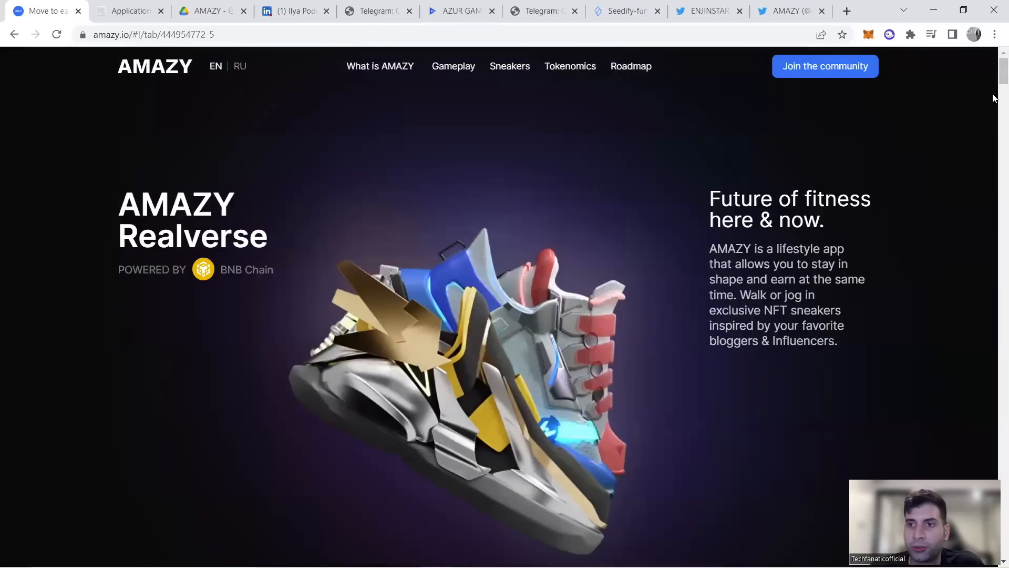
scroll("down", 3)
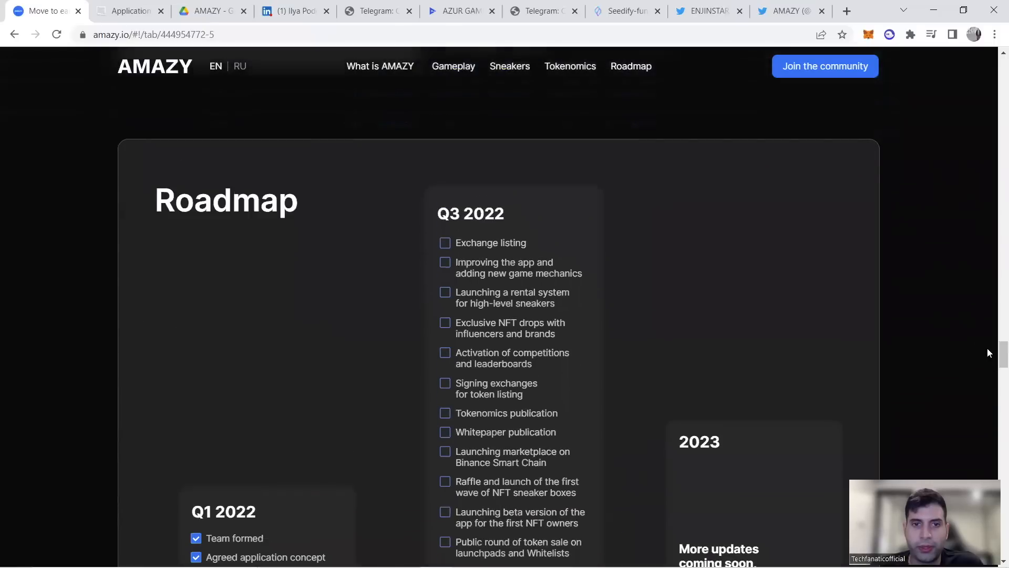
scroll("down", 3)
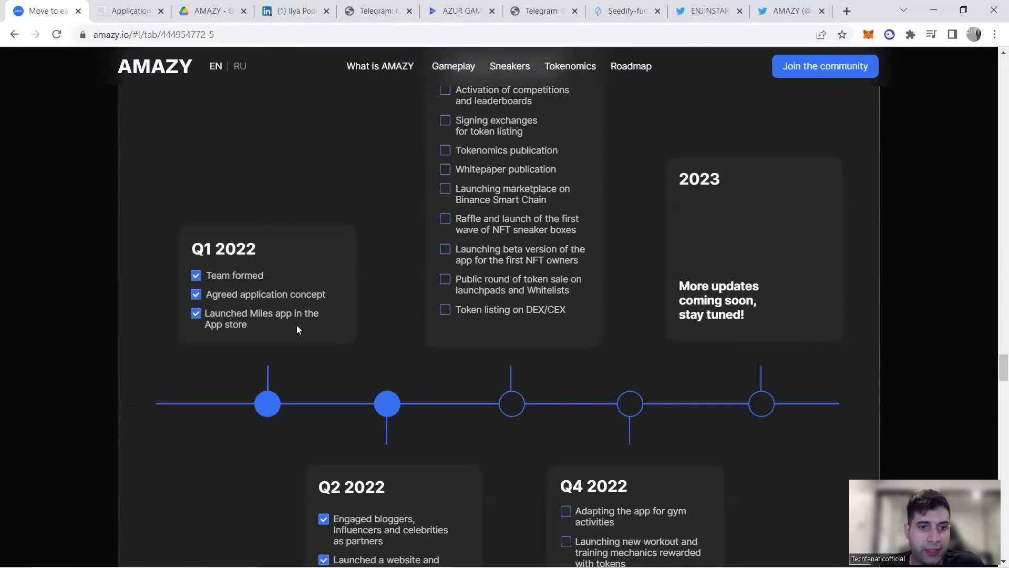
scroll("down", 3)
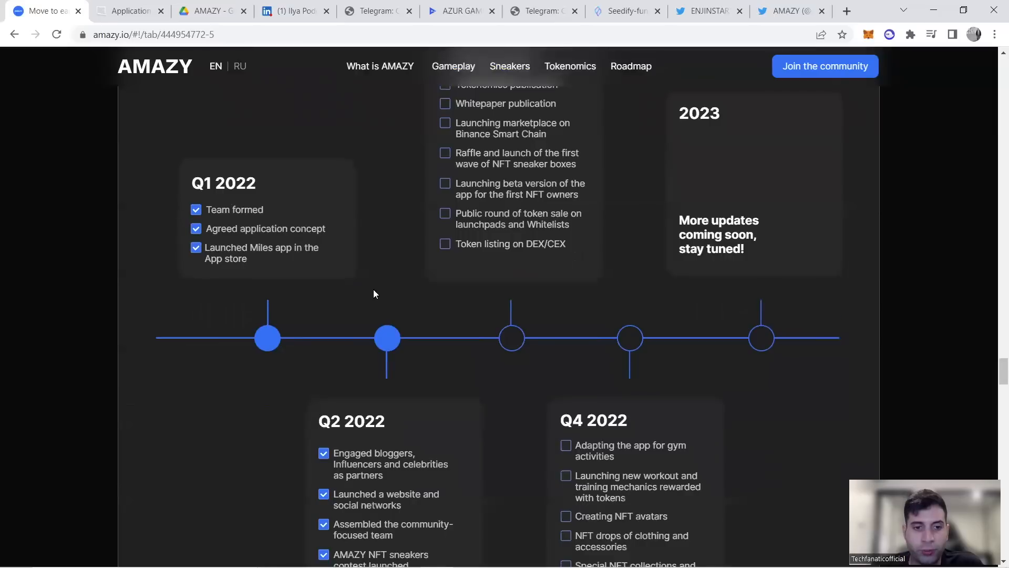
scroll("down", 3)
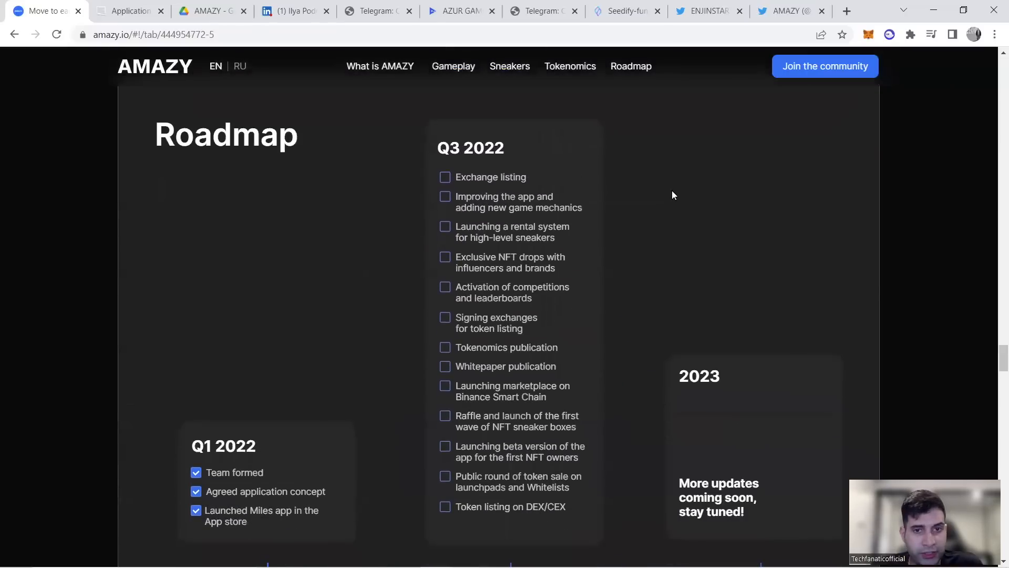
mouse_move(671, 190)
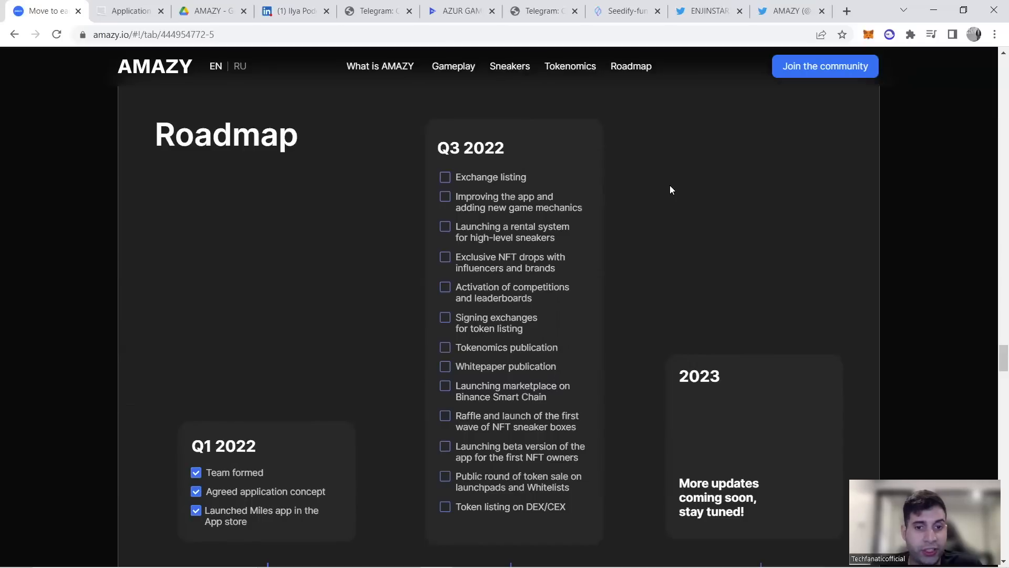
scroll("down", 3)
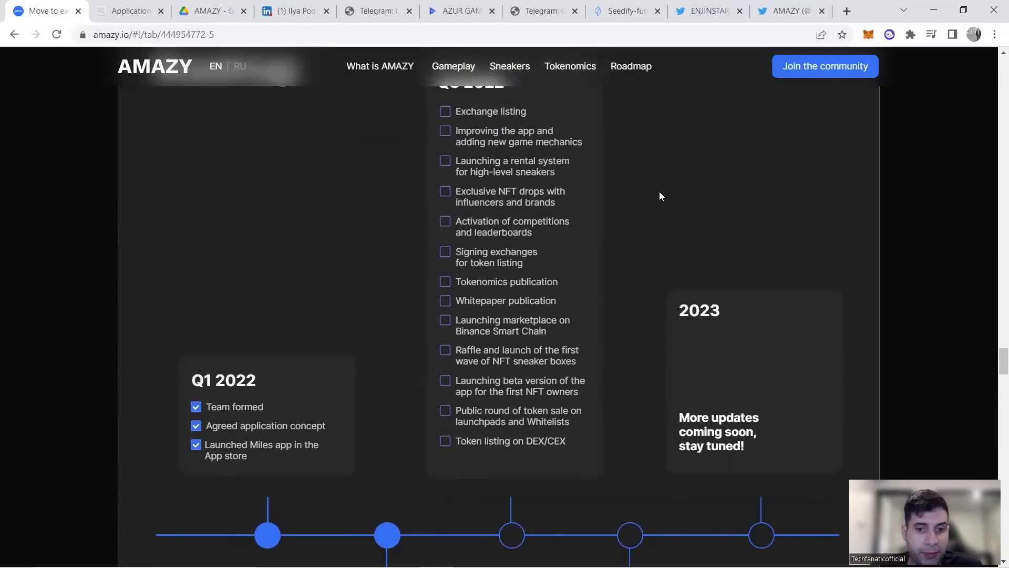
scroll("down", 3)
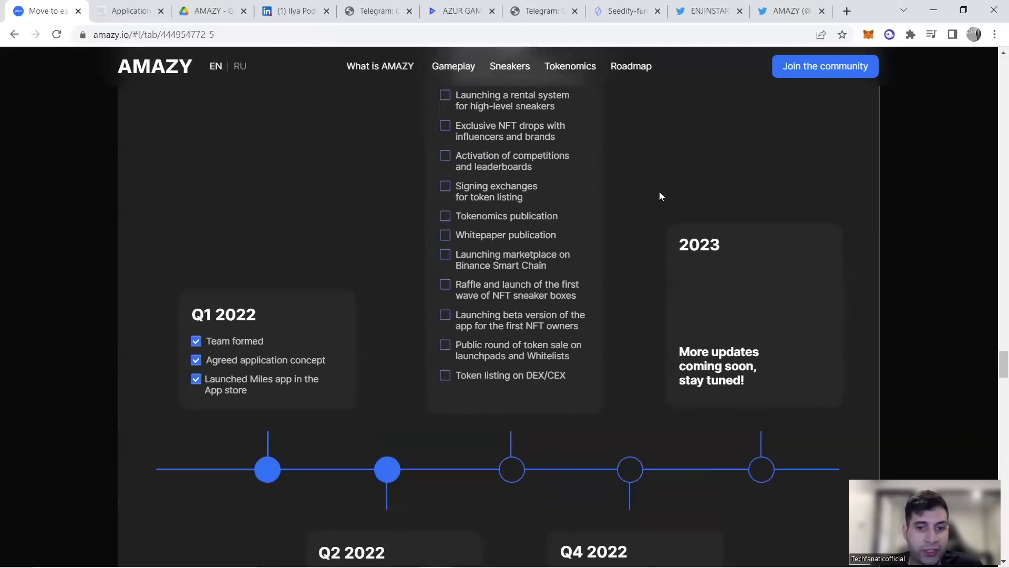
scroll("down", 3)
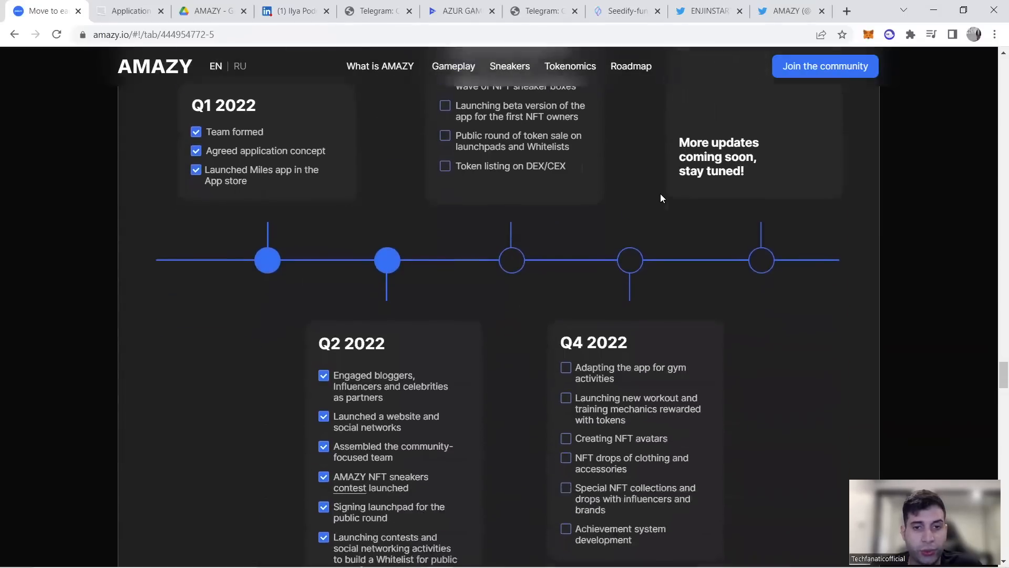
scroll("down", 3)
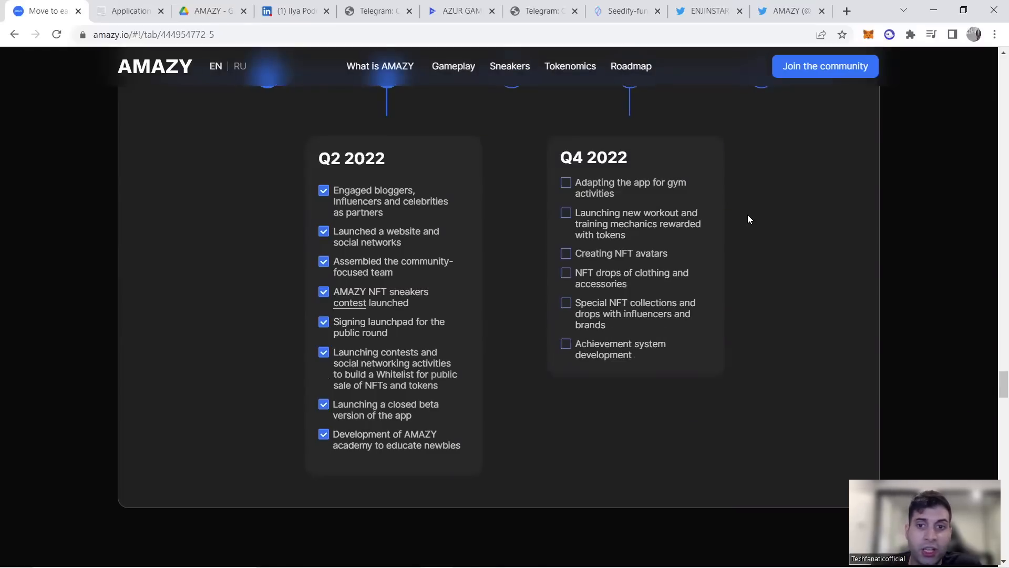
mouse_move(629, 204)
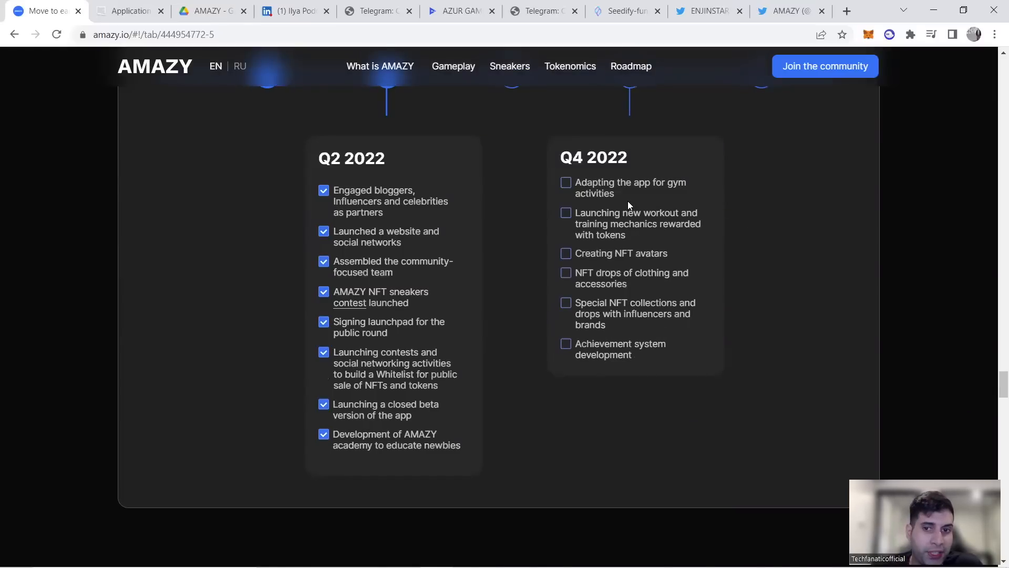
mouse_move(654, 277)
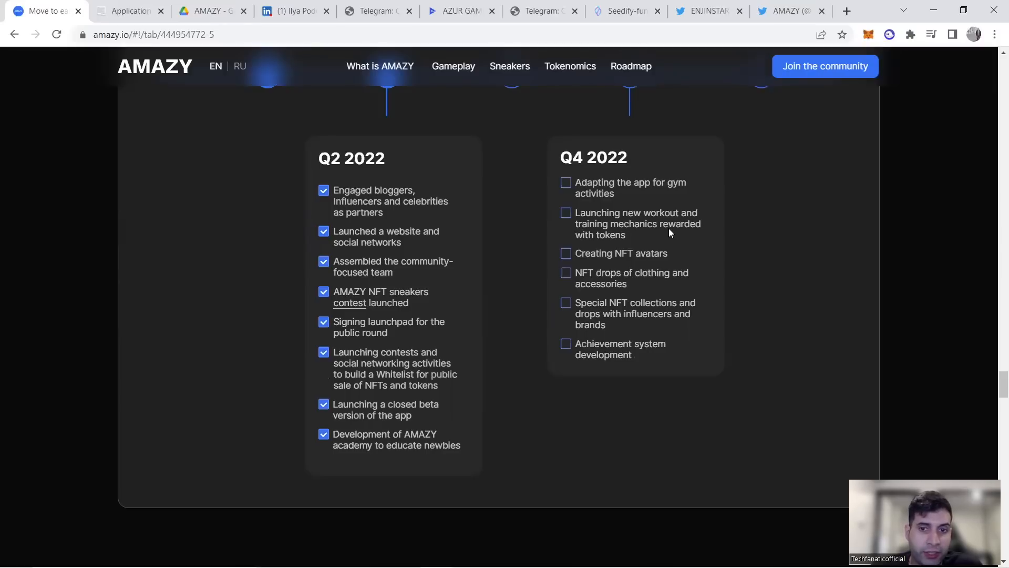
mouse_move(669, 269)
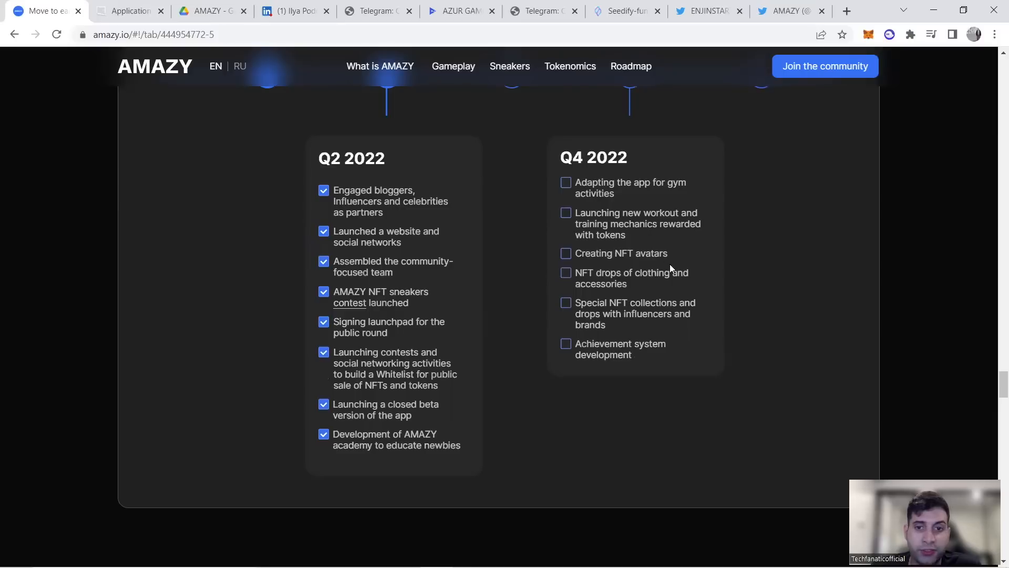
mouse_move(661, 266)
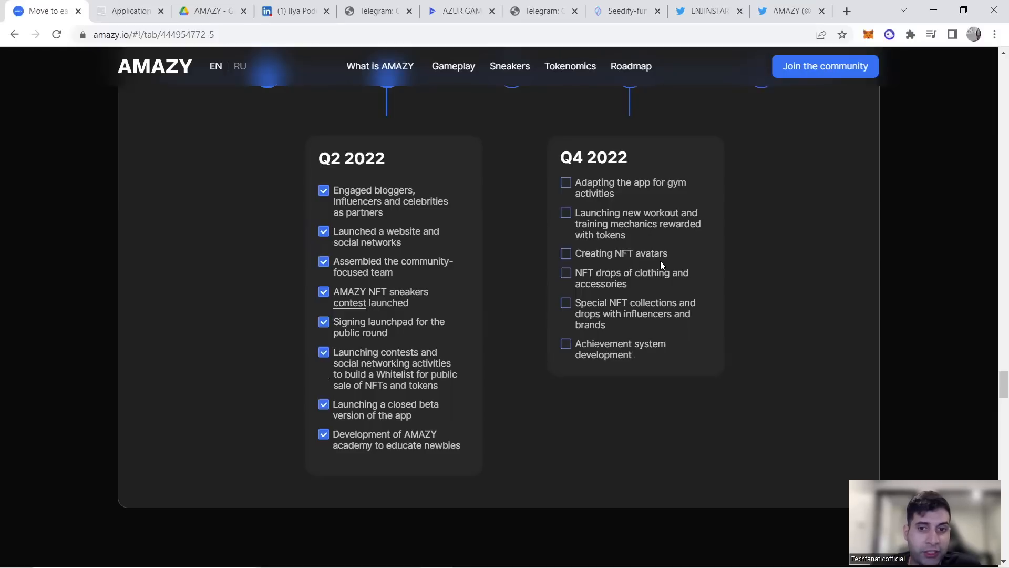
mouse_move(651, 288)
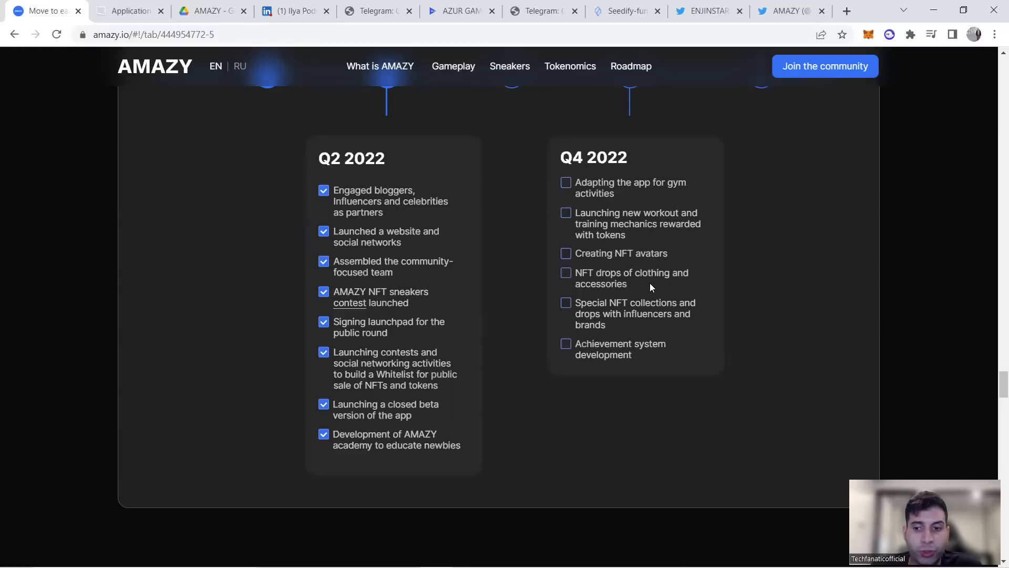
mouse_move(674, 273)
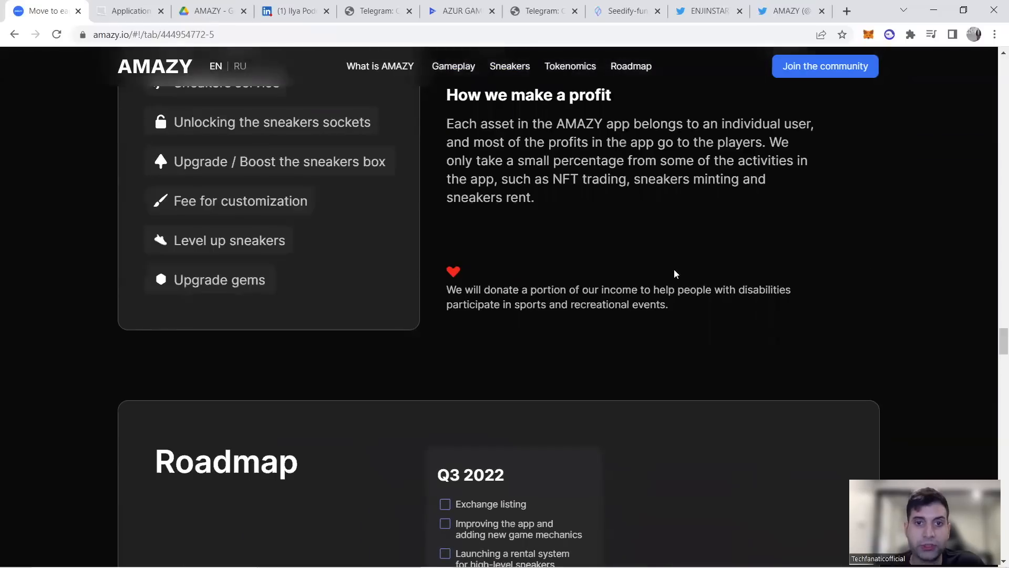
scroll("up", 3)
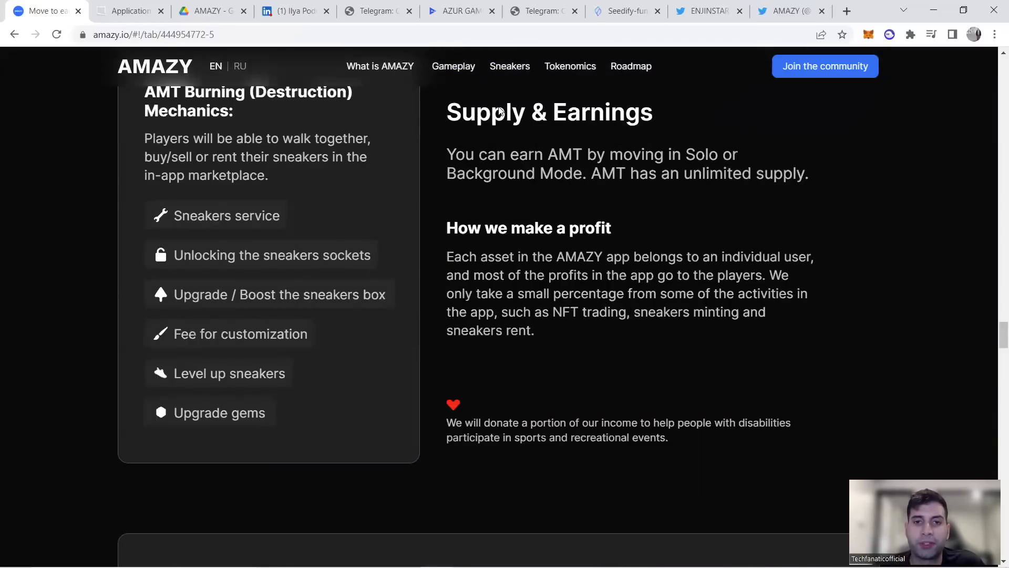
mouse_move(671, 166)
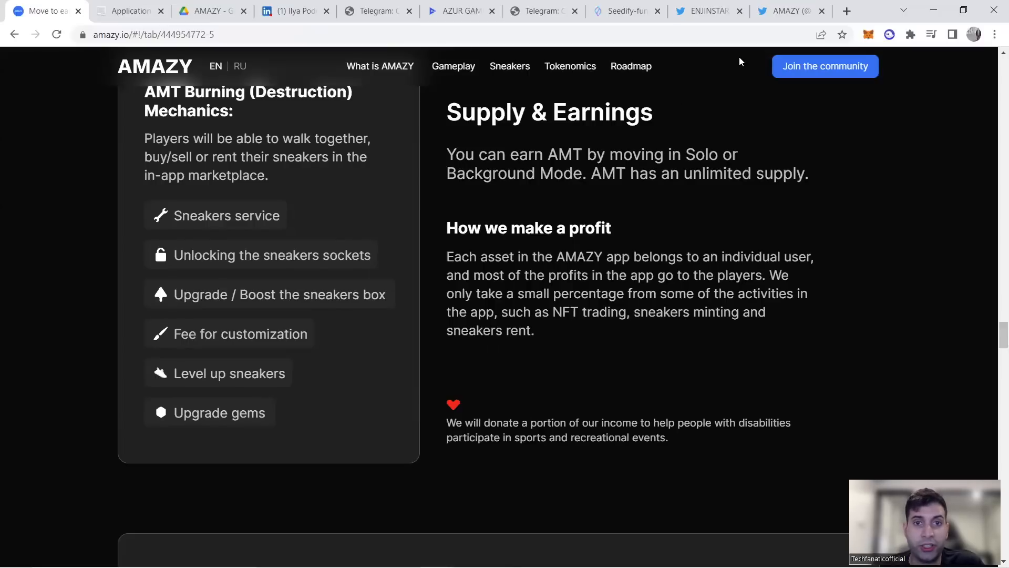
left_click(791, 11)
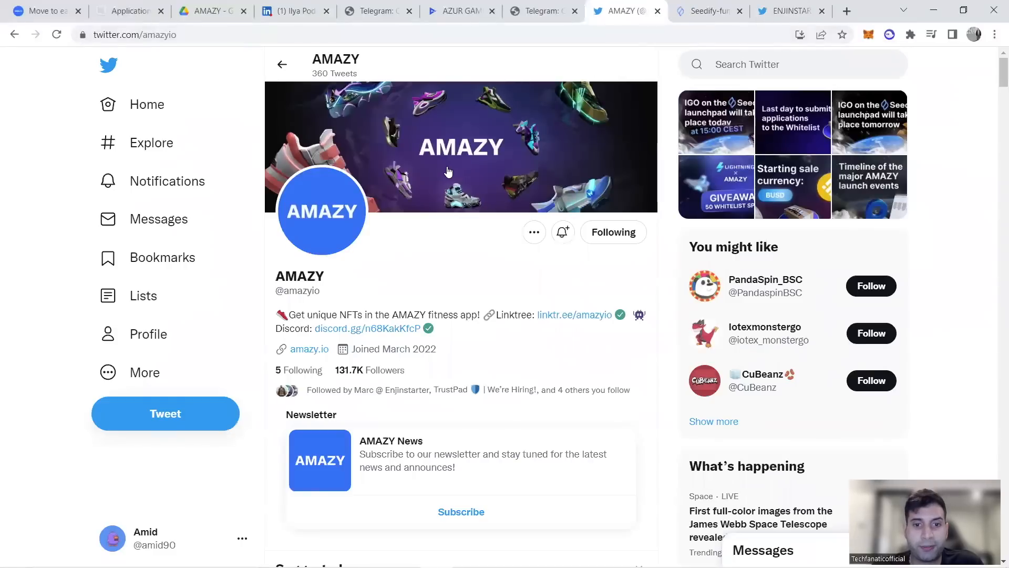
mouse_move(306, 280)
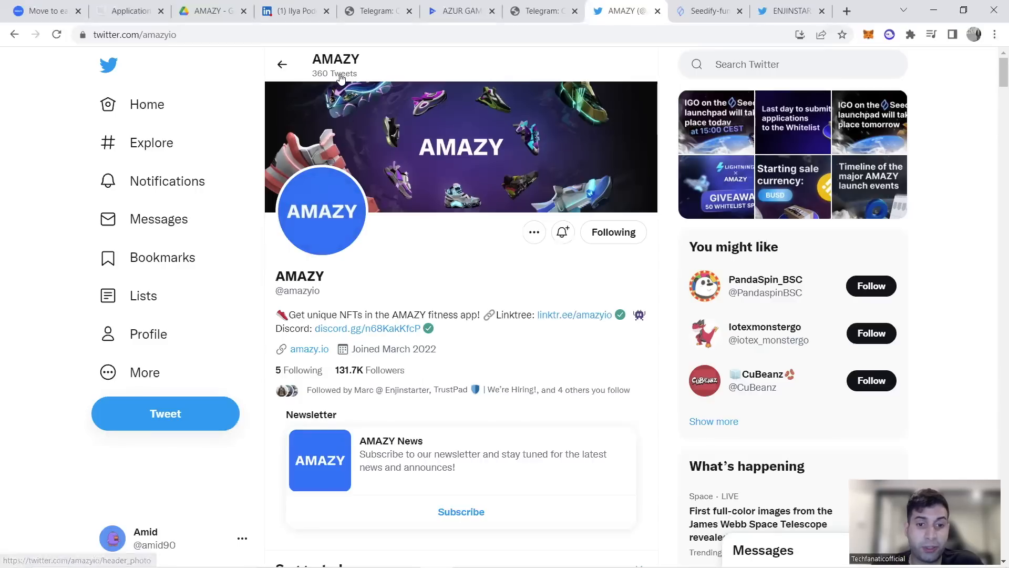
Step: Page through AMAZY Pitch.pdf's influencer backers pages to the Marketing strategy page
left_click(209, 11)
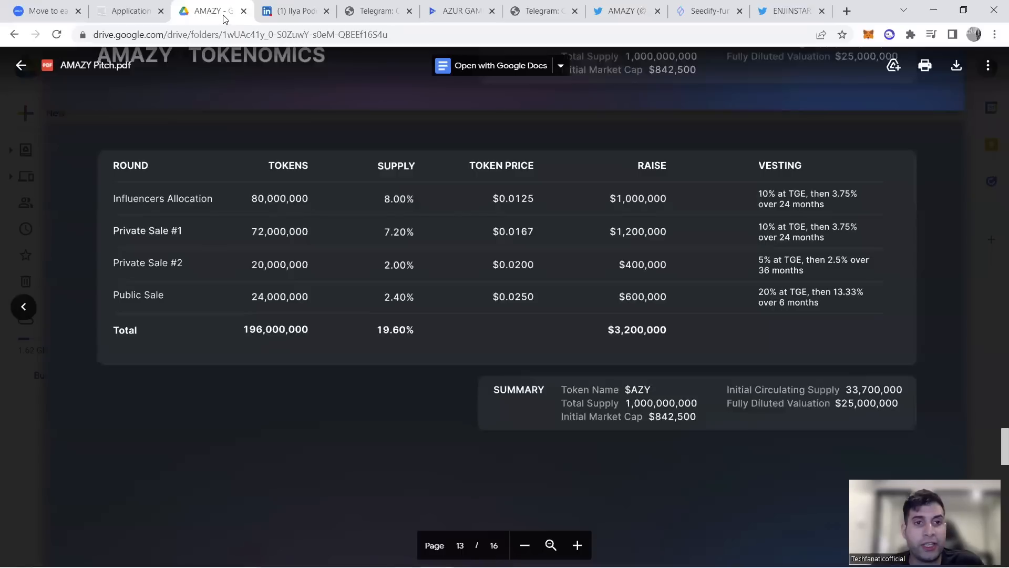
scroll("up", 3)
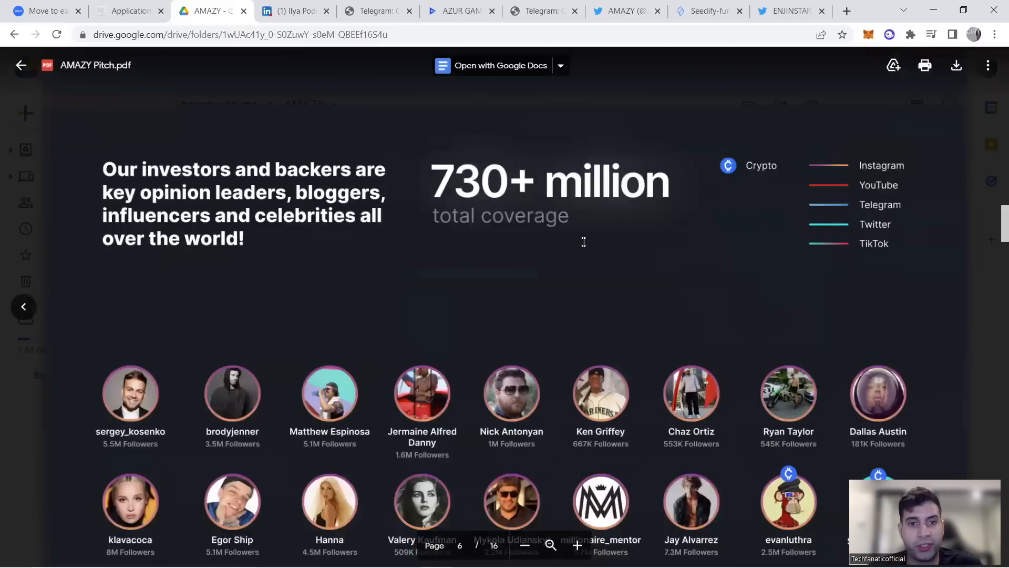
scroll("down", 3)
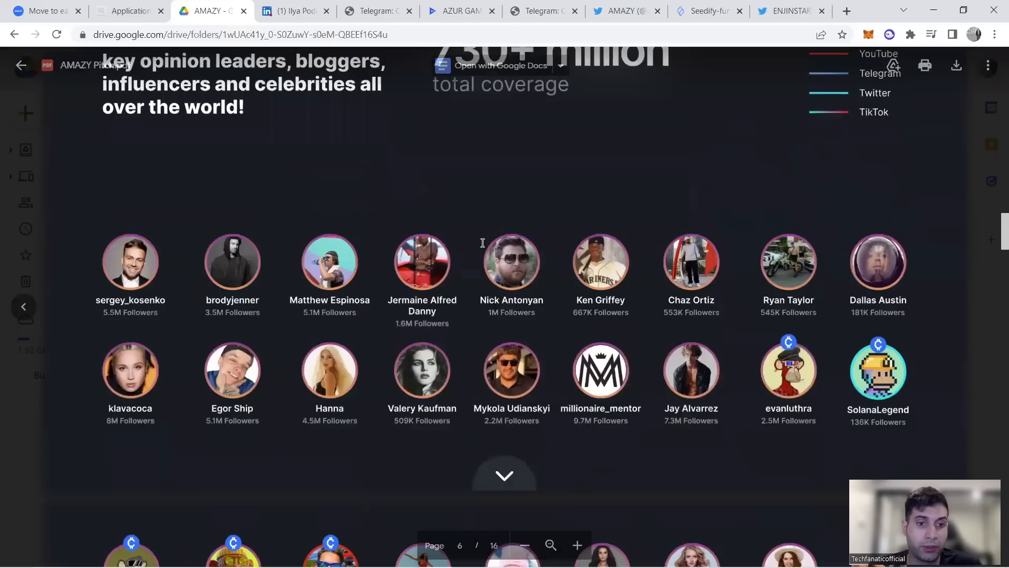
scroll("down", 3)
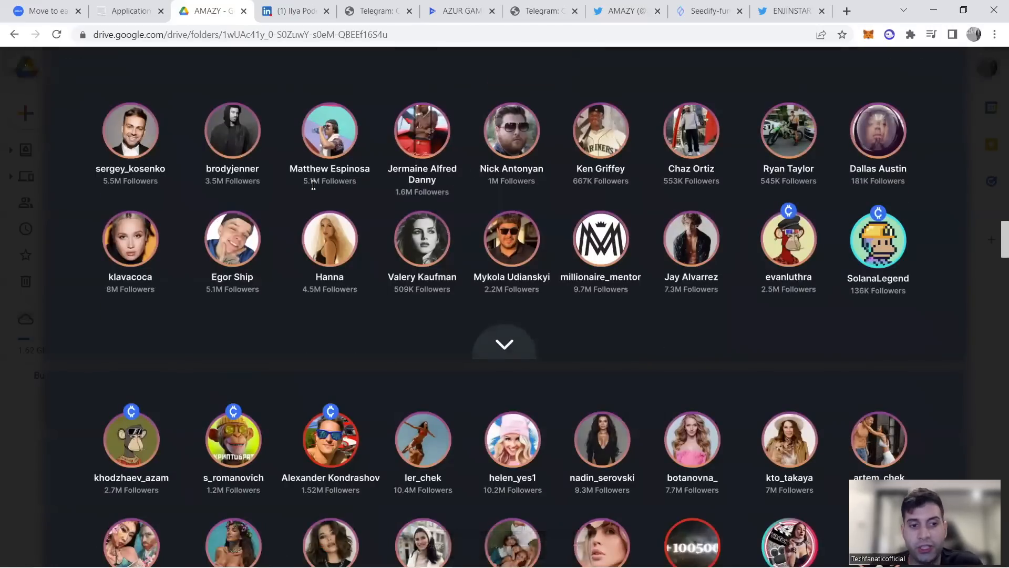
scroll("down", 3)
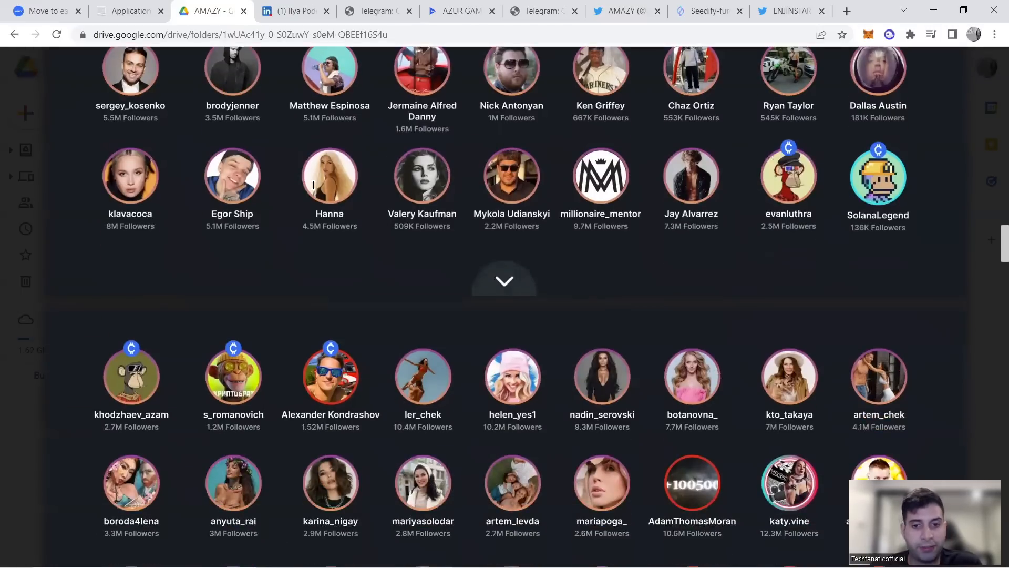
scroll("down", 3)
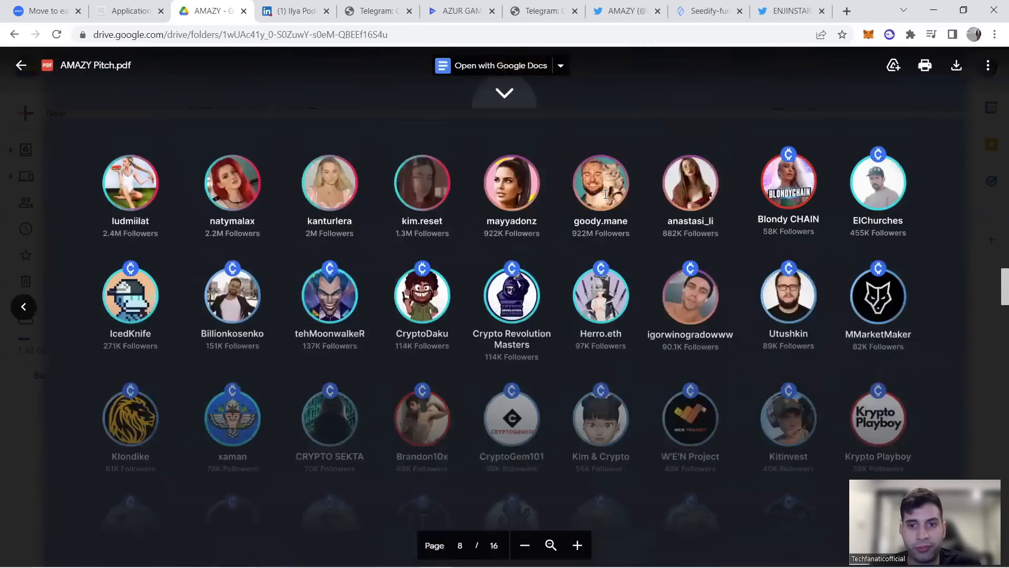
scroll("down", 3)
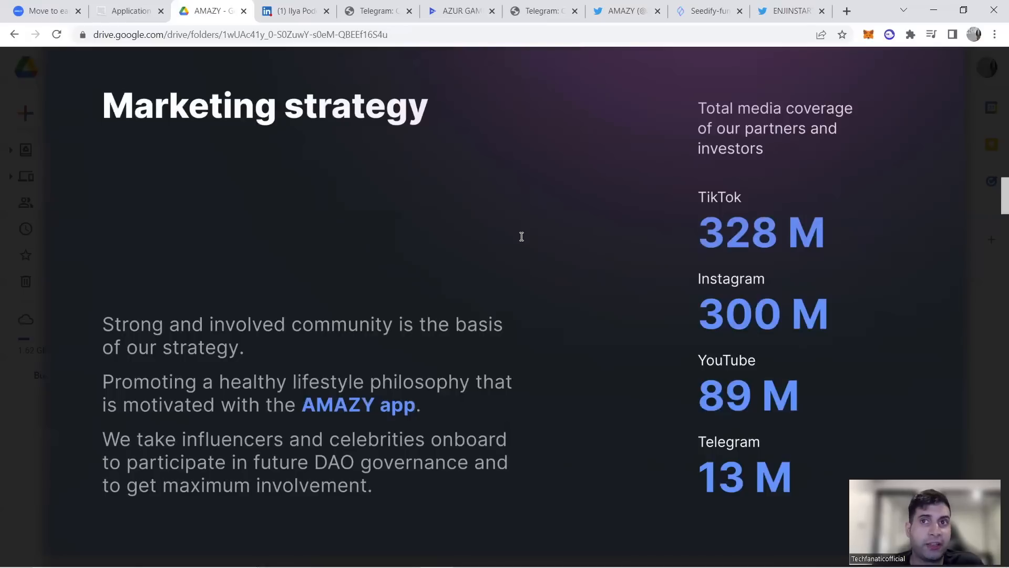
mouse_move(516, 206)
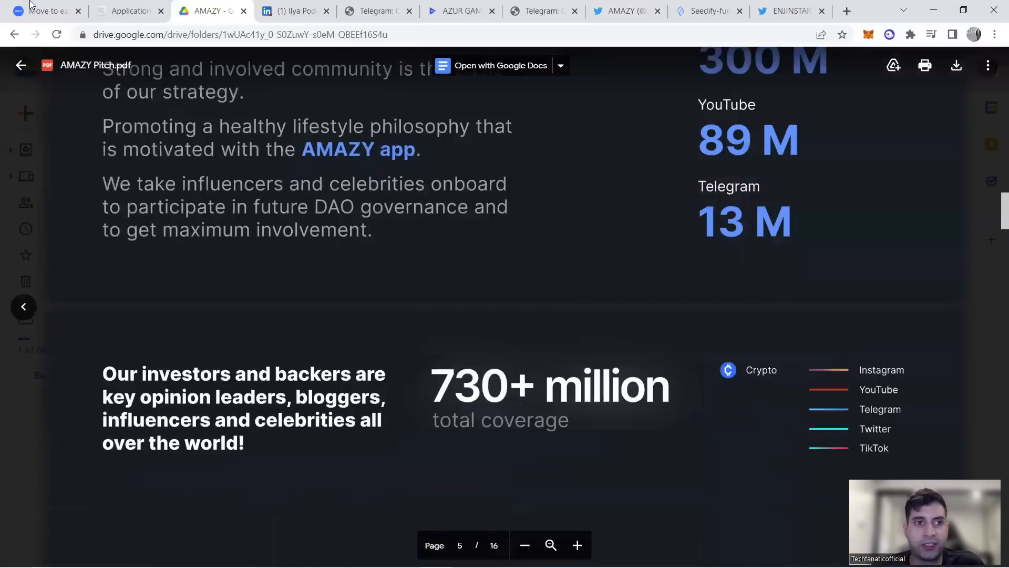
Step: Return to amazy.io and scroll past the Roadmap to the FAQ's sneaker cost answer
left_click(43, 11)
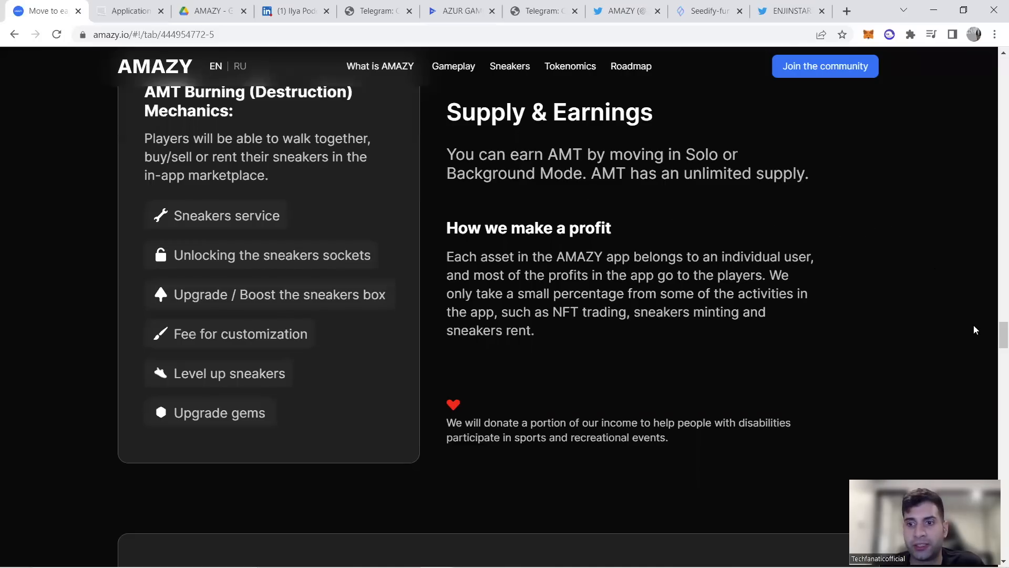
scroll("down", 3)
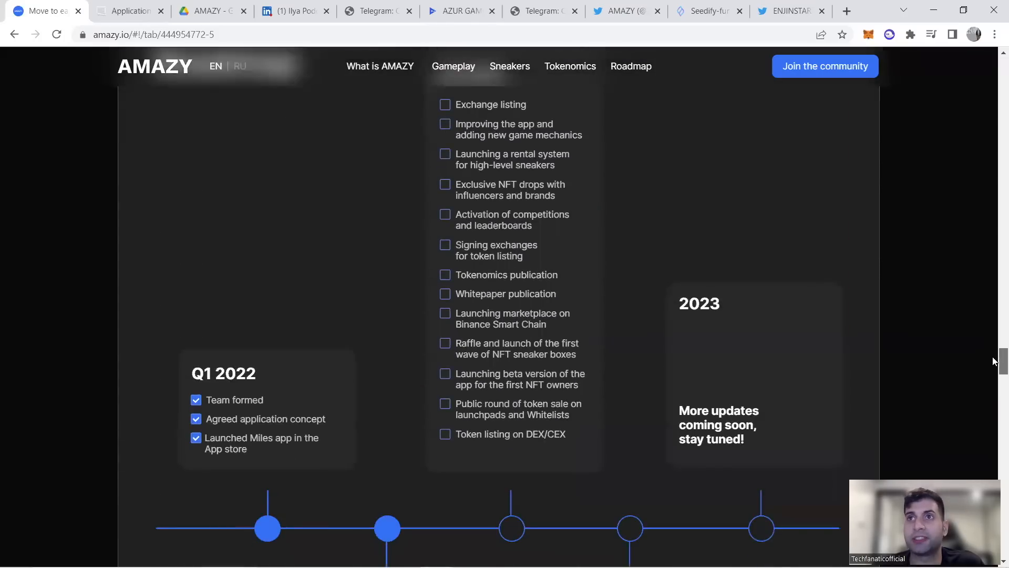
scroll("down", 3)
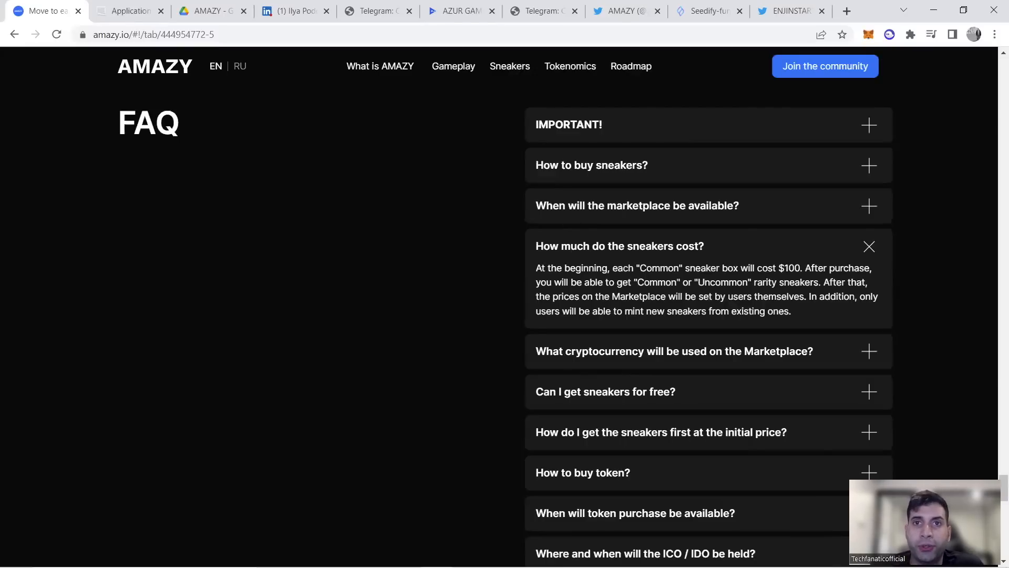
mouse_move(740, 51)
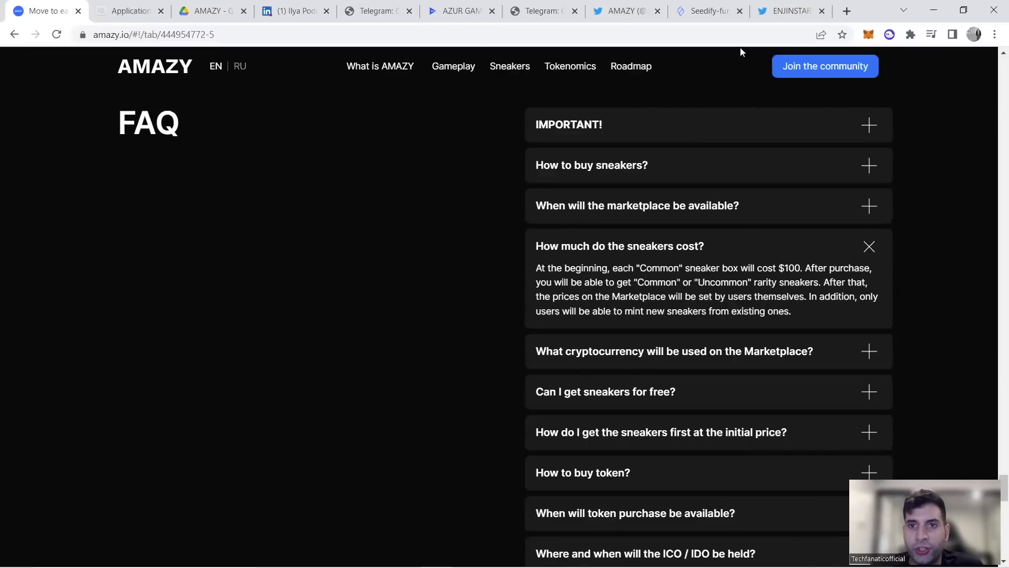
Step: Switch to Seedify's Upcoming Pools, with the Amazy pool listed first
left_click(708, 11)
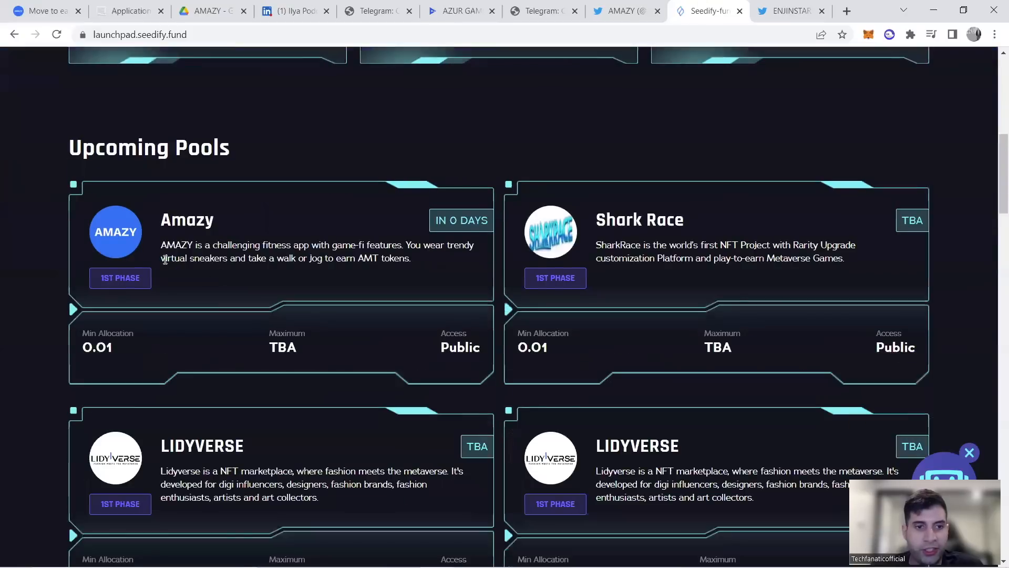
mouse_move(149, 246)
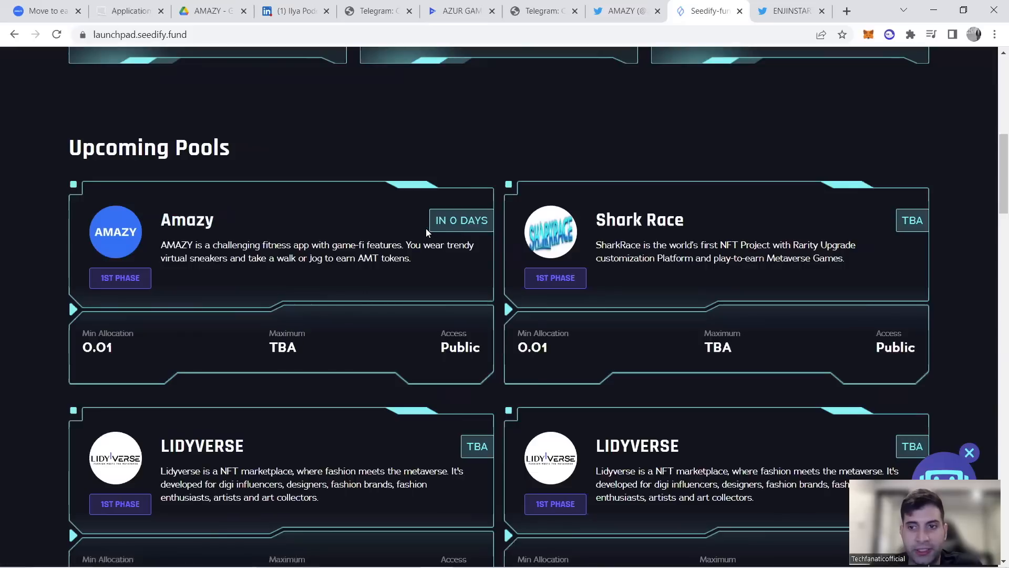
mouse_move(389, 164)
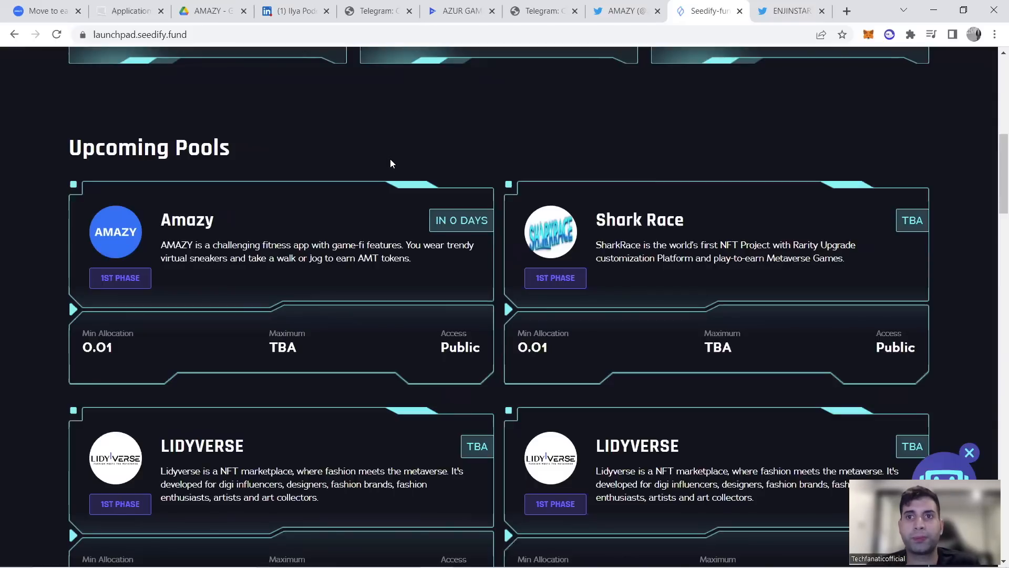
mouse_move(651, 125)
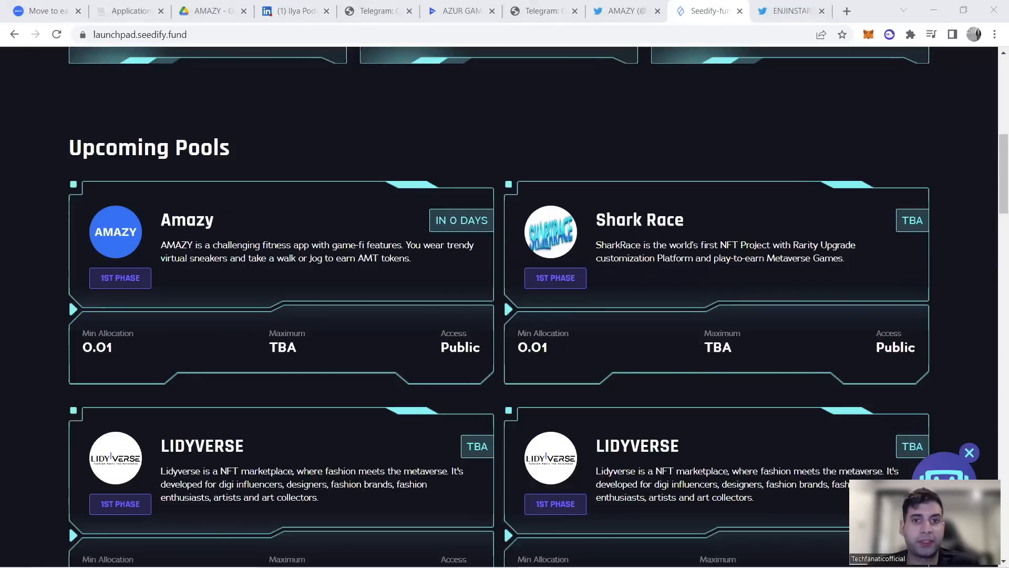
Step: Switch to Enjinstarter's tweet announcing the AMAZY INO whitelist giveaway winners
left_click(791, 11)
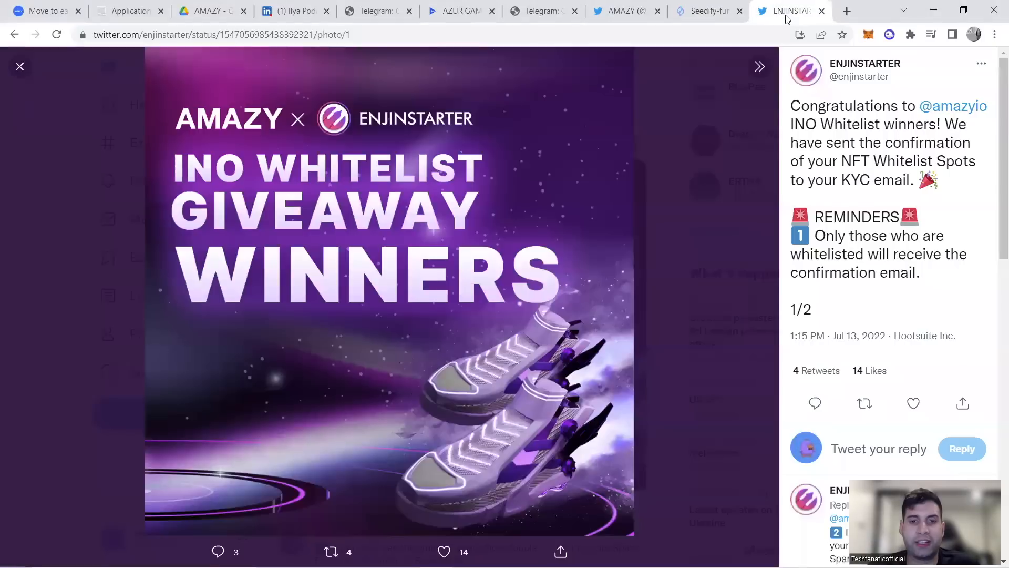
mouse_move(312, 178)
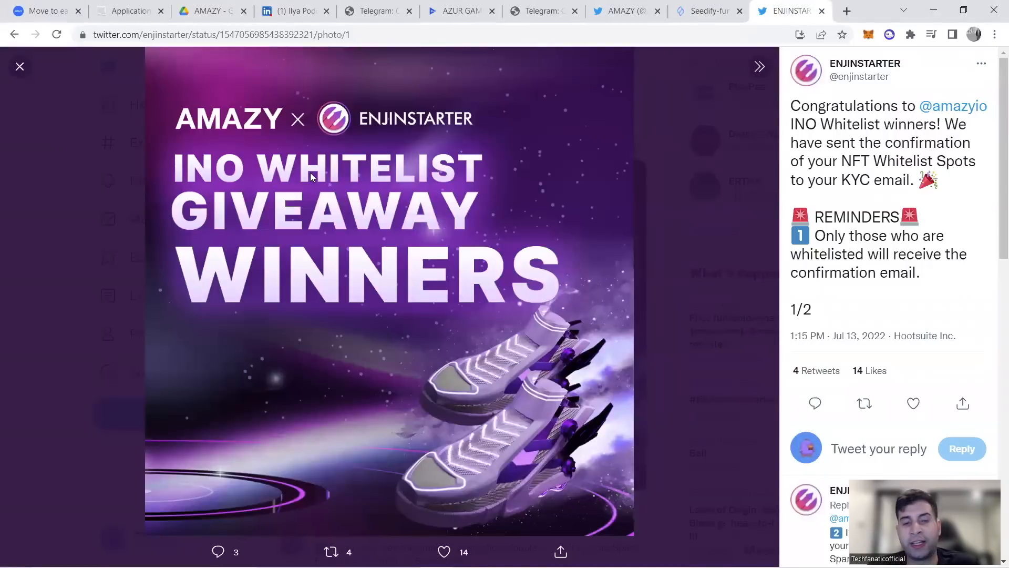
mouse_move(316, 172)
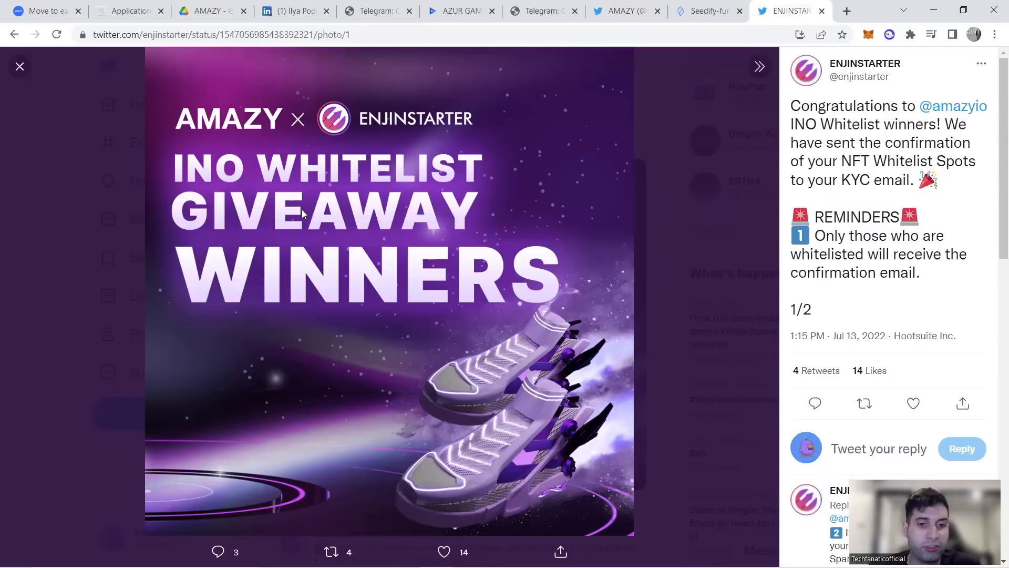
mouse_move(305, 201)
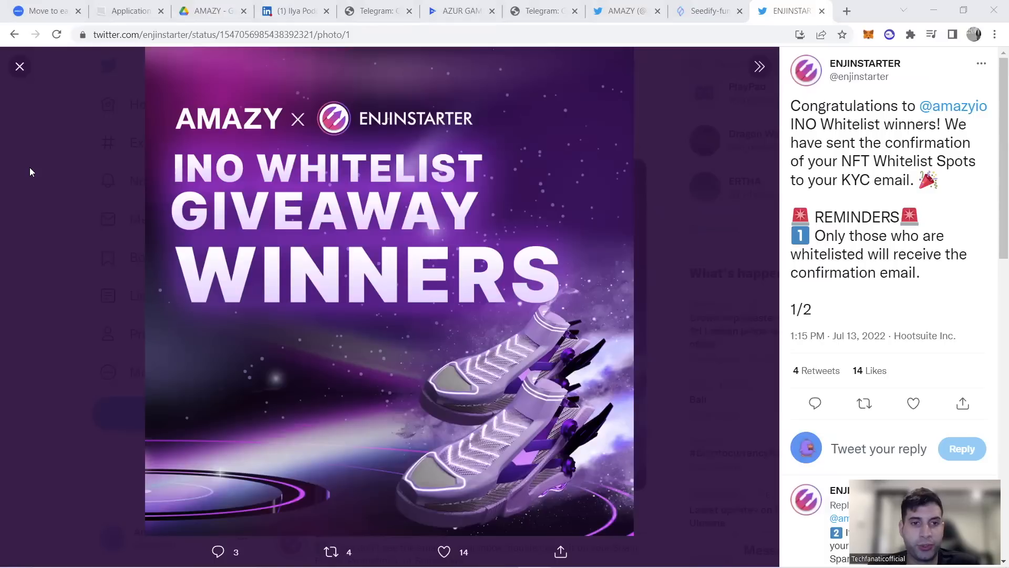
Step: Return to the amazy.io FAQ and scroll toward the token purchase and exchange questions
left_click(19, 66)
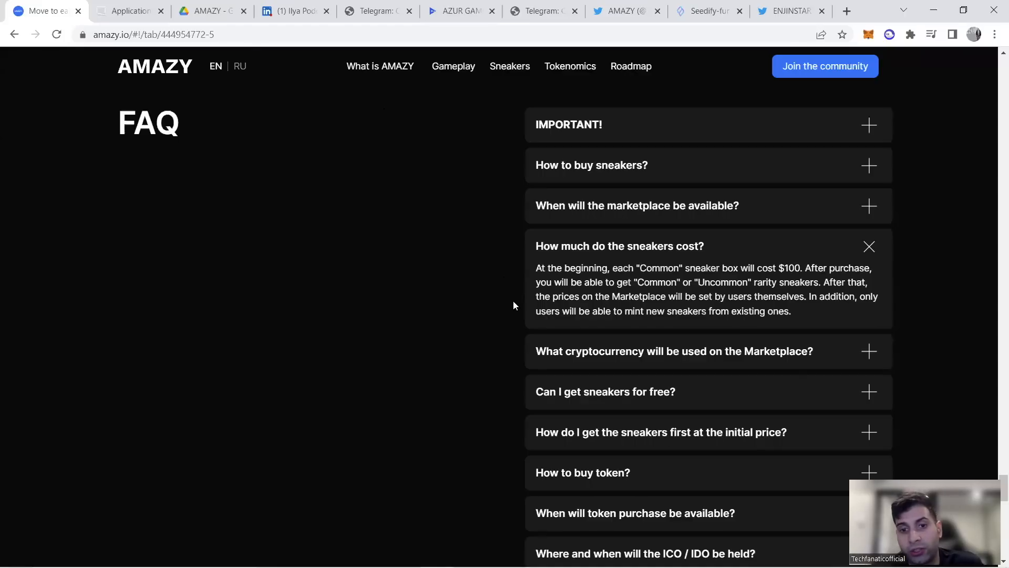
scroll("down", 3)
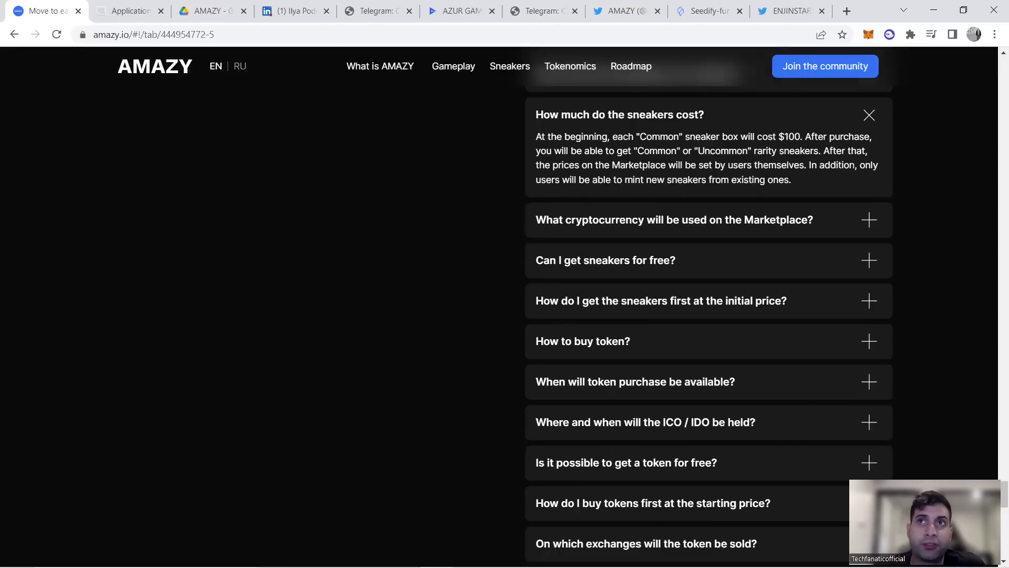
mouse_move(261, 23)
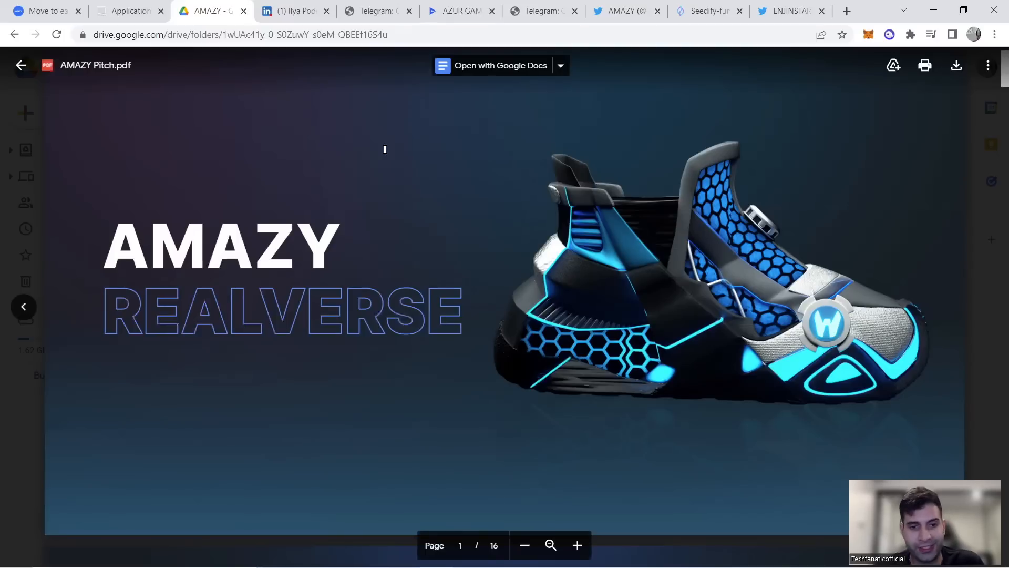
mouse_move(232, 360)
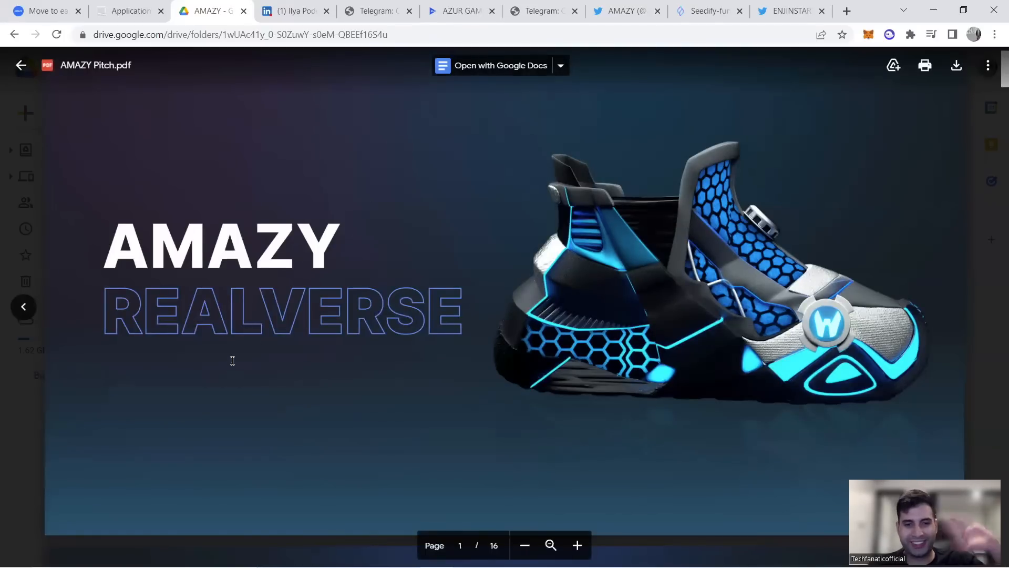